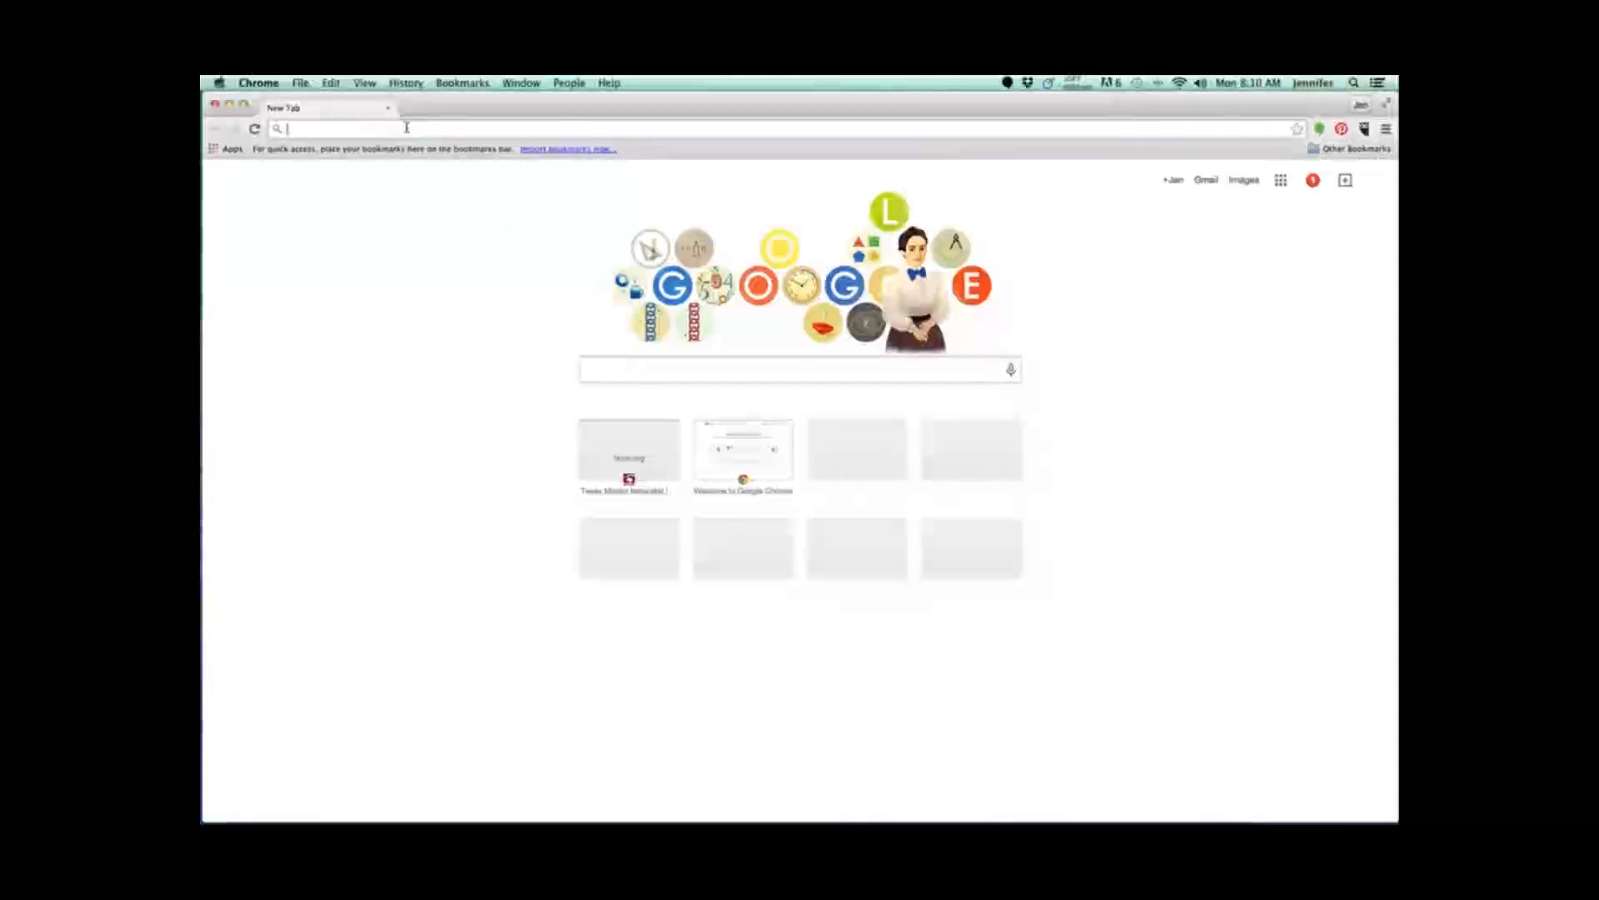
# Navigate to txmn.org Chapter Resources and reach the Volunteer Management System Portal page
pyautogui.write('txmn.org')
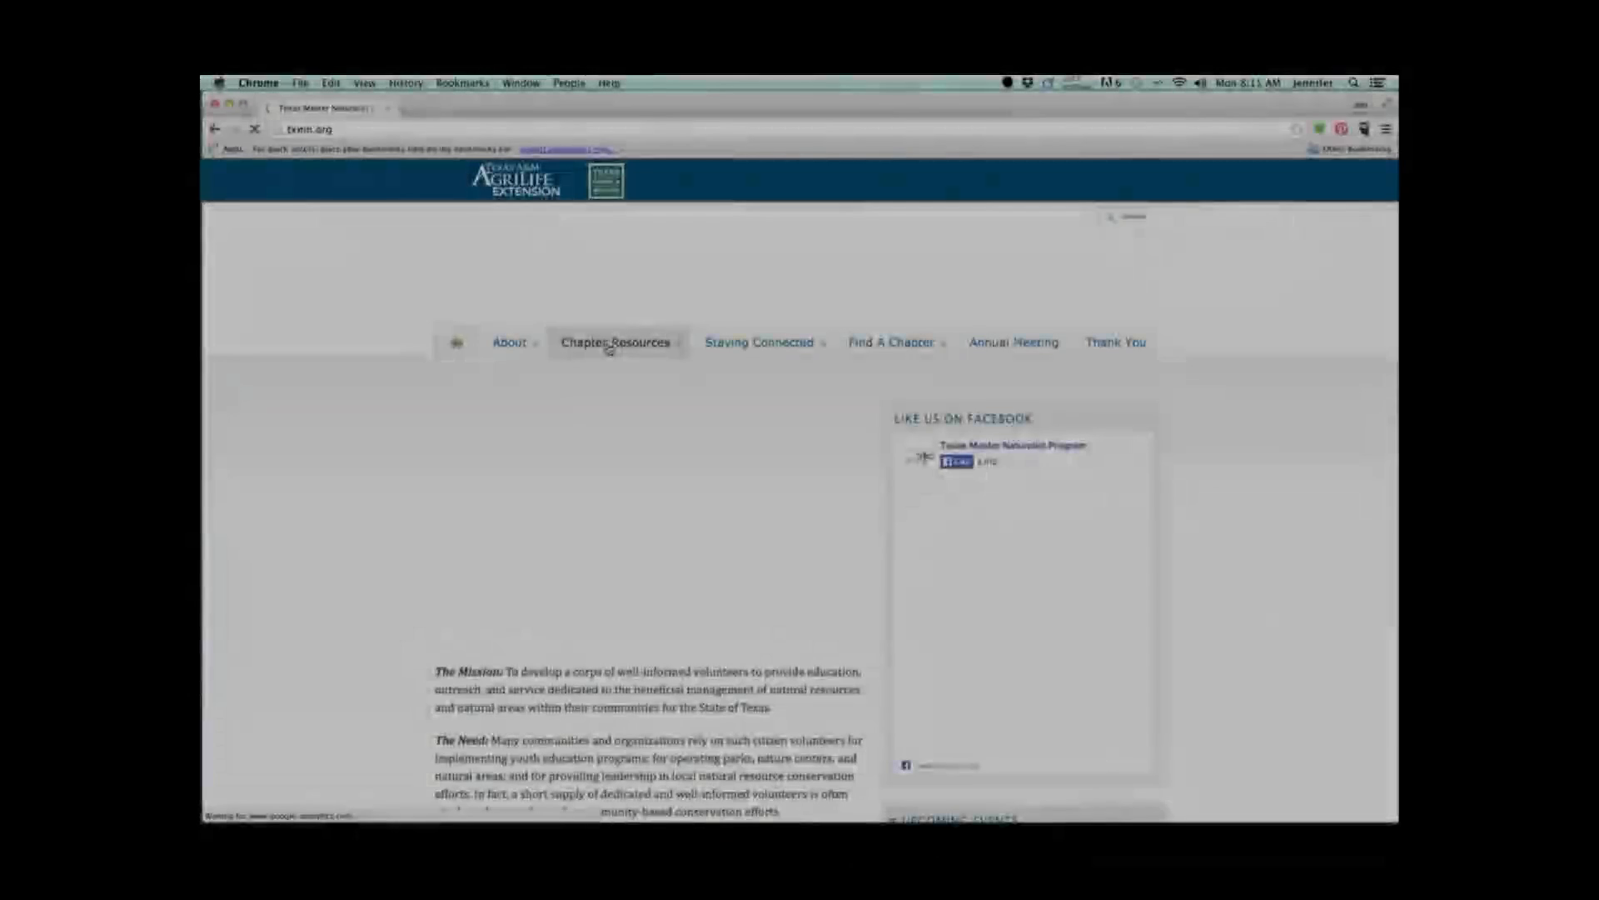
pyautogui.click(616, 342)
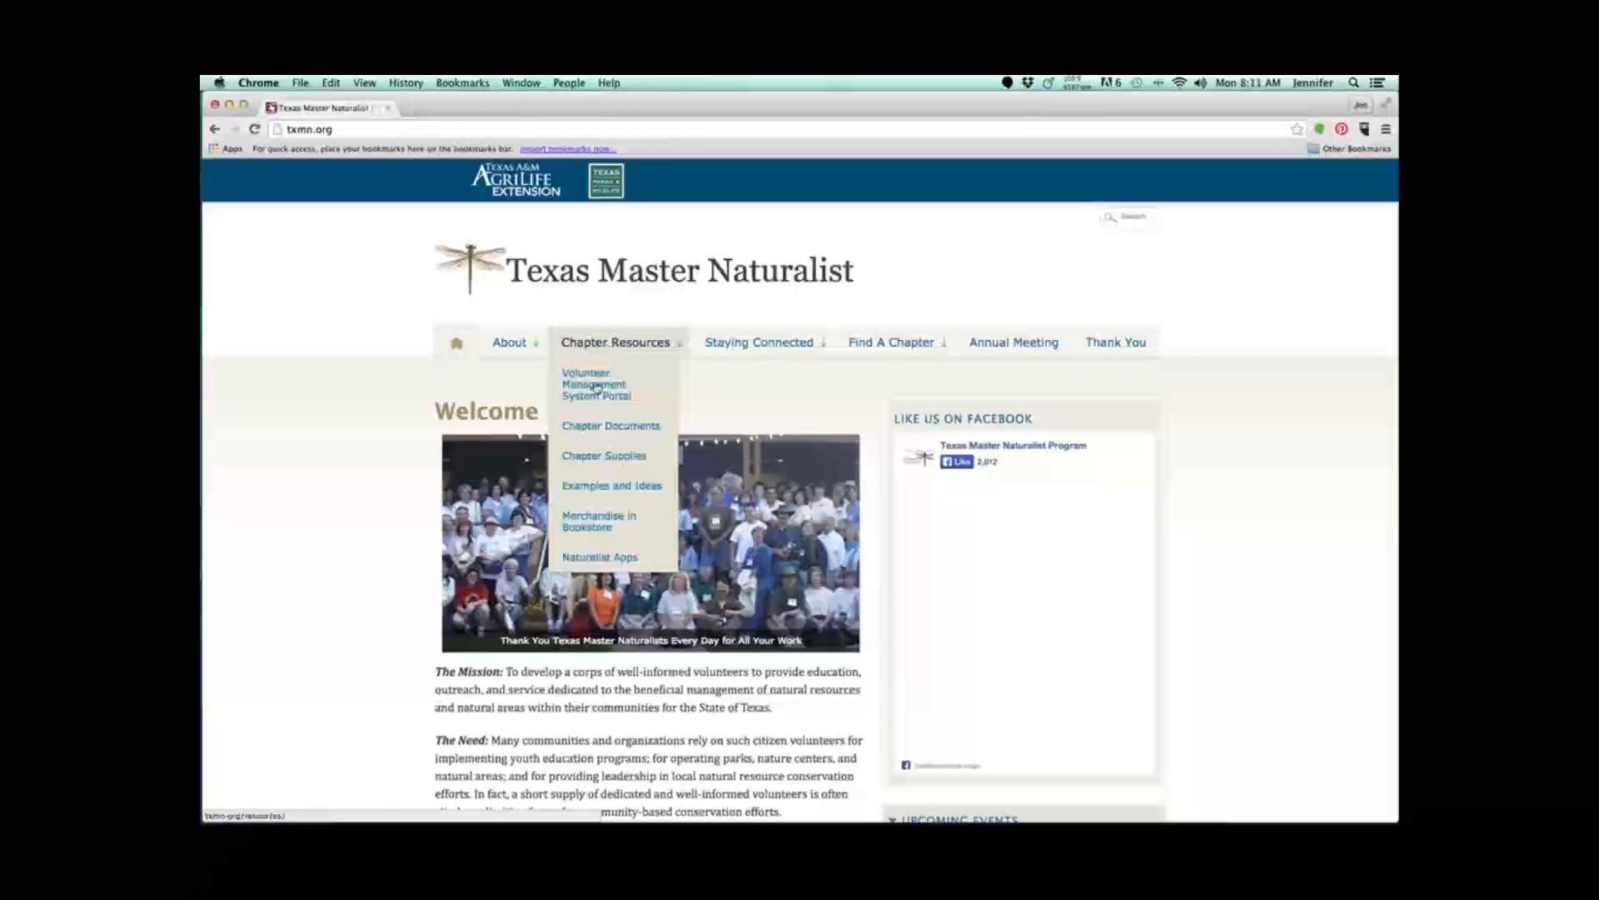
pyautogui.click(597, 384)
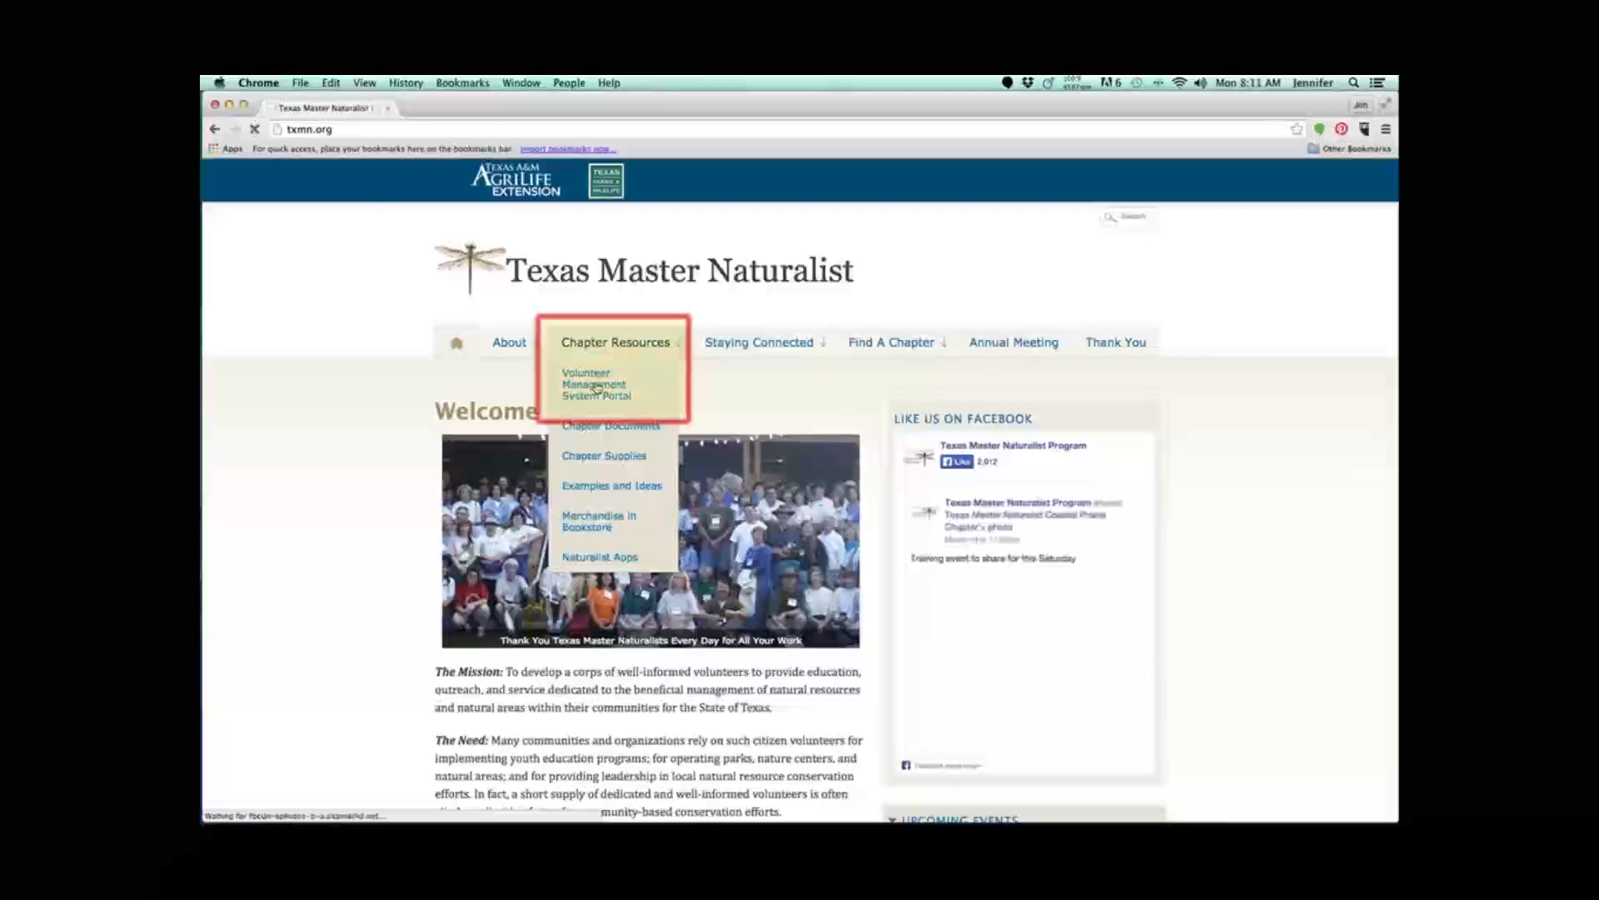
pyautogui.click(593, 385)
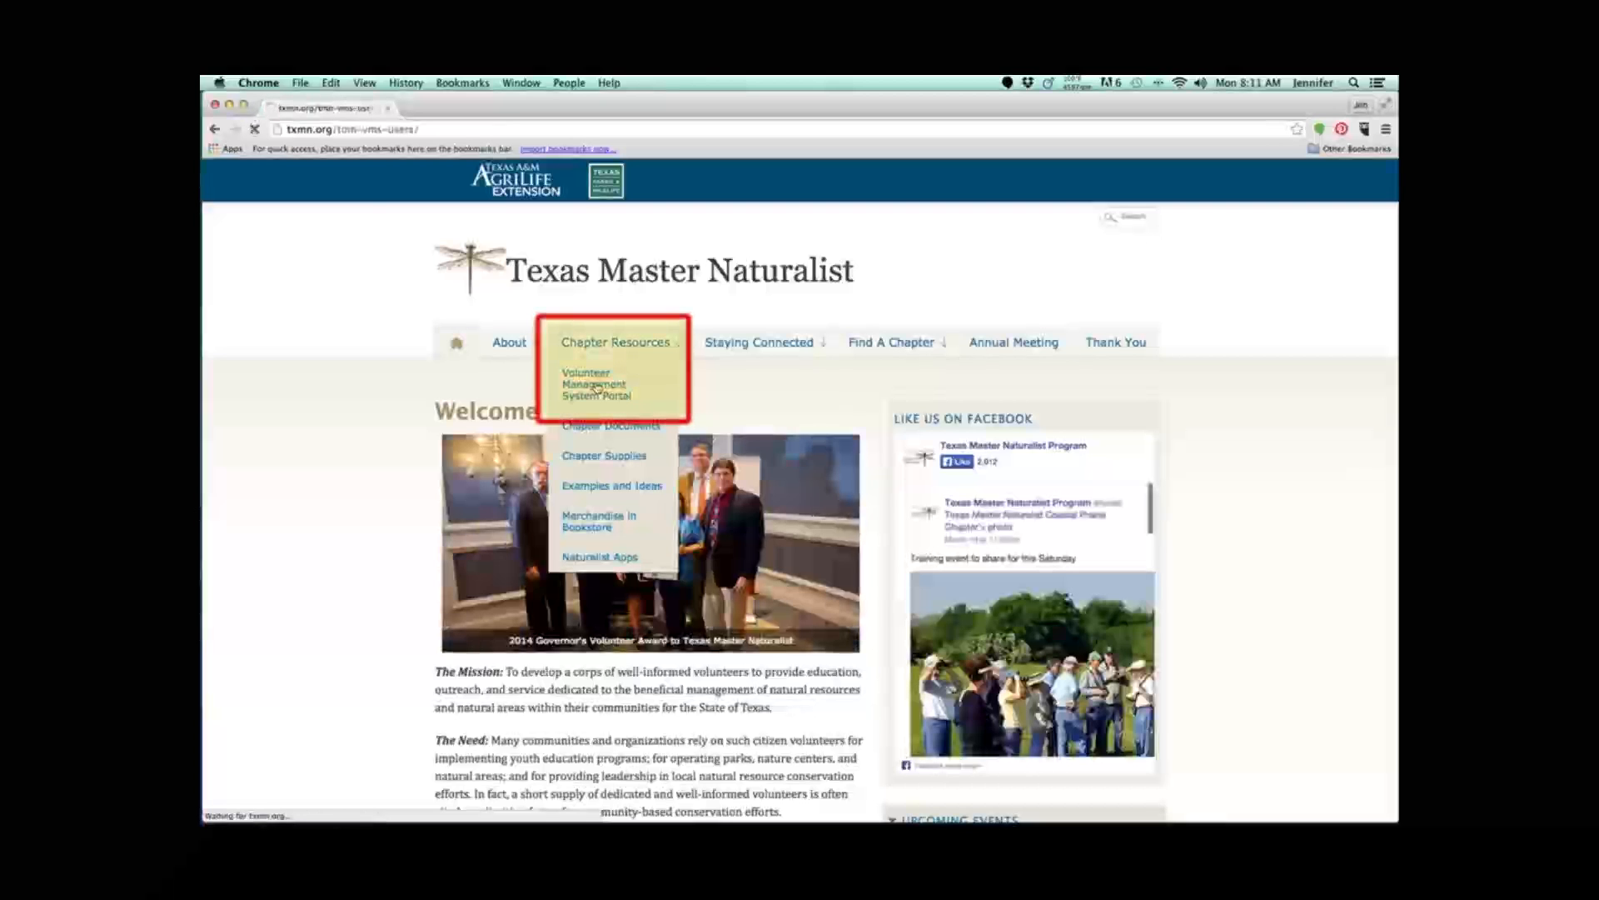
pyautogui.click(593, 385)
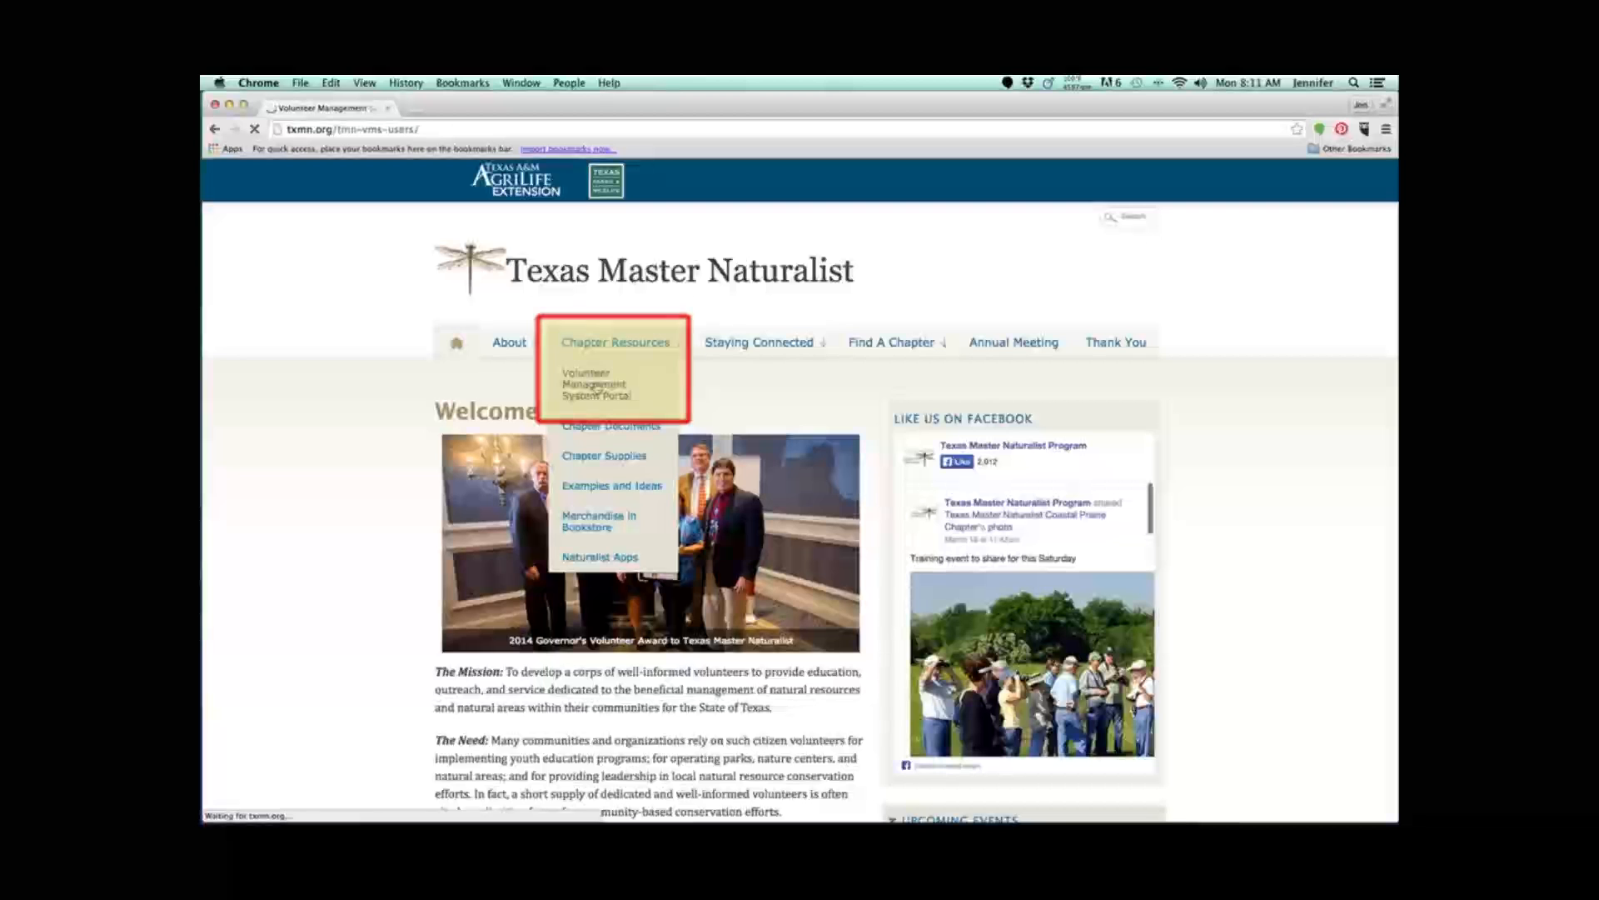
pyautogui.click(593, 383)
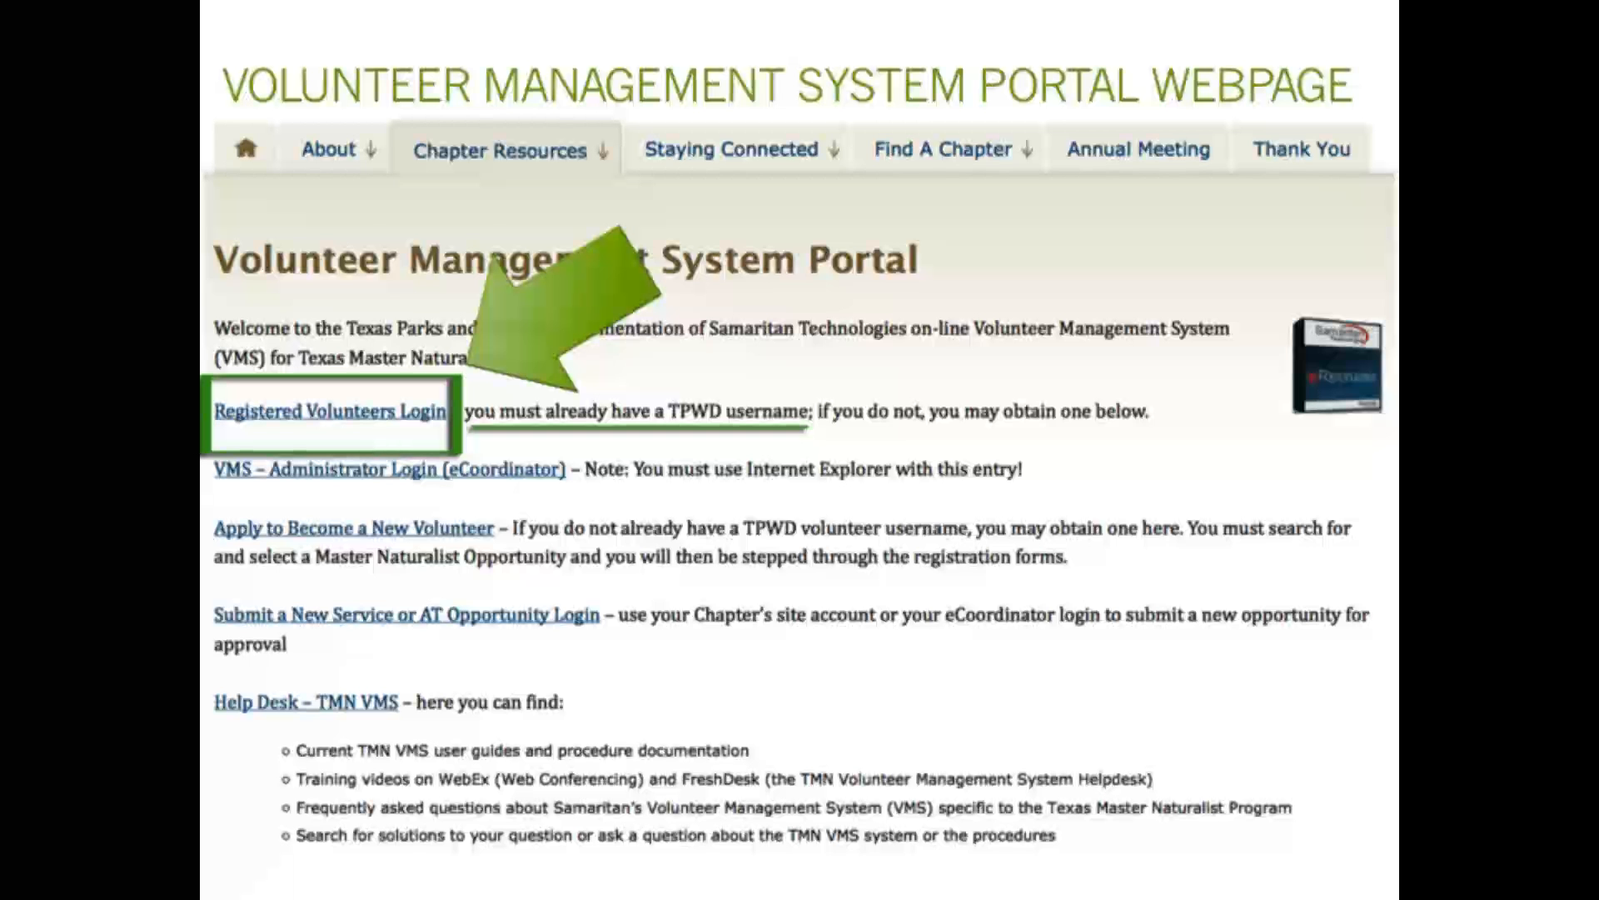
pyautogui.click(328, 411)
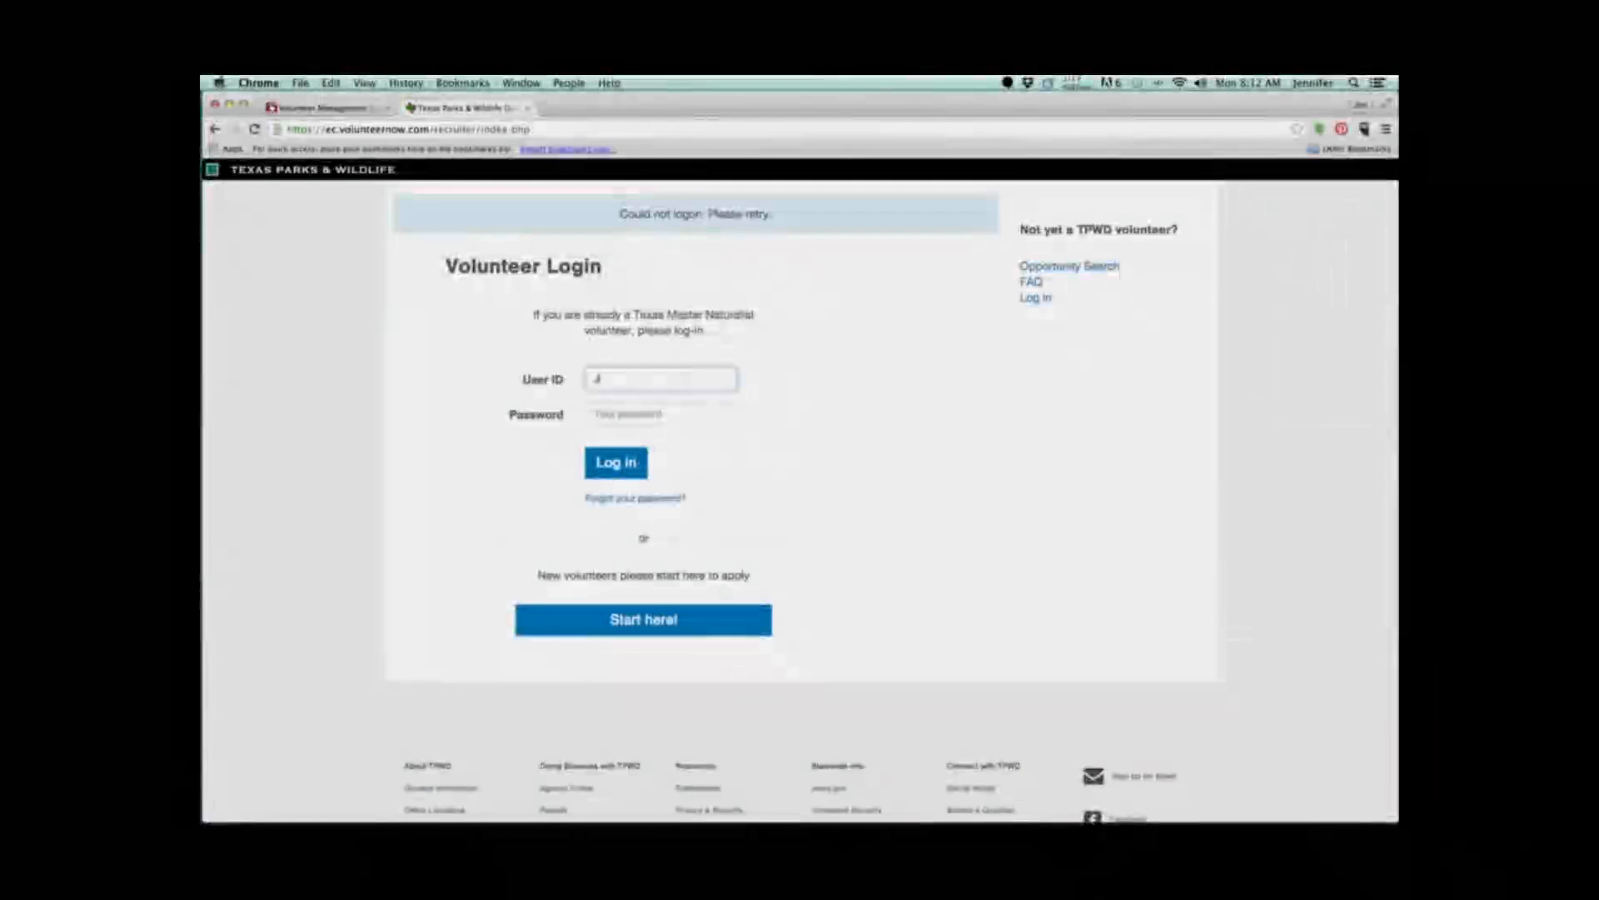
pyautogui.write('JMBuratti')
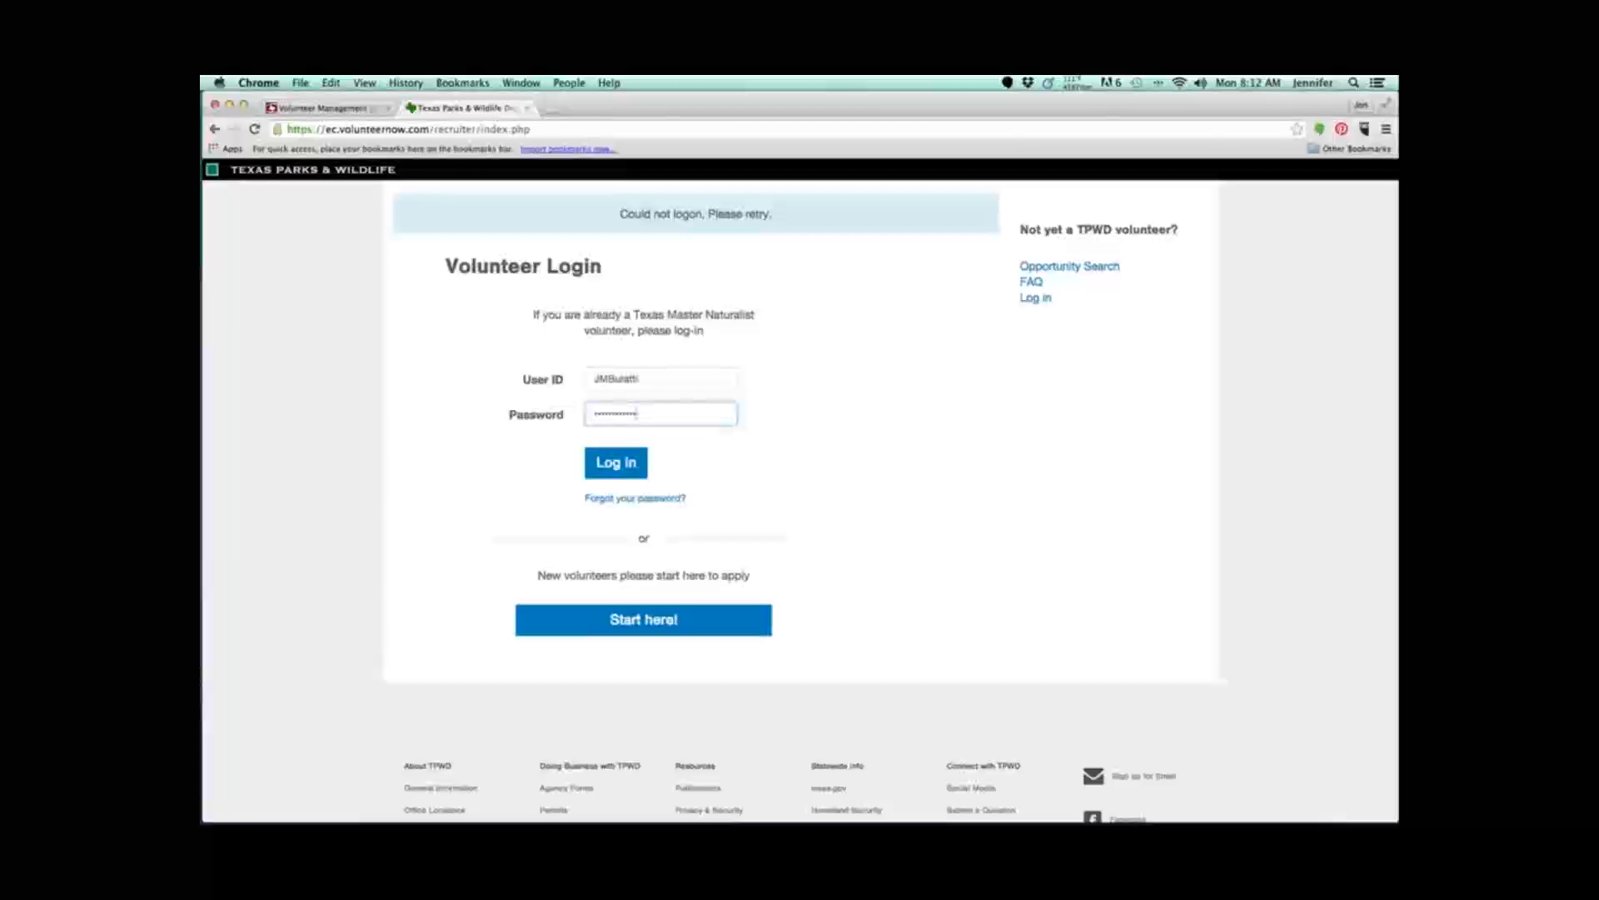
pyautogui.click(616, 461)
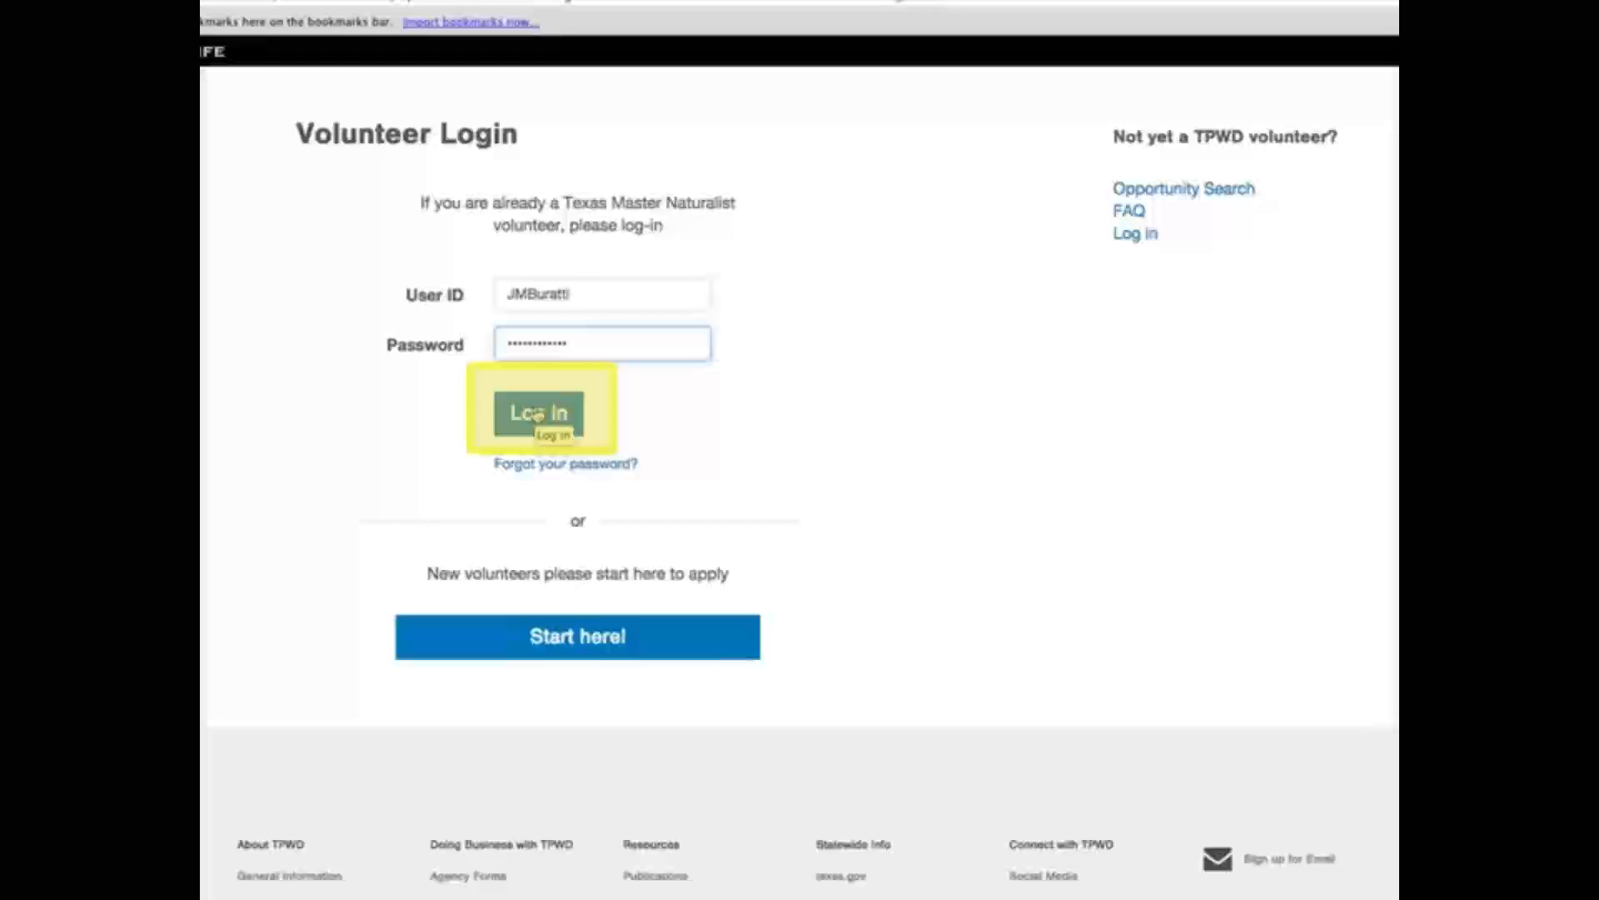
# Log in to reach the volunteer welcome dashboard with its hours summary
pyautogui.click(542, 414)
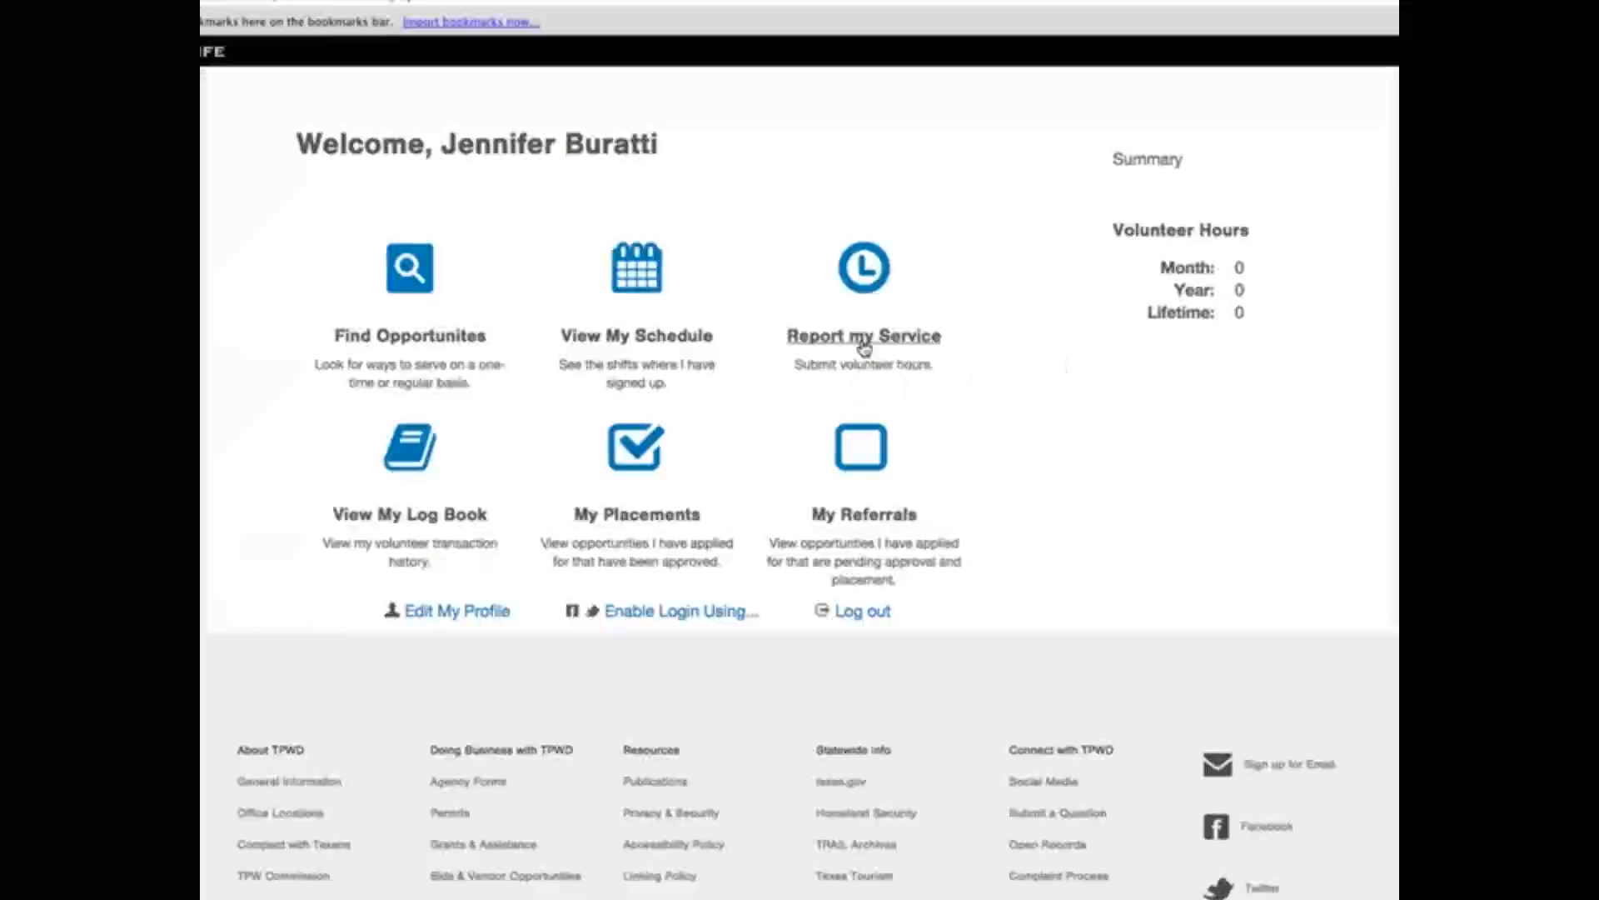
# Go to Report my Service, showing the opportunity choice for reporting hours
pyautogui.click(861, 337)
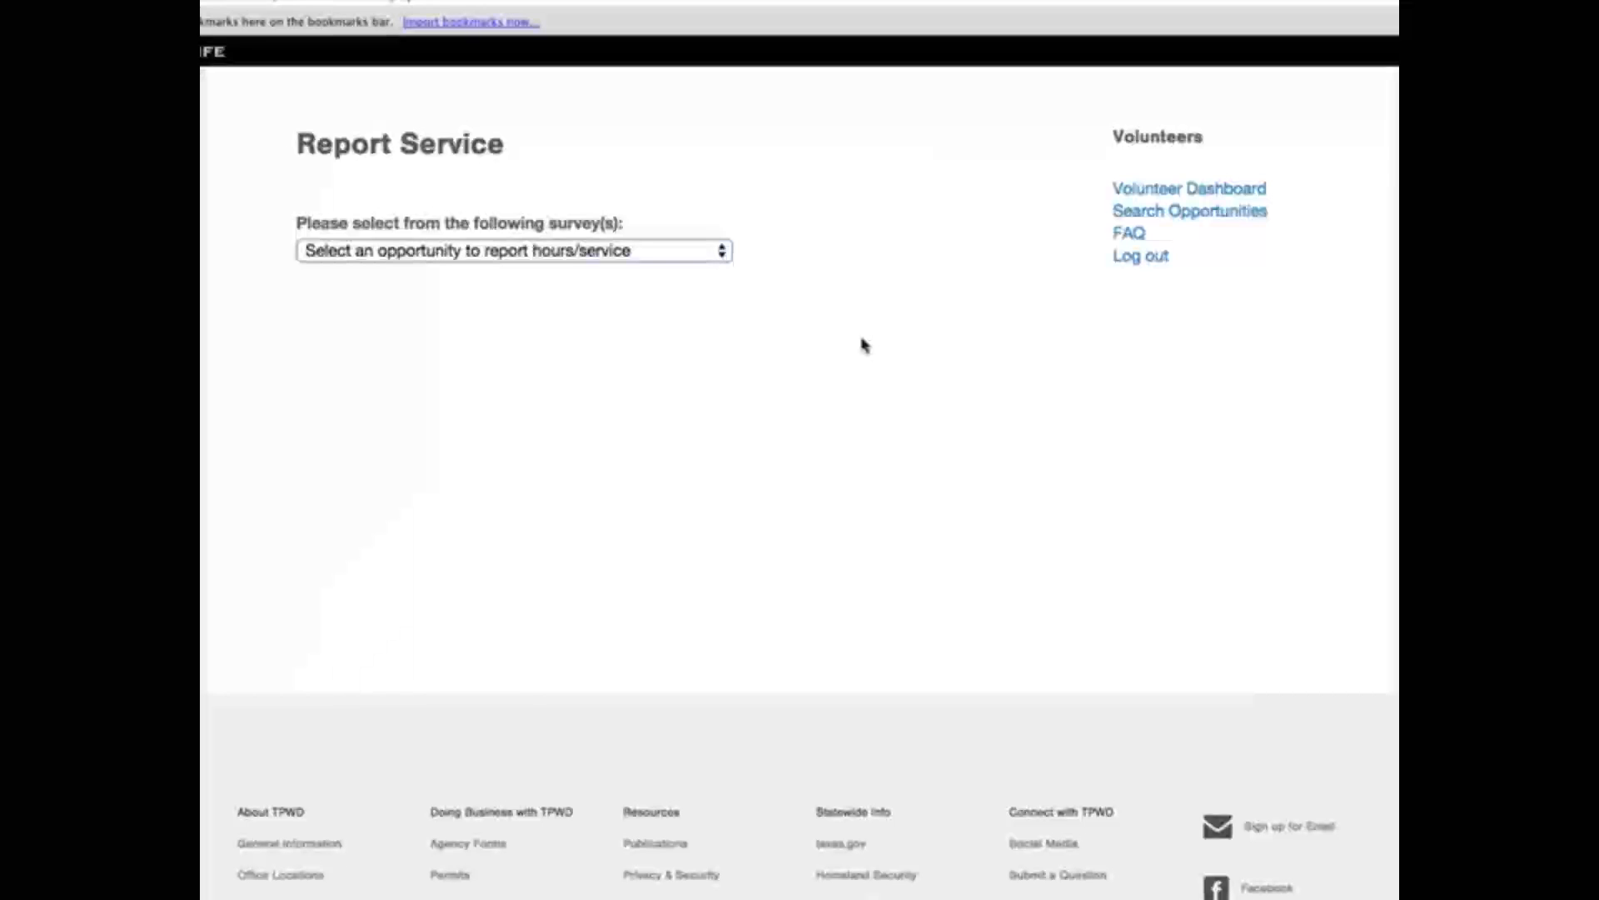
pyautogui.moveTo(848, 338)
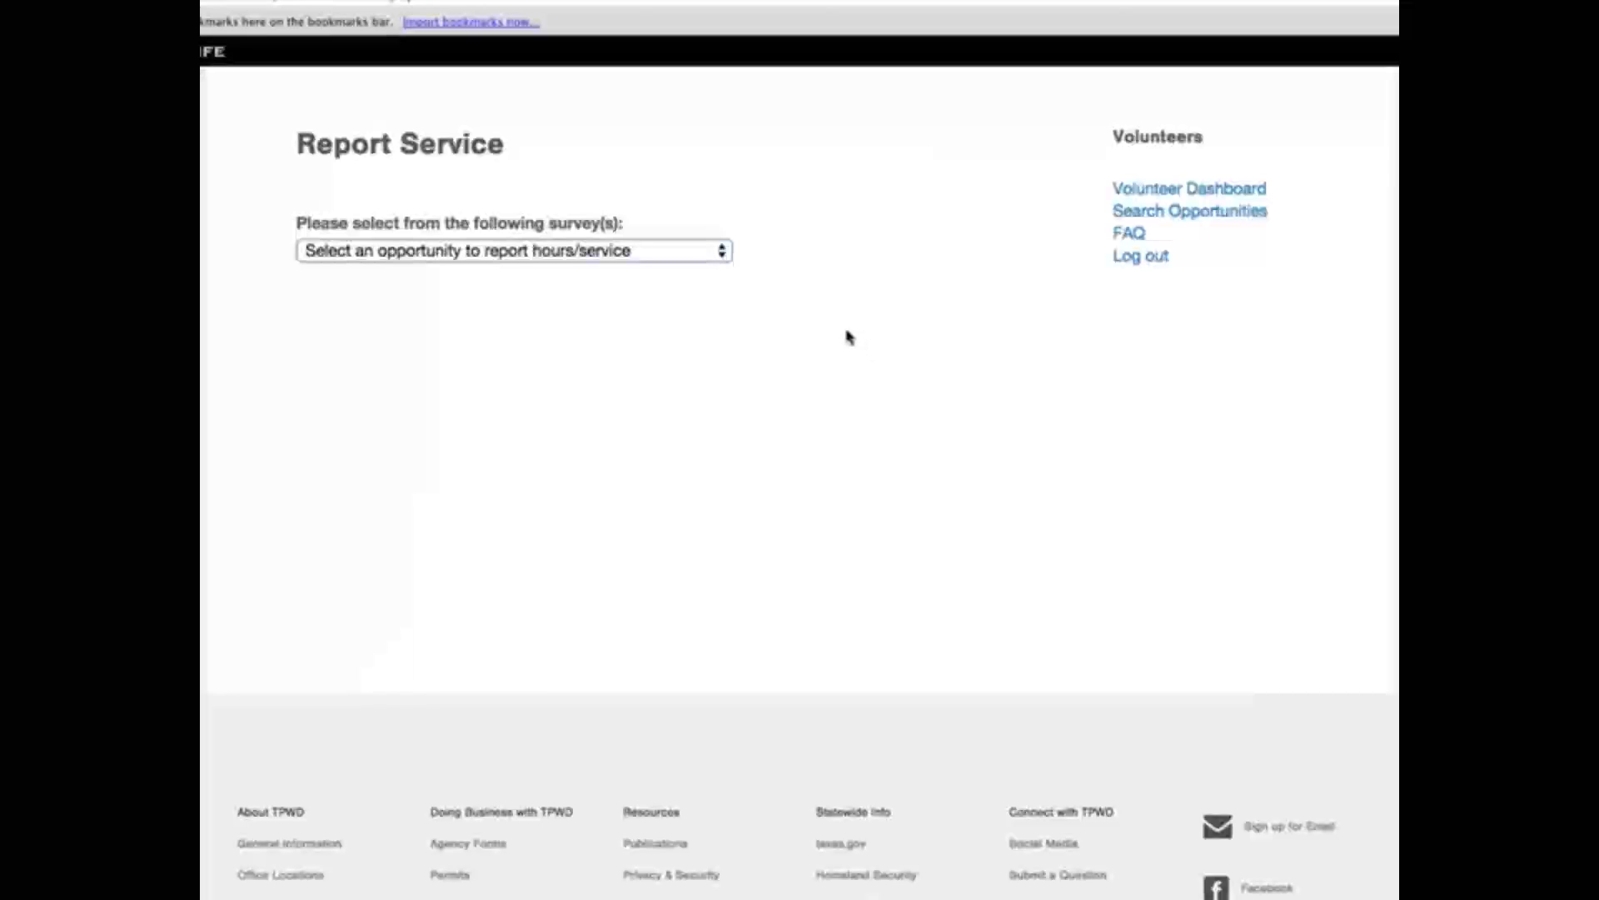
pyautogui.moveTo(720, 253)
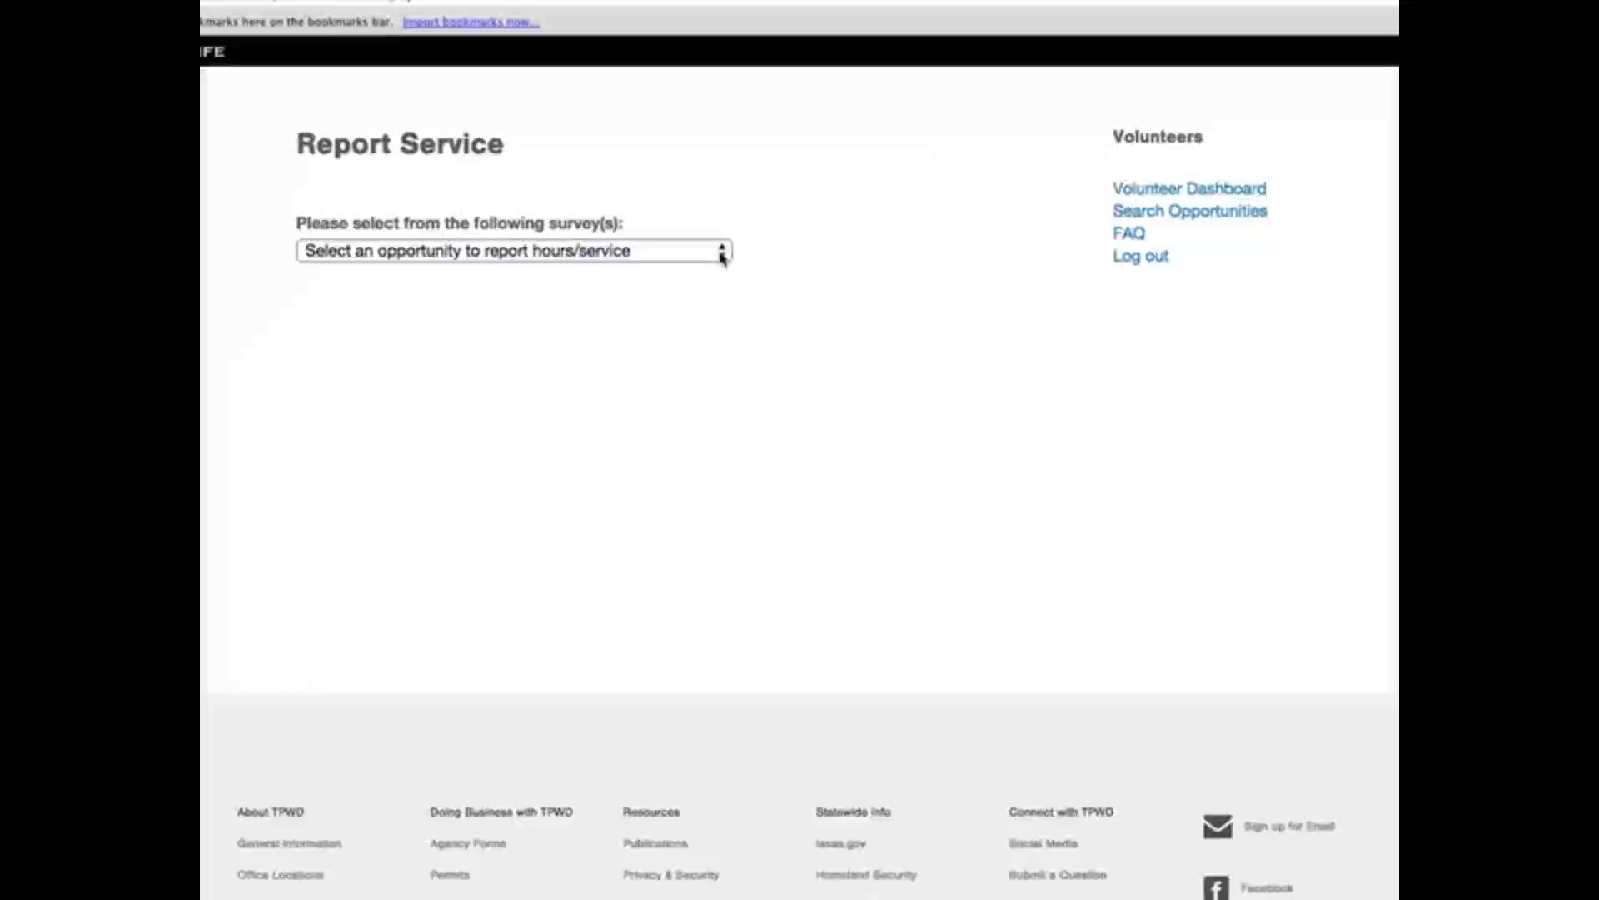
pyautogui.click(513, 250)
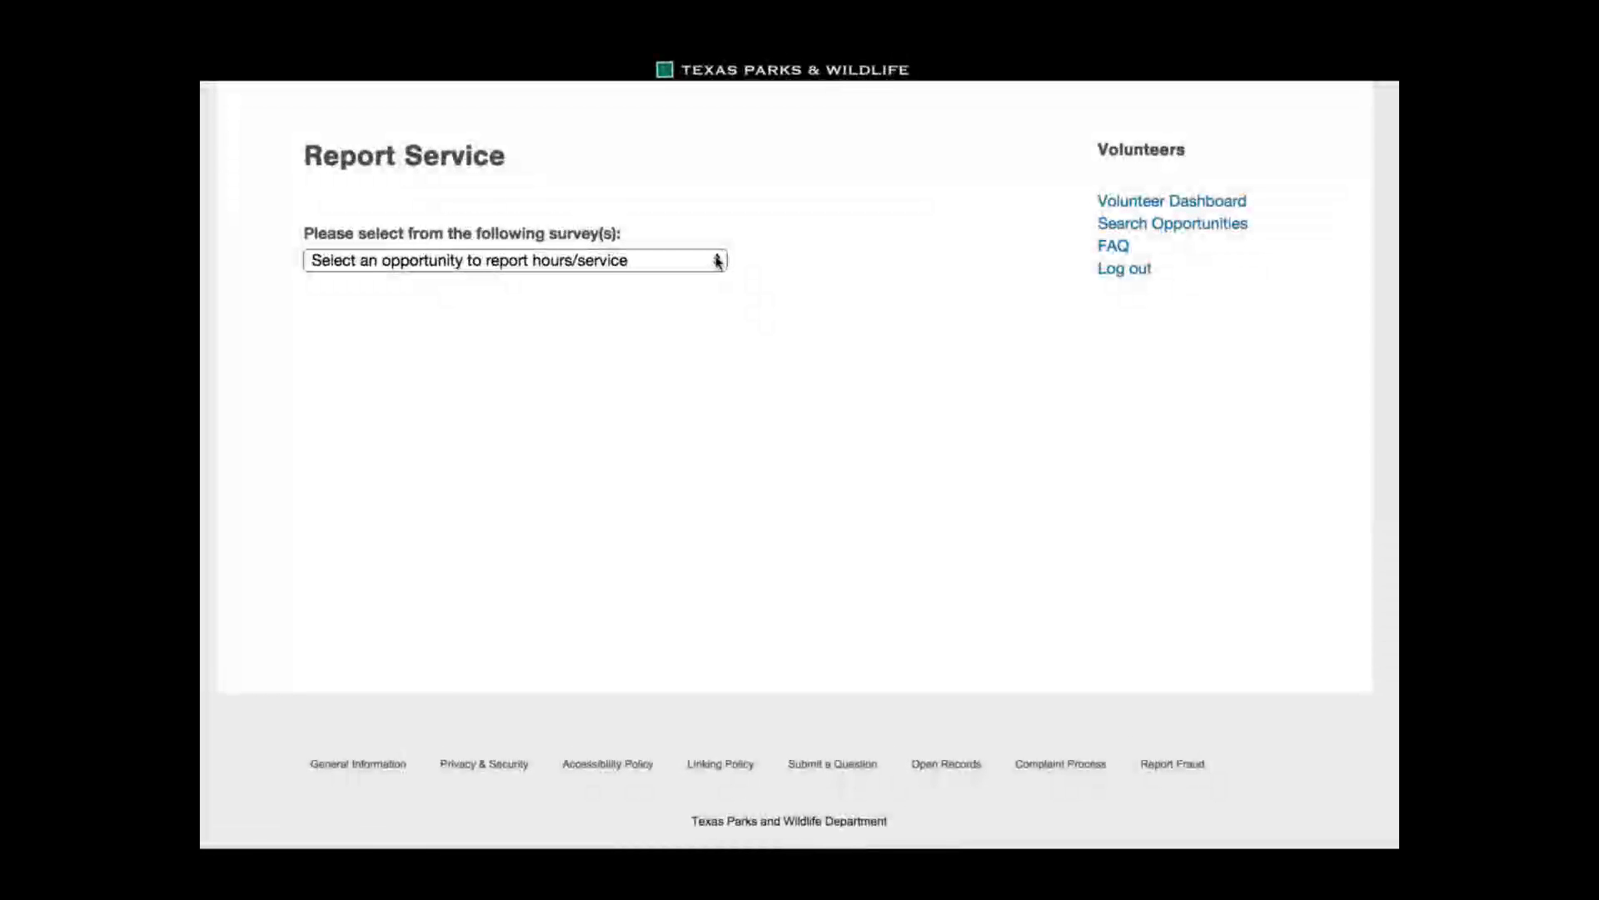
# Choose the Baylor Seminars opportunity with hours type Advanced Training and date 06/13/2015
pyautogui.click(515, 260)
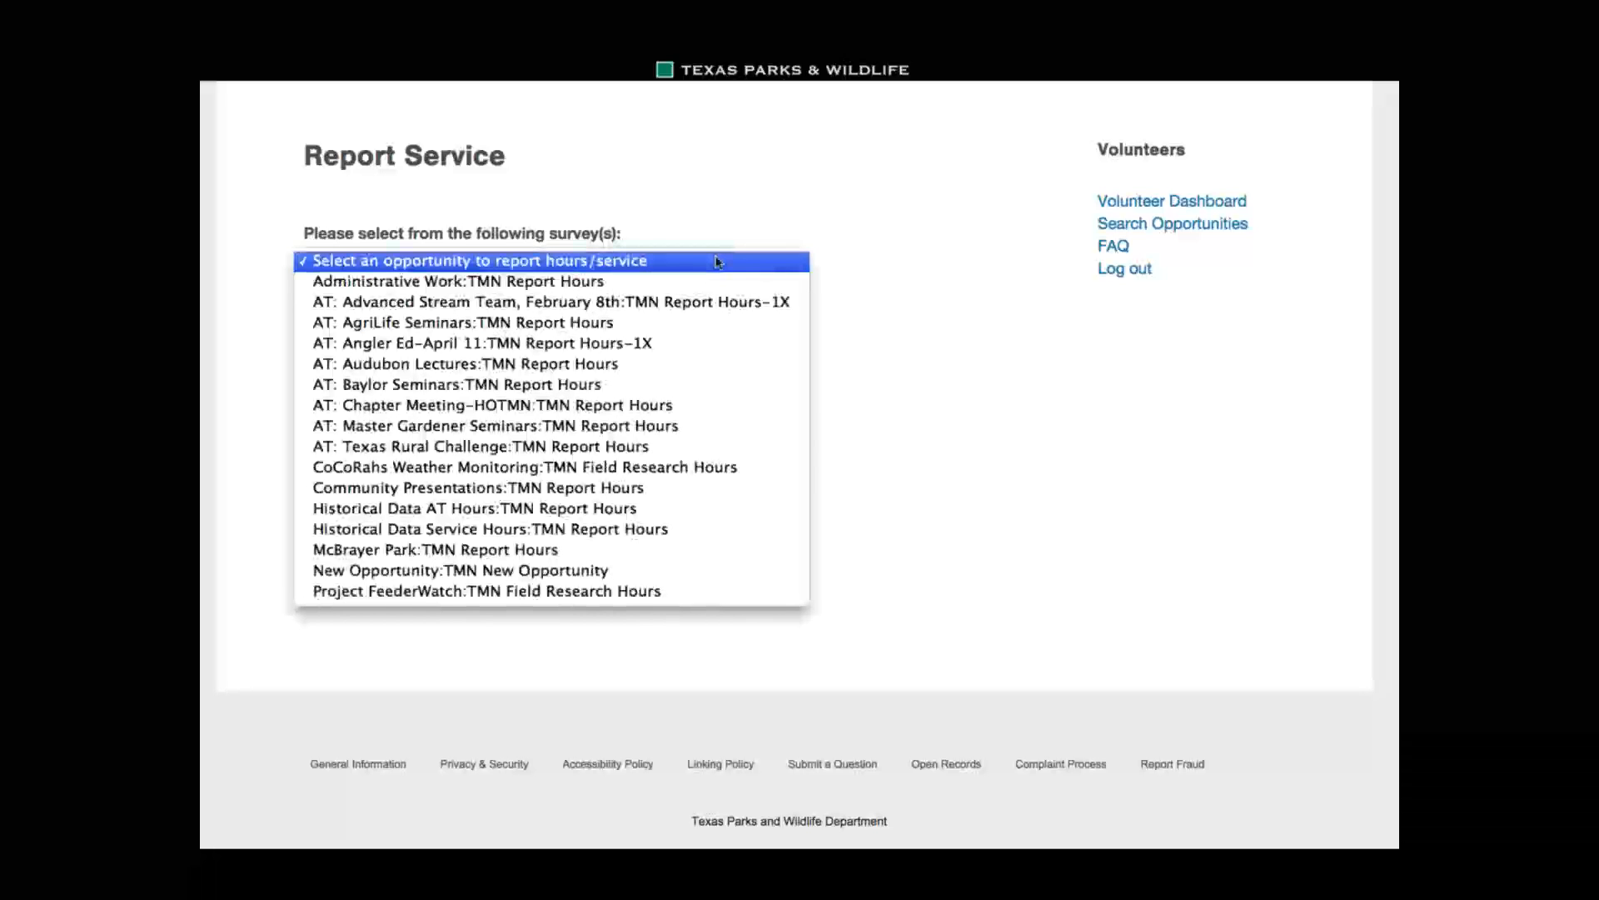
pyautogui.moveTo(454, 385)
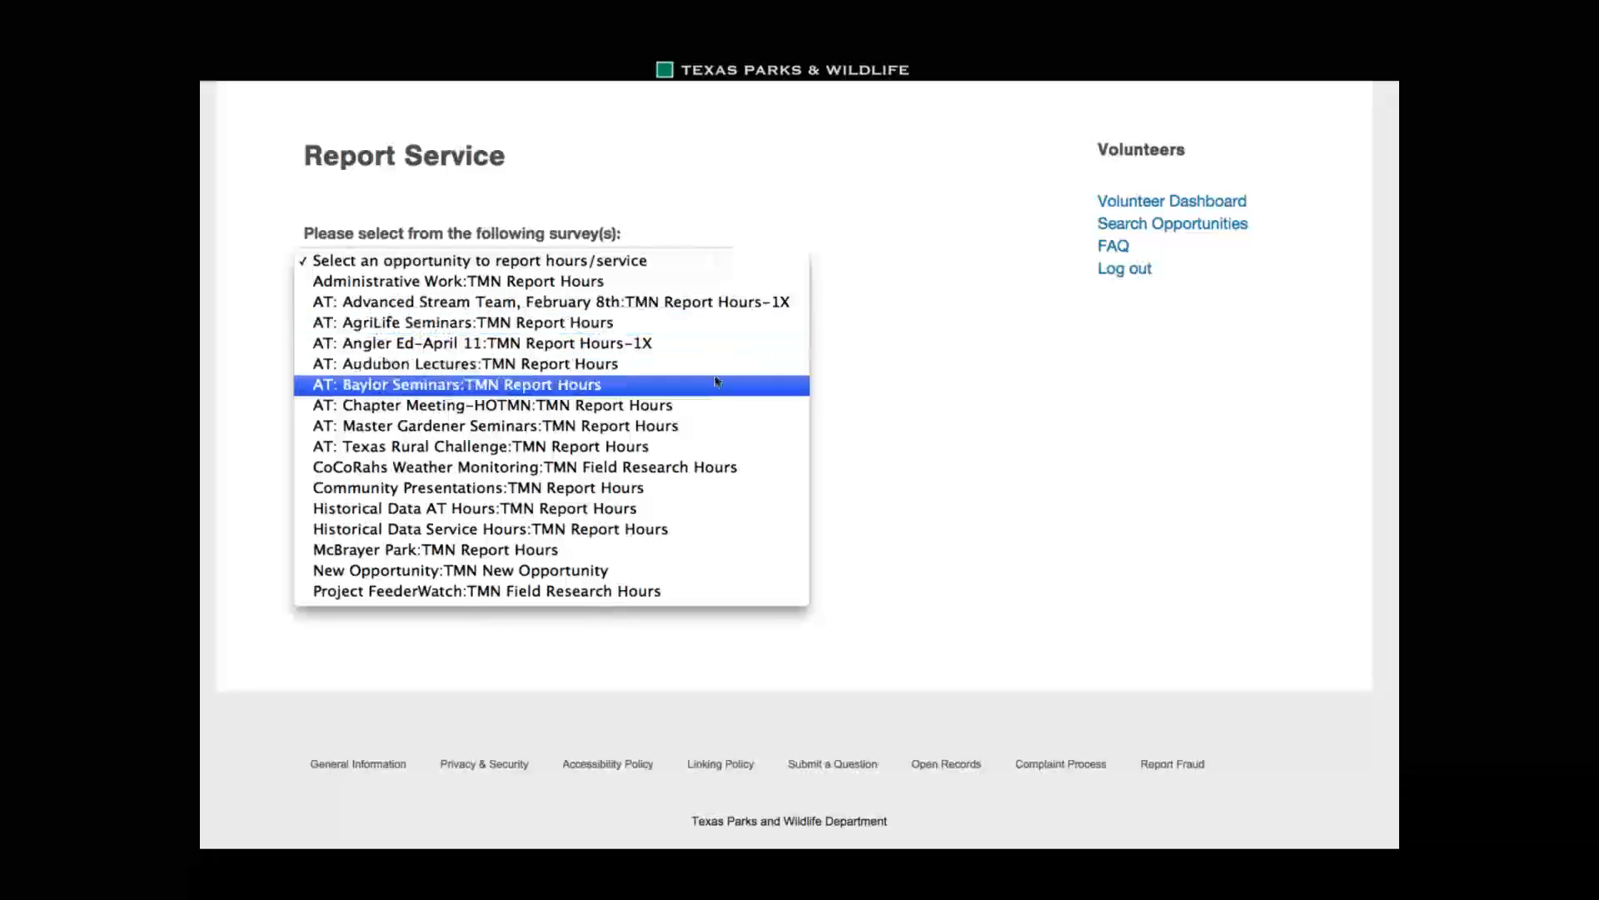
pyautogui.click(456, 385)
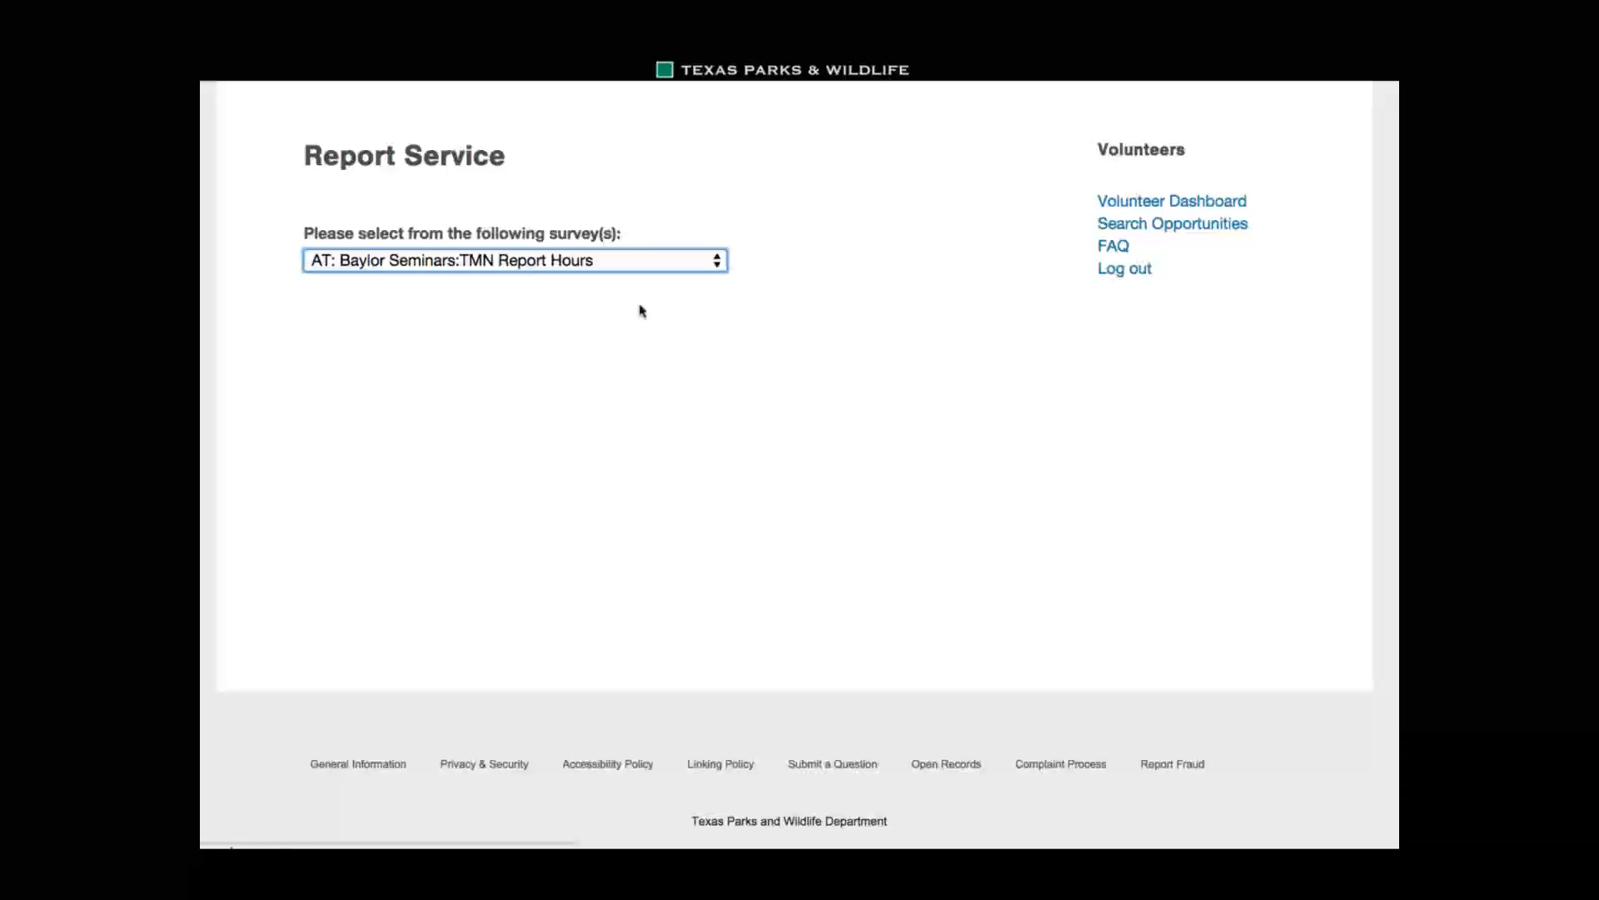
pyautogui.click(515, 260)
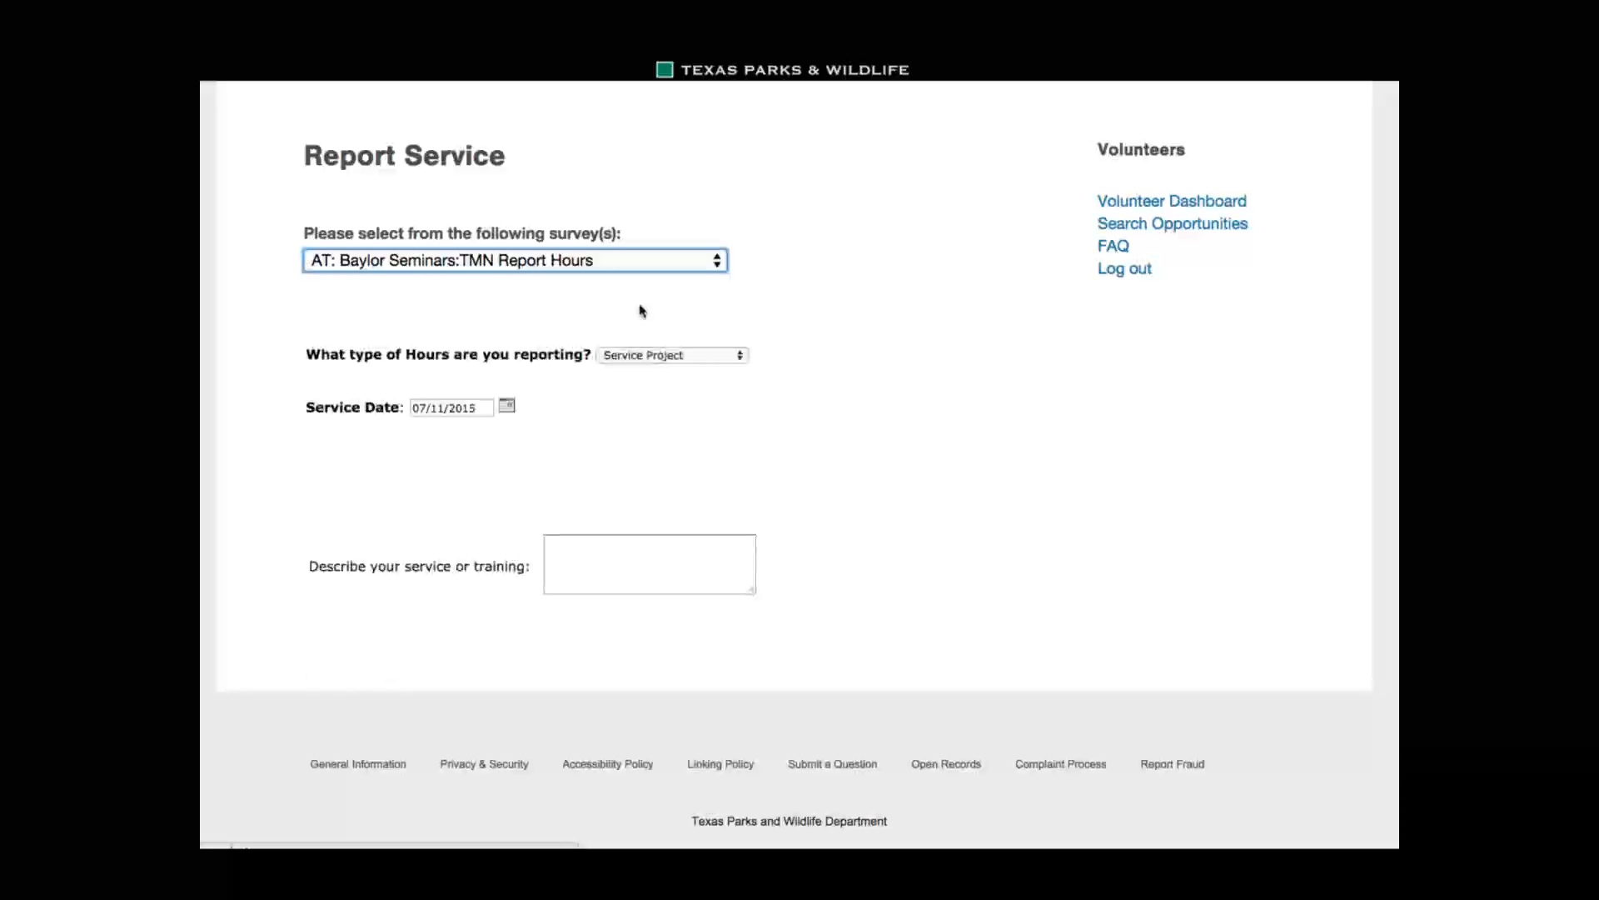
pyautogui.click(671, 353)
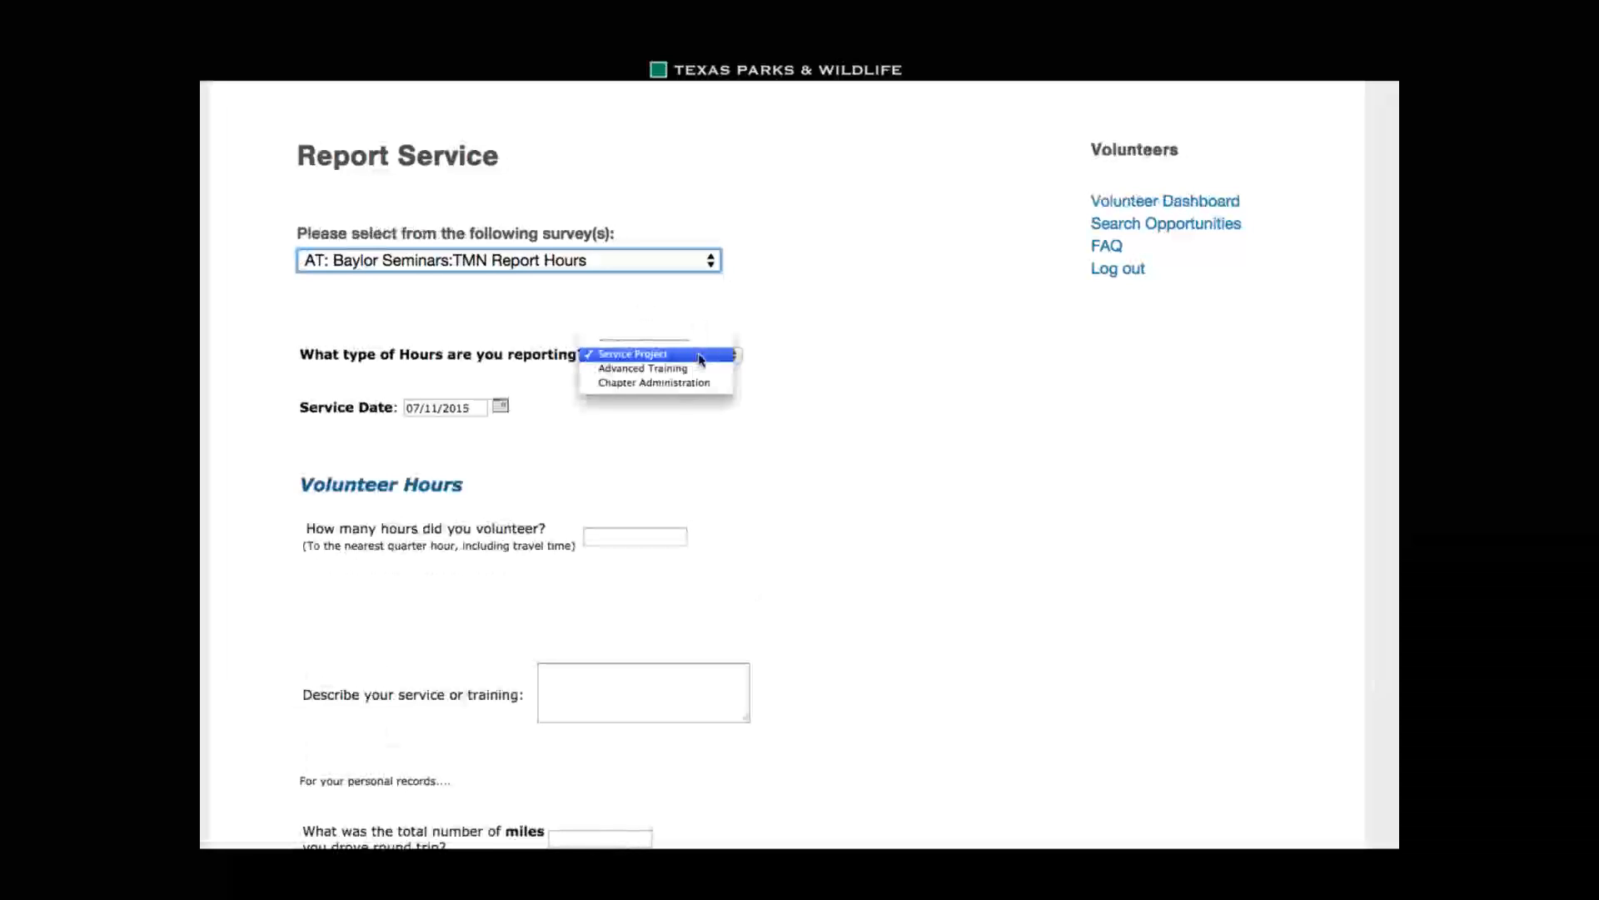
pyautogui.moveTo(643, 368)
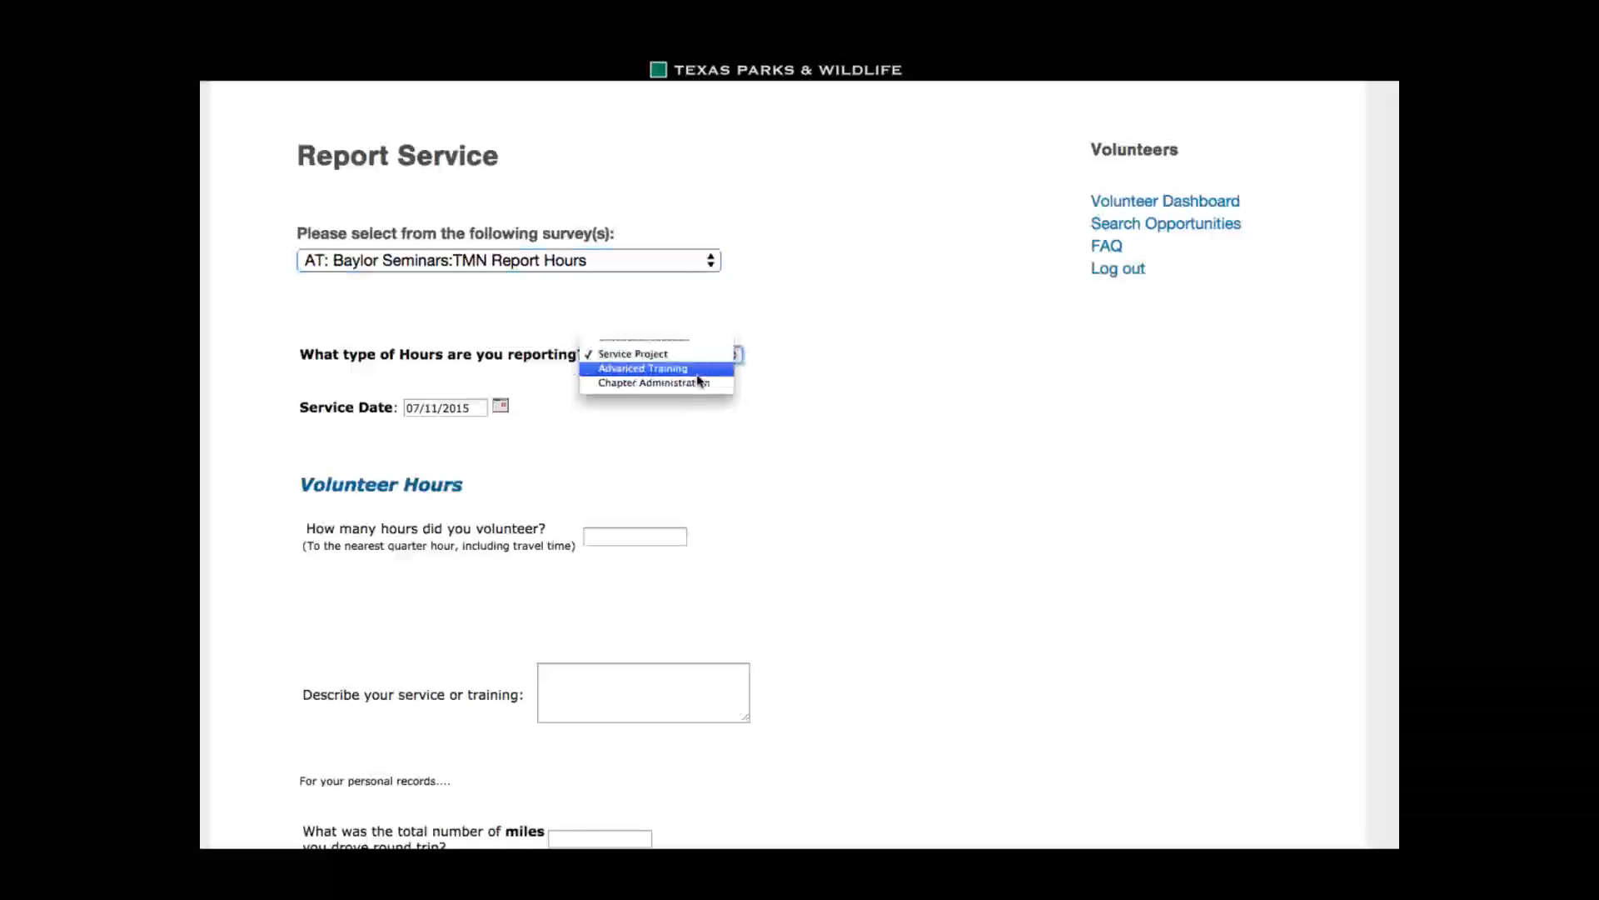
pyautogui.click(643, 368)
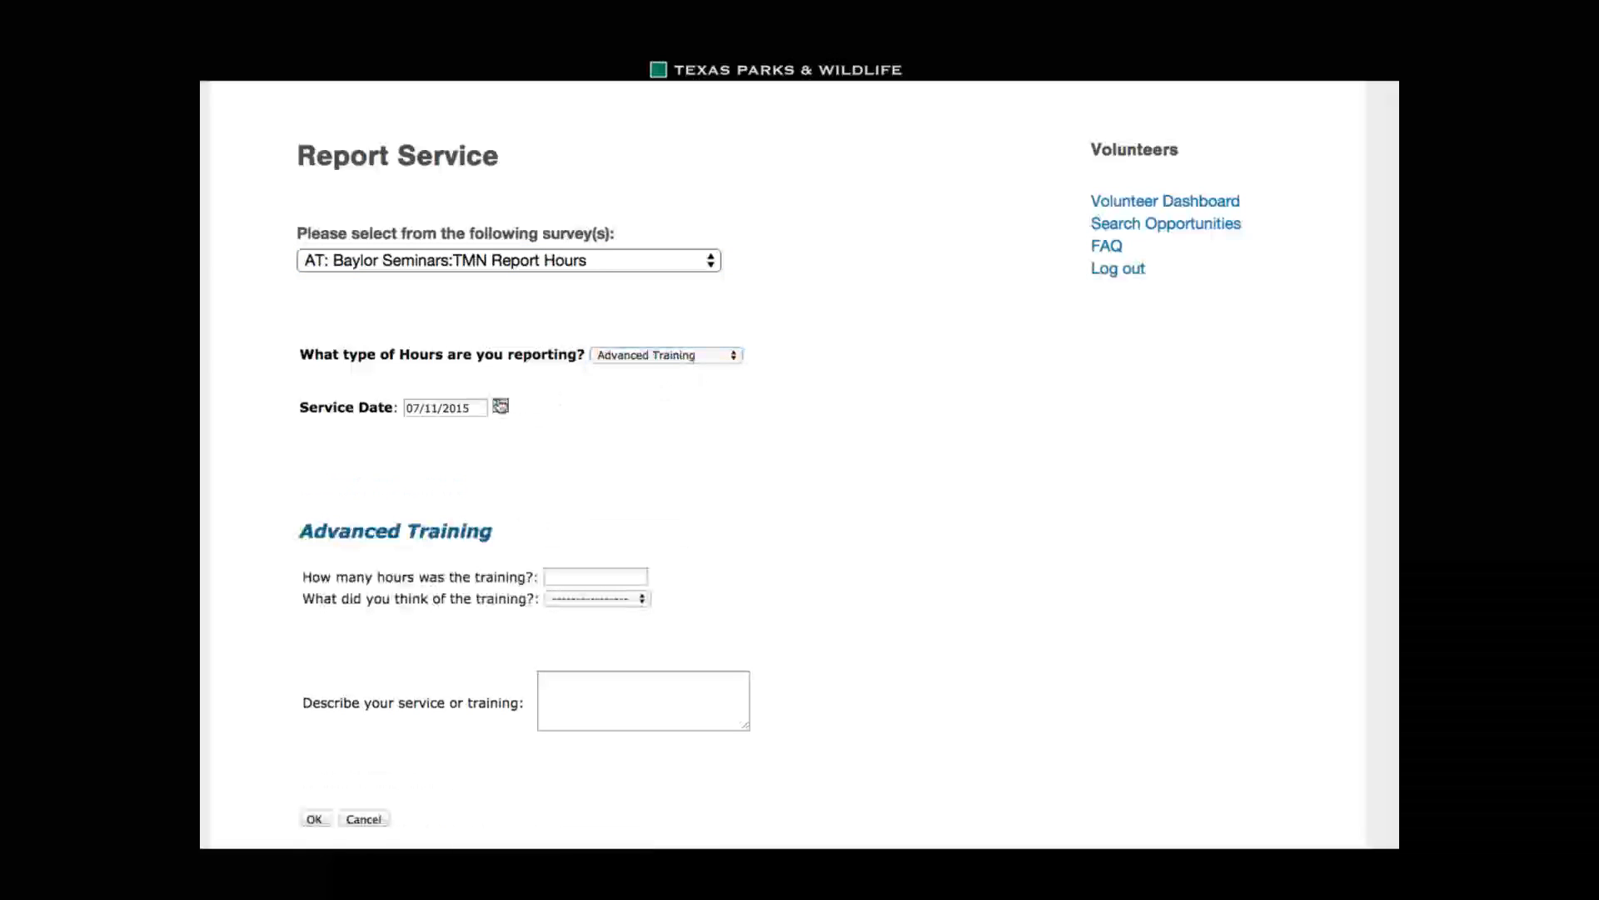
pyautogui.click(500, 407)
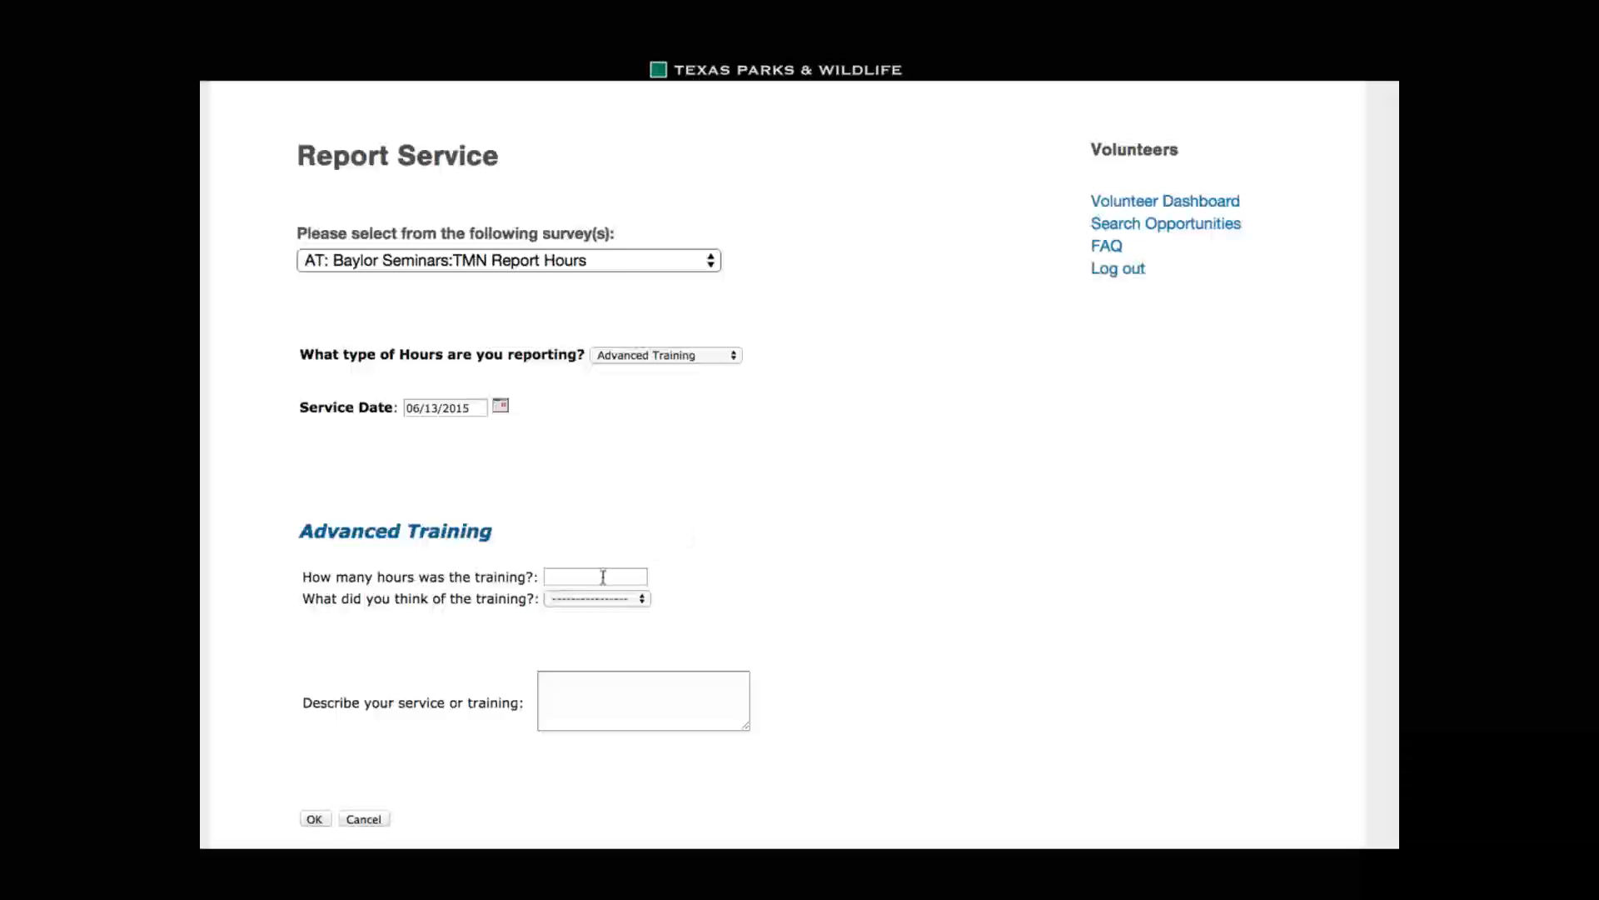
# Enter 2 hours and the description 'hands on group training', then confirm with OK
pyautogui.click(595, 577)
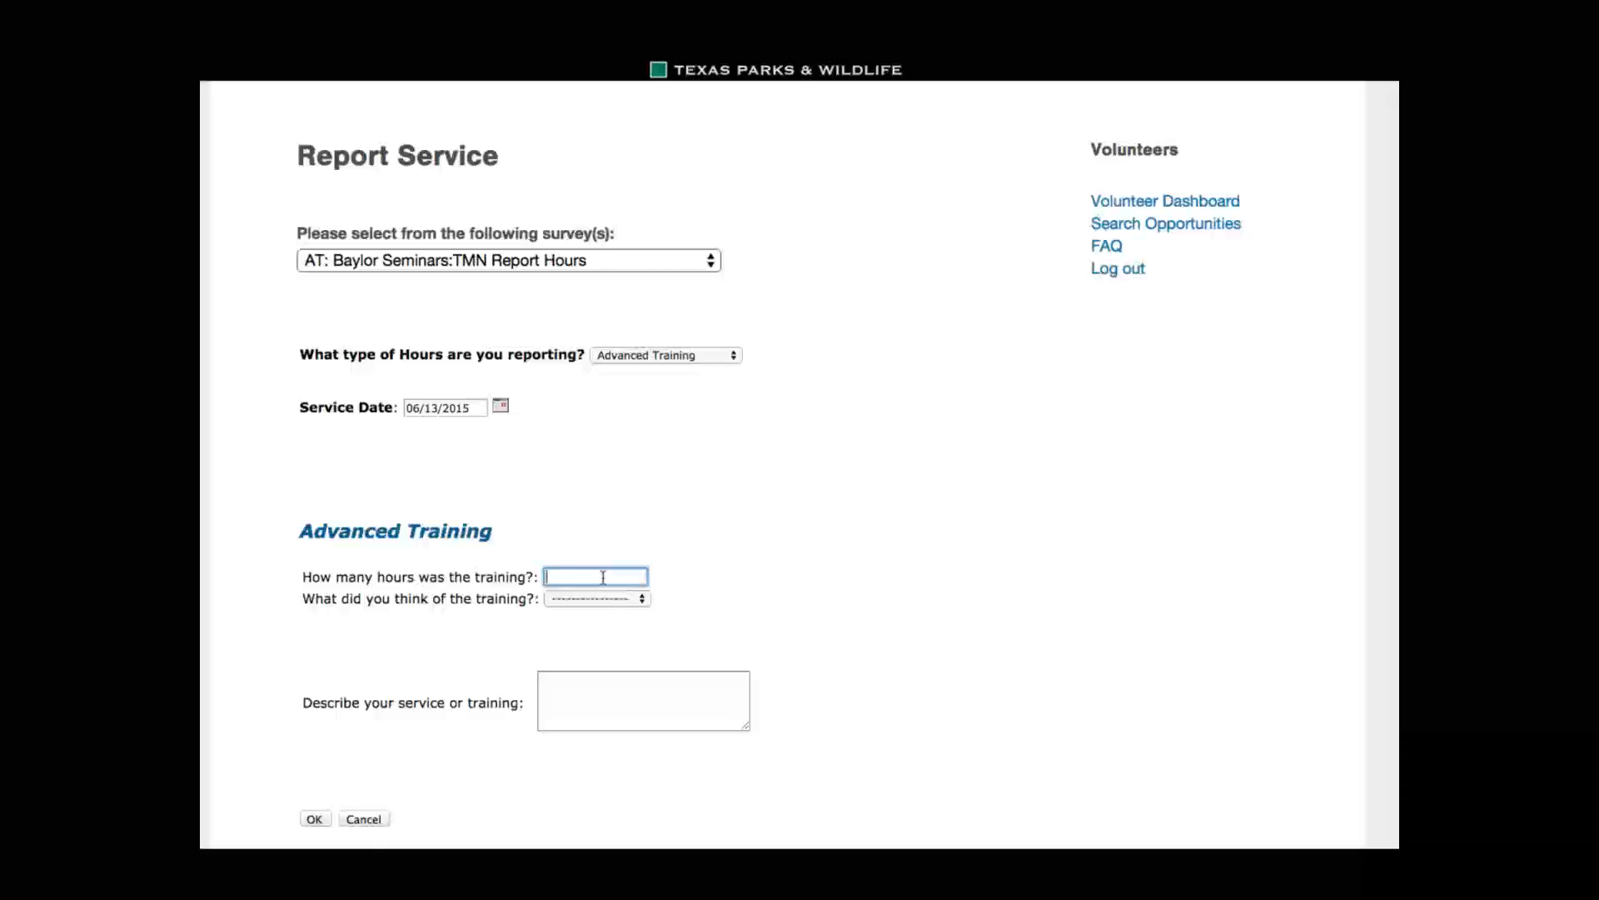
pyautogui.write('2')
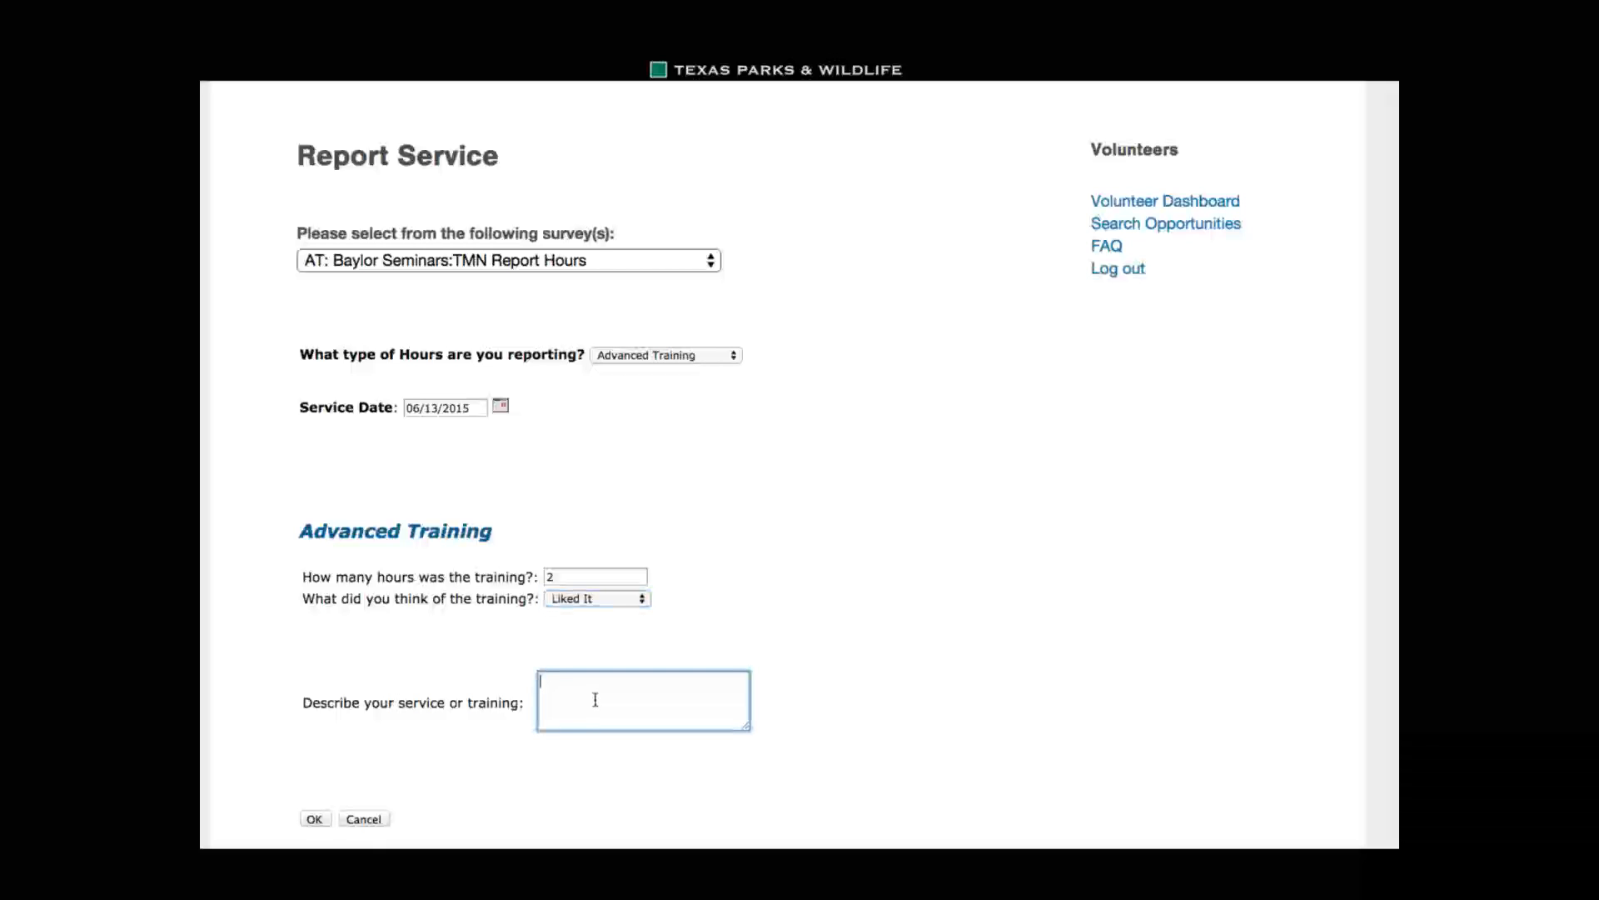
pyautogui.write('hands on group tr')
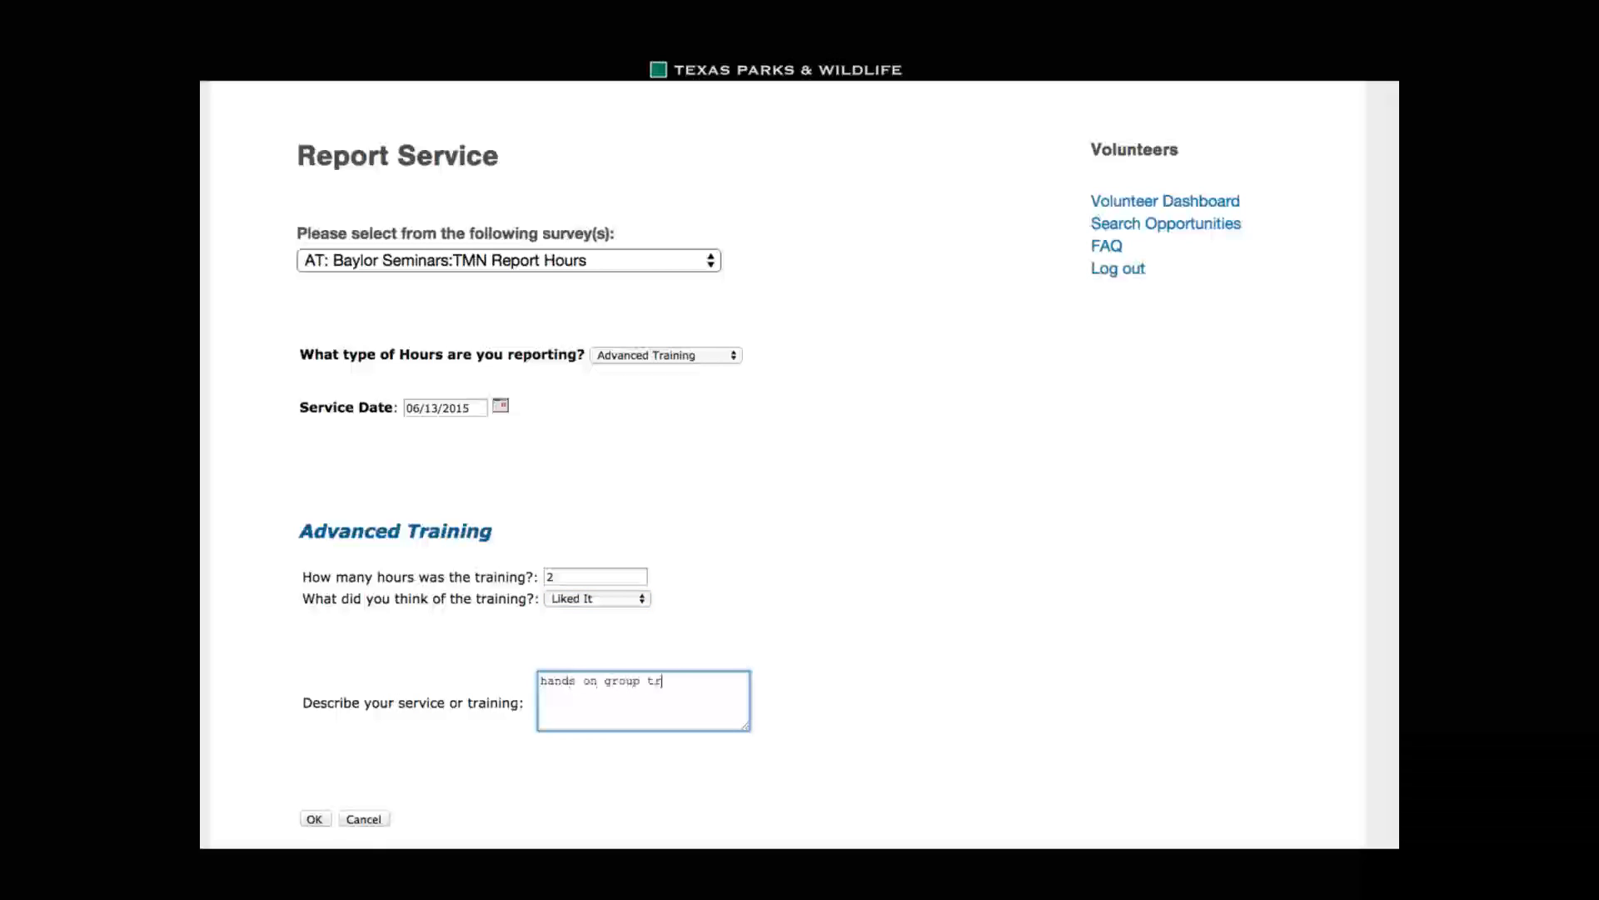
pyautogui.write('aining')
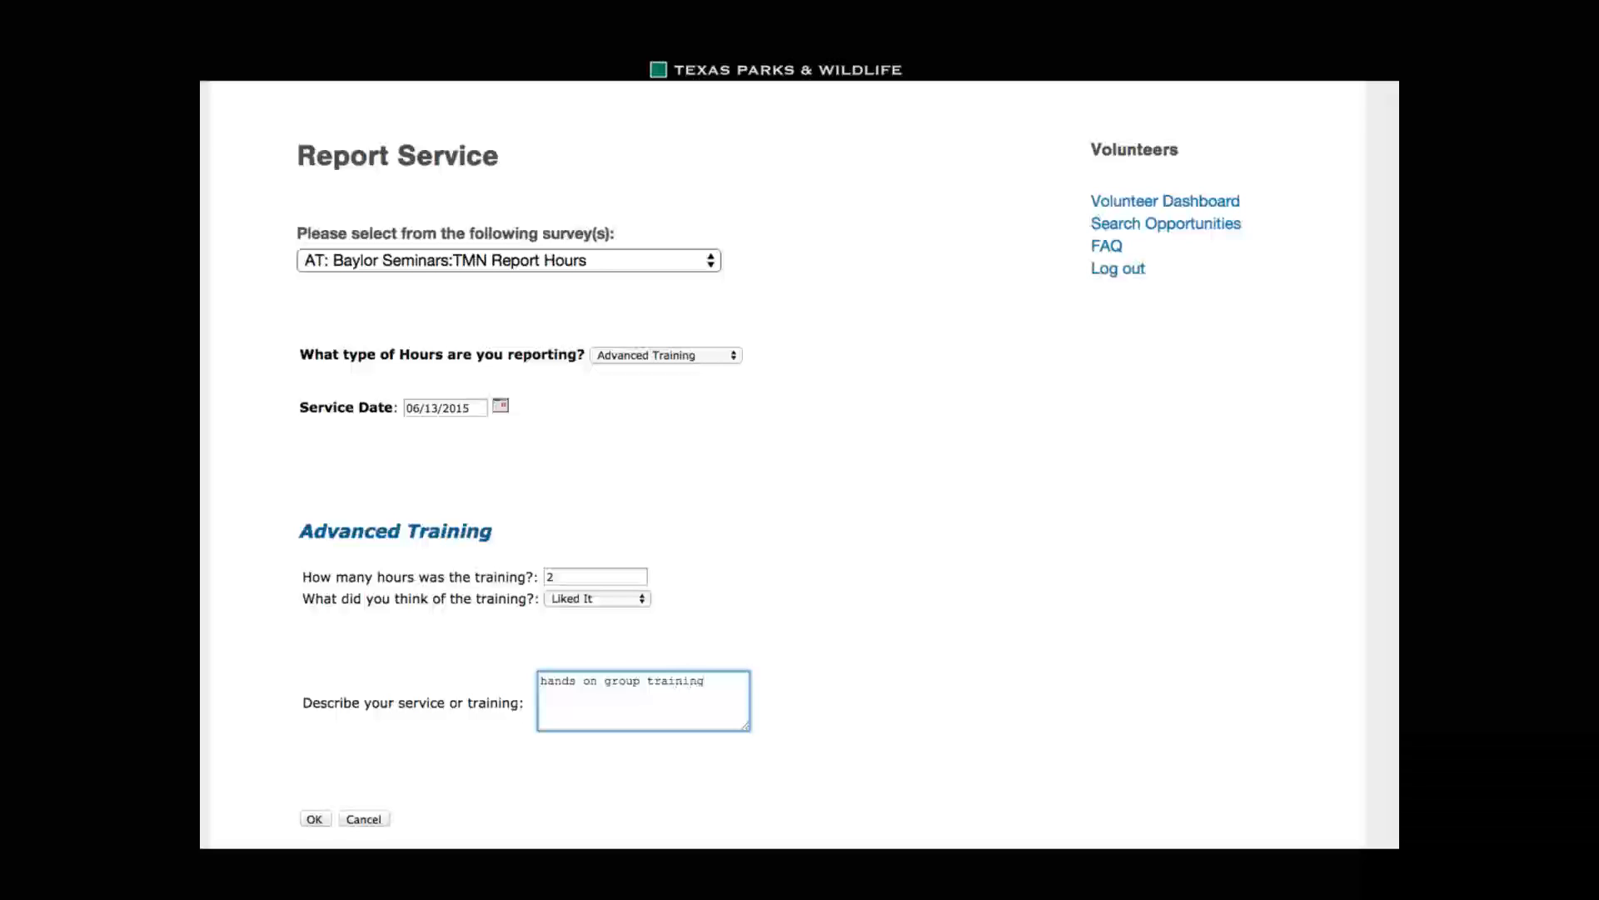
pyautogui.scroll(-3)
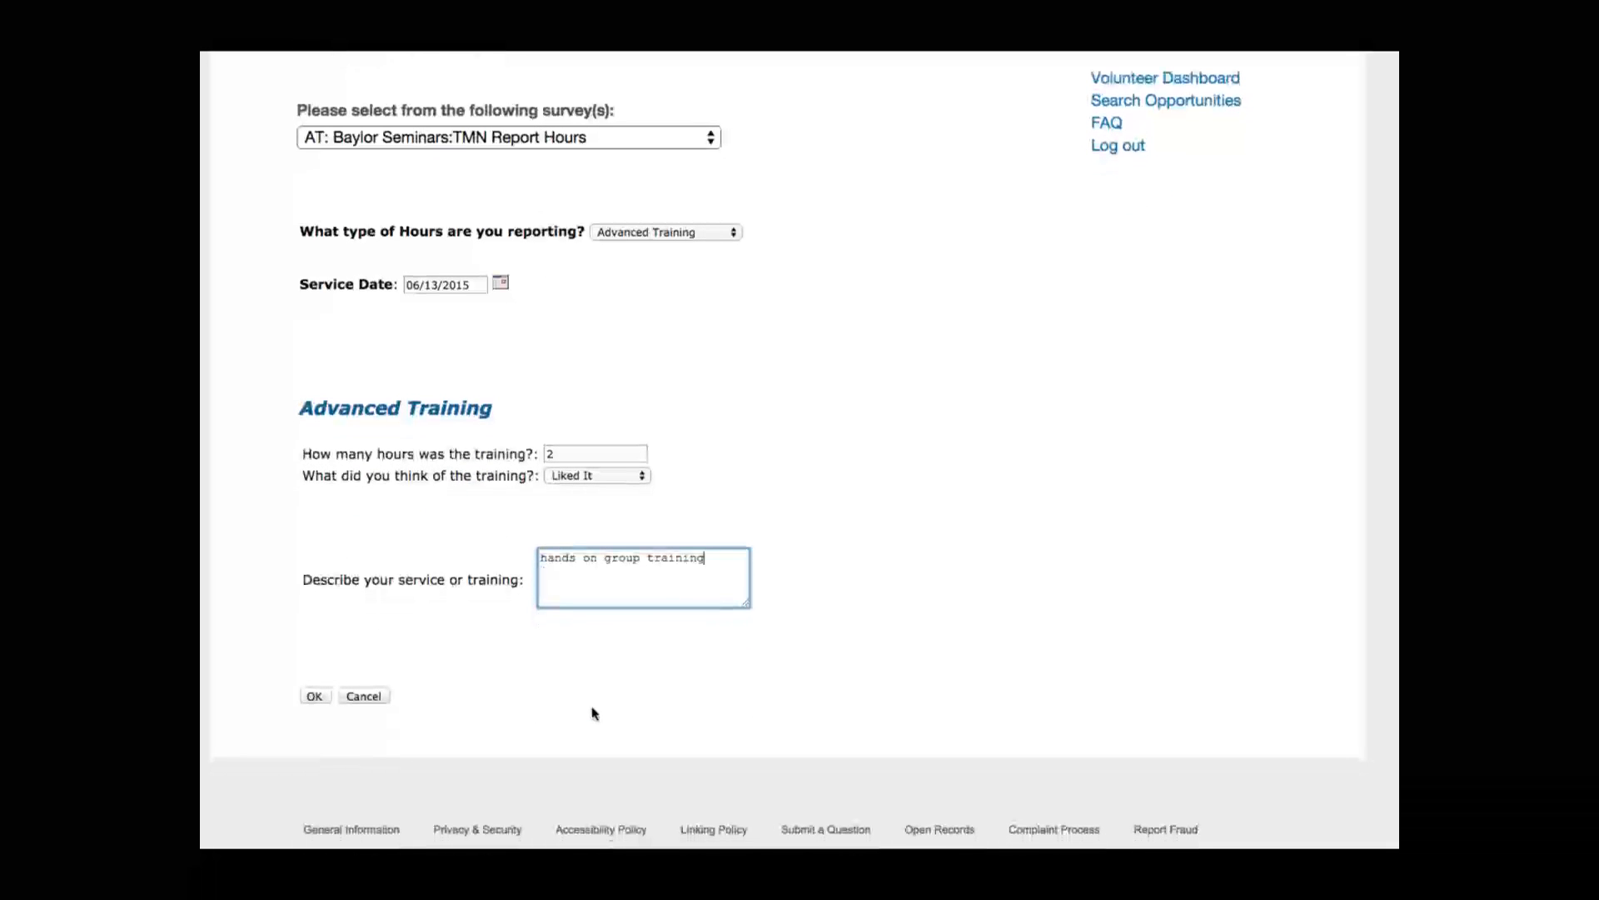
pyautogui.click(315, 696)
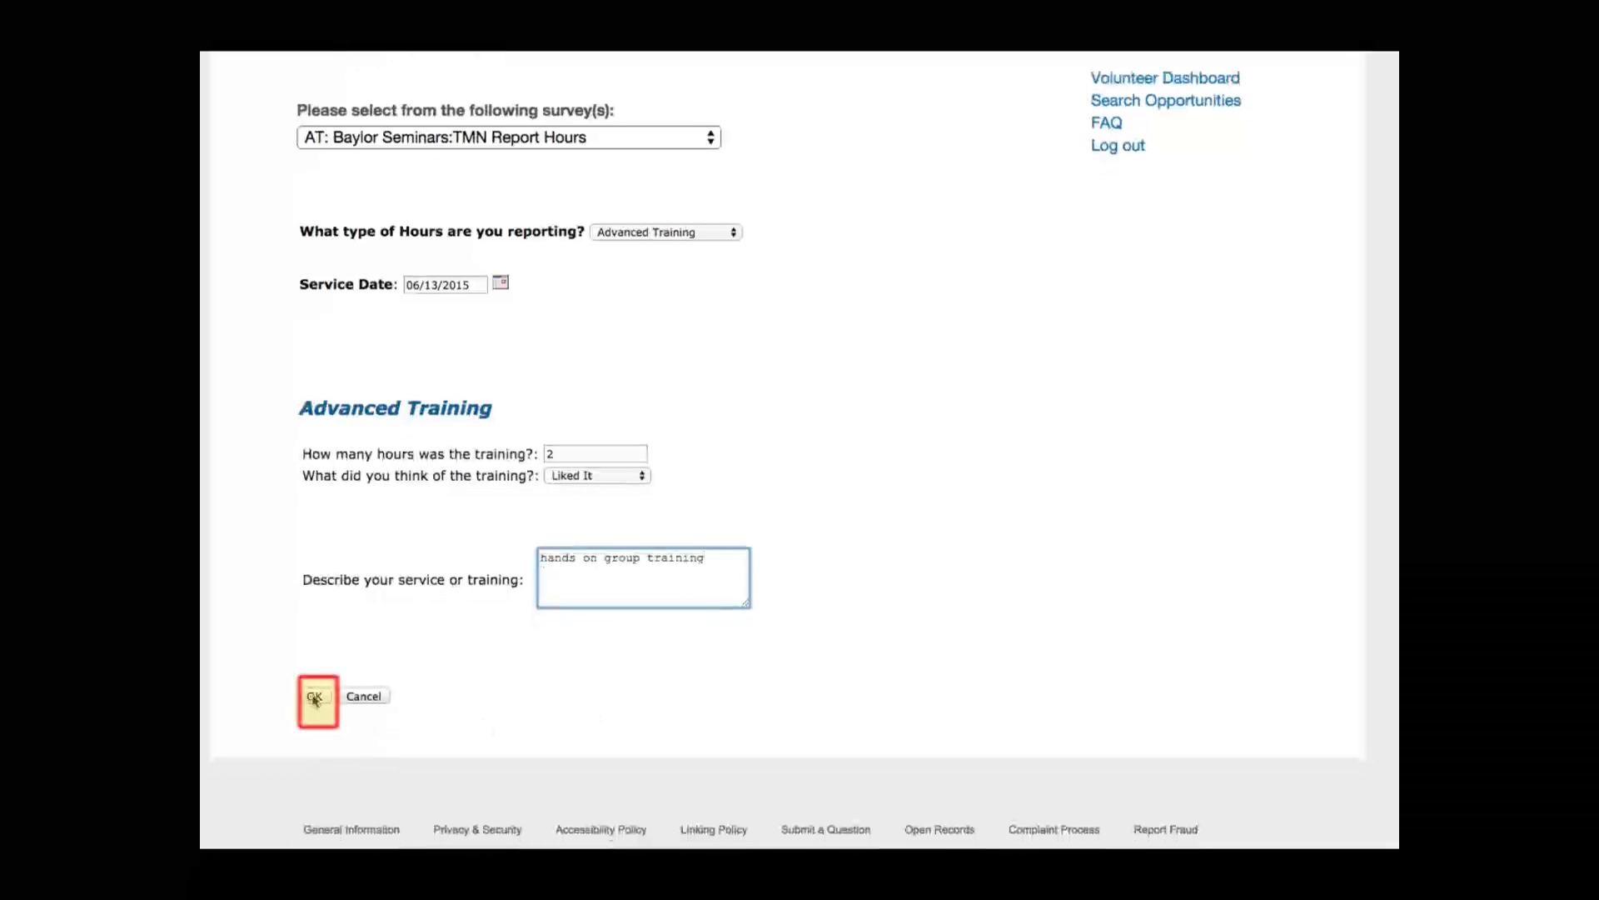
# Submit the Baylor Seminars training entry and return to the volunteer dashboard
pyautogui.click(316, 696)
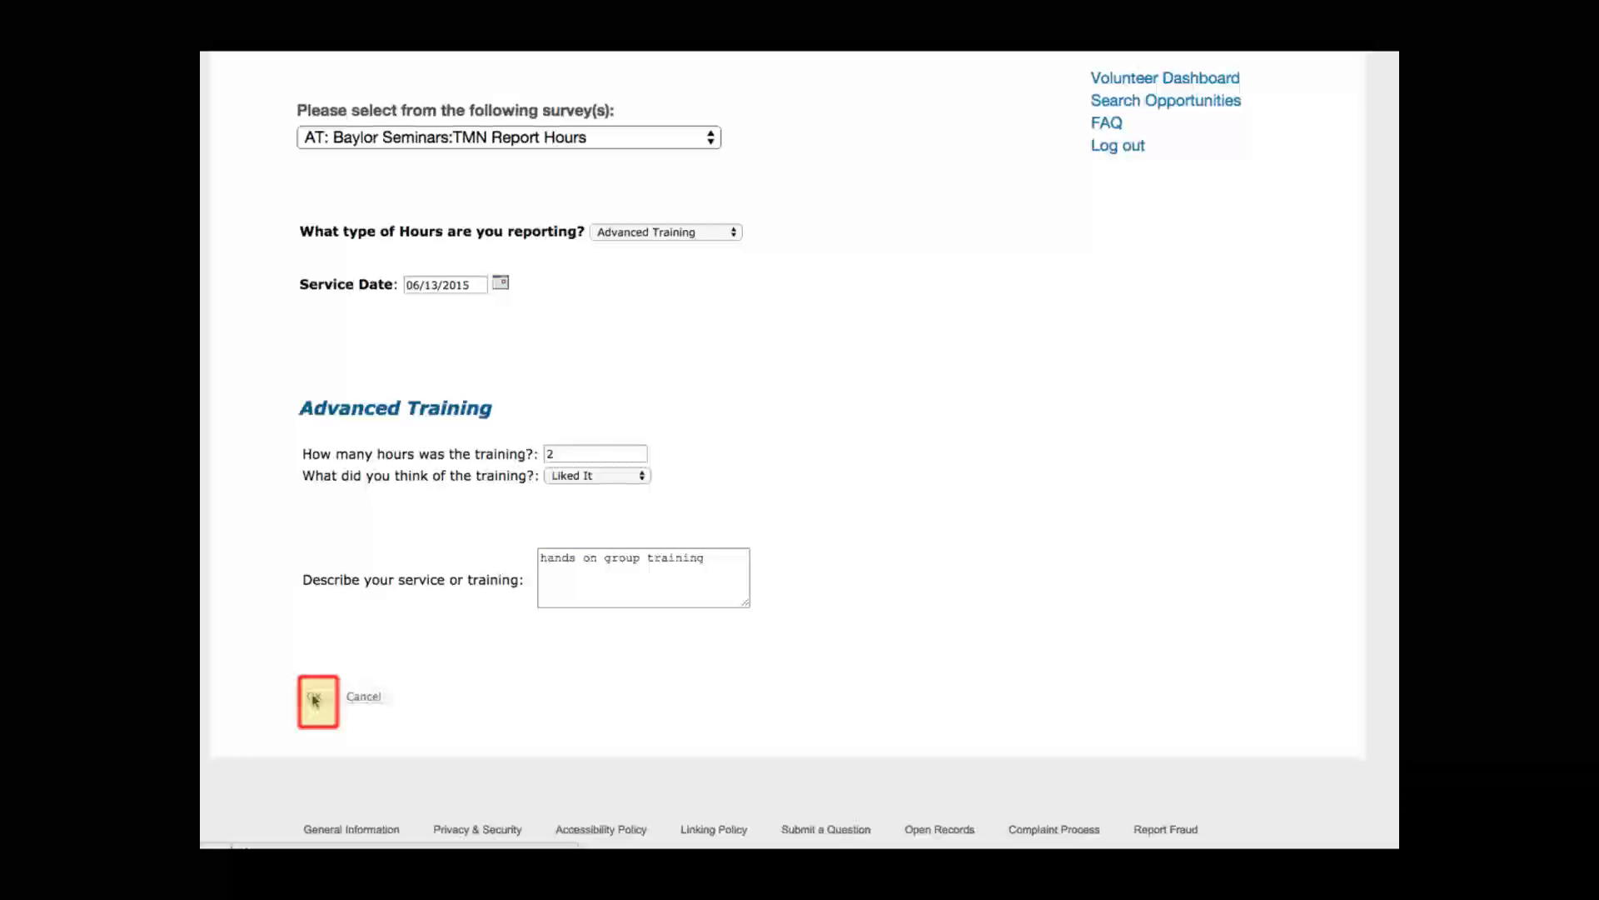
pyautogui.click(317, 702)
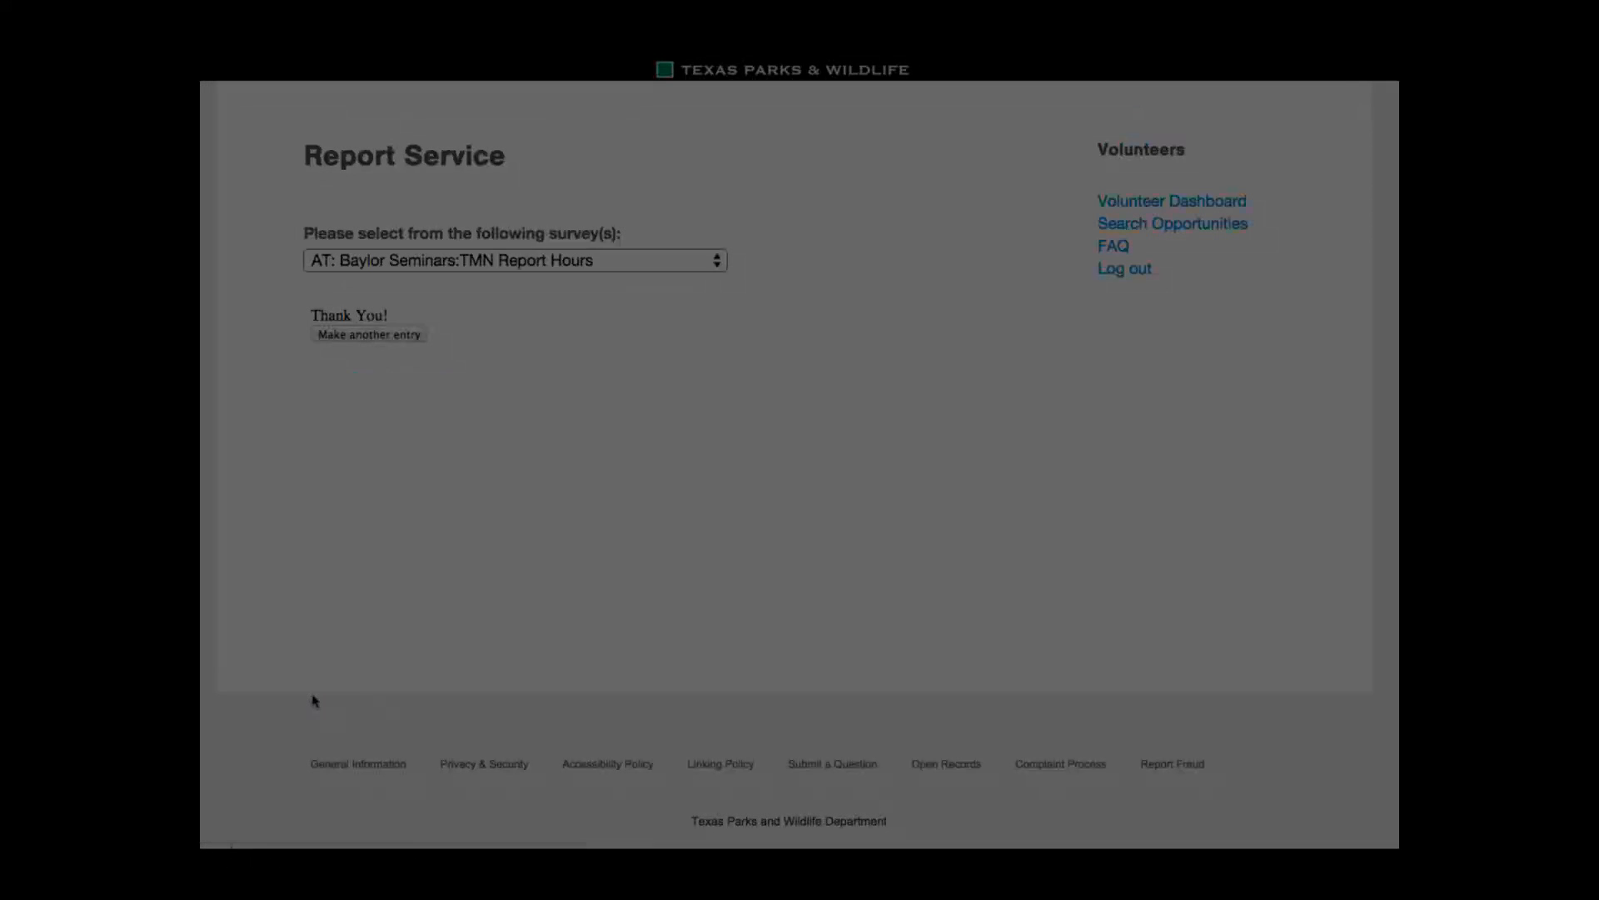
pyautogui.click(368, 335)
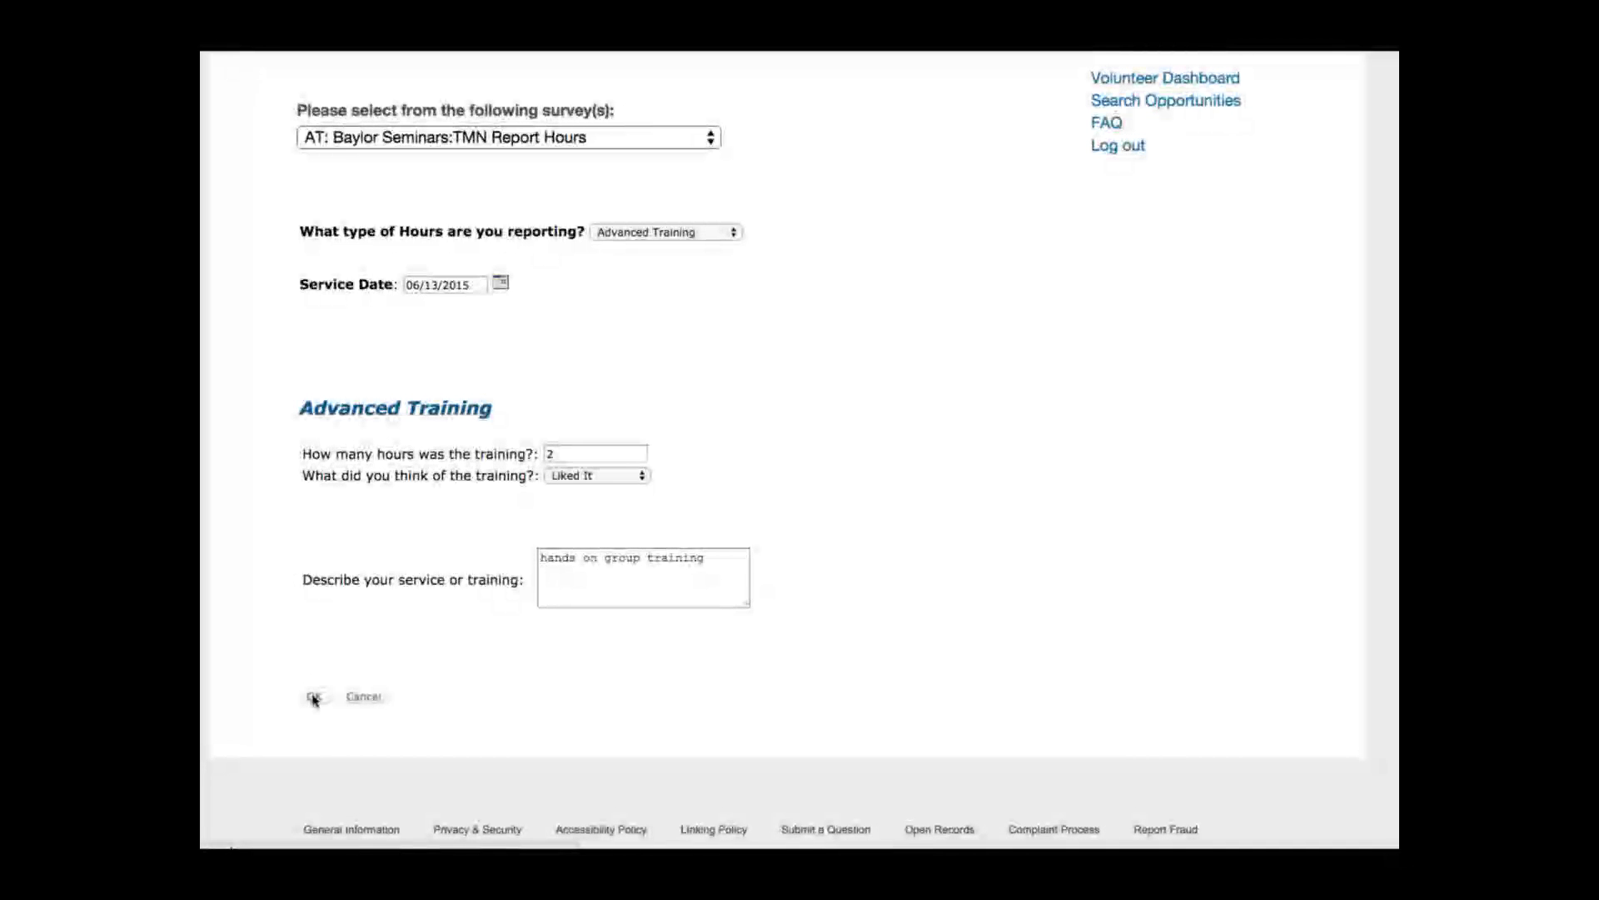
pyautogui.click(315, 696)
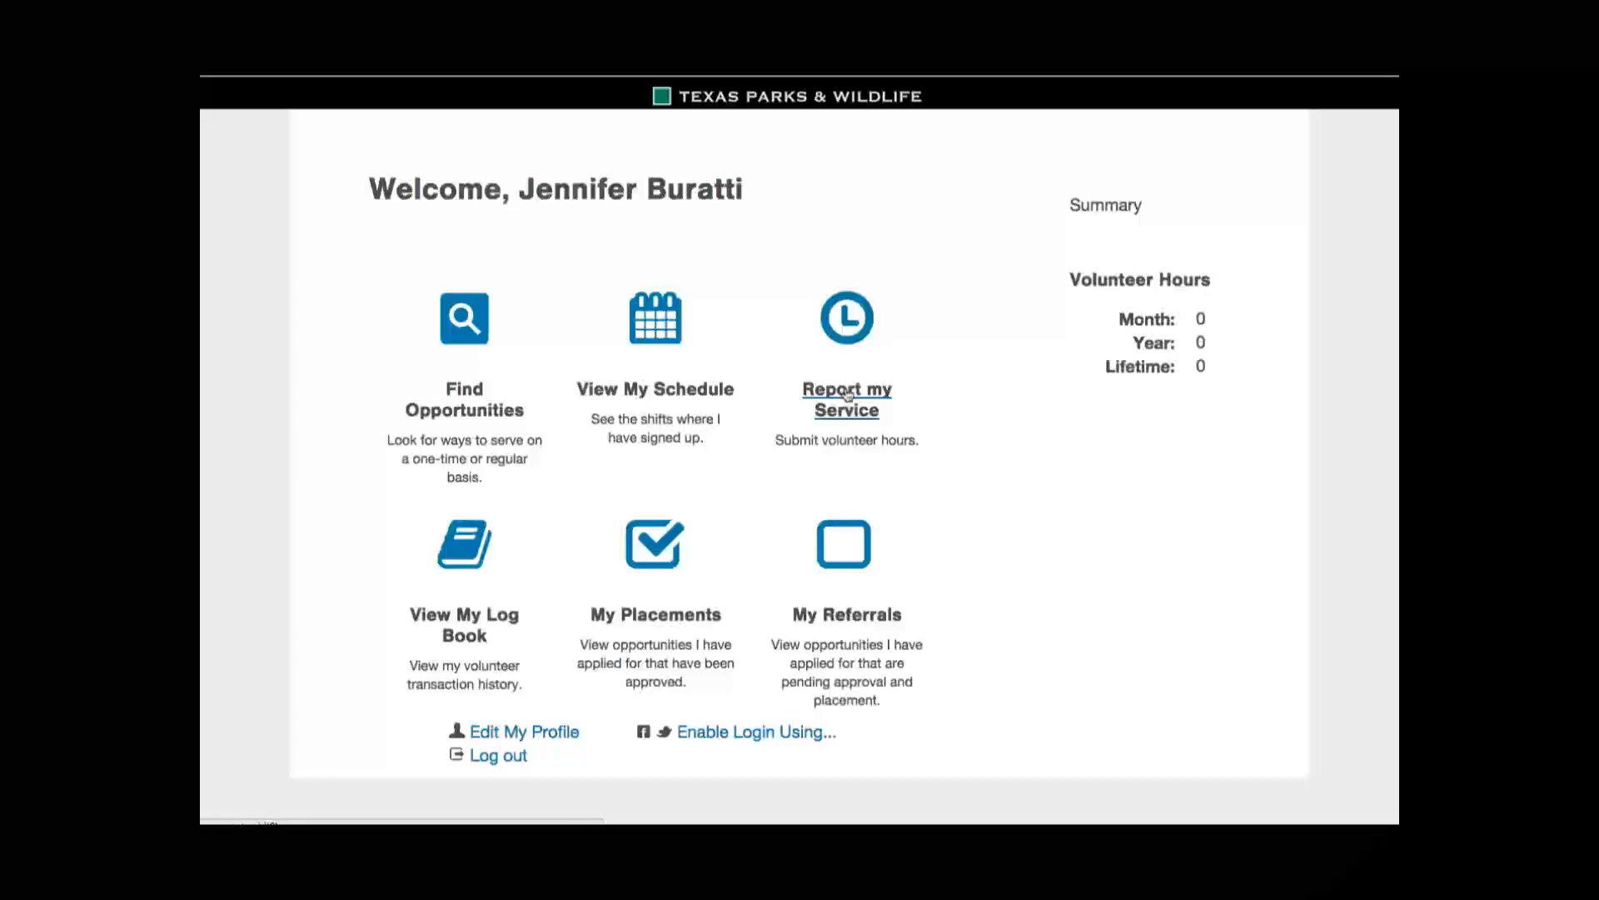
pyautogui.moveTo(884, 595)
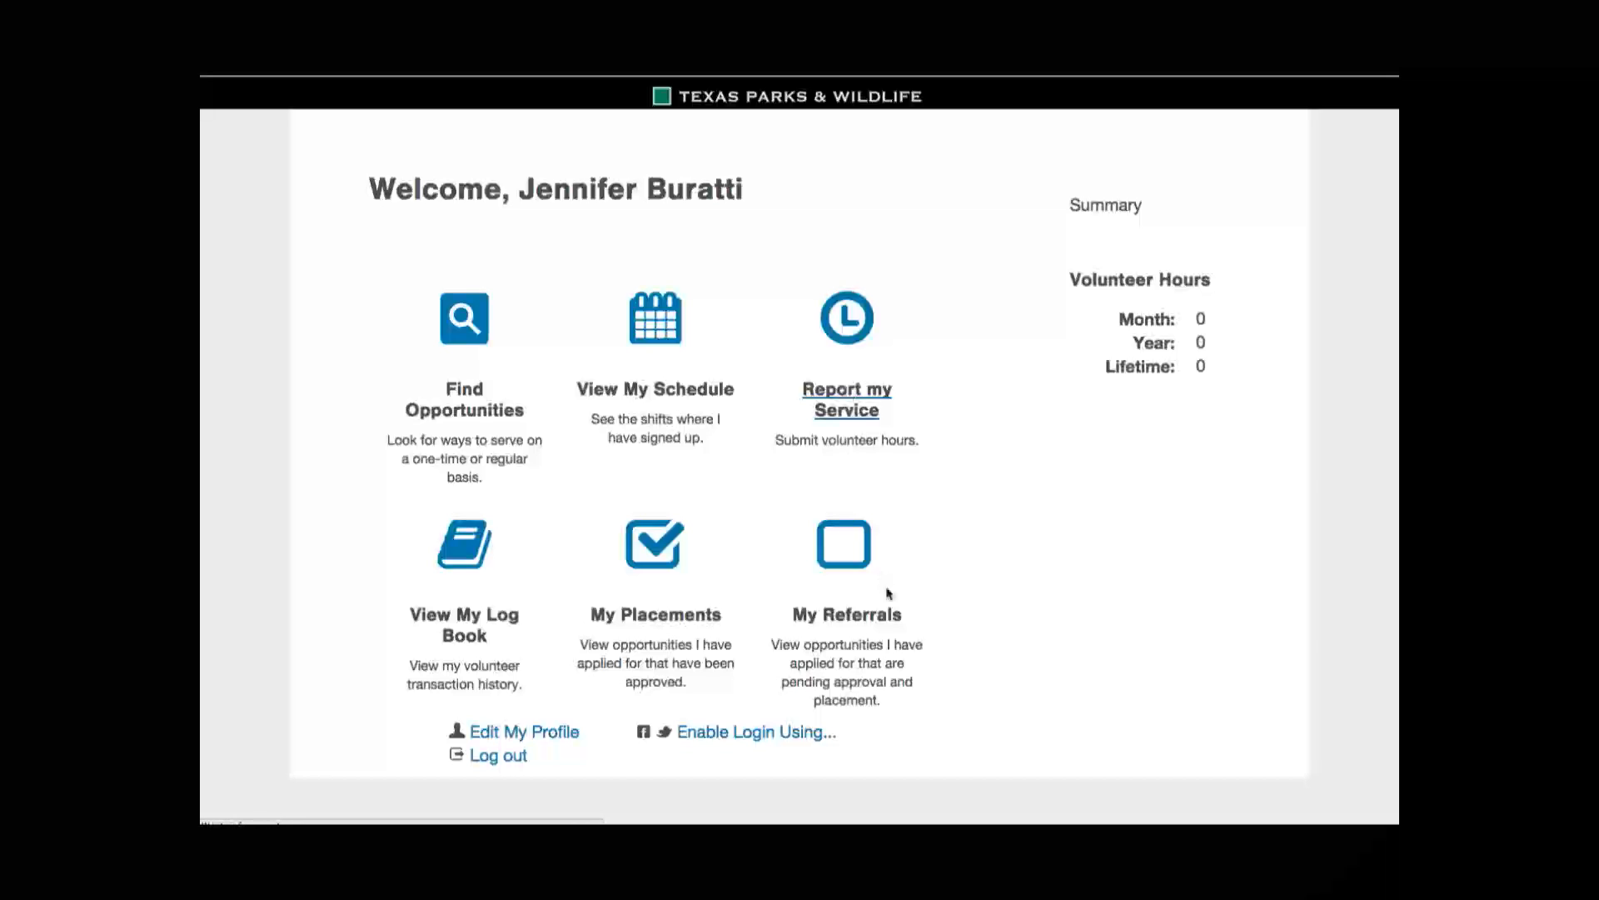
# Start a new service report for the McBrayer Park:TMN Report Hours opportunity
pyautogui.click(845, 398)
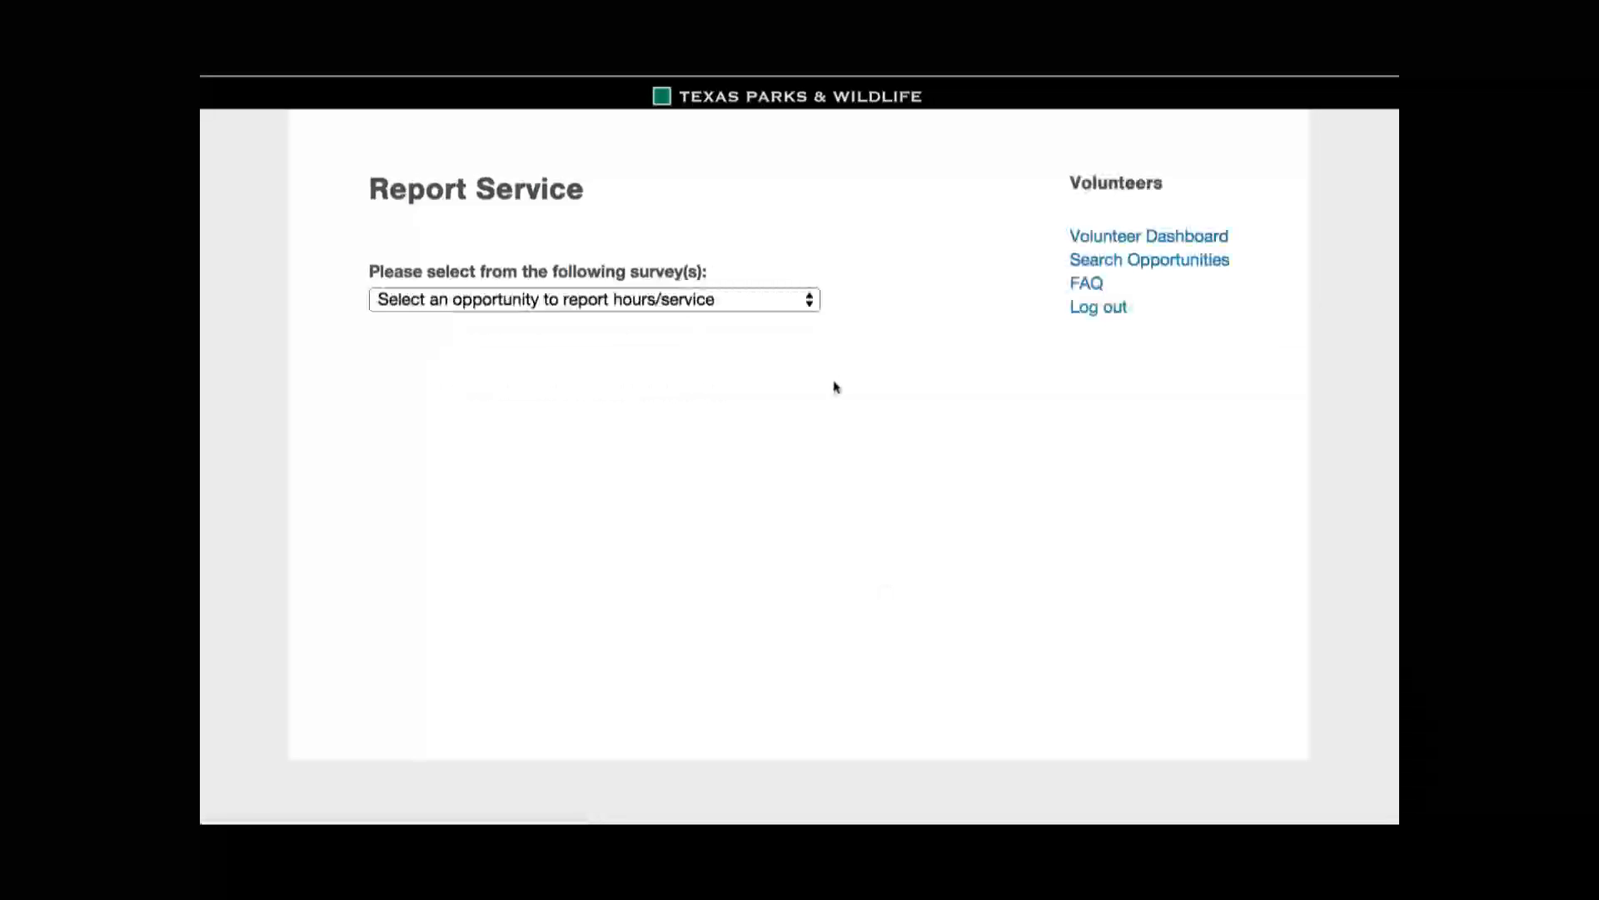
pyautogui.click(593, 298)
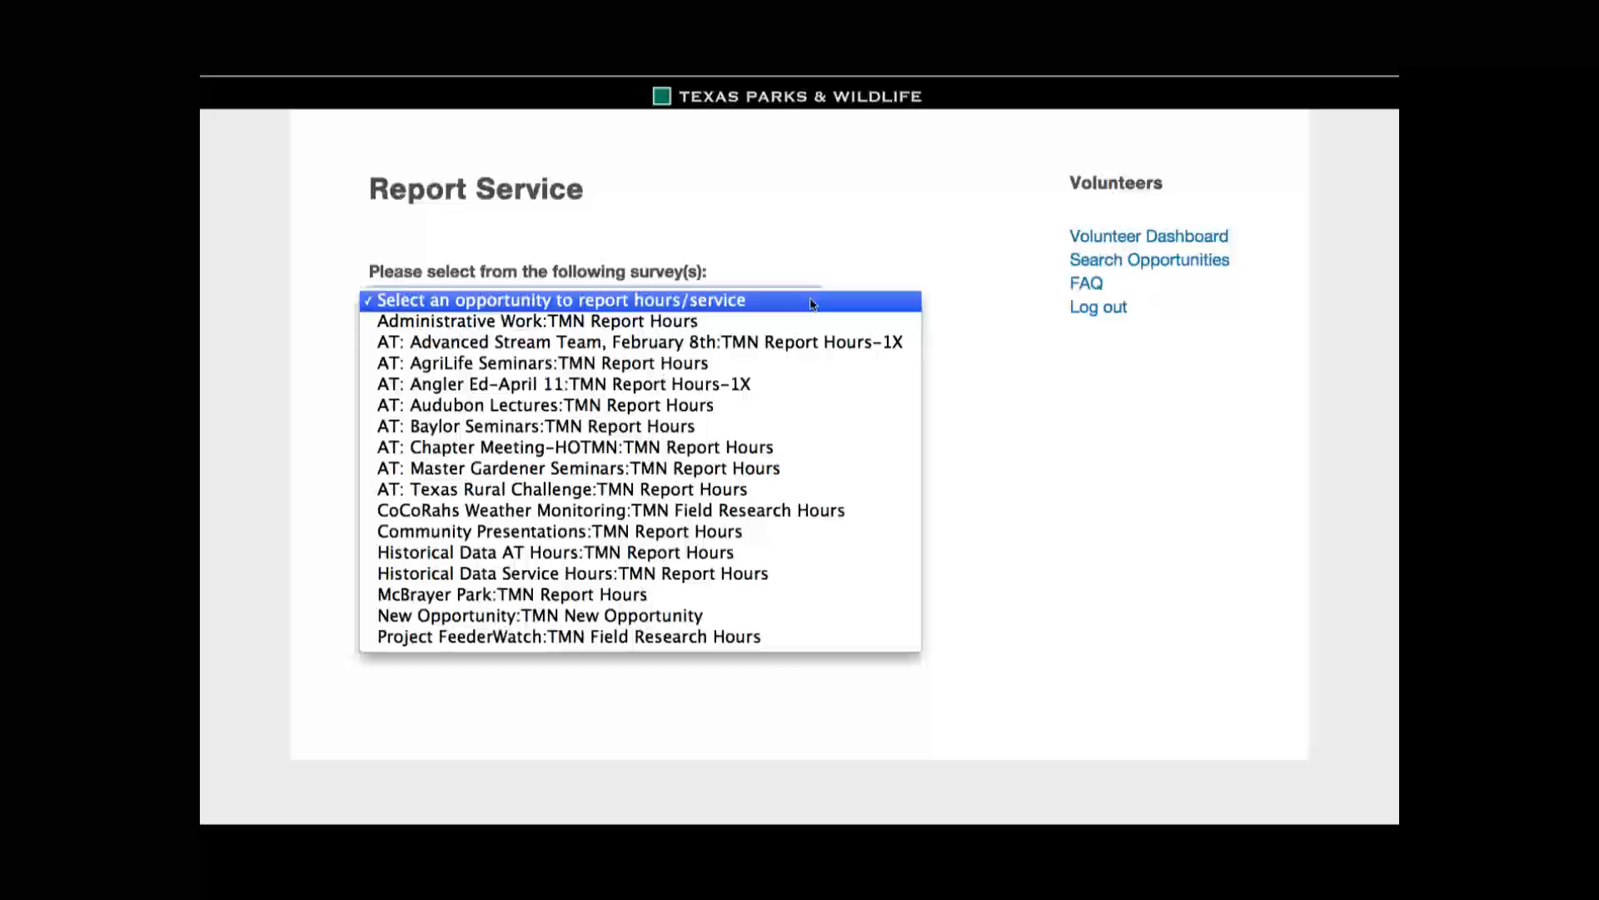
pyautogui.click(567, 385)
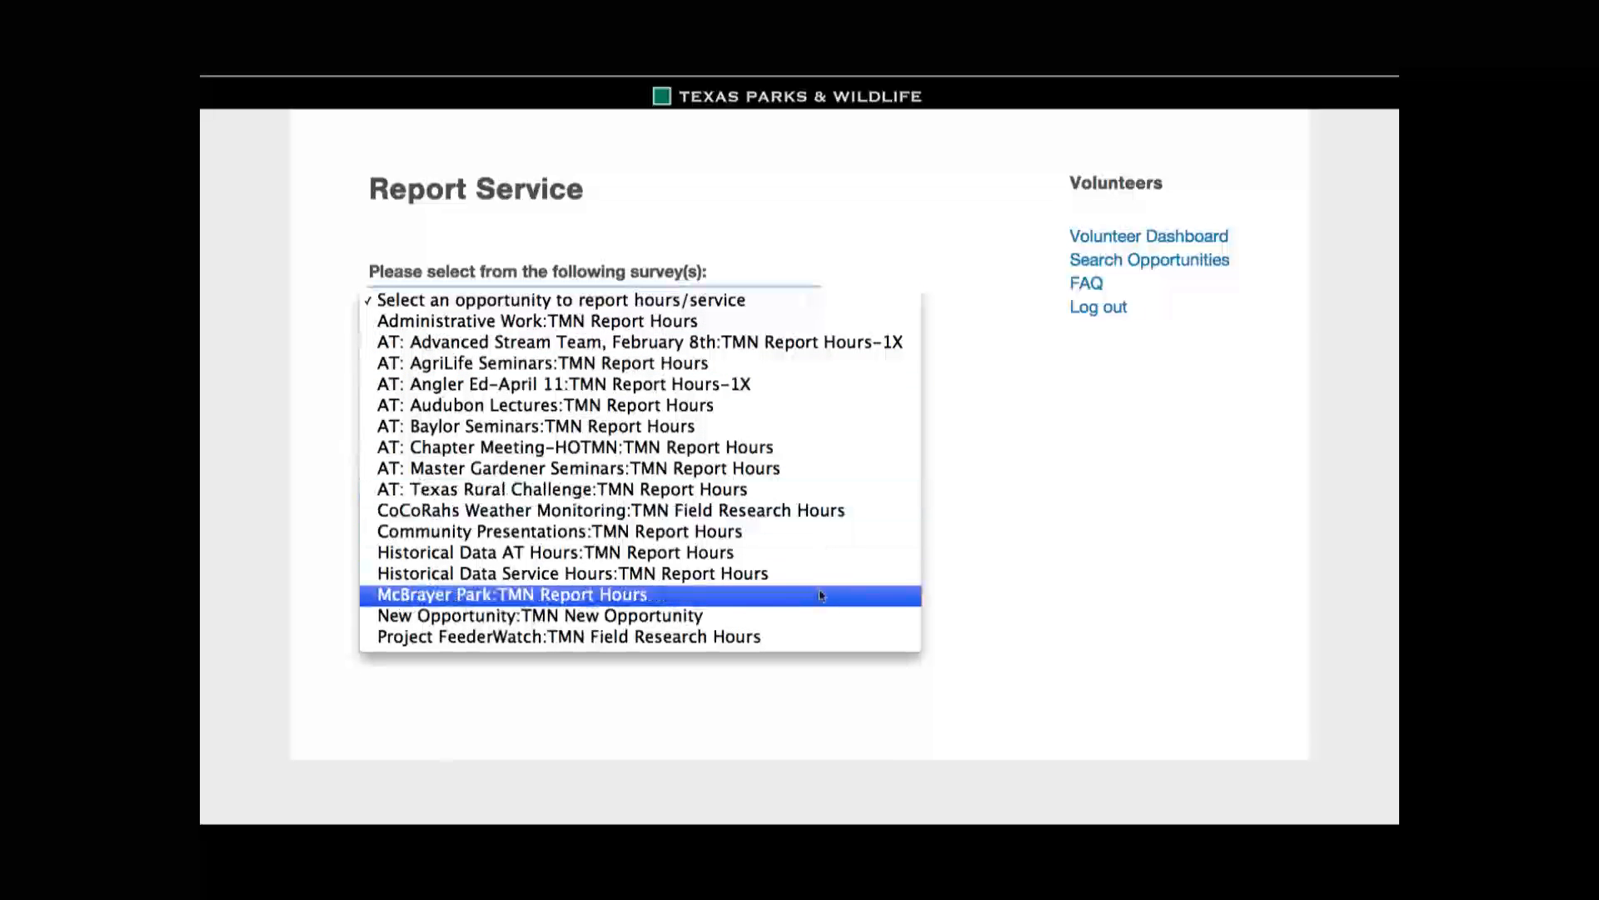
pyautogui.click(513, 593)
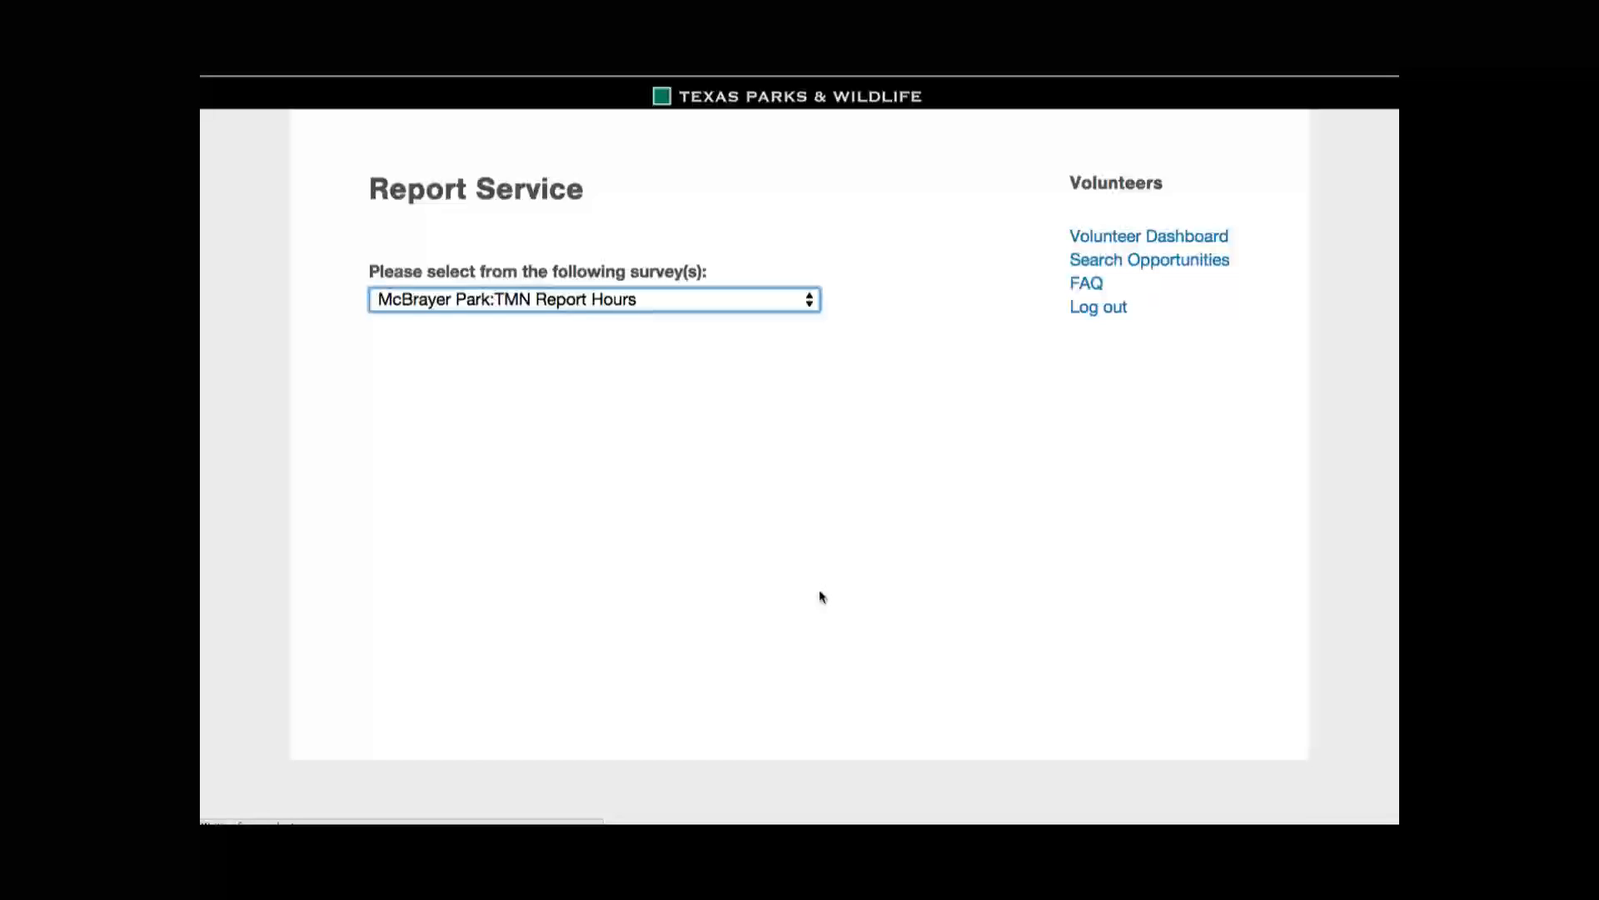
pyautogui.click(595, 298)
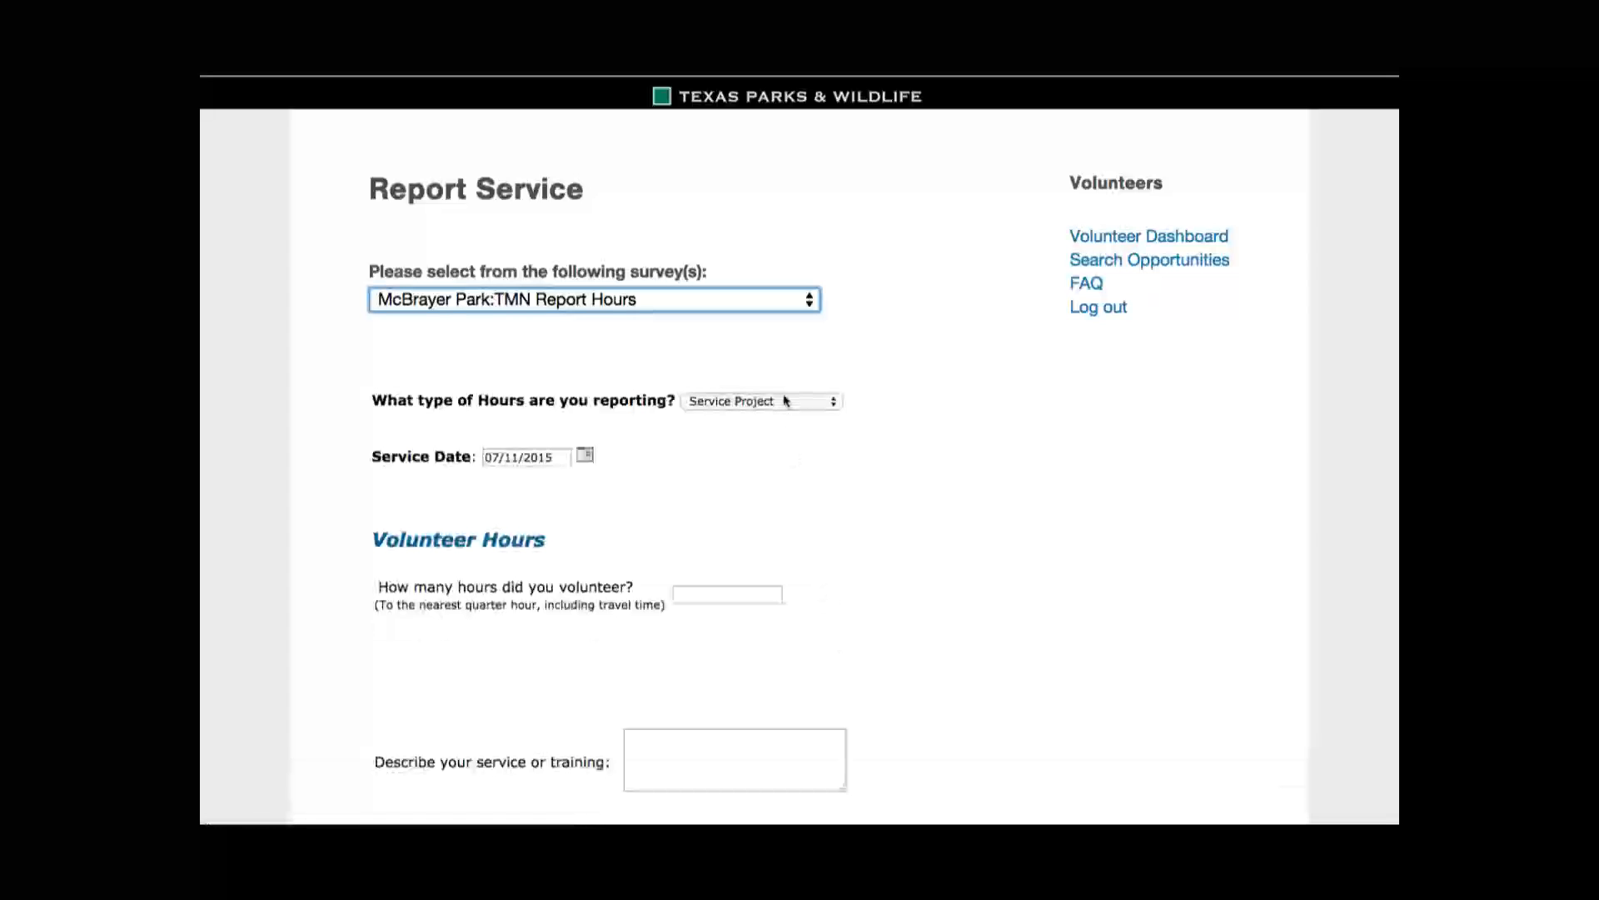
# Keep Service Project as the hour type and set the service date to 06/20/2015
pyautogui.click(760, 400)
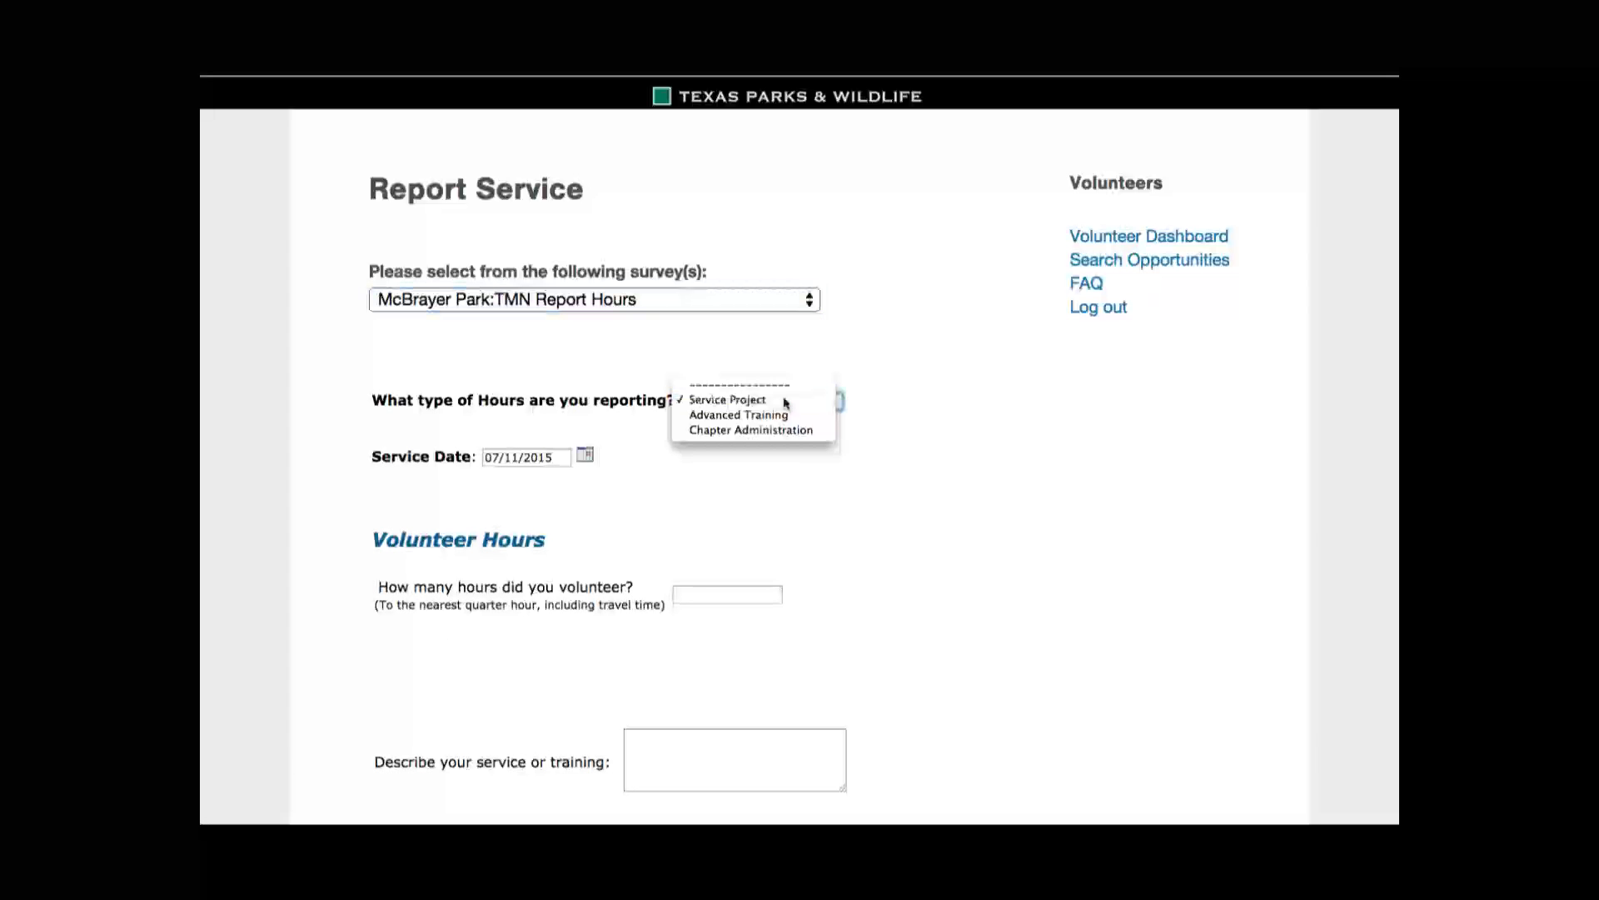
pyautogui.click(728, 398)
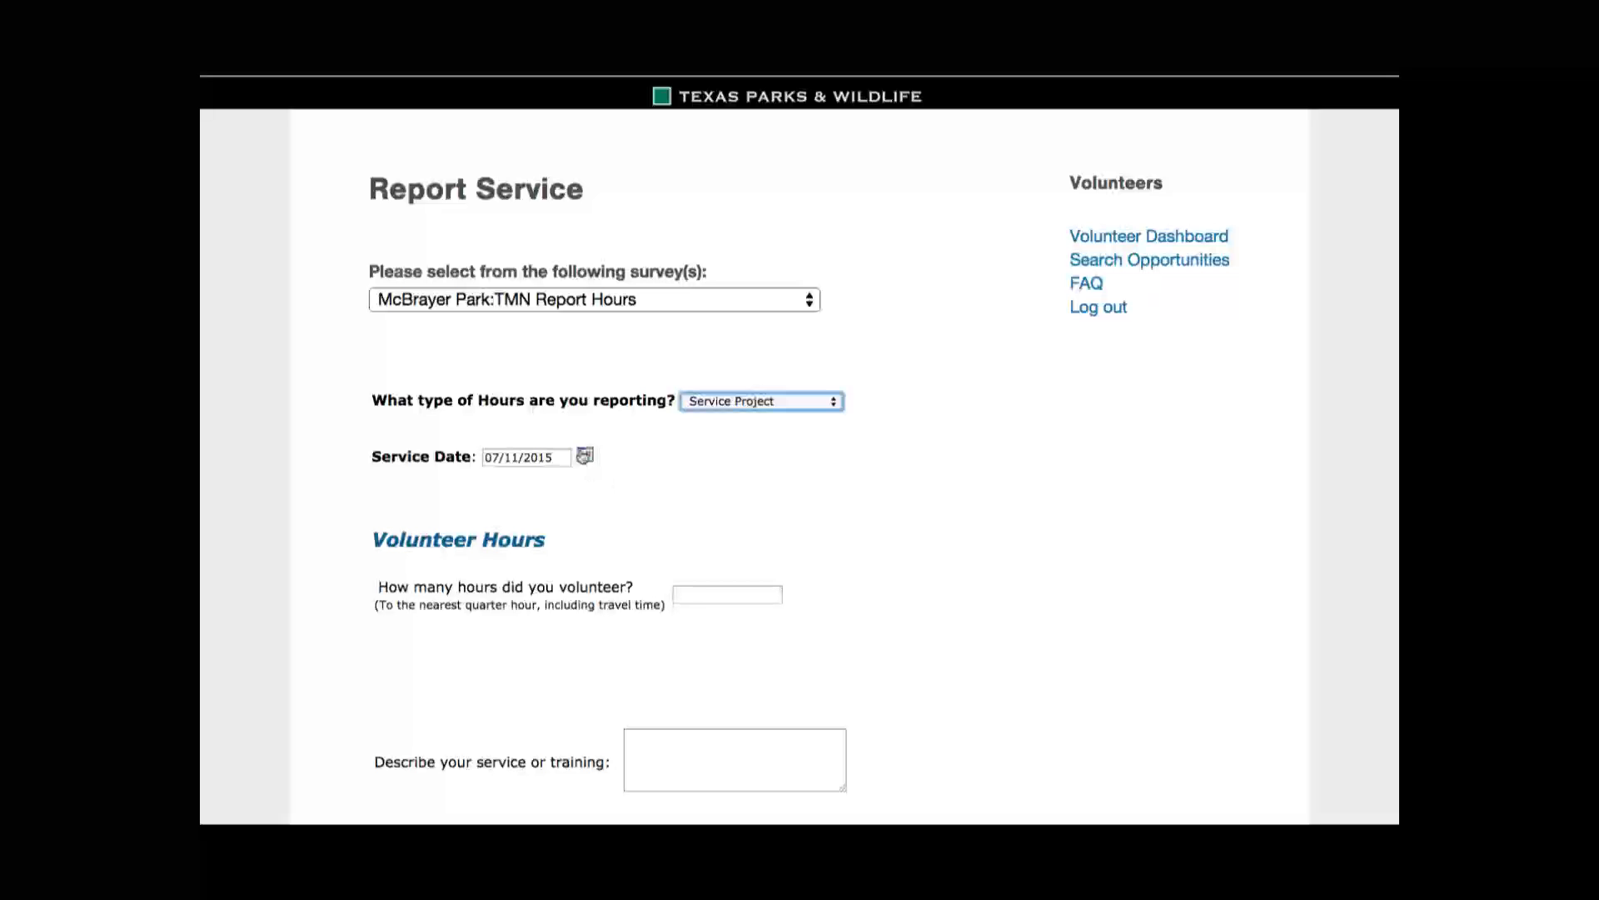
pyautogui.click(585, 457)
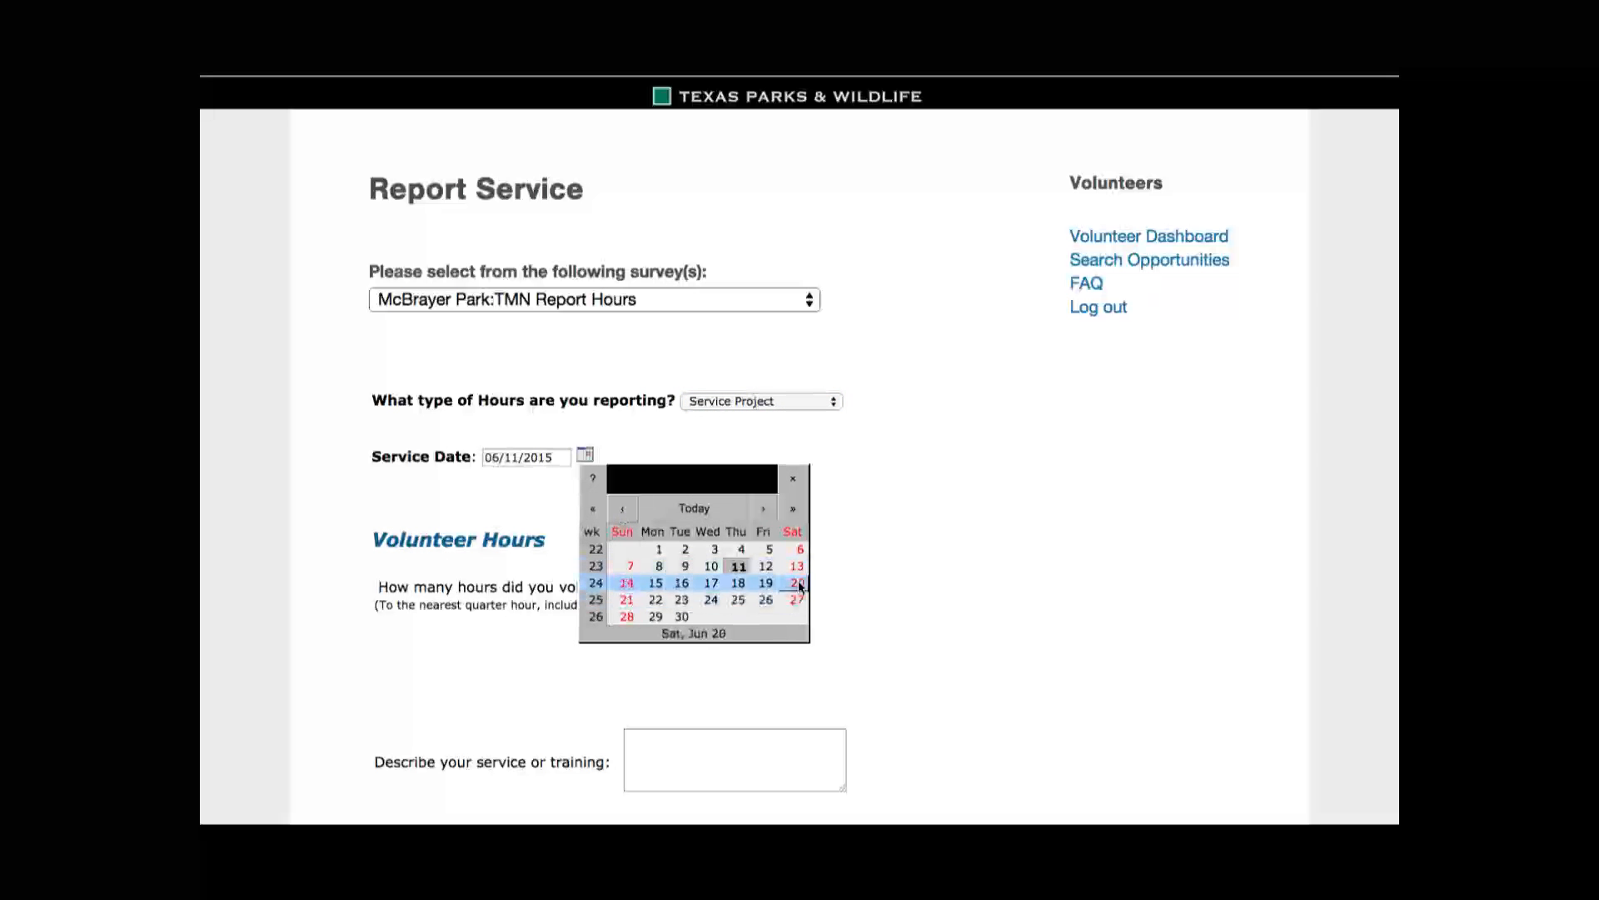
pyautogui.click(796, 583)
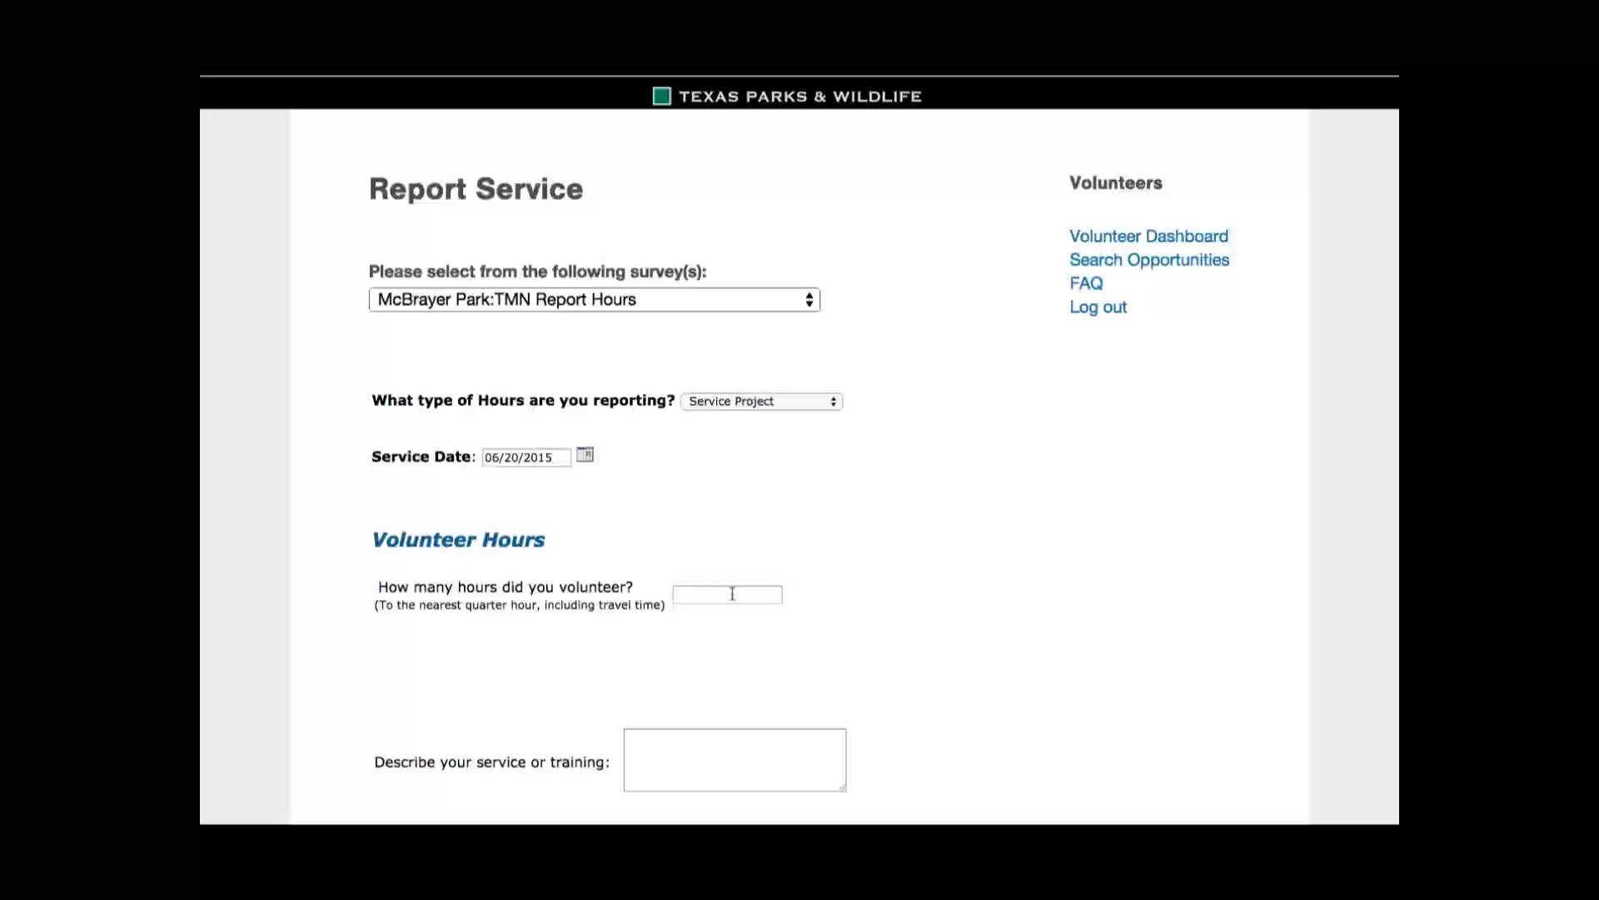
pyautogui.click(726, 593)
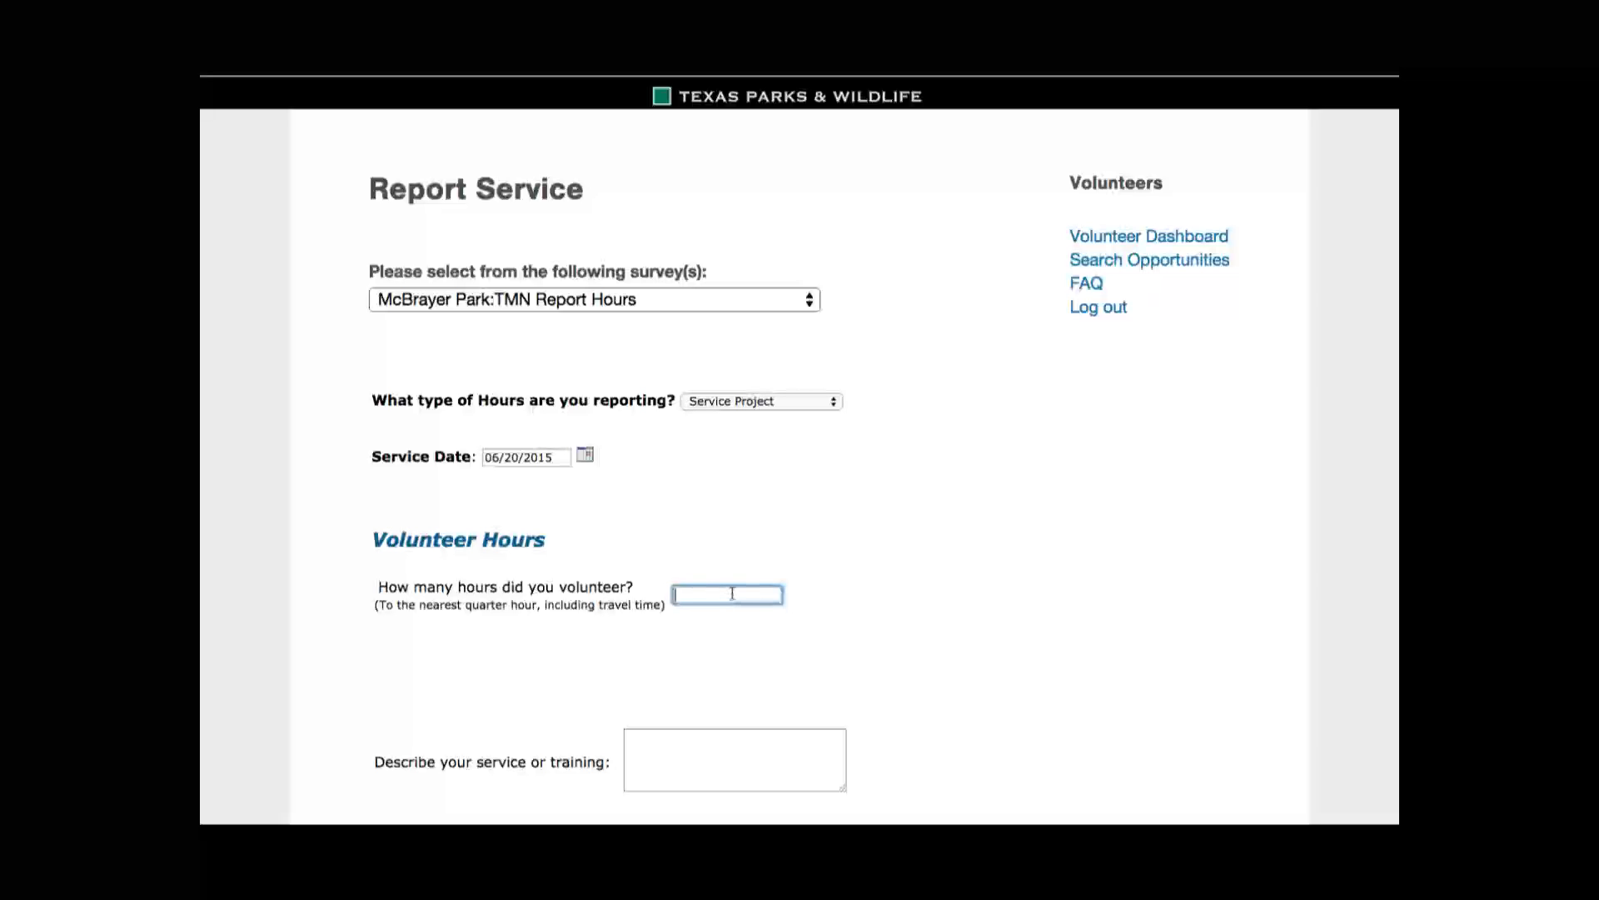
# Enter 3 hours and the description 'lead trail maintenance day with volunteers'
pyautogui.write('3')
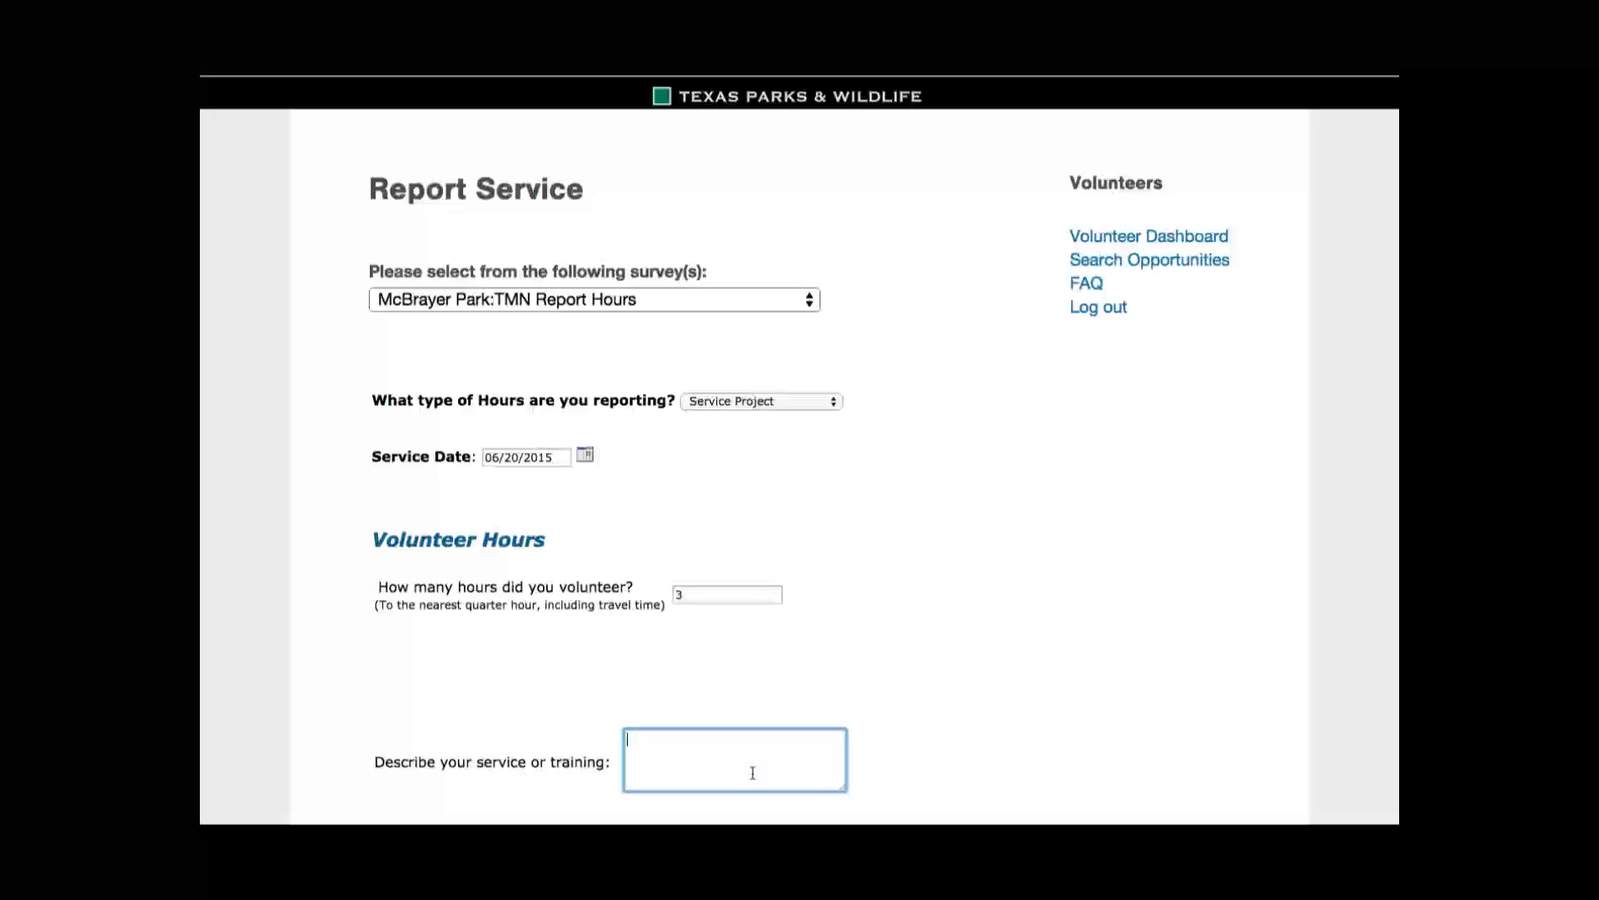
pyautogui.write('lead')
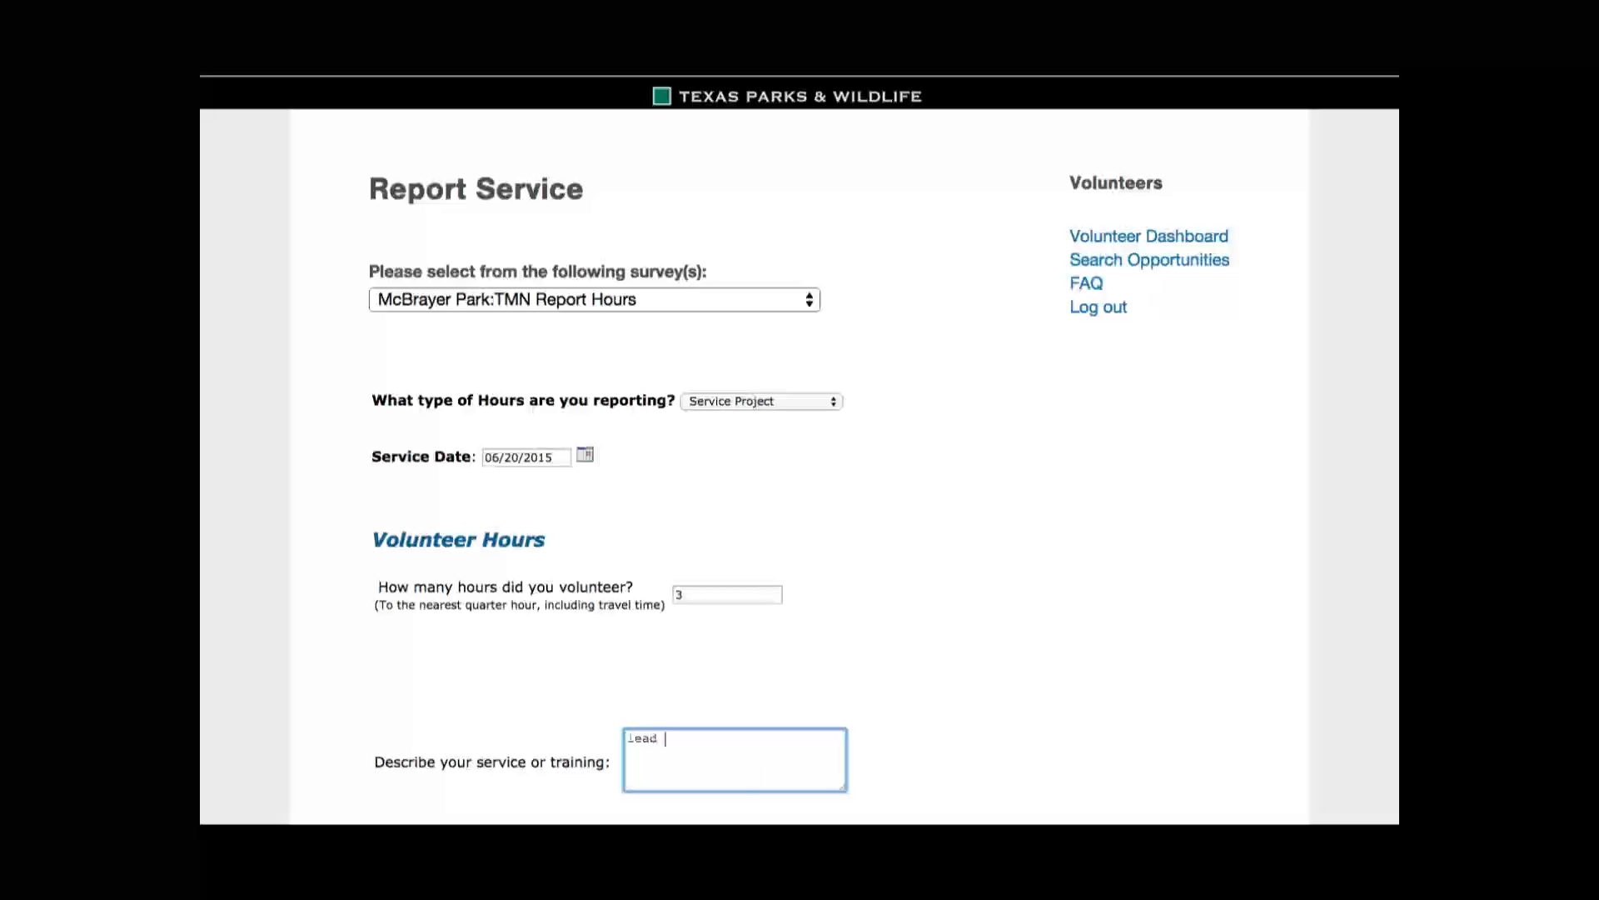
pyautogui.write('trail')
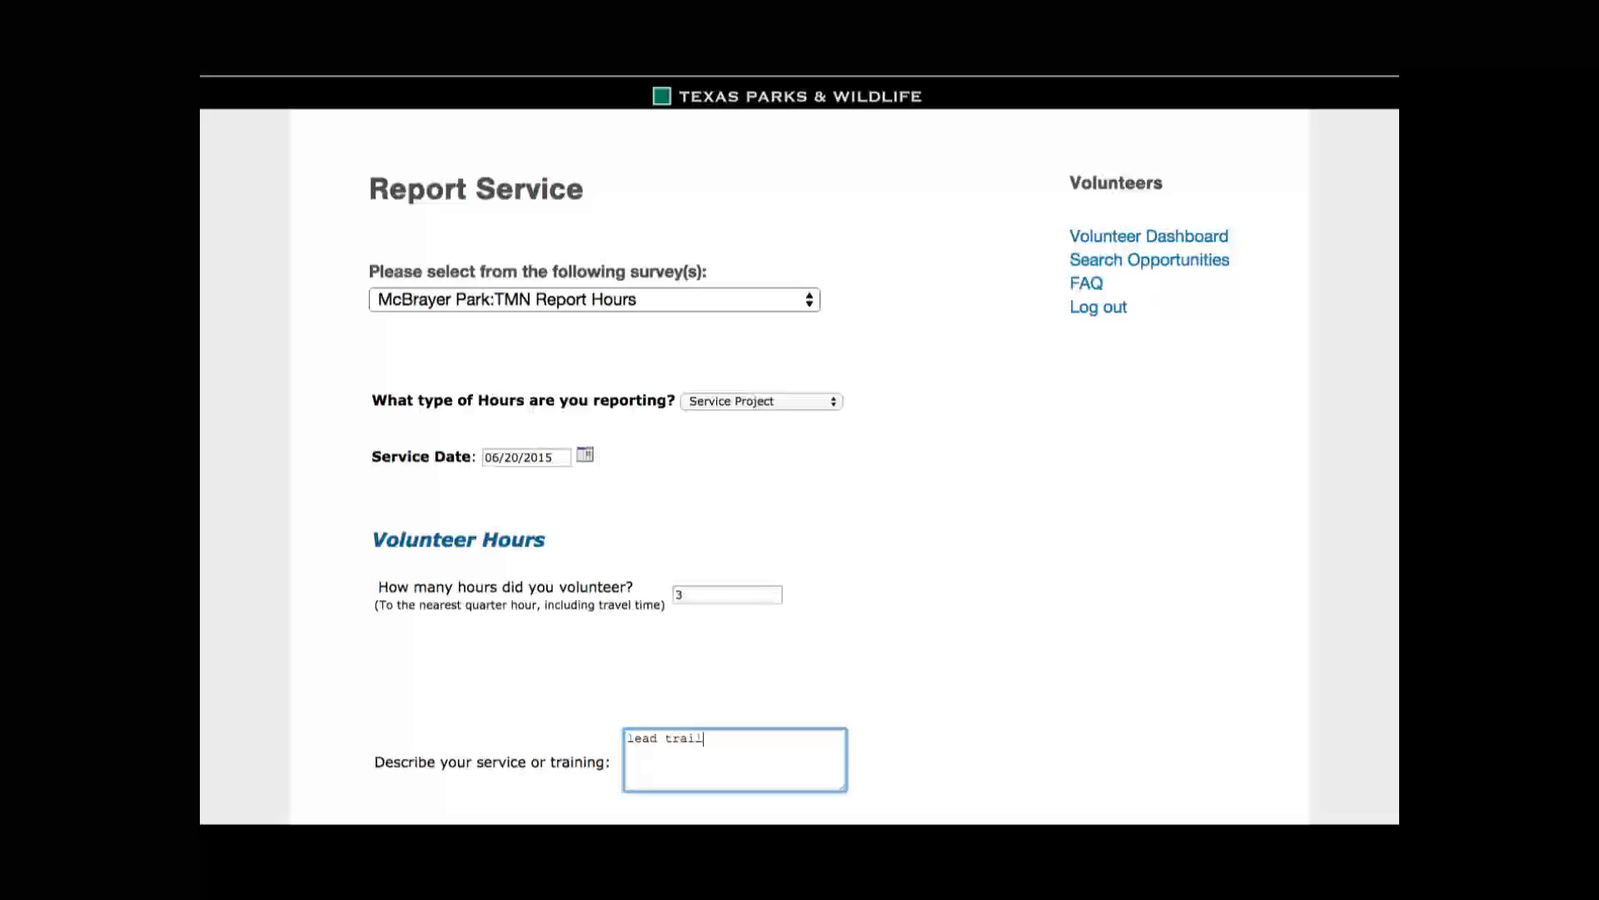
pyautogui.write('maintena')
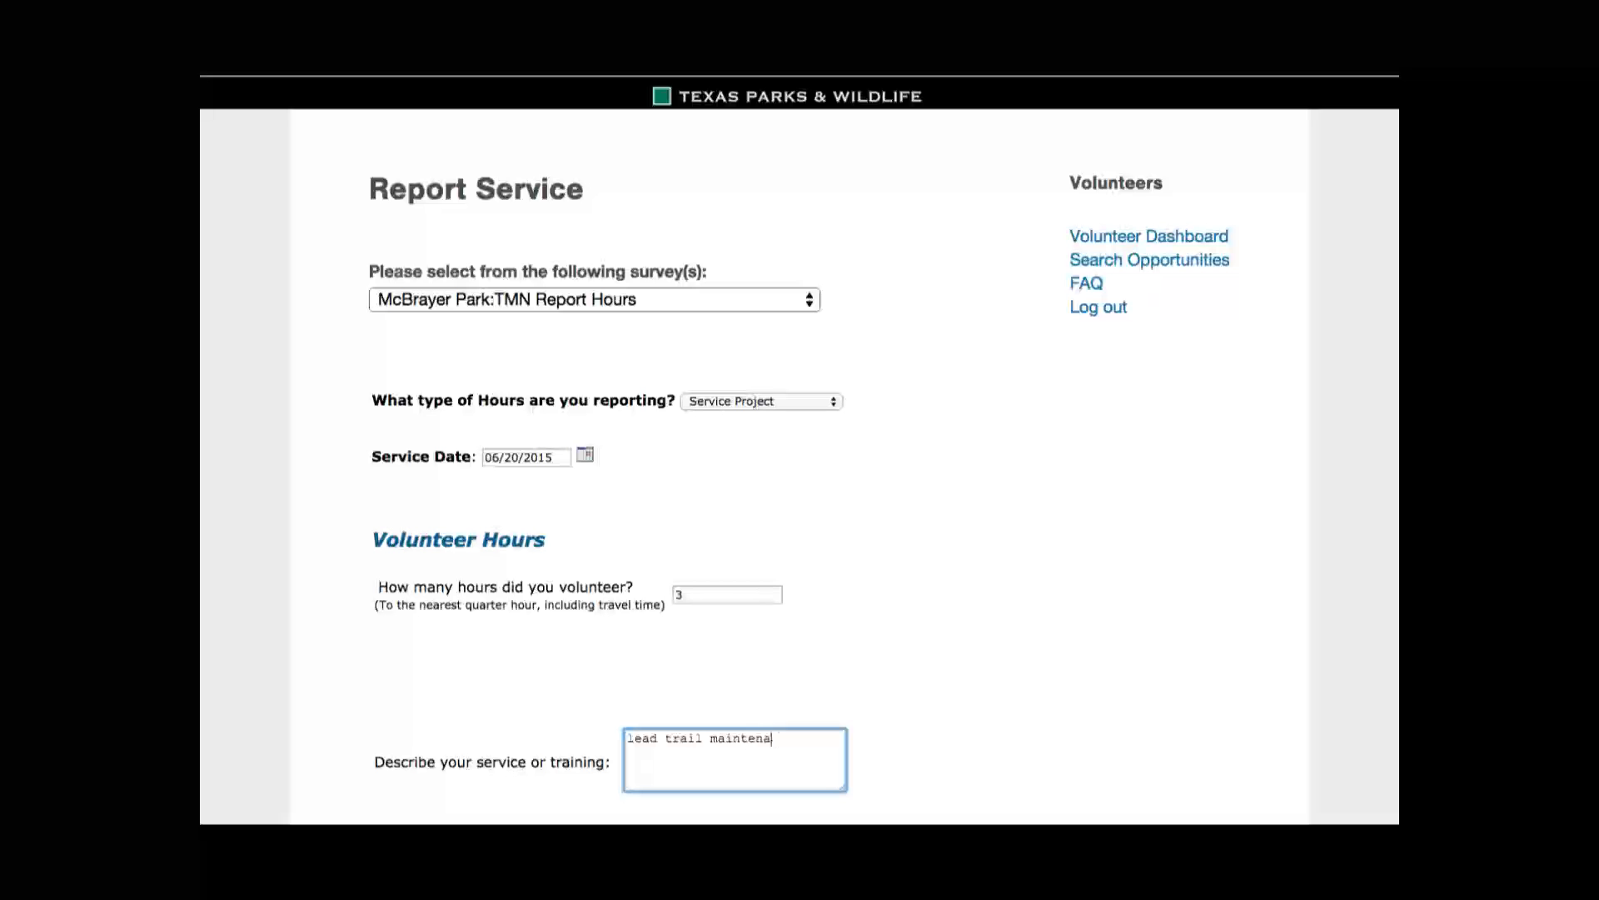
pyautogui.write('nce day')
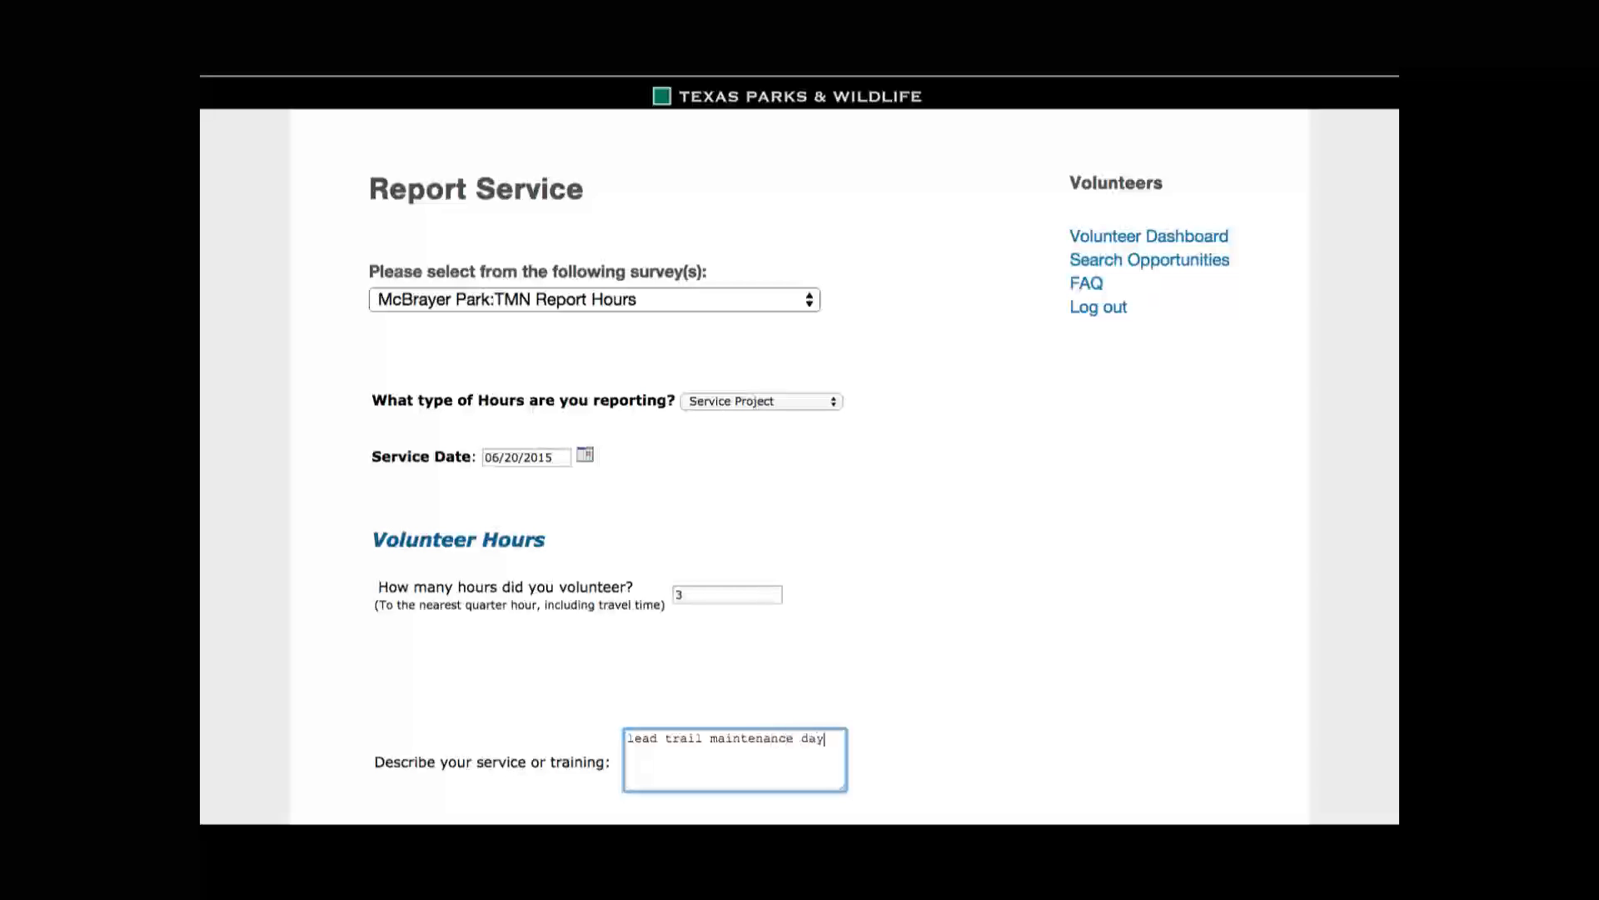
pyautogui.write('with')
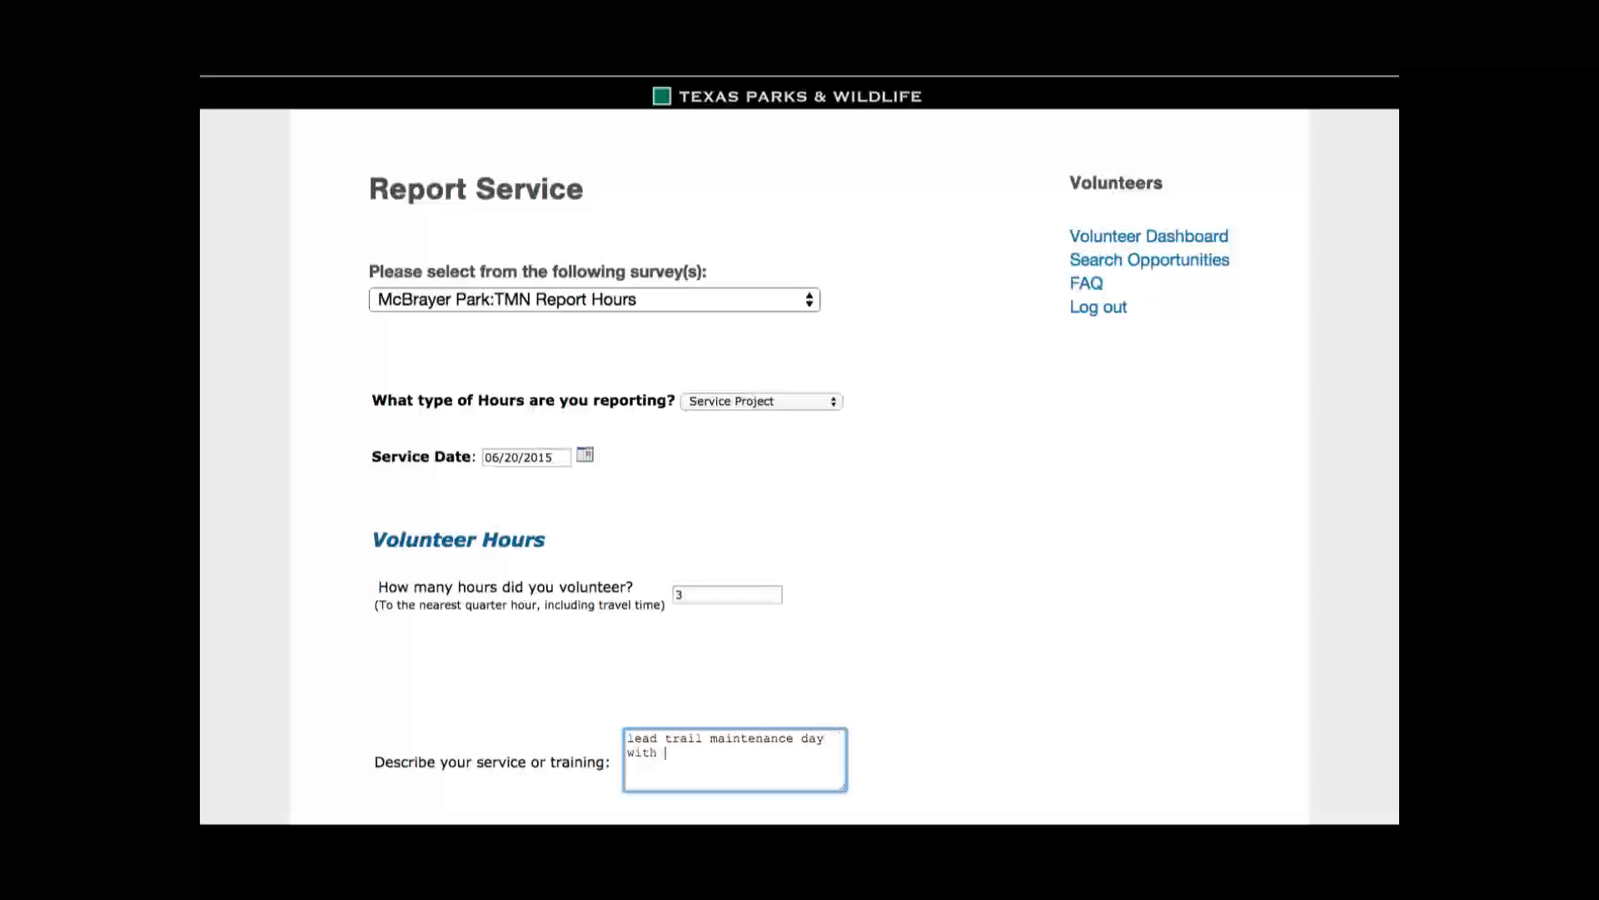
pyautogui.write('volunt')
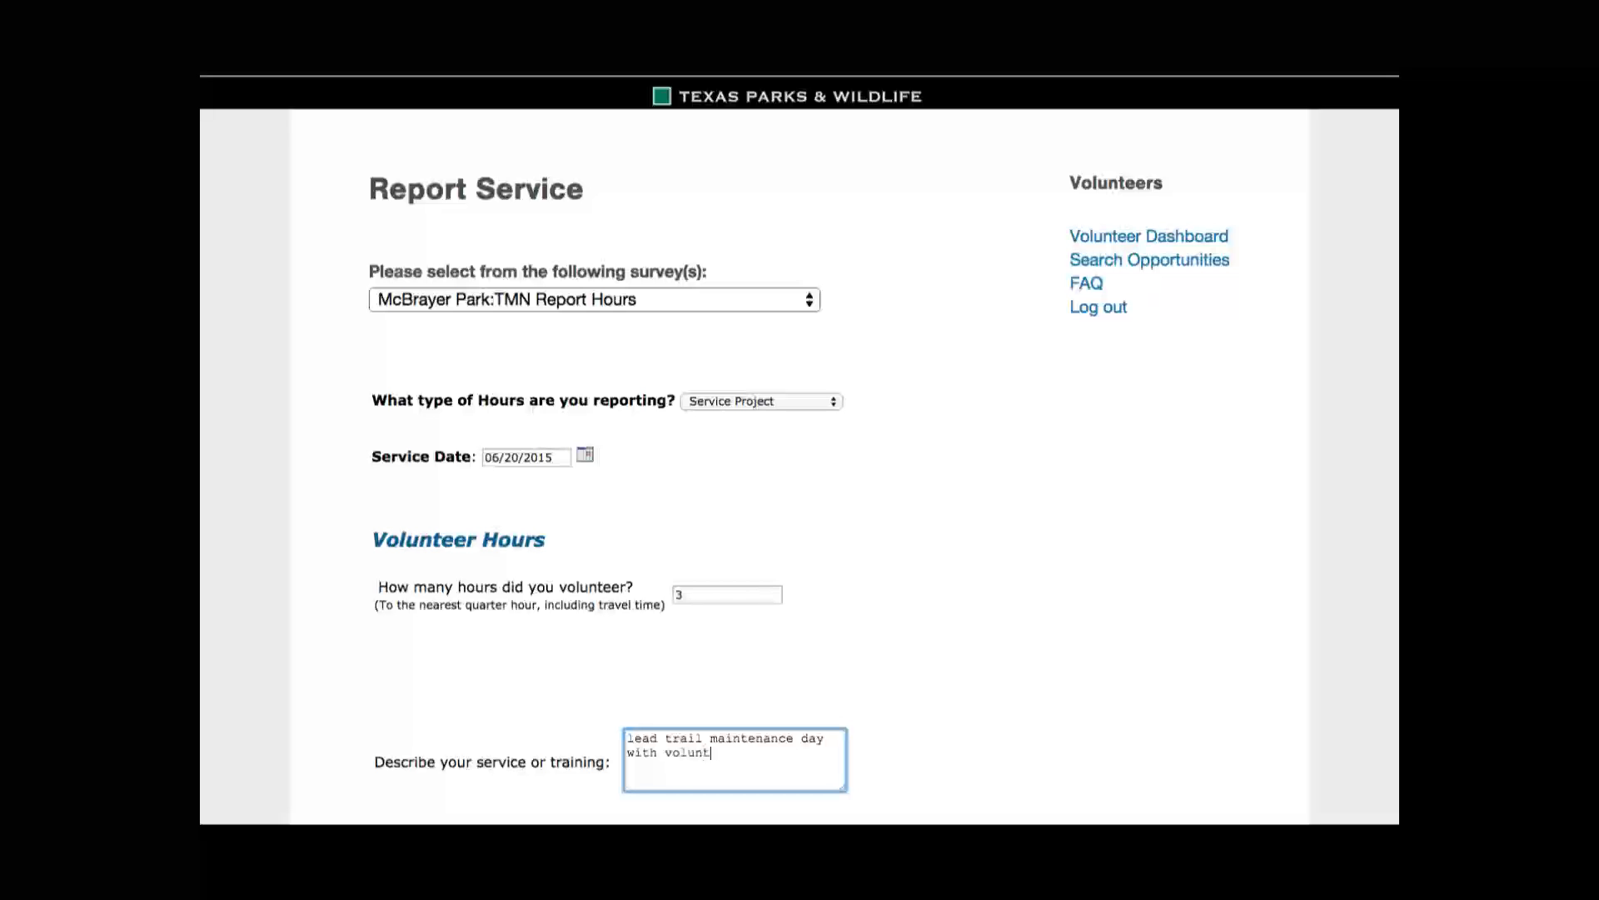
pyautogui.write('eers')
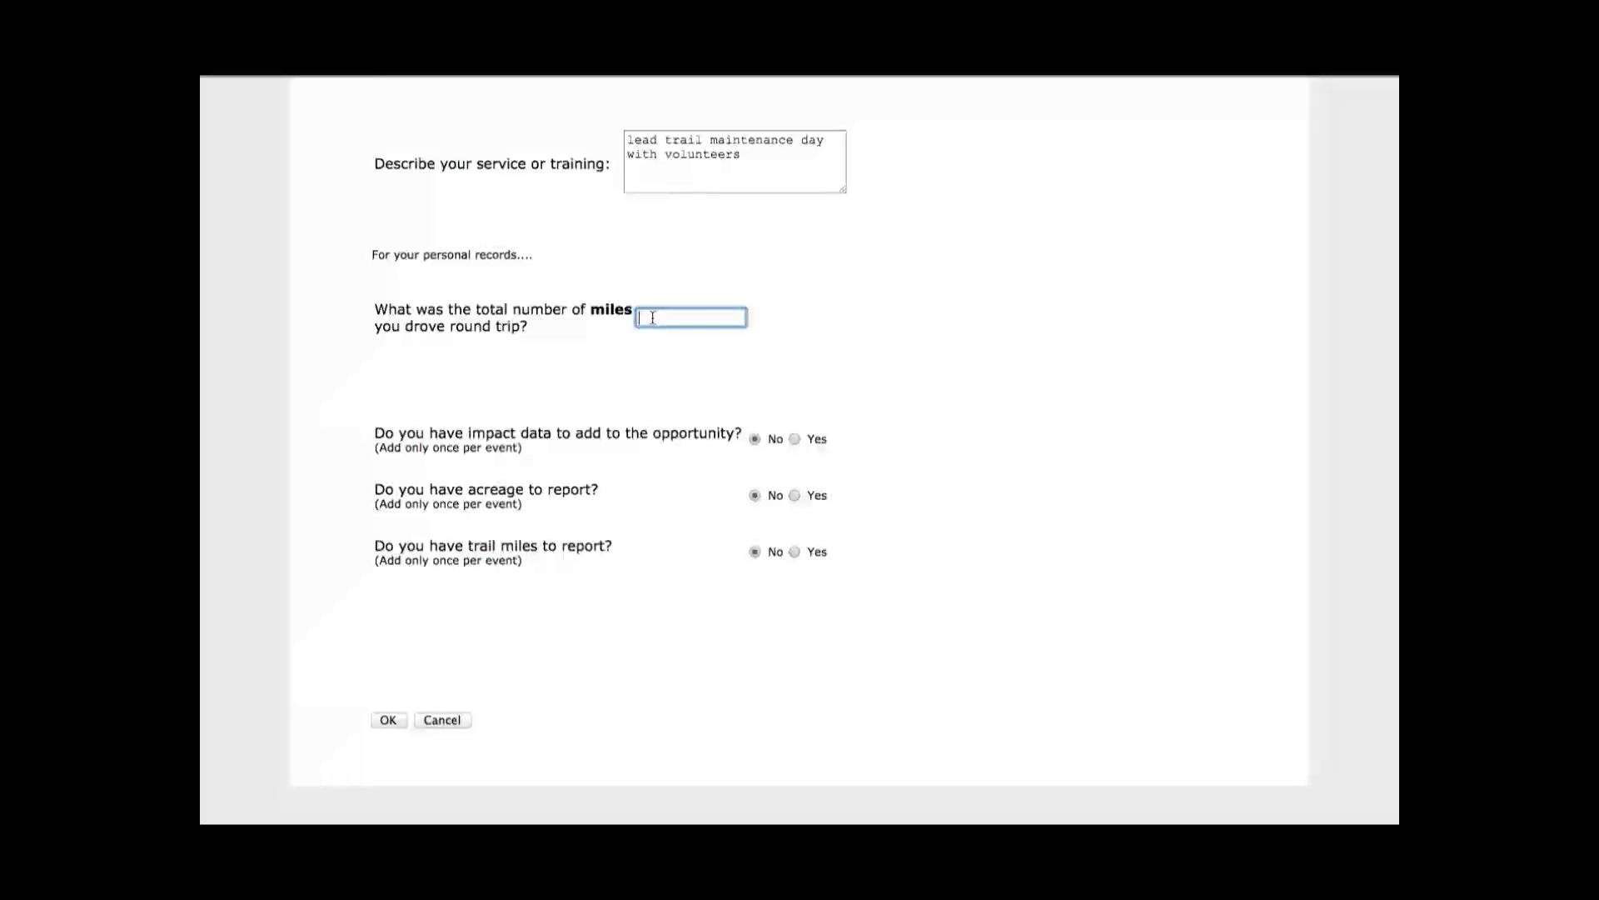
# Enter 23 miles driven round trip
pyautogui.write('2')
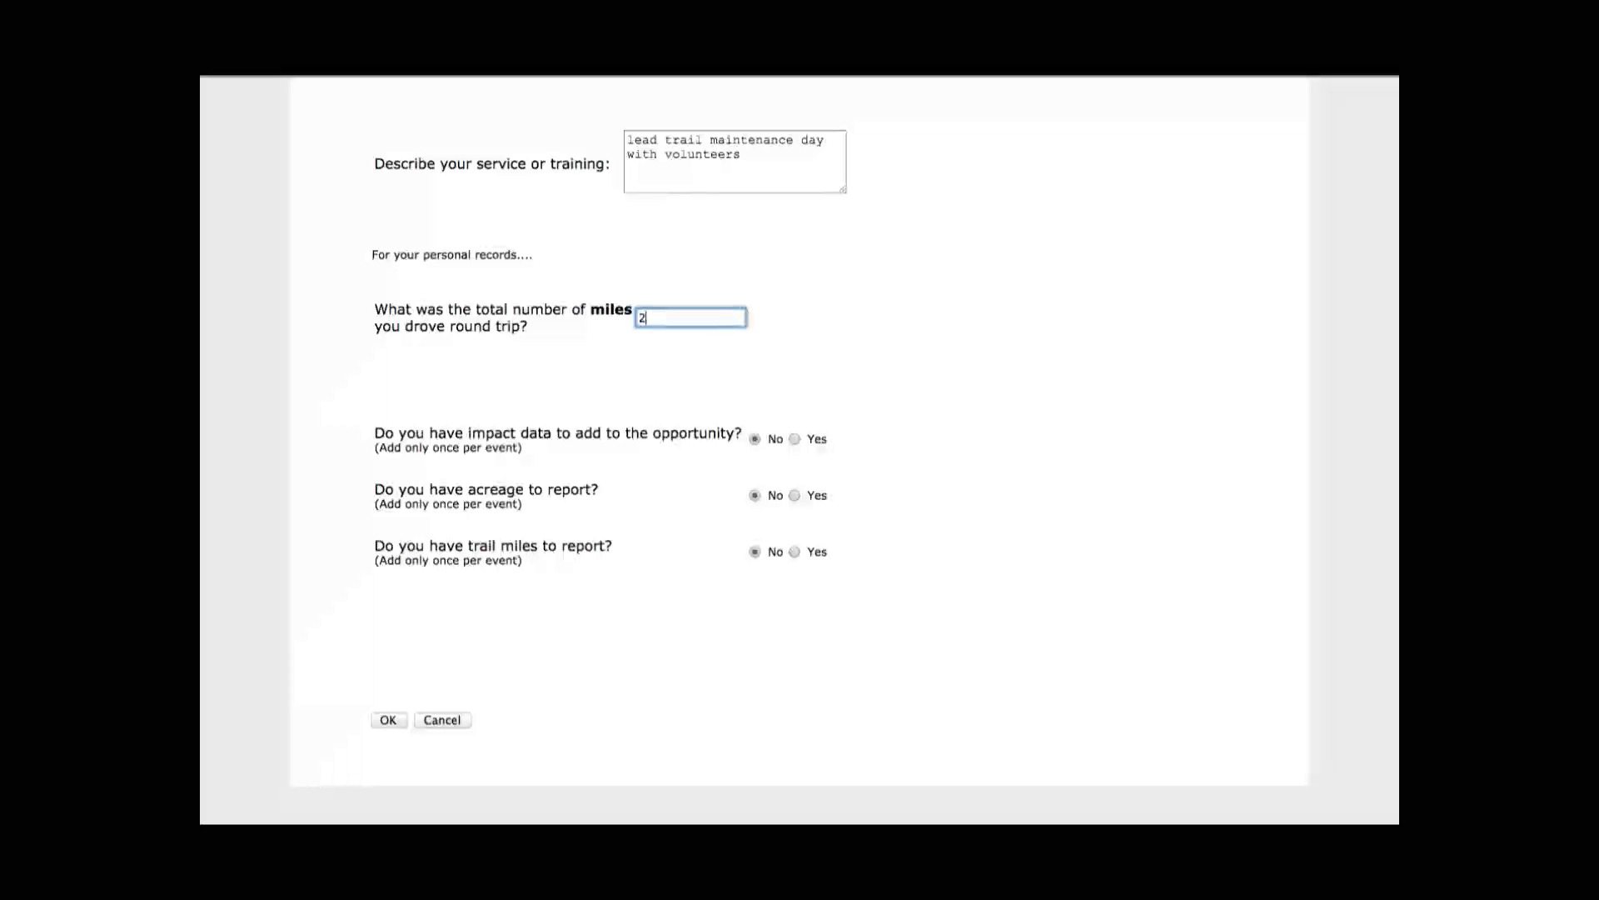
pyautogui.write('3')
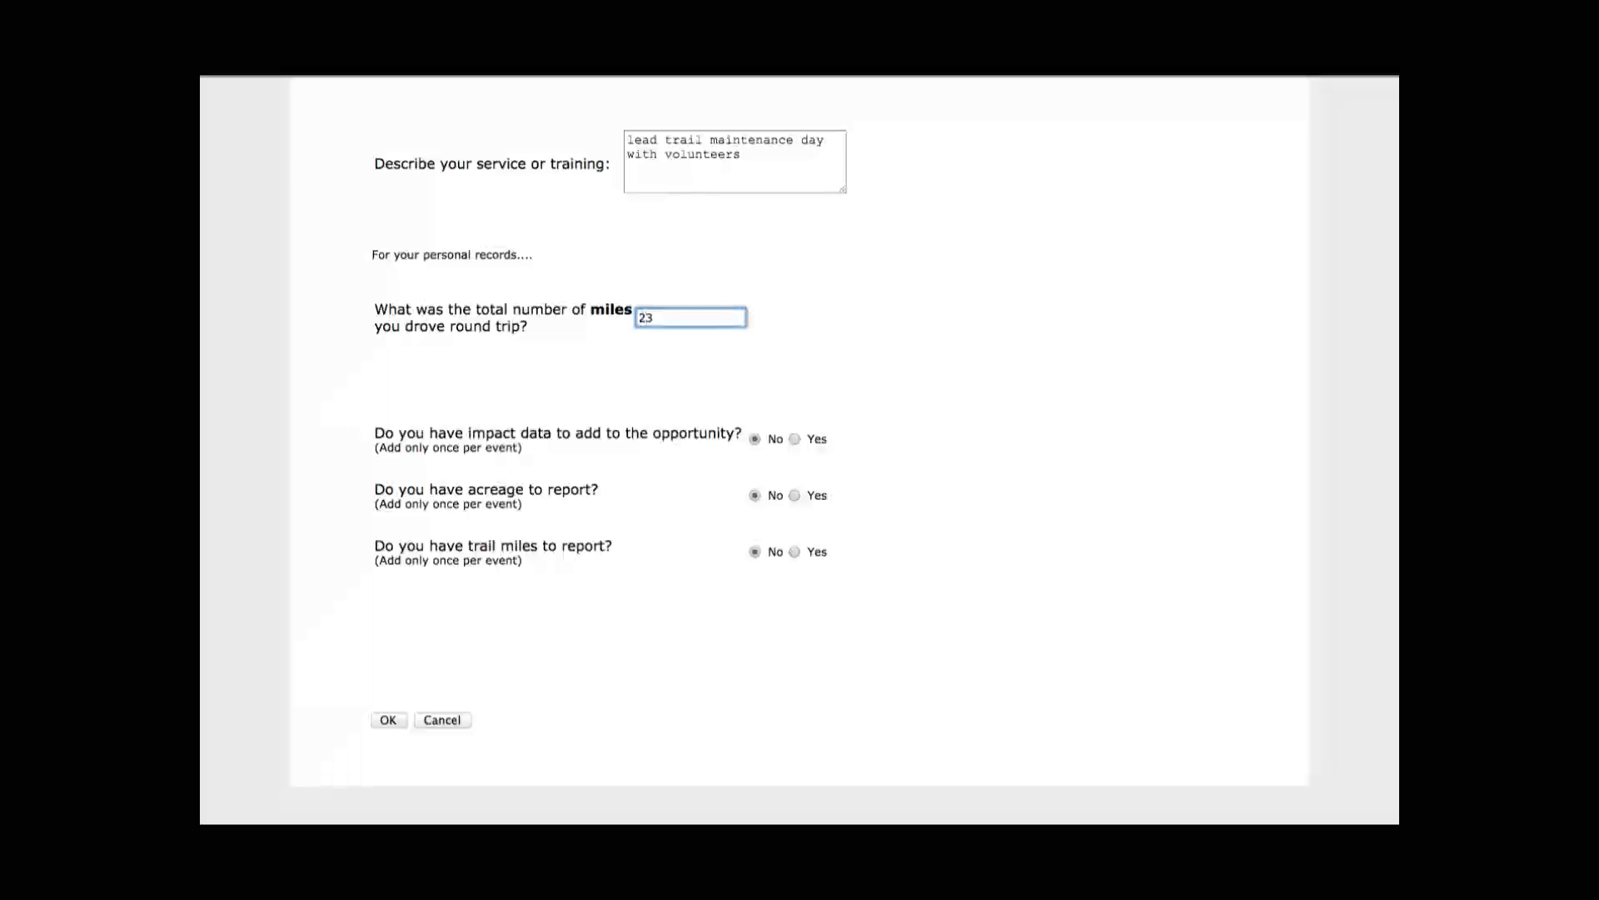
pyautogui.moveTo(798, 446)
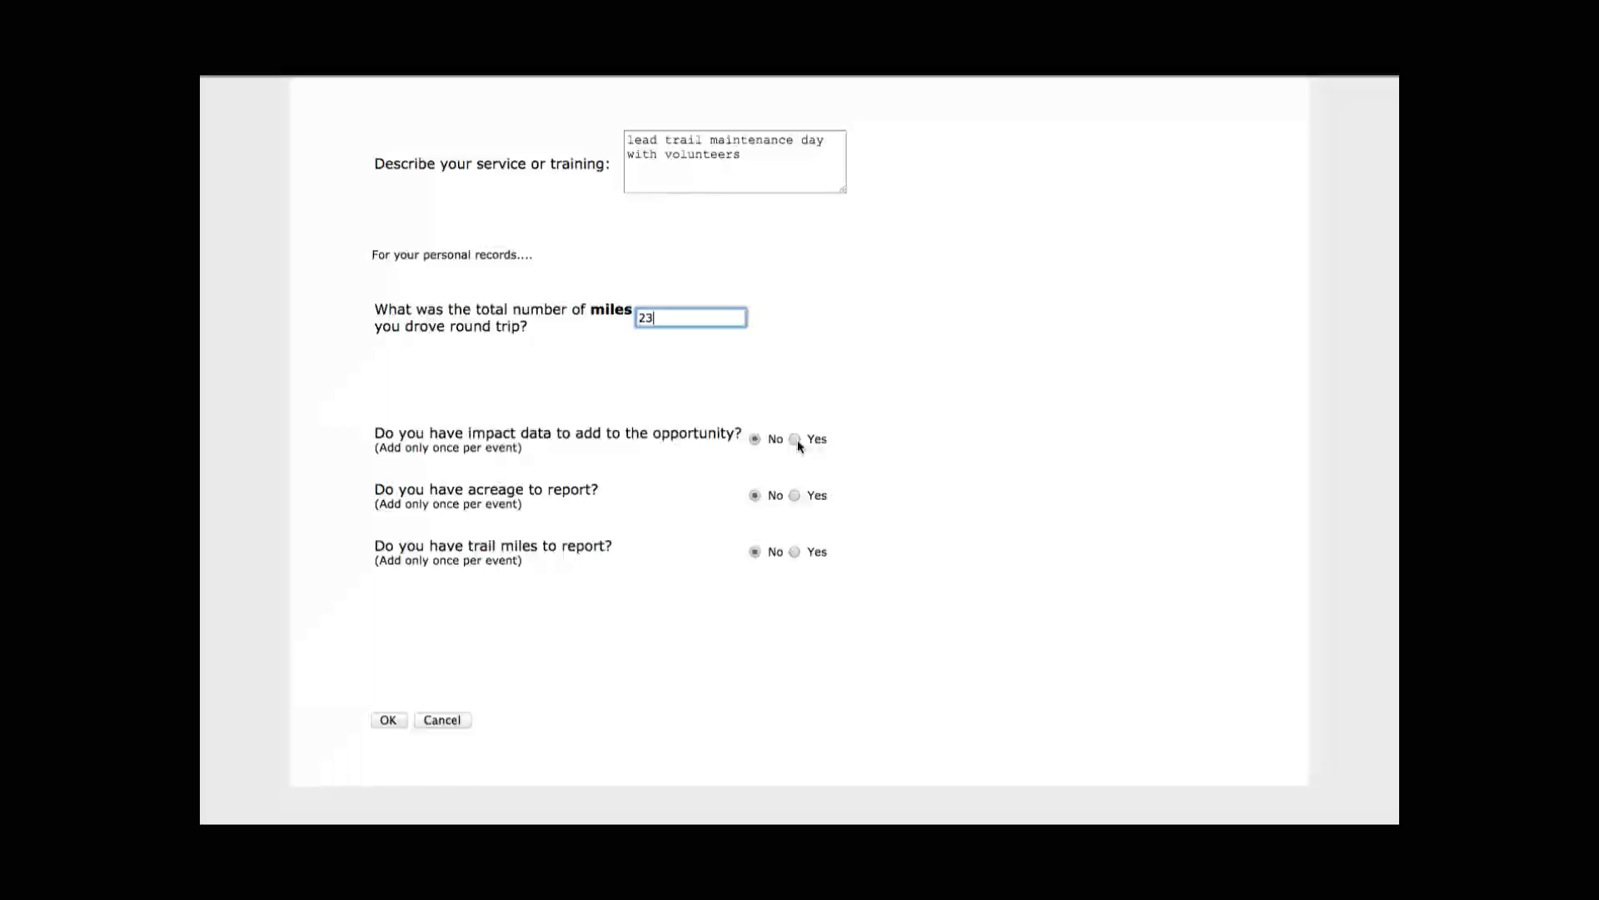
# Answer Yes to impact data and enter .25 acres impacted and 1.5 trail miles maintained
pyautogui.click(792, 438)
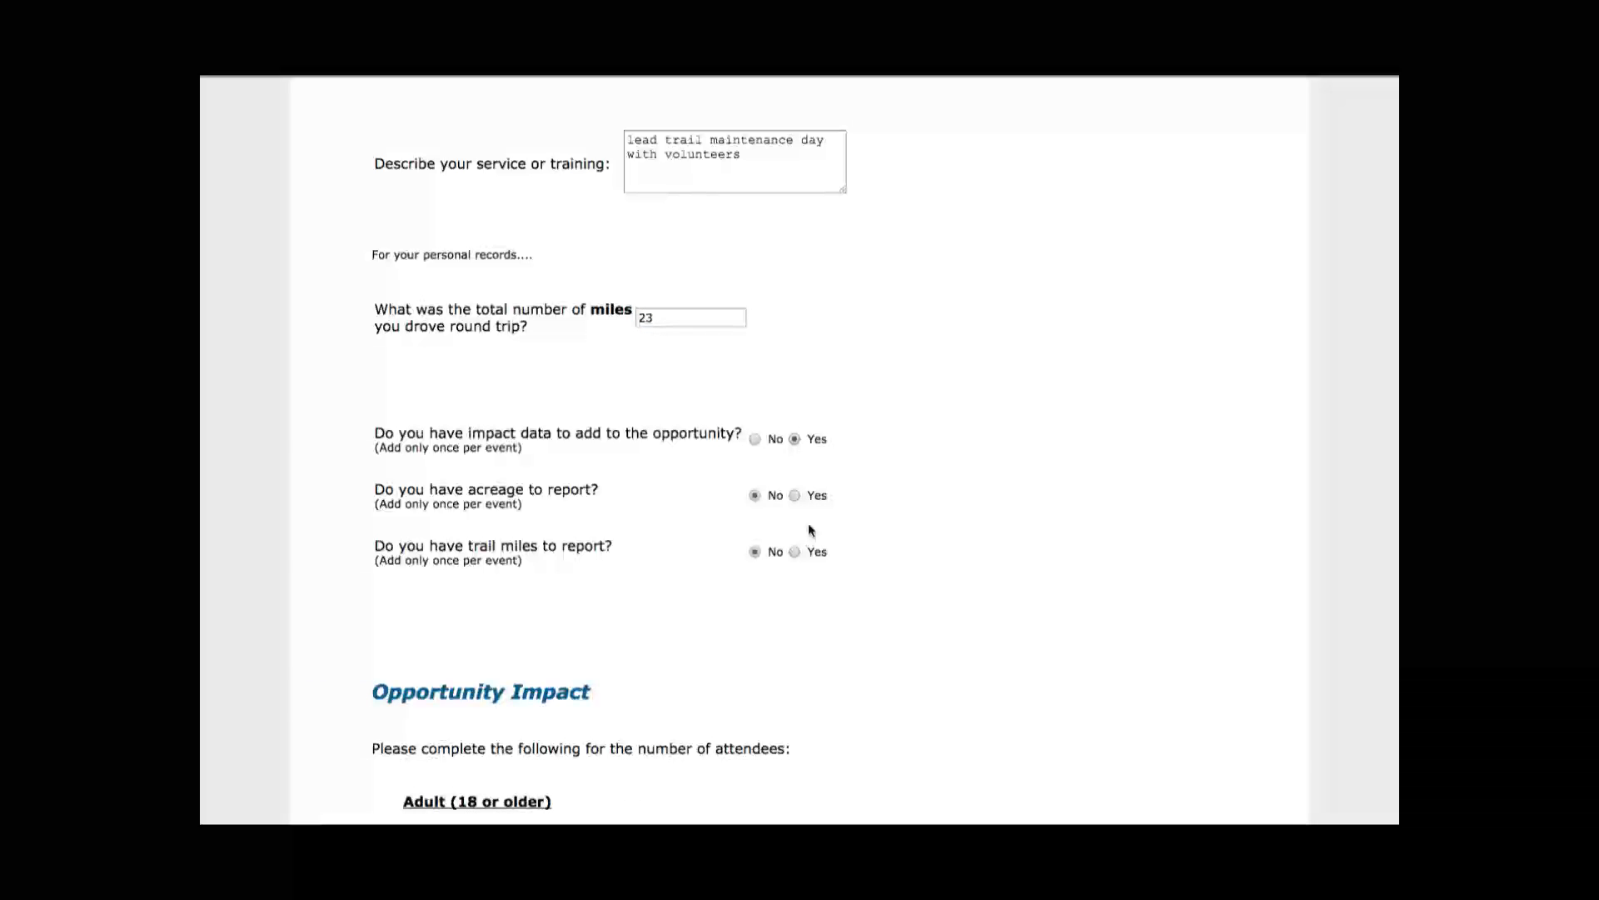
pyautogui.scroll(-3)
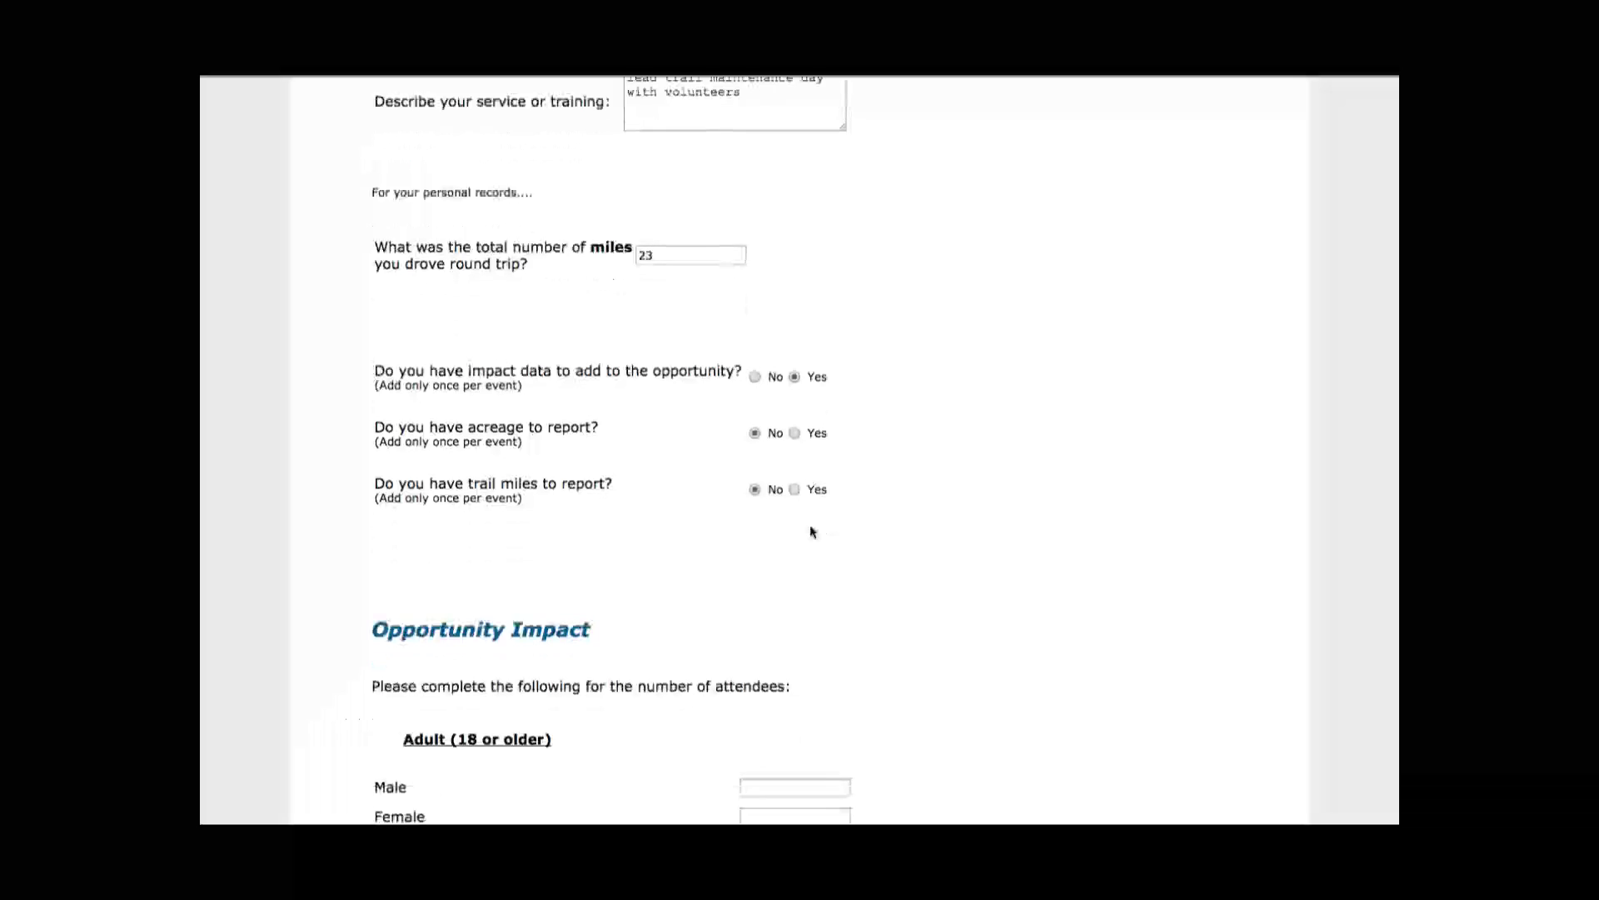
pyautogui.scroll(-3)
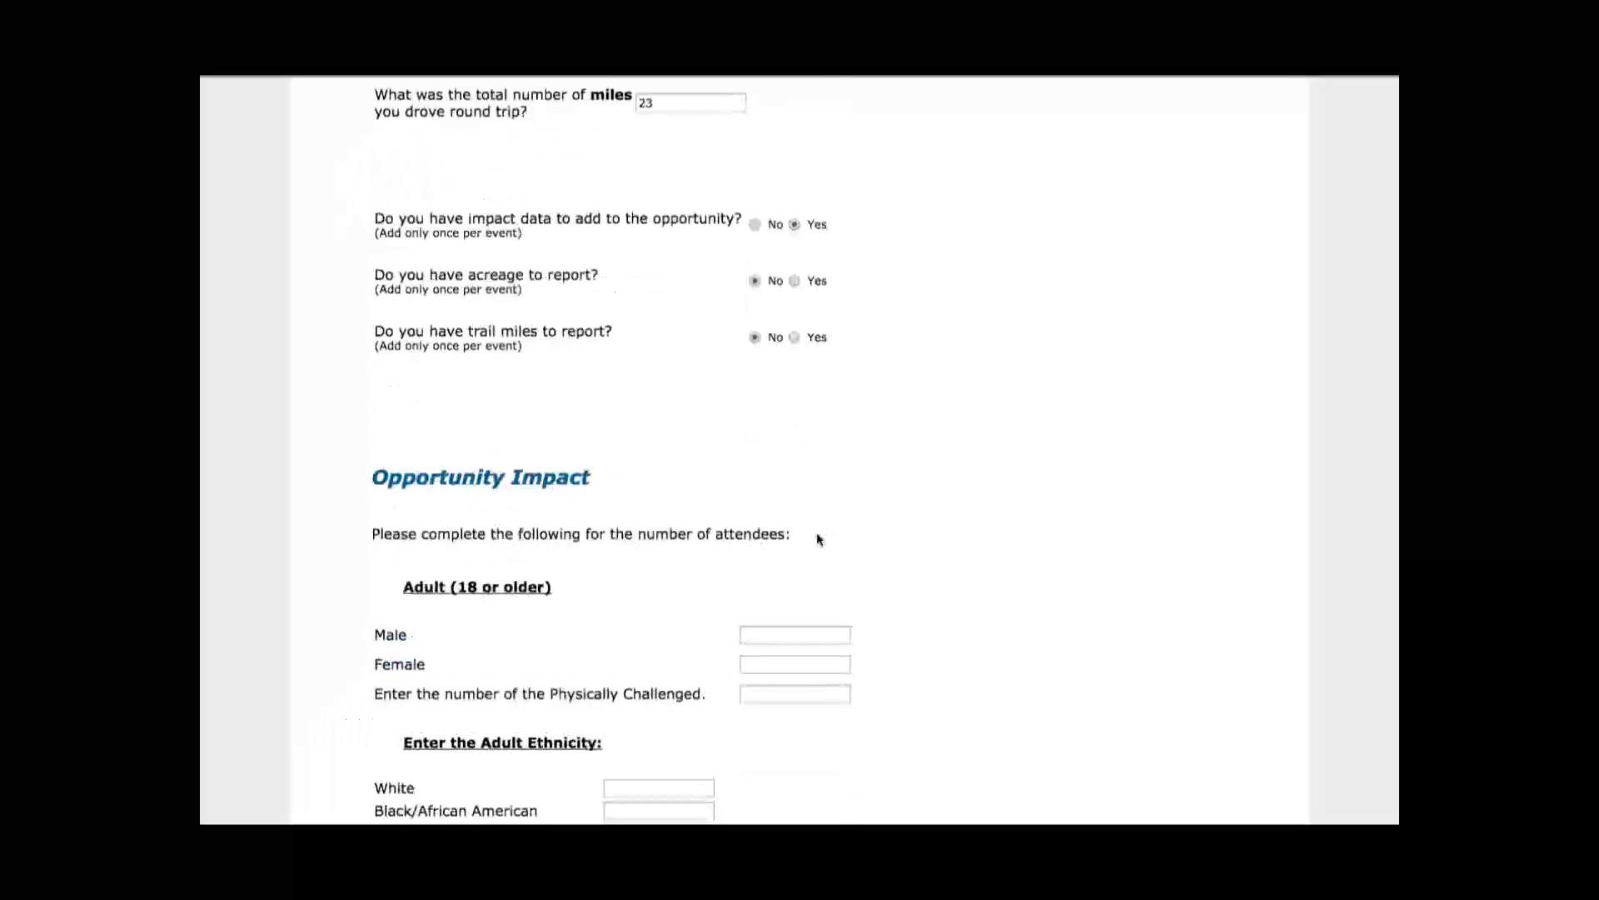
pyautogui.scroll(-3)
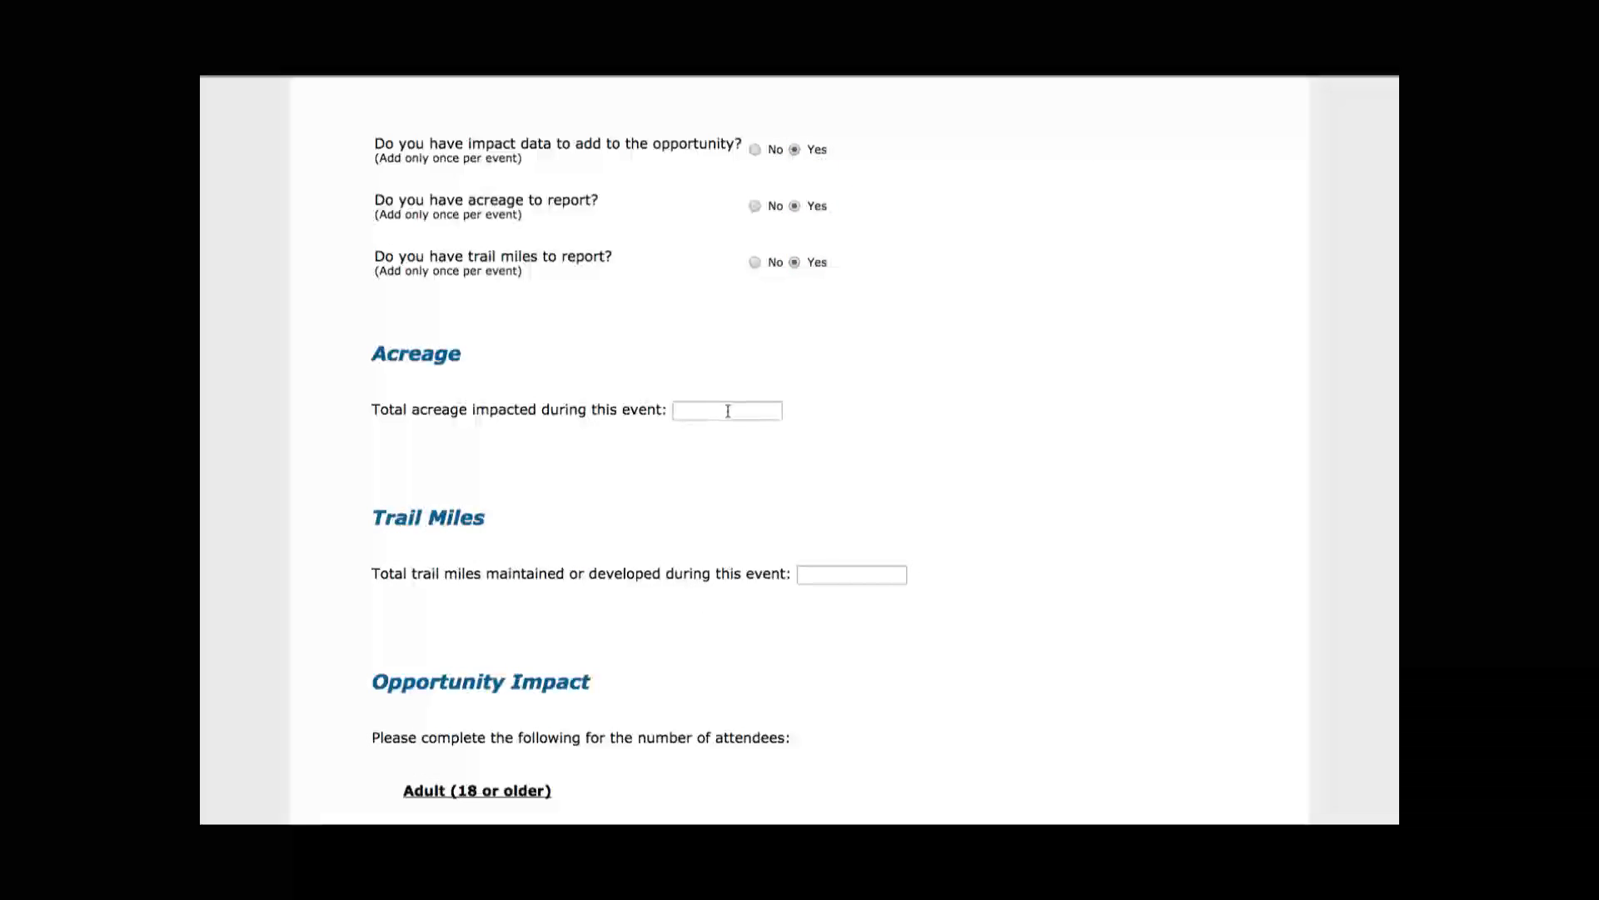
pyautogui.click(726, 410)
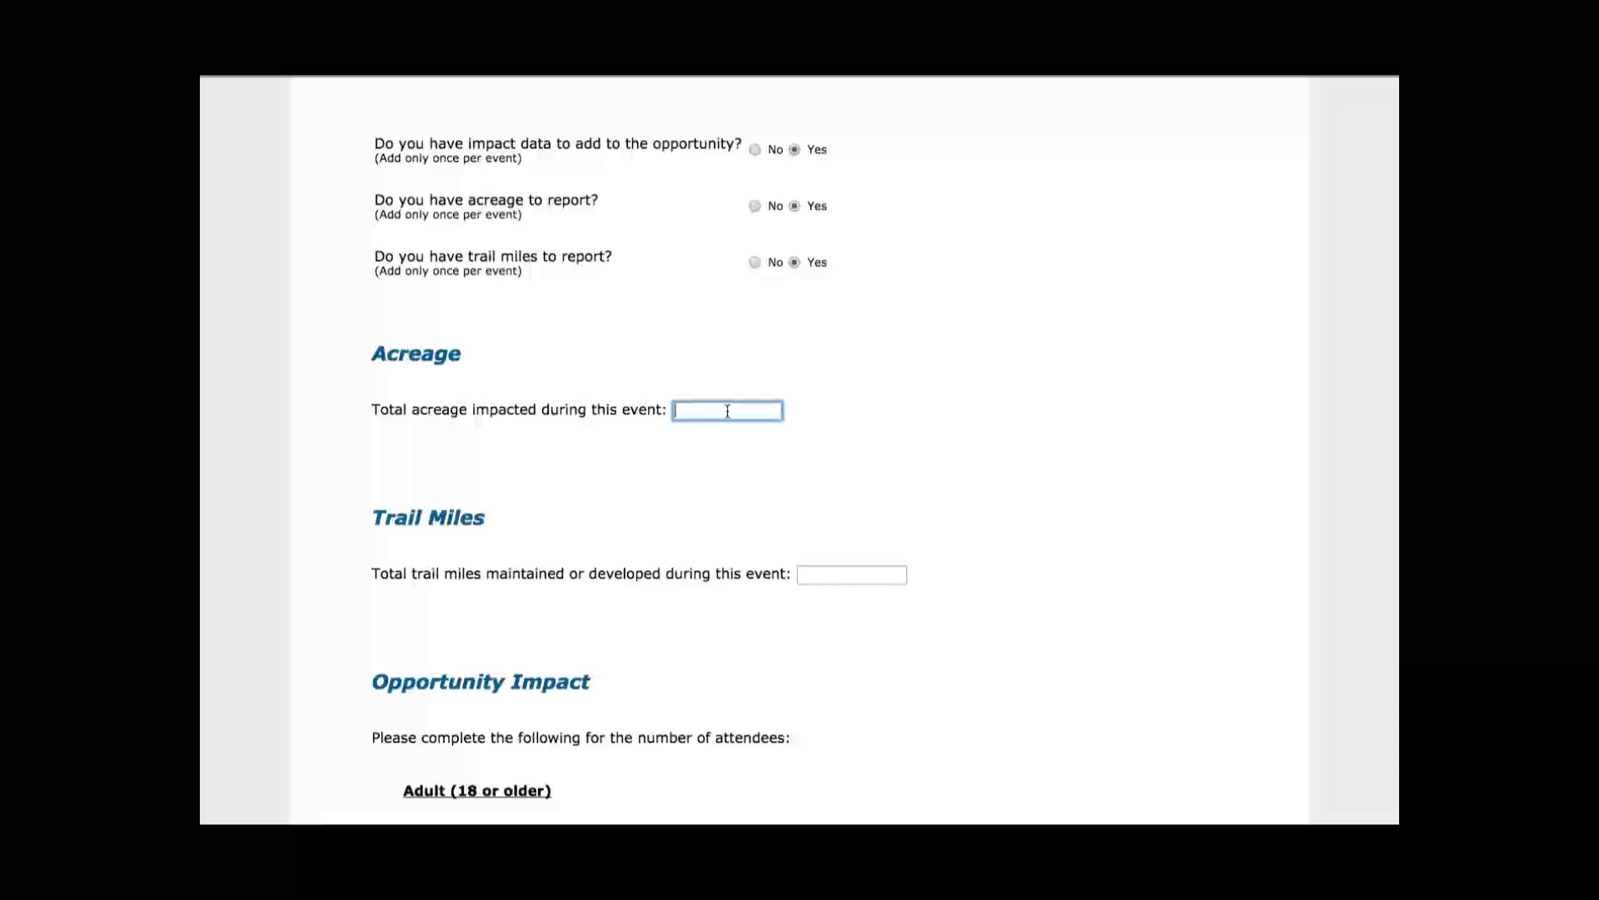
pyautogui.click(726, 410)
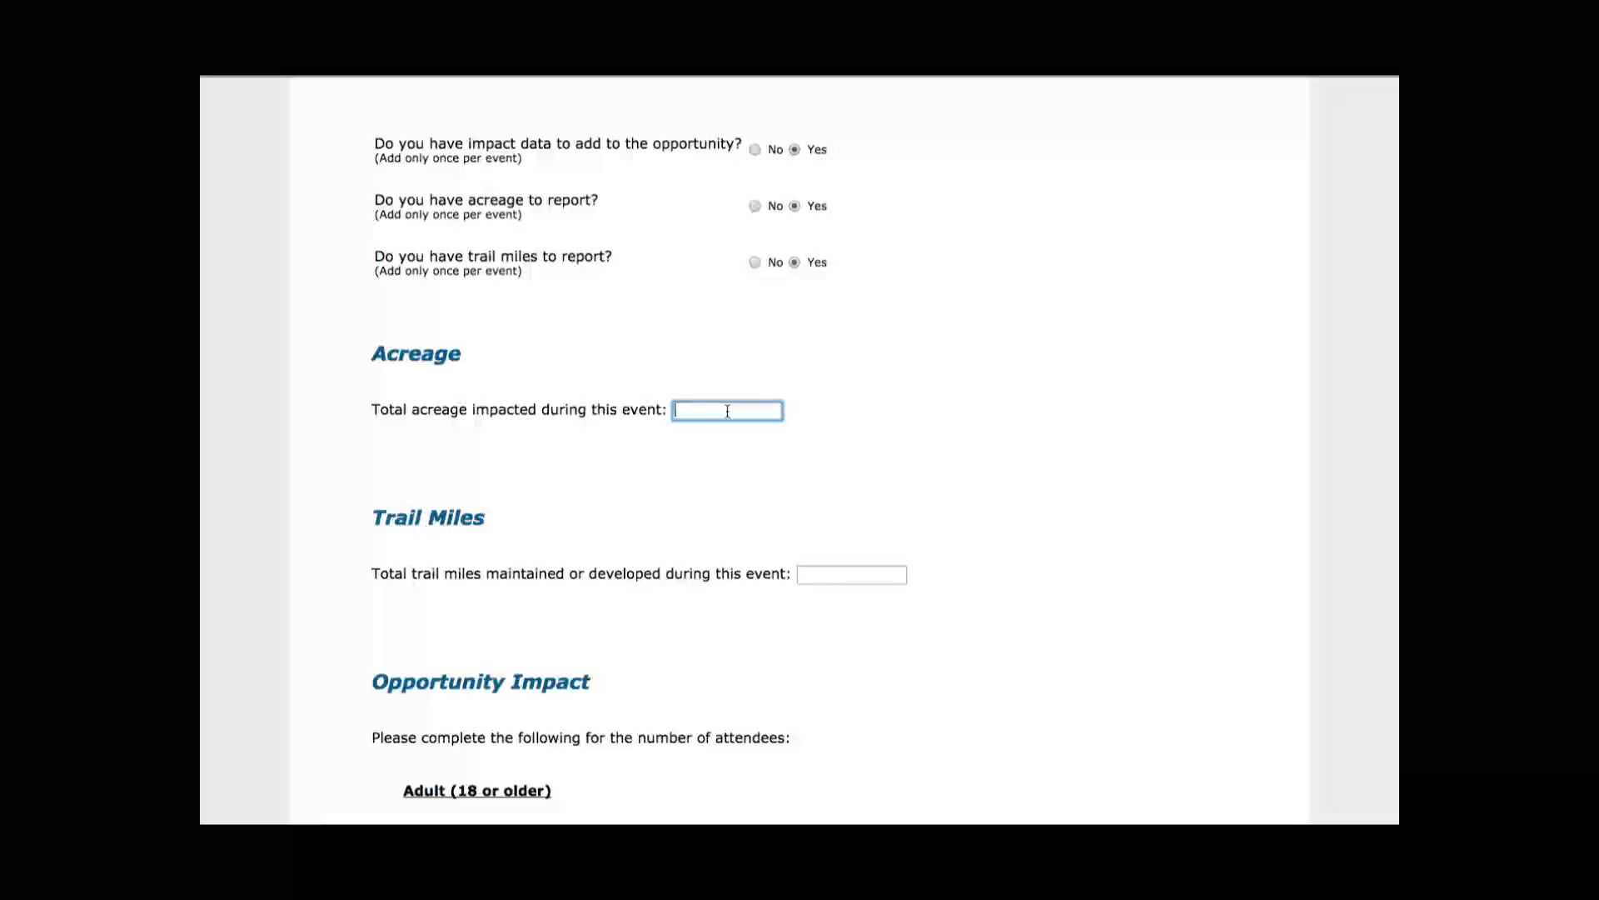
pyautogui.write('.25')
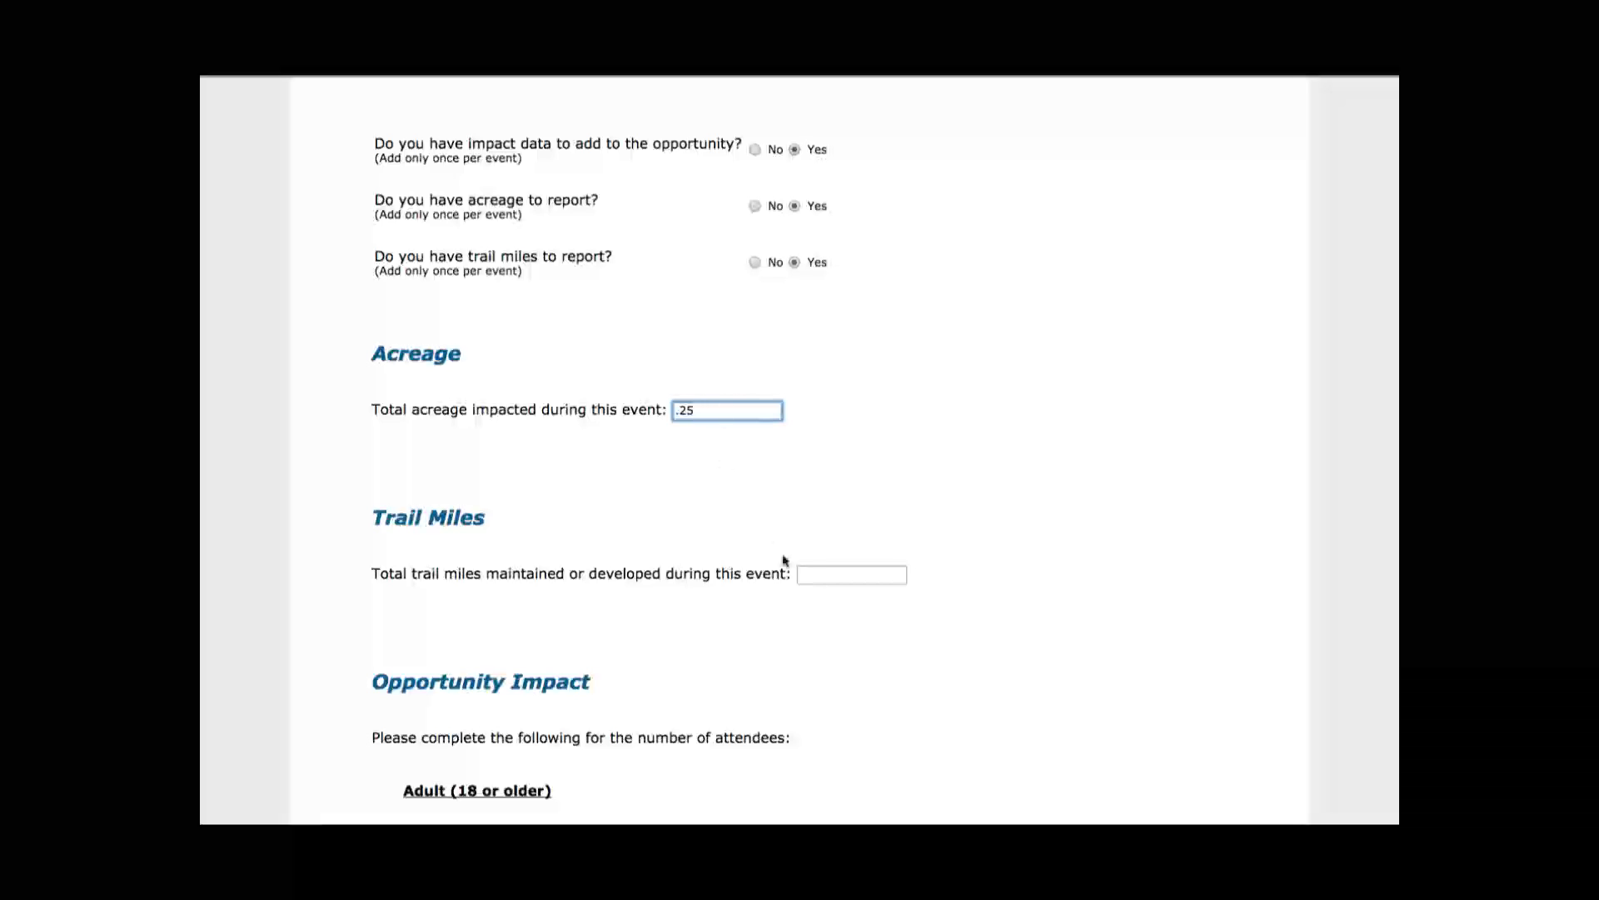
pyautogui.click(851, 575)
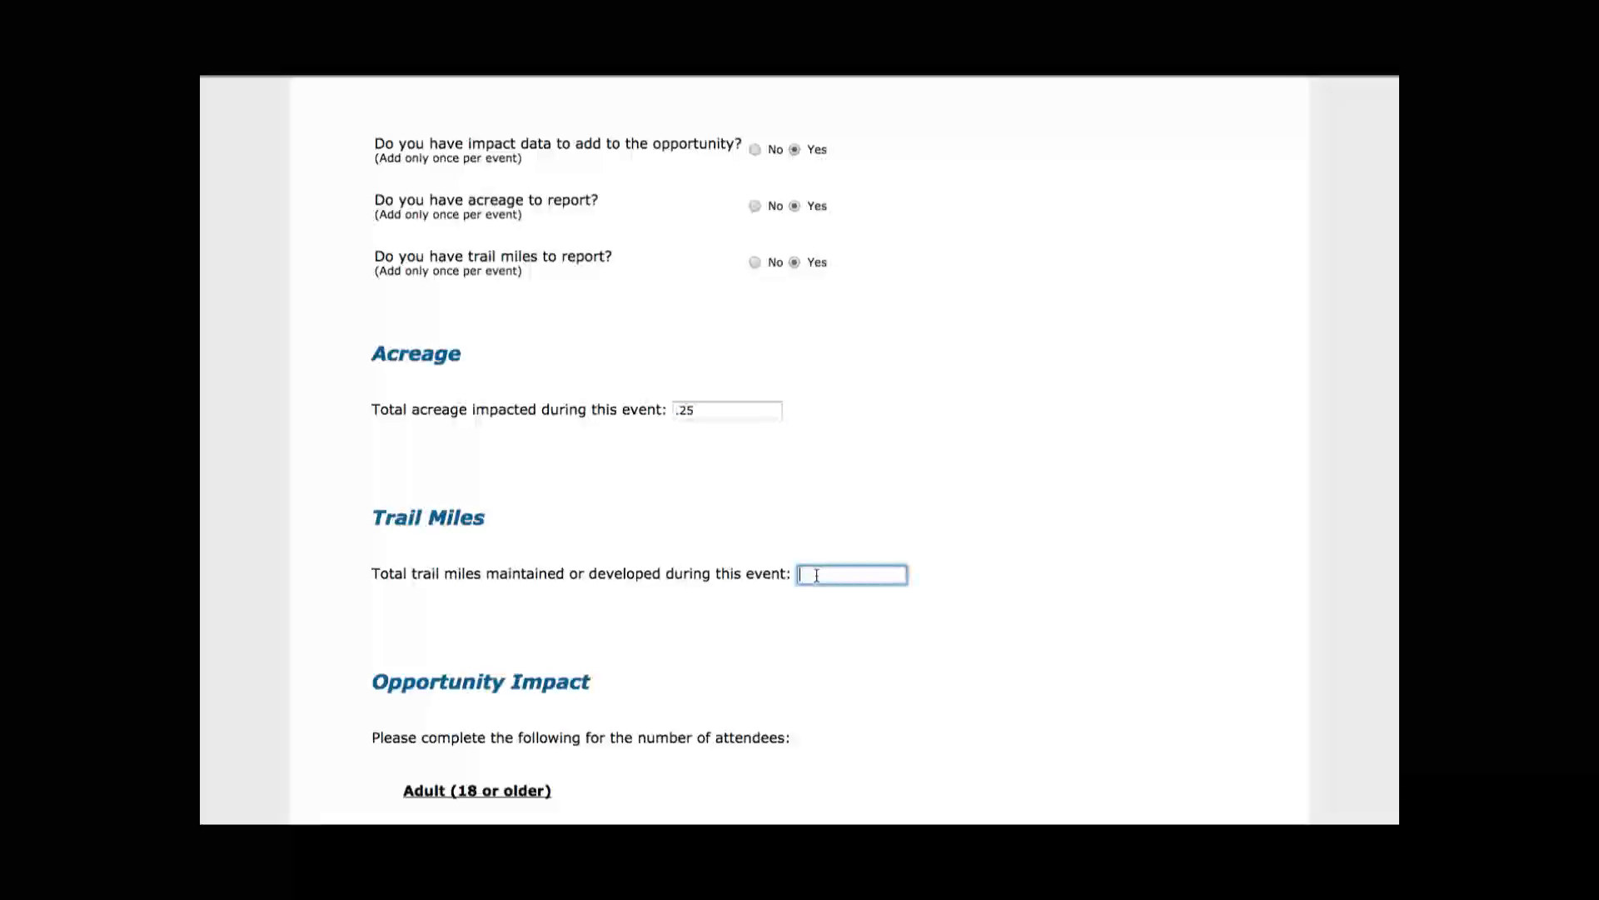
pyautogui.write('1')
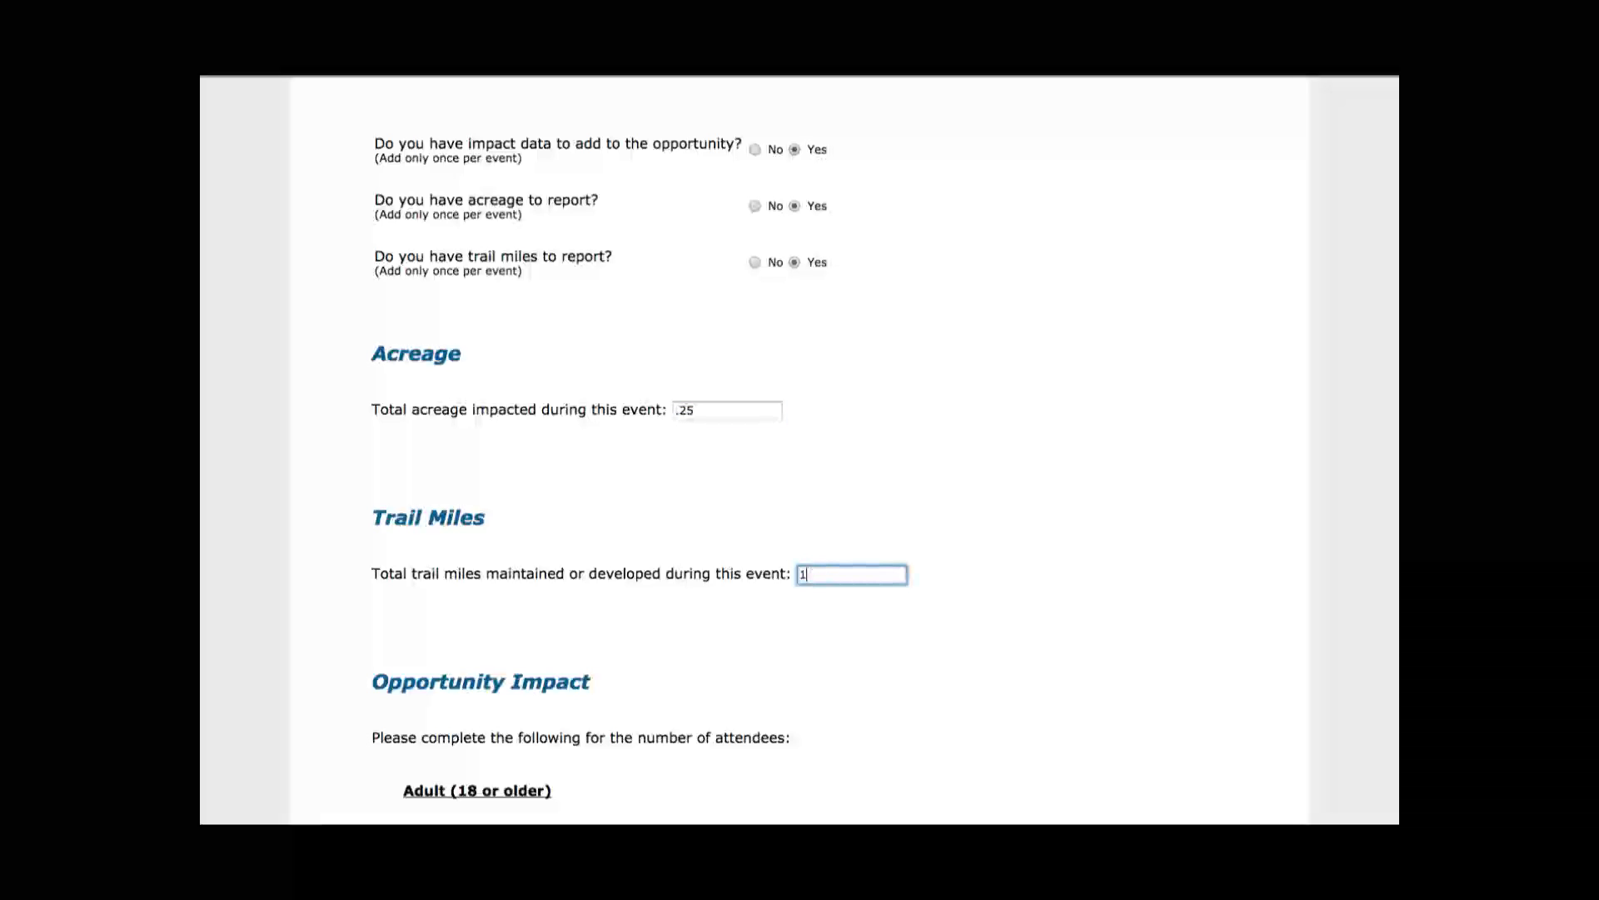
pyautogui.write('.5')
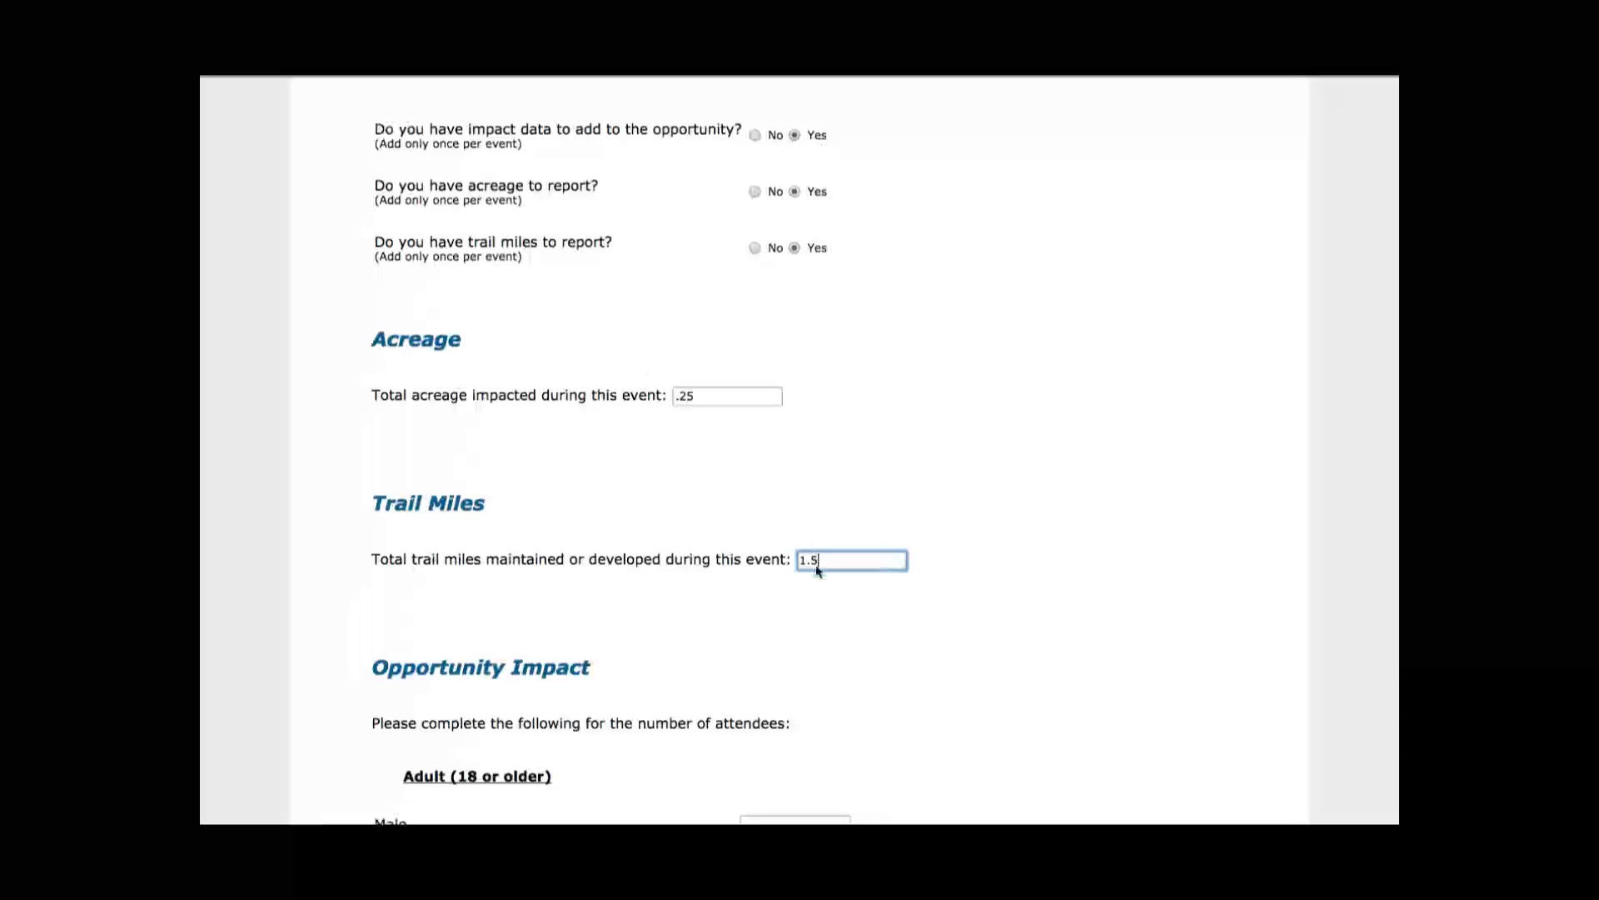
# Fill adult attendees: 3 males, 2 females, 1 physically challenged, 4 white and 1 Hispanic
pyautogui.scroll(-3)
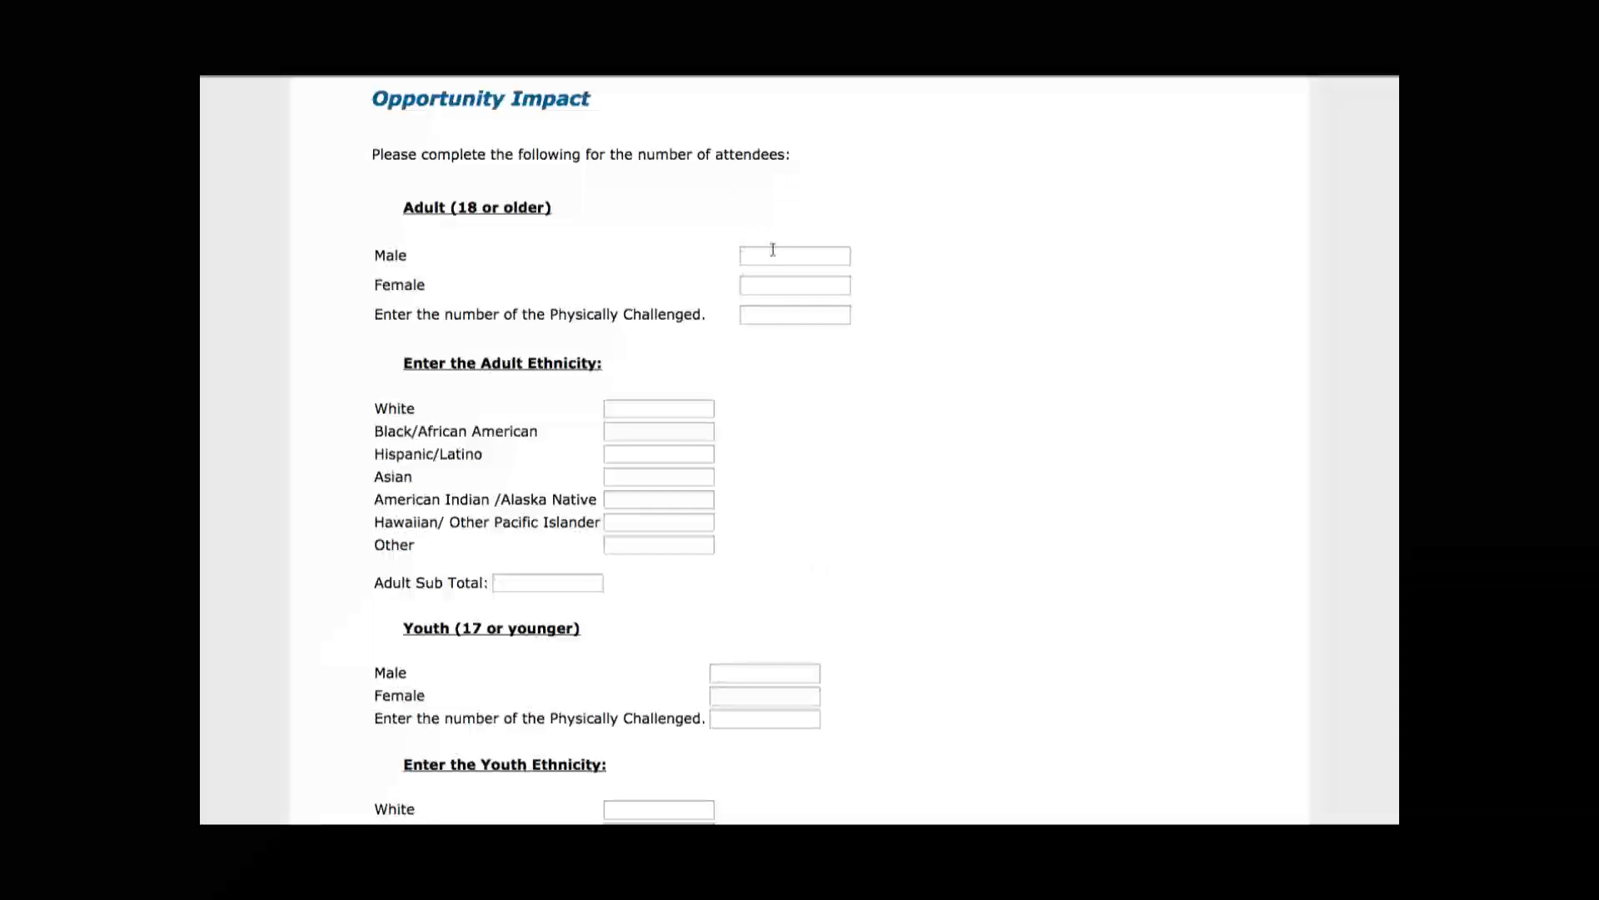
pyautogui.click(793, 255)
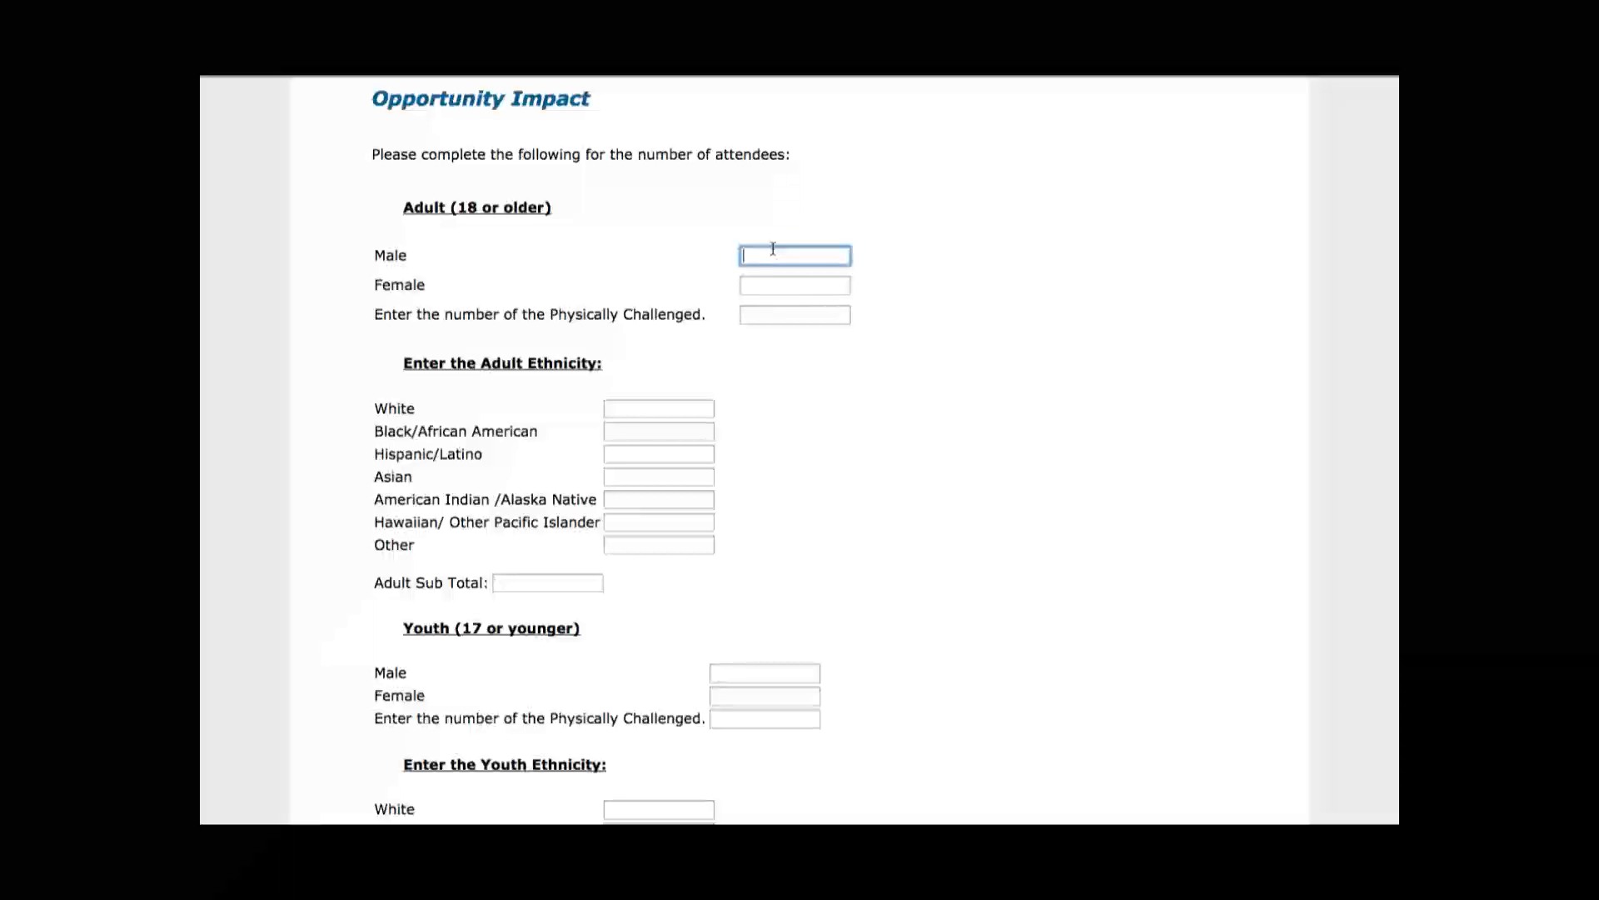
pyautogui.write('3')
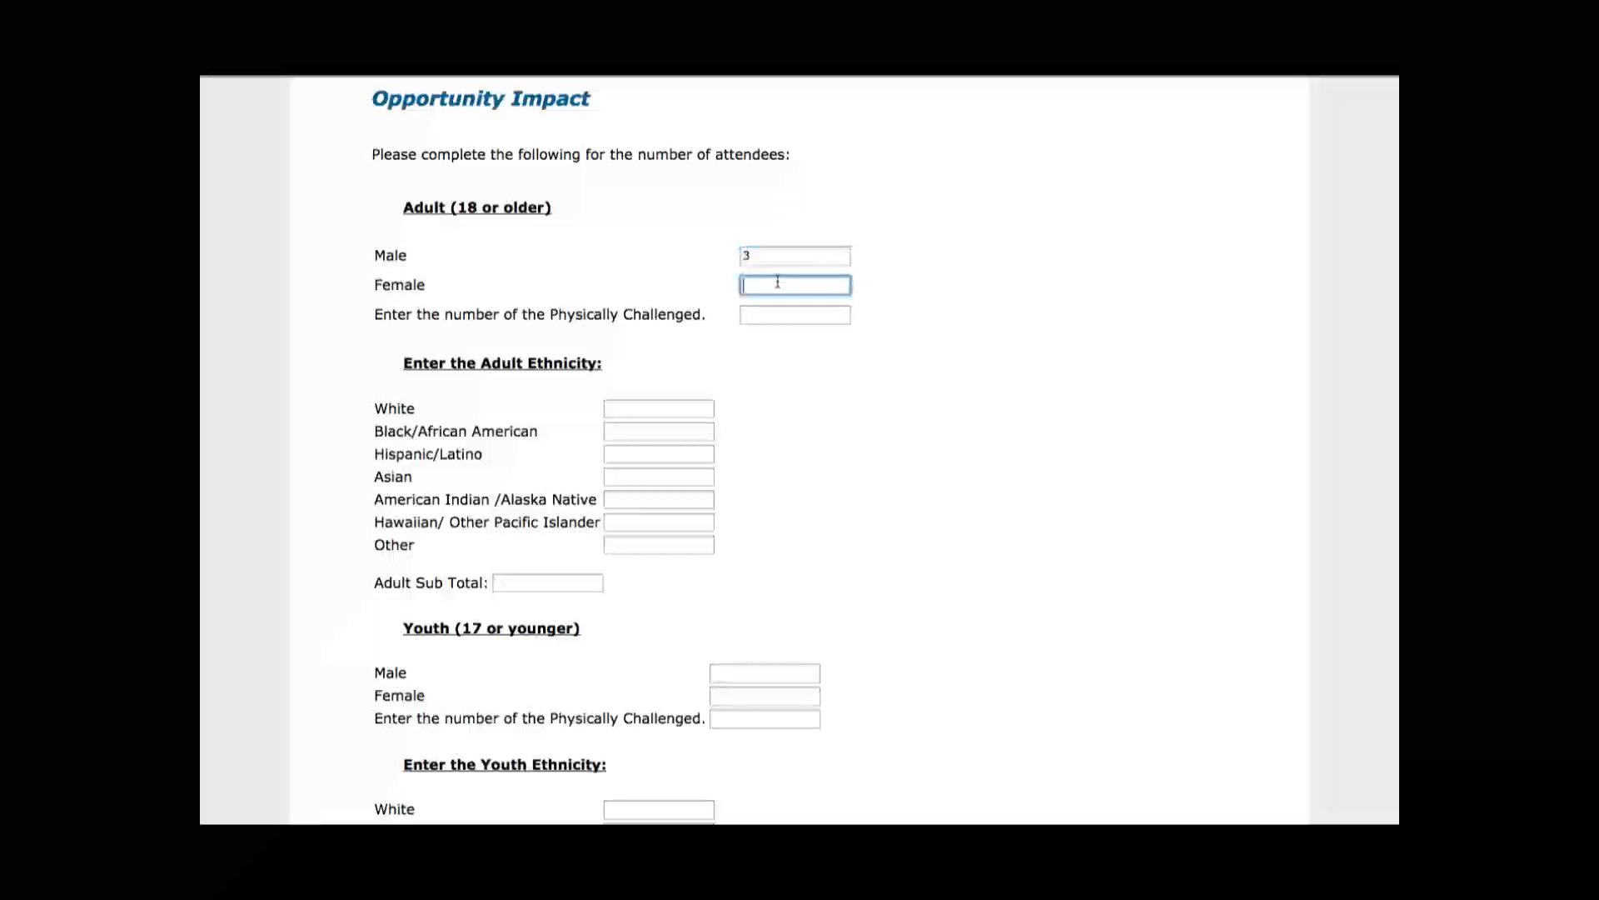
pyautogui.write('2')
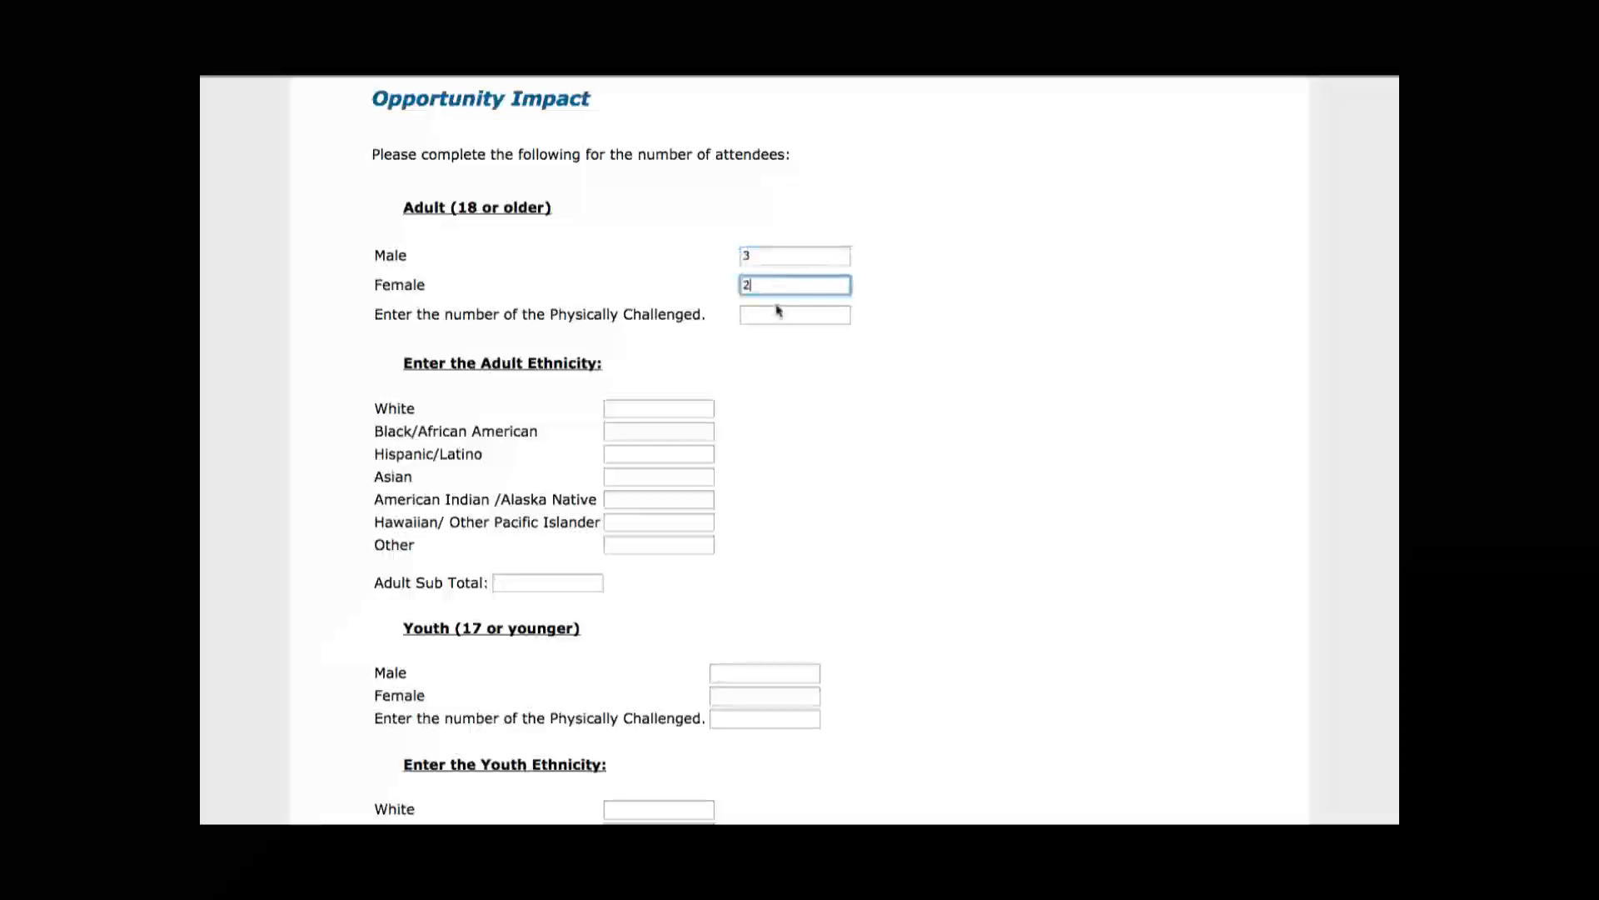
pyautogui.write('1')
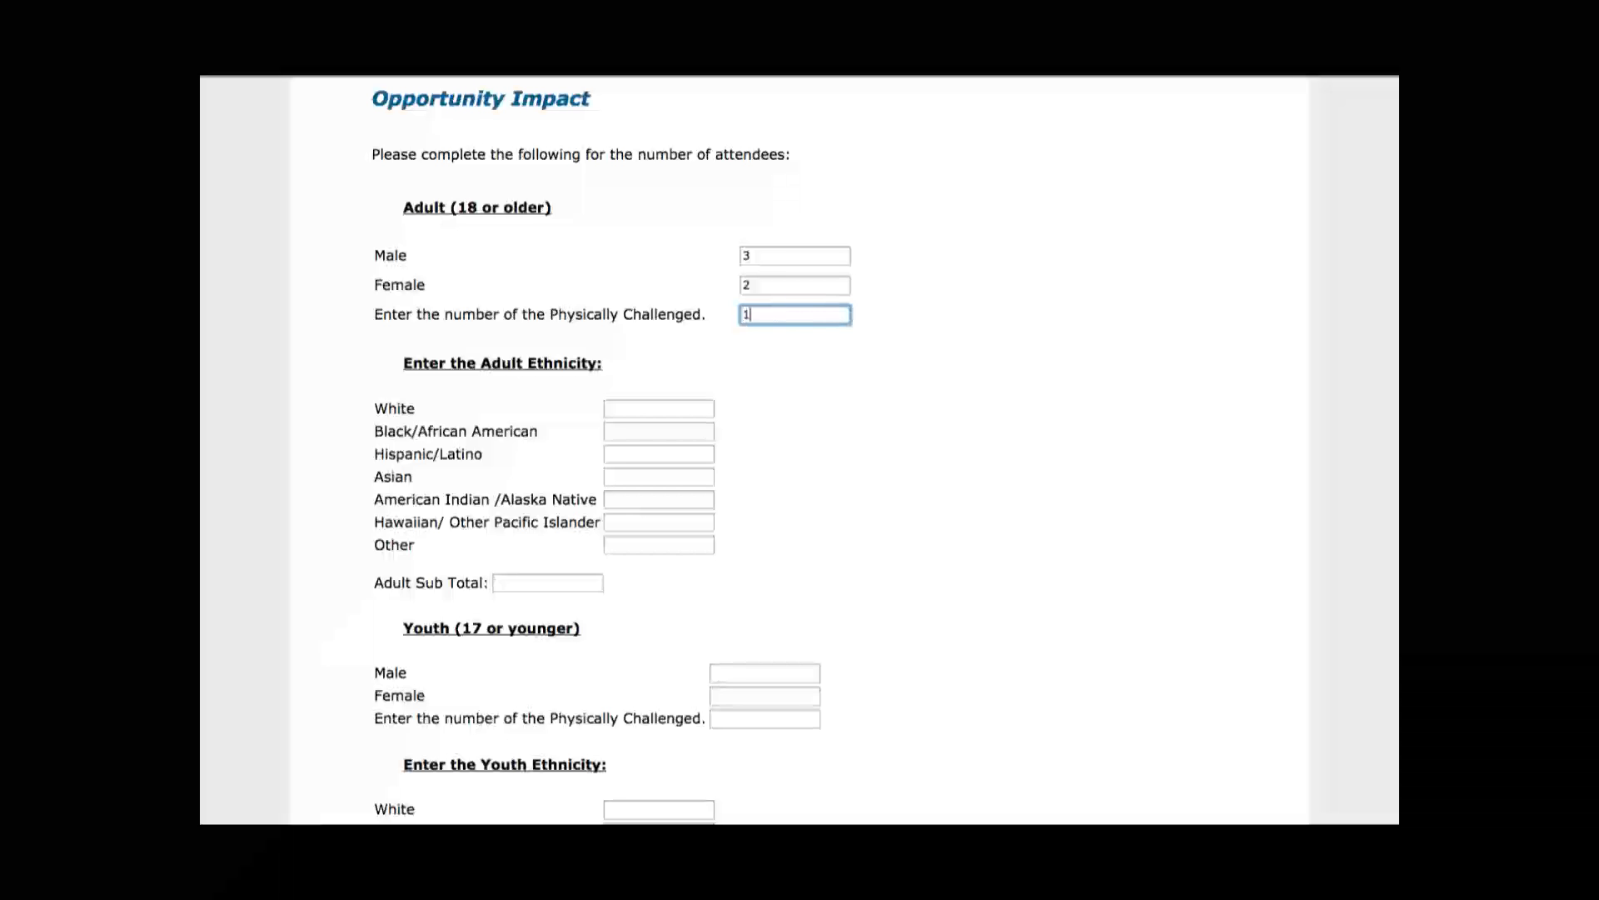
pyautogui.click(658, 408)
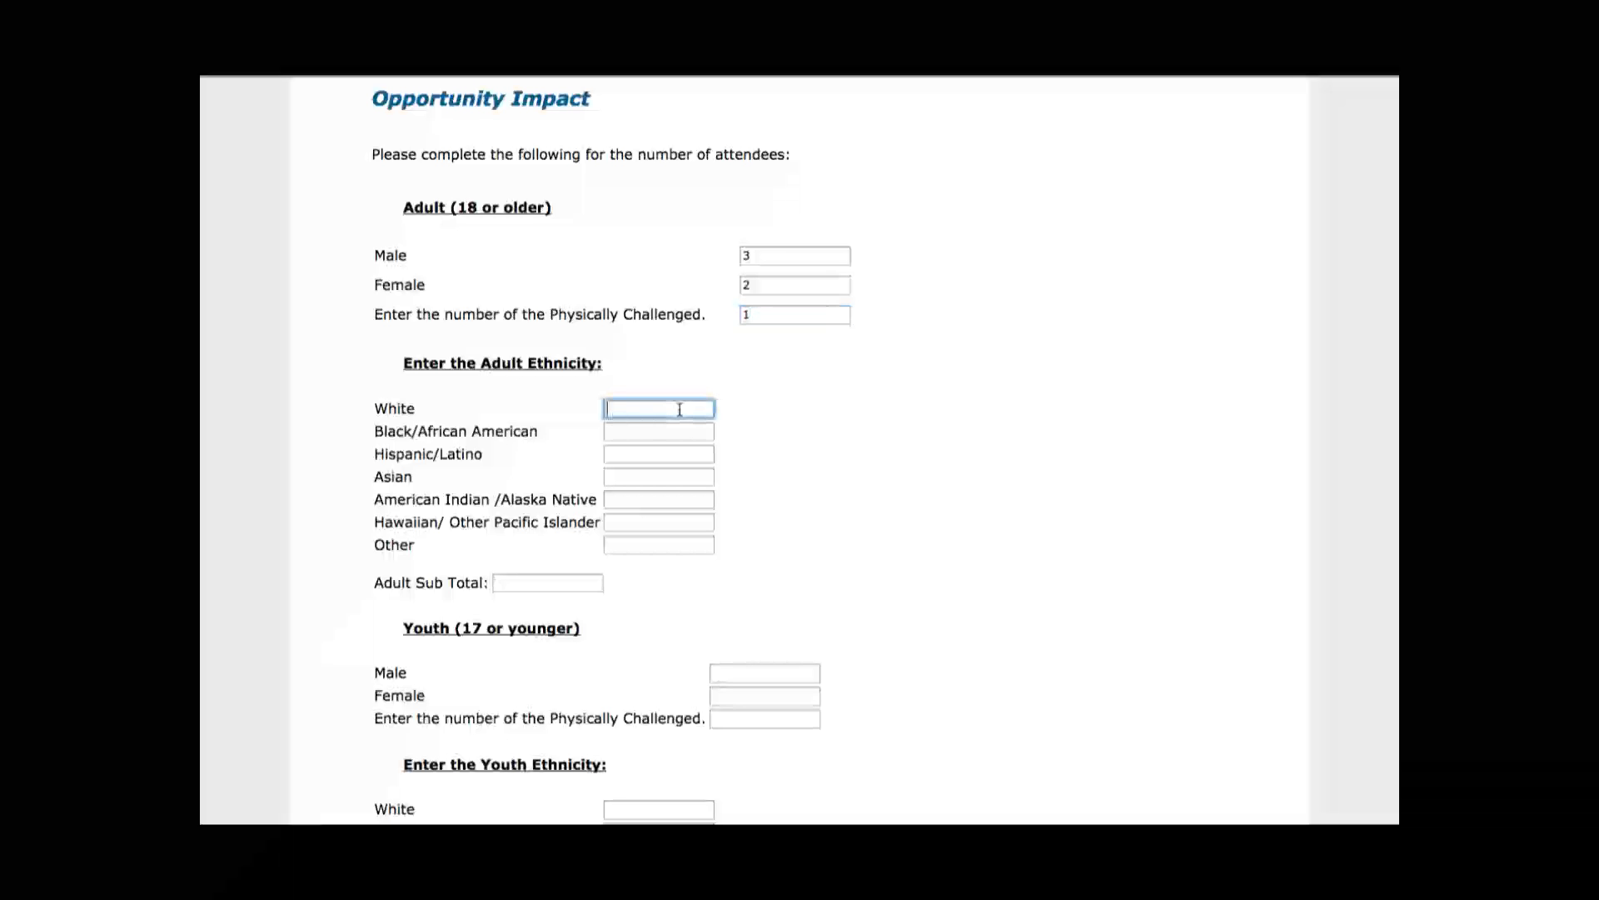
pyautogui.write('4')
pyautogui.click(658, 453)
pyautogui.write('1')
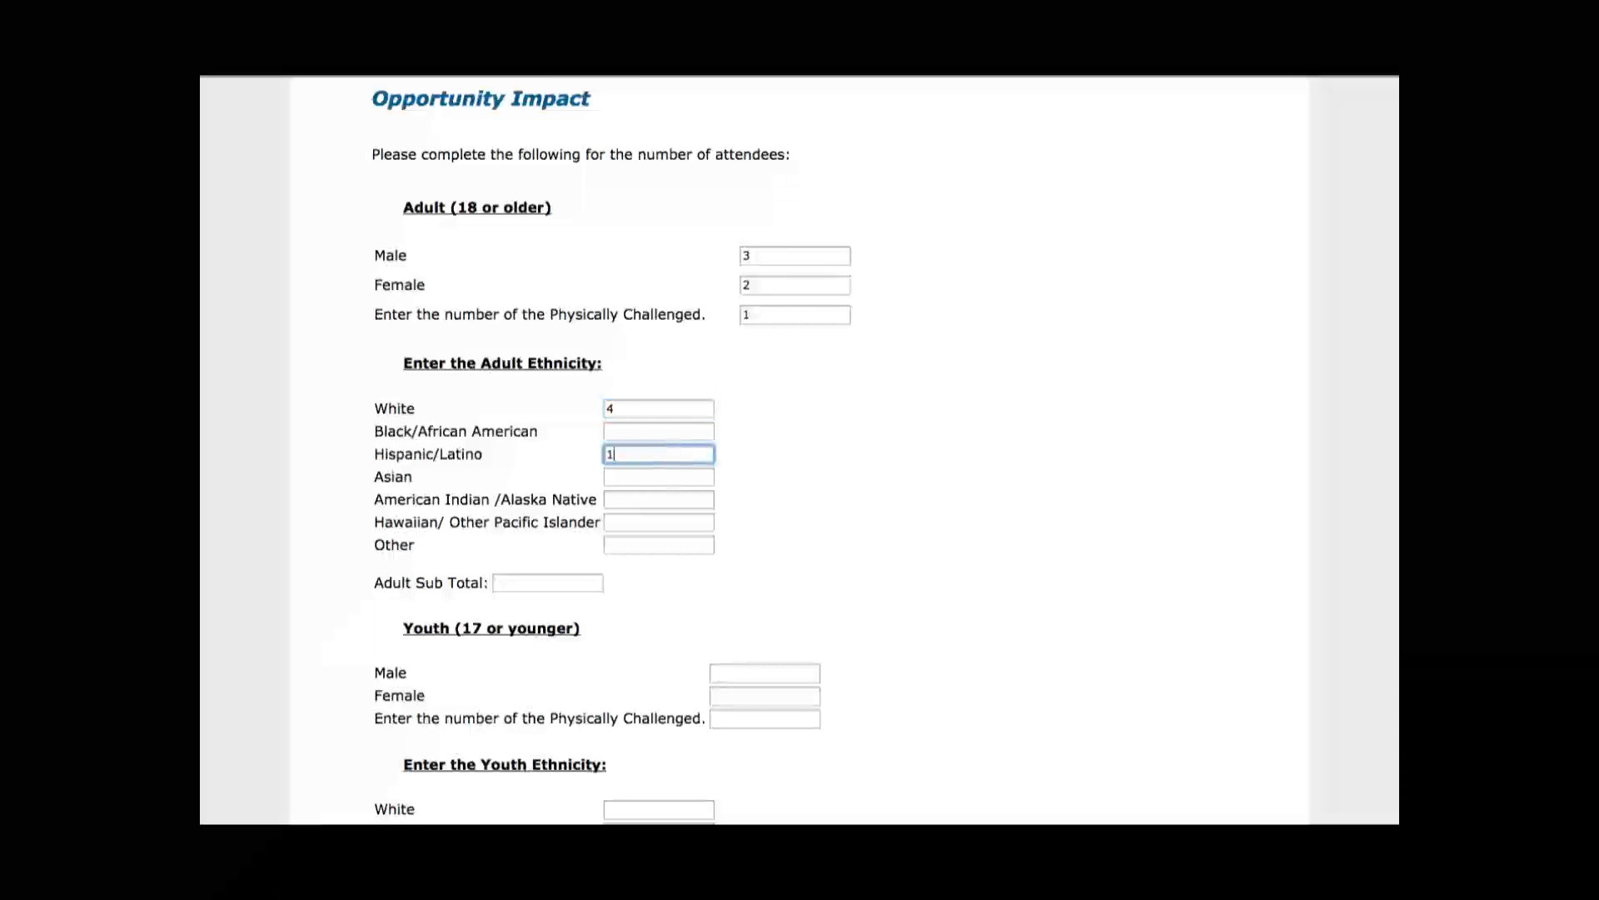
pyautogui.scroll(-3)
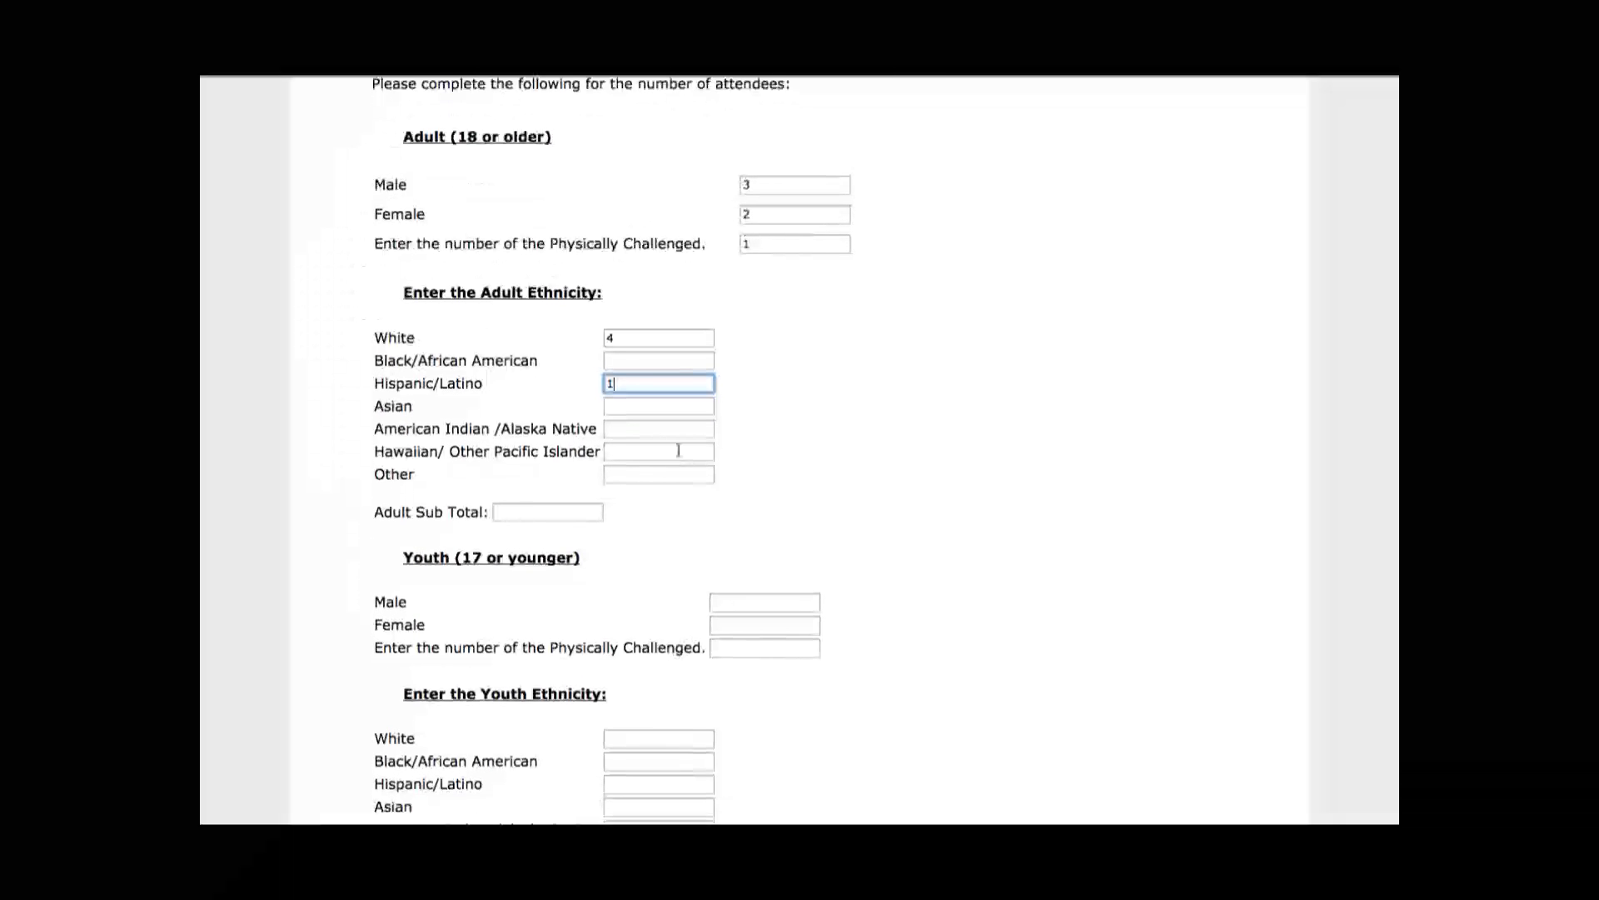
pyautogui.click(546, 511)
pyautogui.write('5')
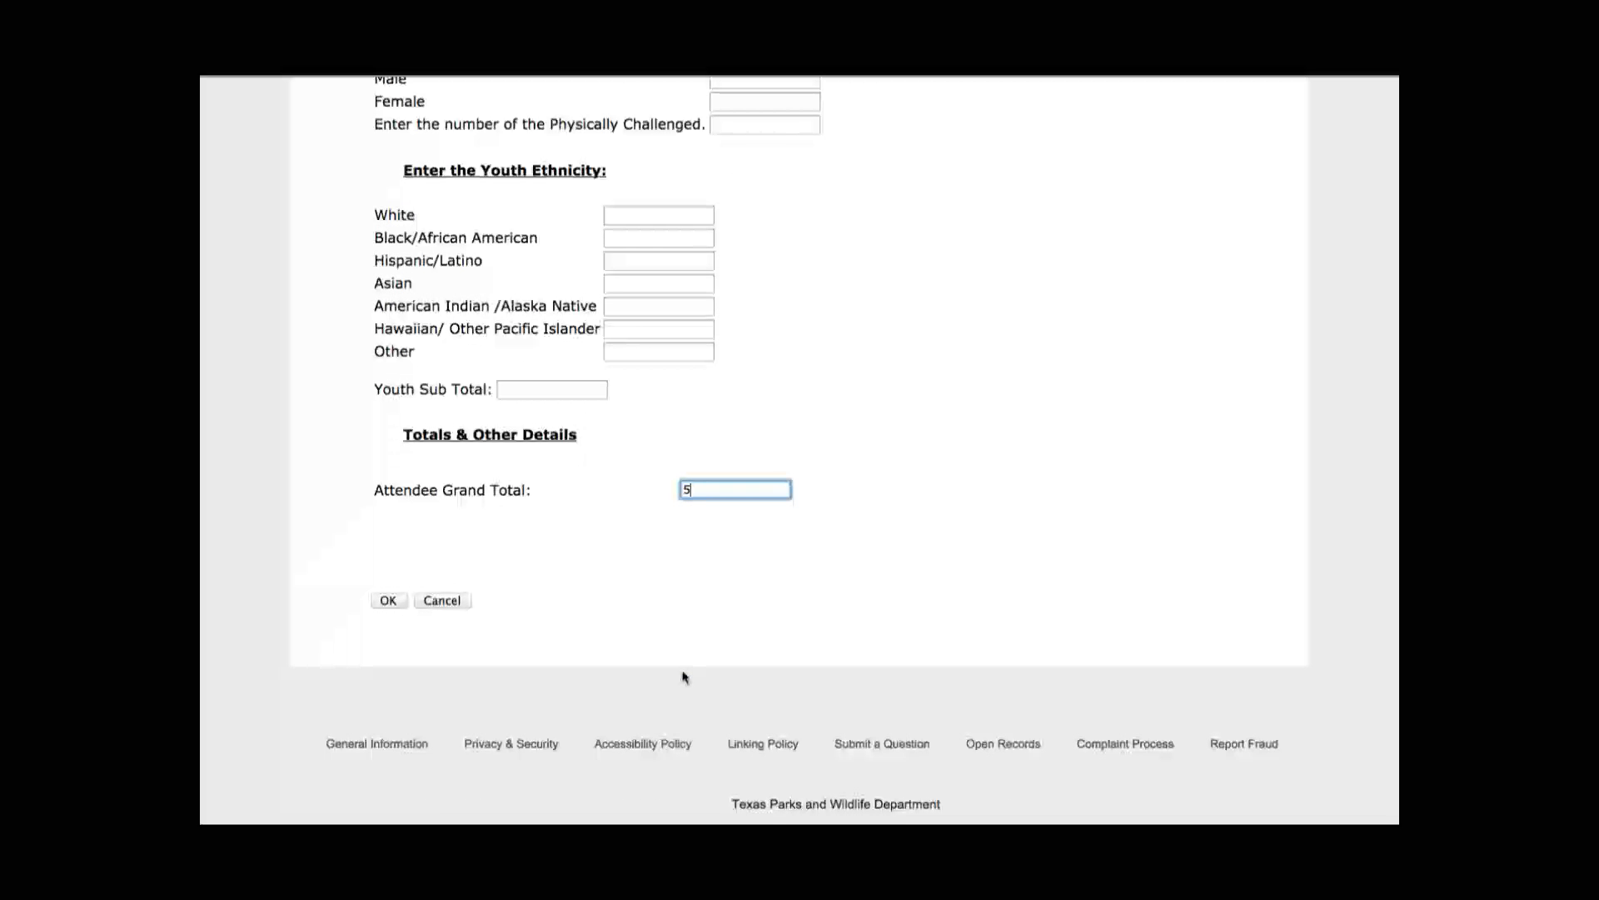
# Submit the McBrayer Park report with impact data and return to the volunteer dashboard
pyautogui.click(388, 599)
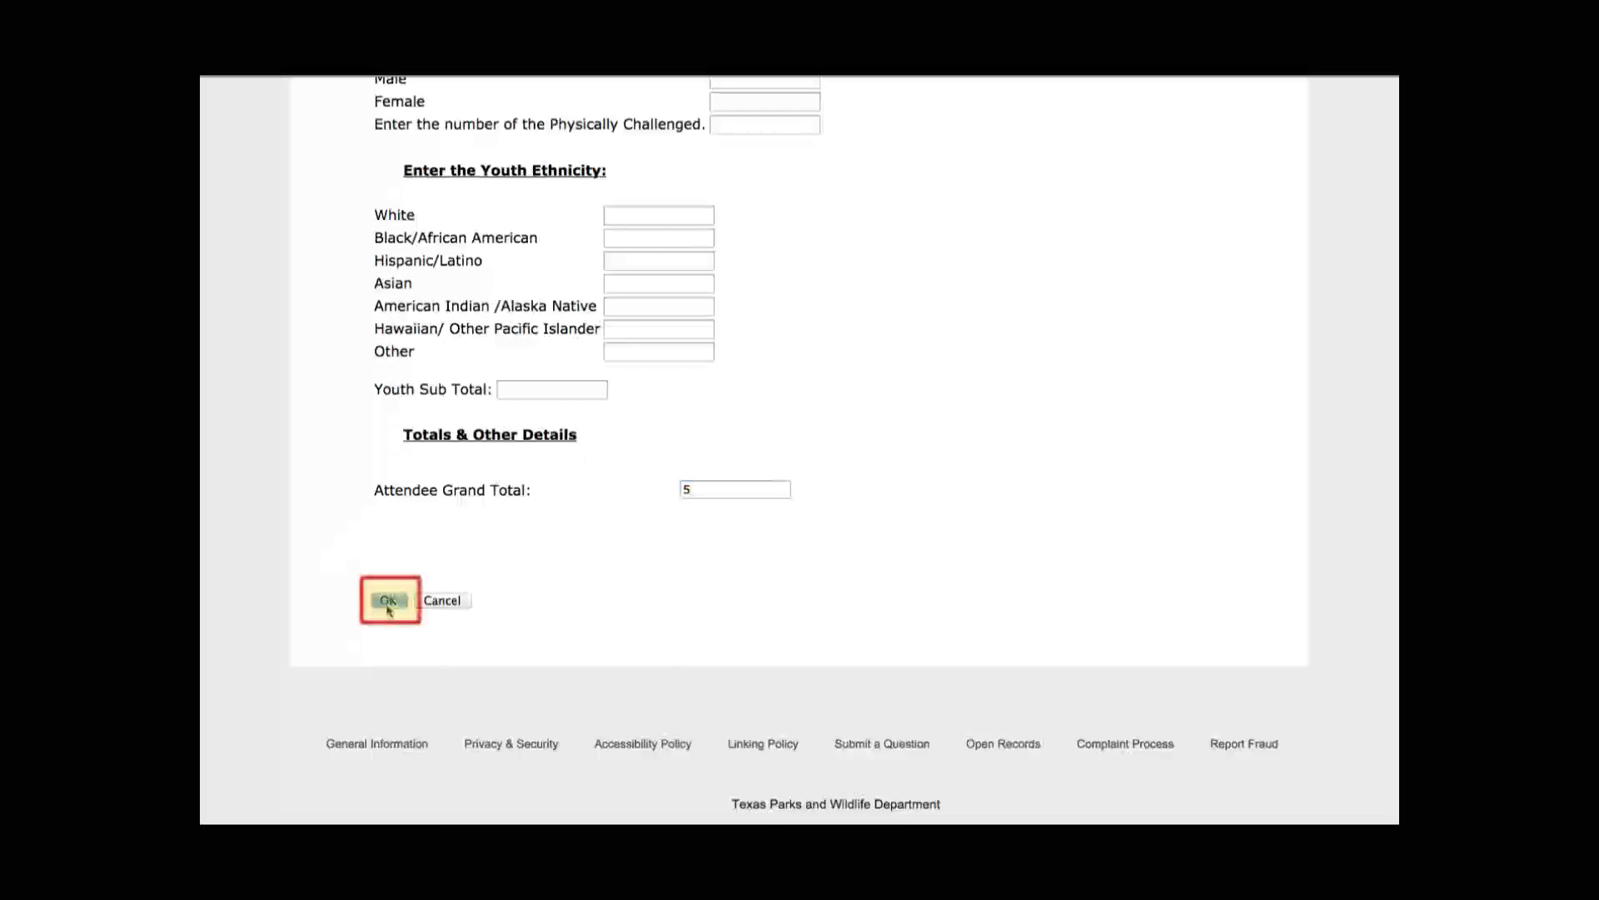
pyautogui.click(388, 600)
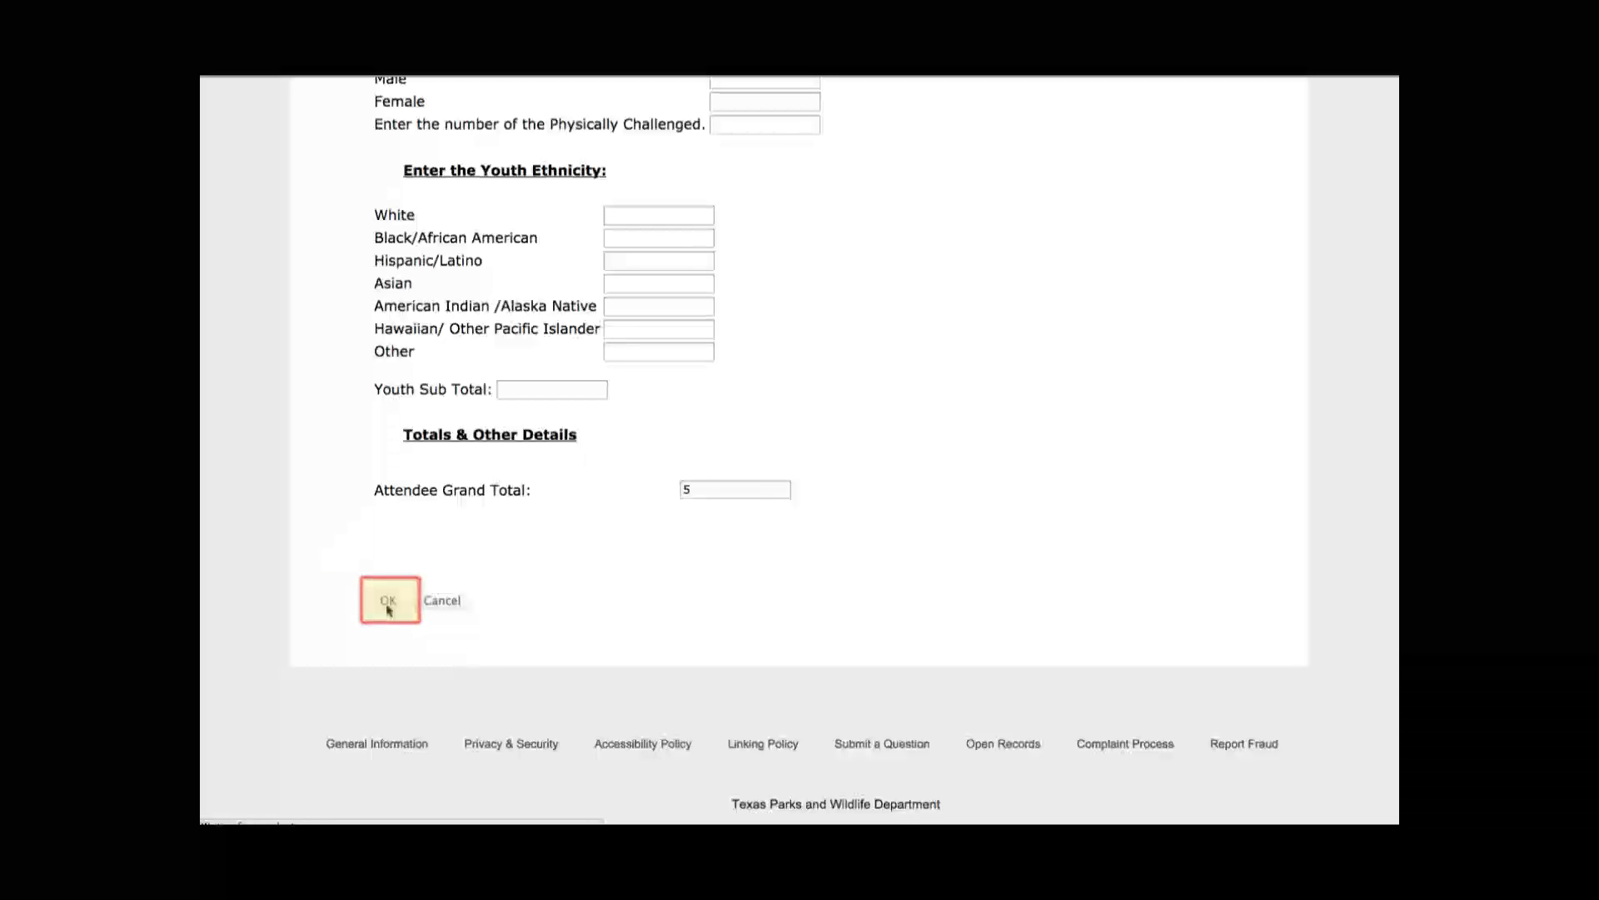
pyautogui.click(388, 600)
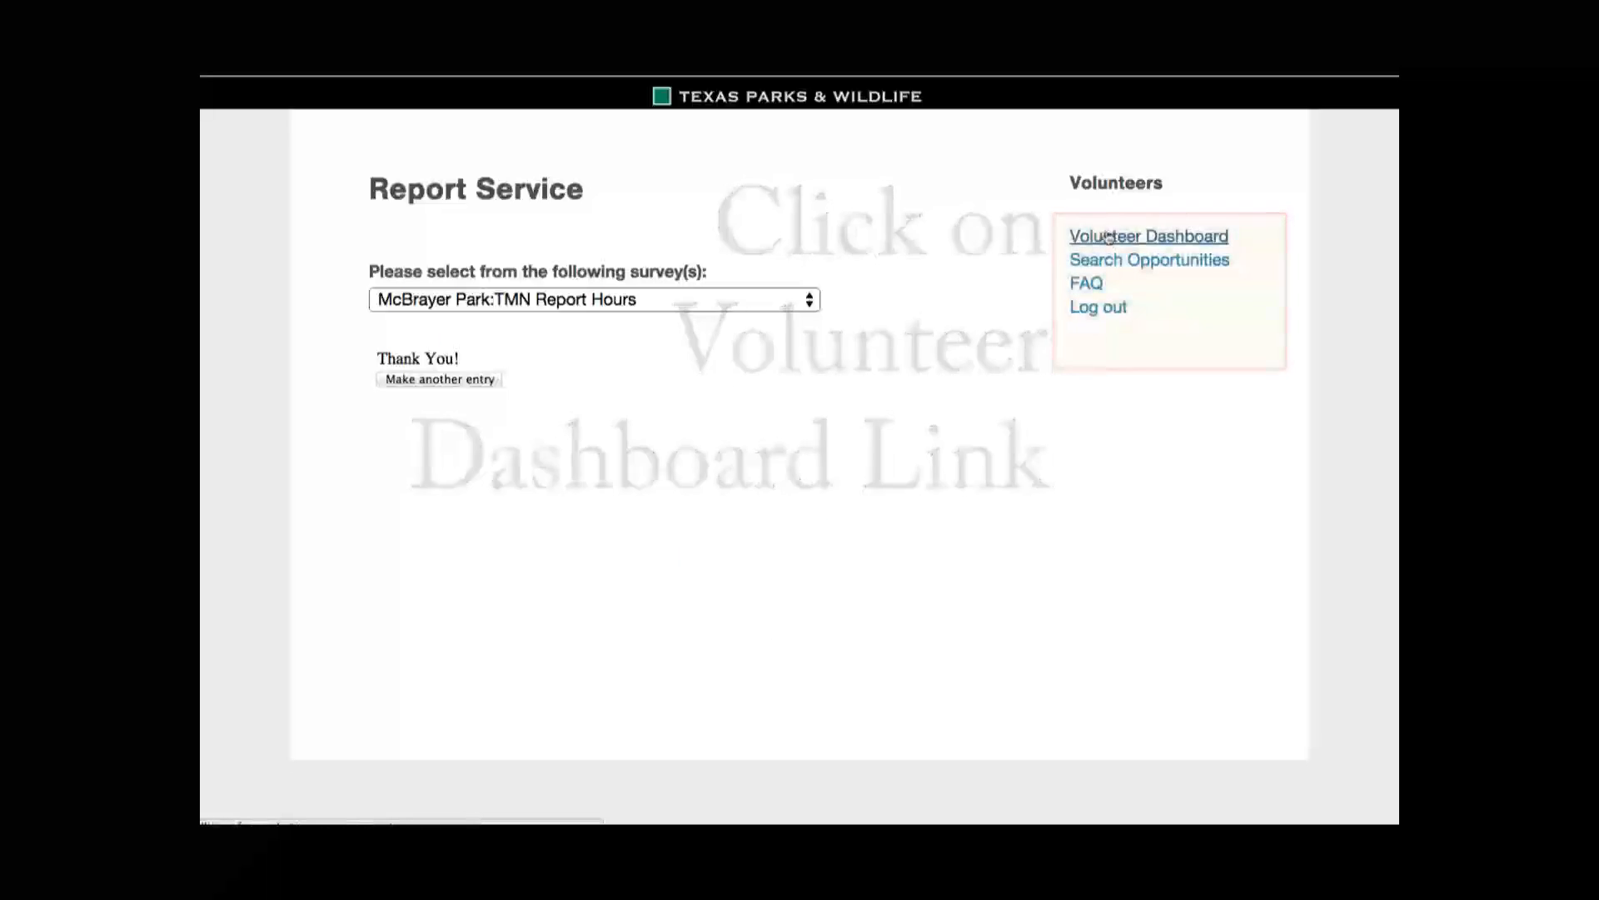
pyautogui.click(1148, 235)
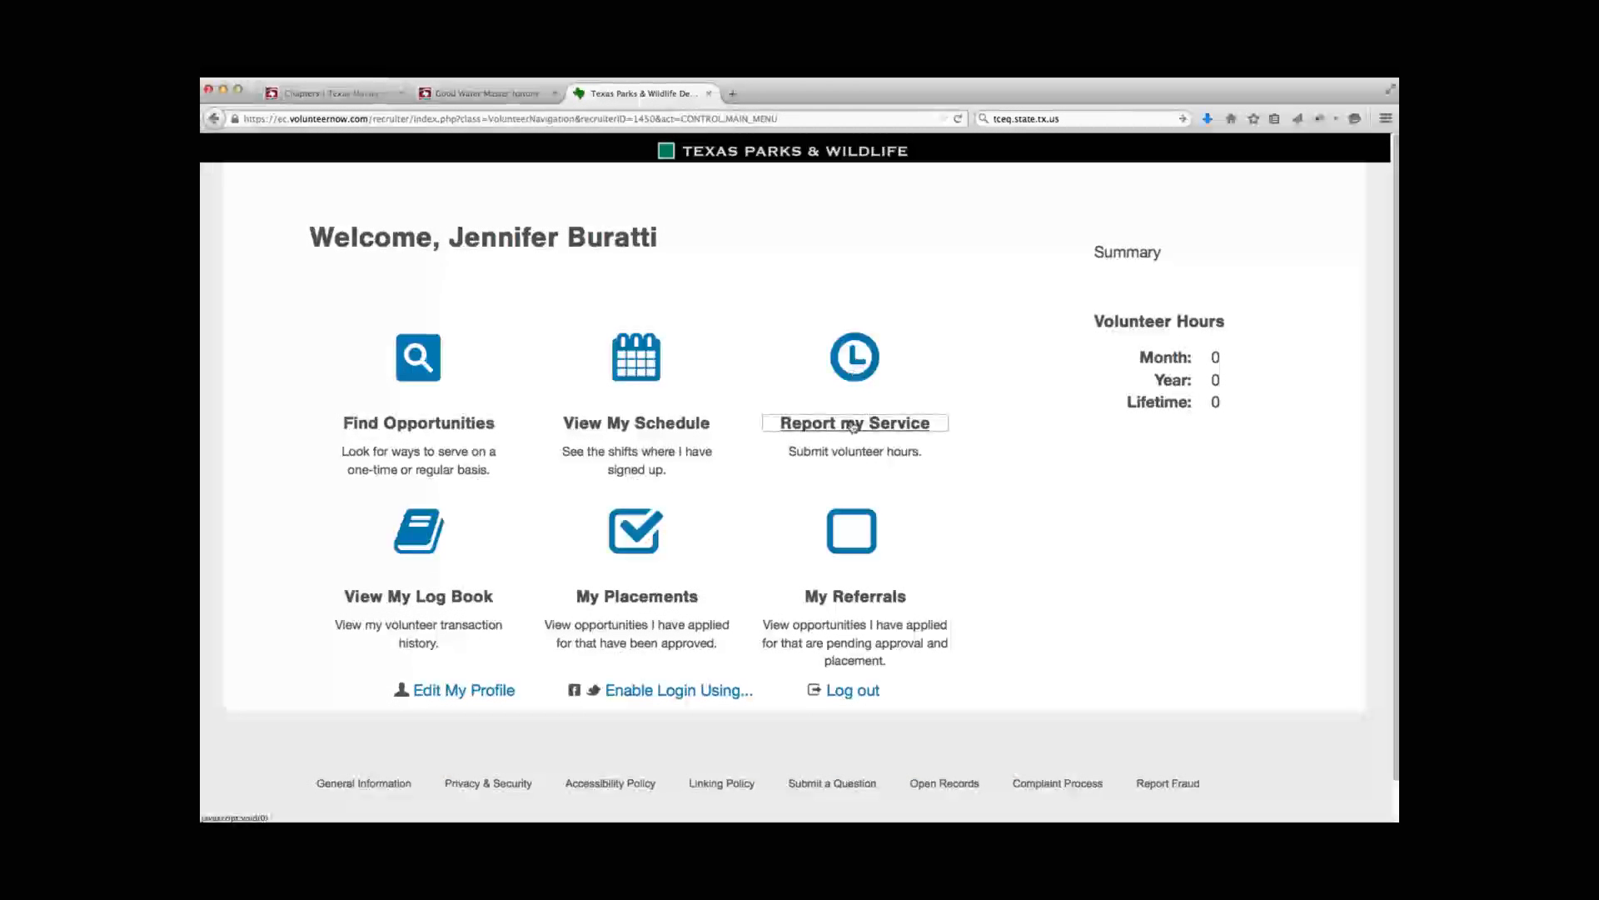
# Start a new service report for the Administrative Work: TMN Report Hours opportunity
pyautogui.click(855, 421)
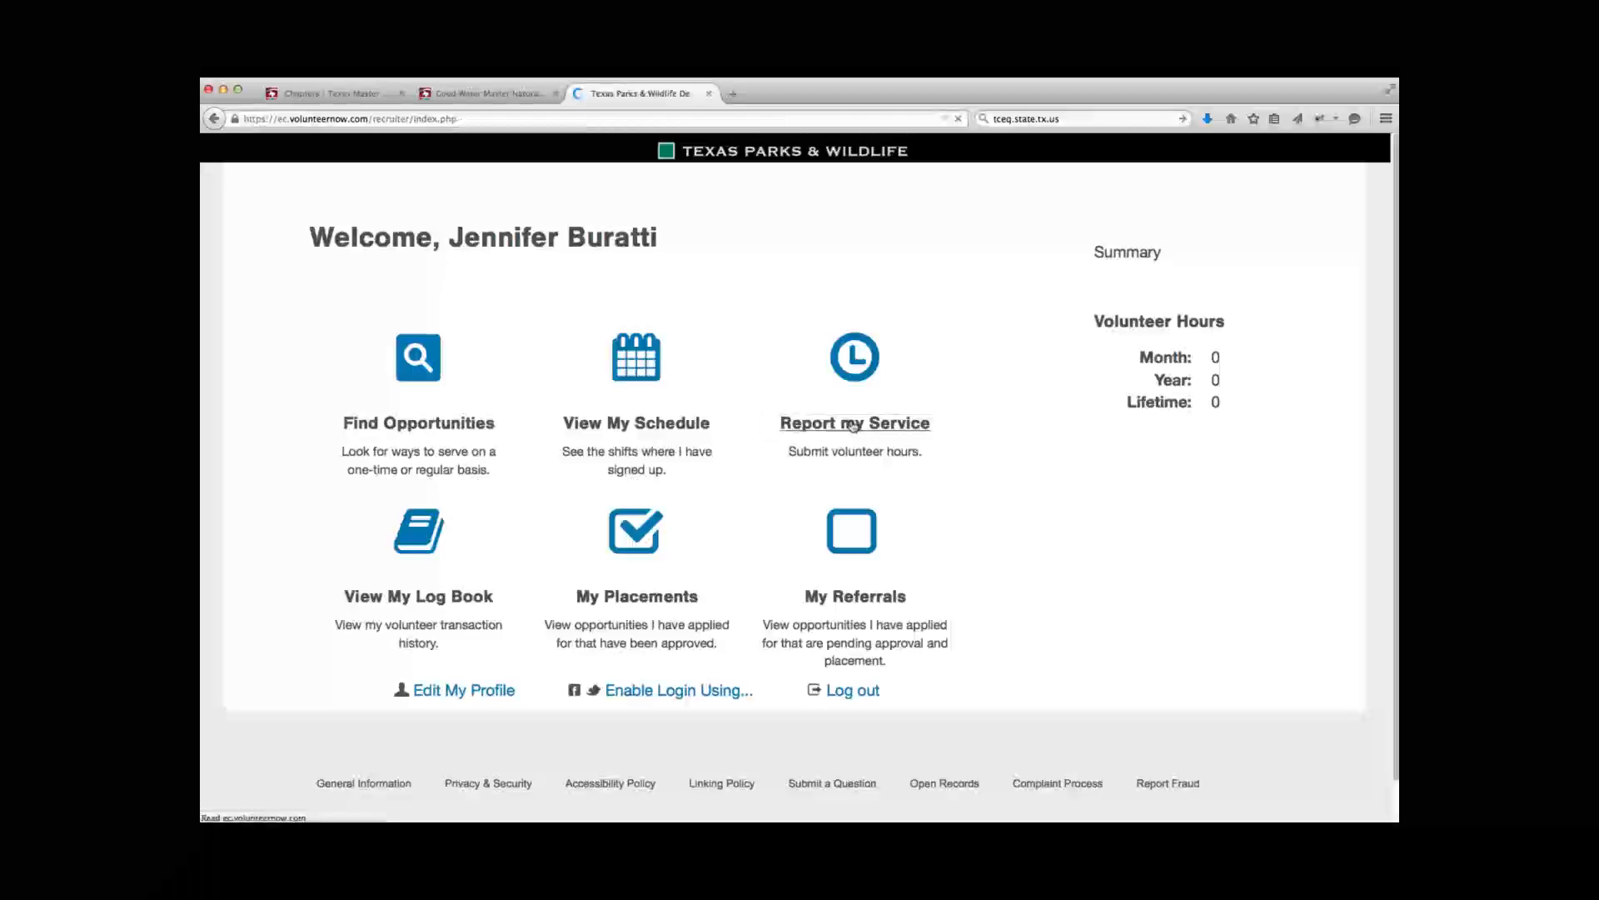
pyautogui.click(853, 422)
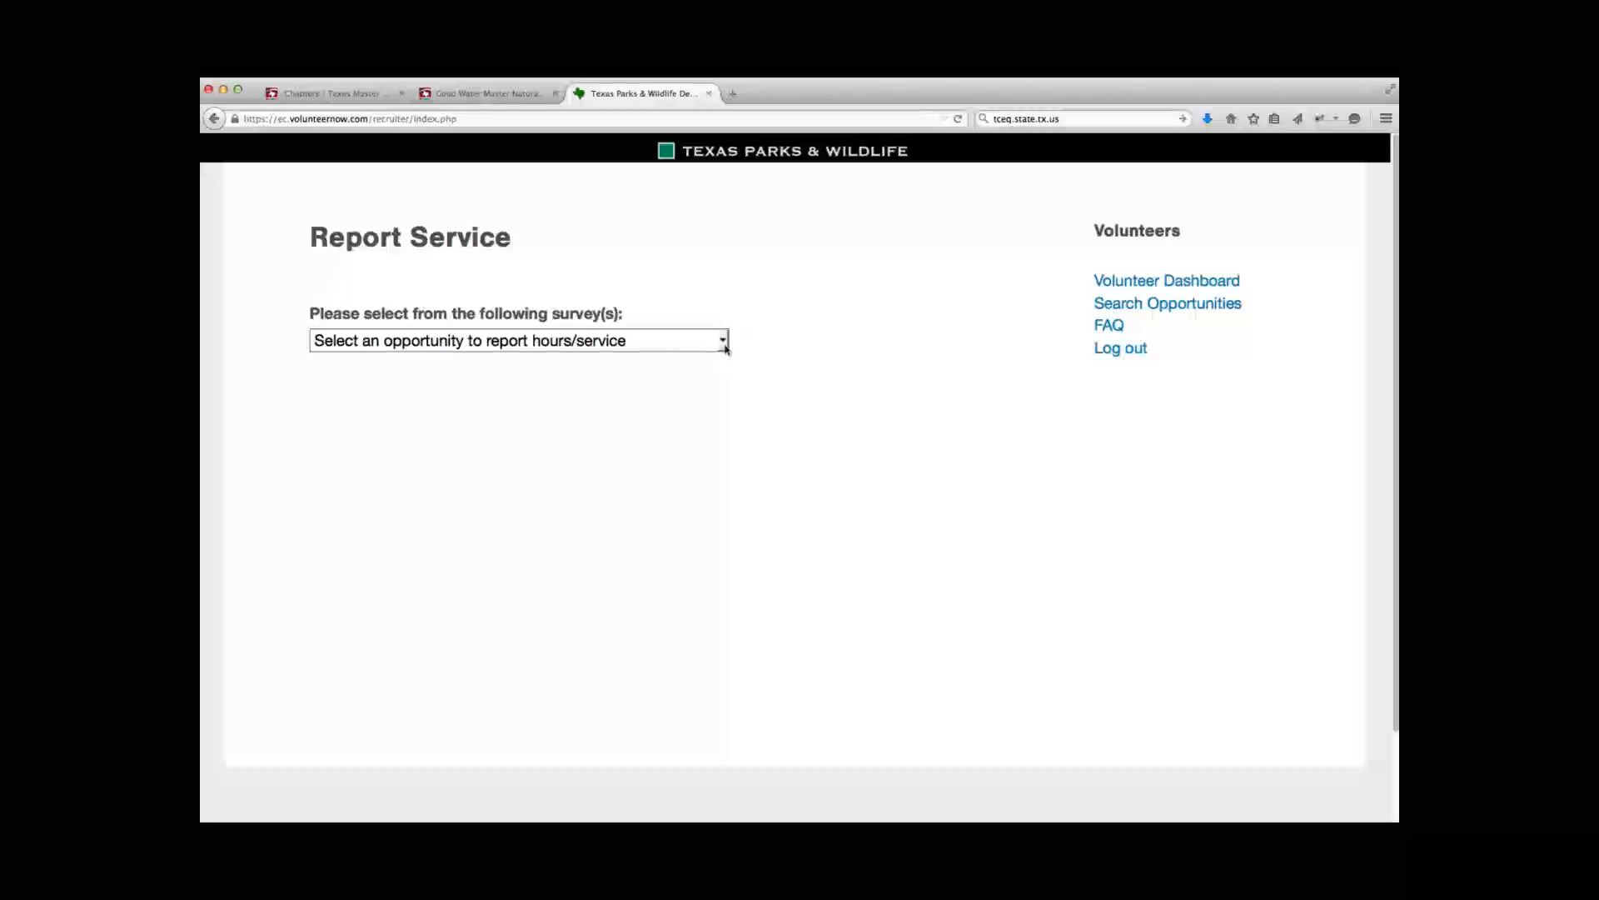
pyautogui.click(518, 340)
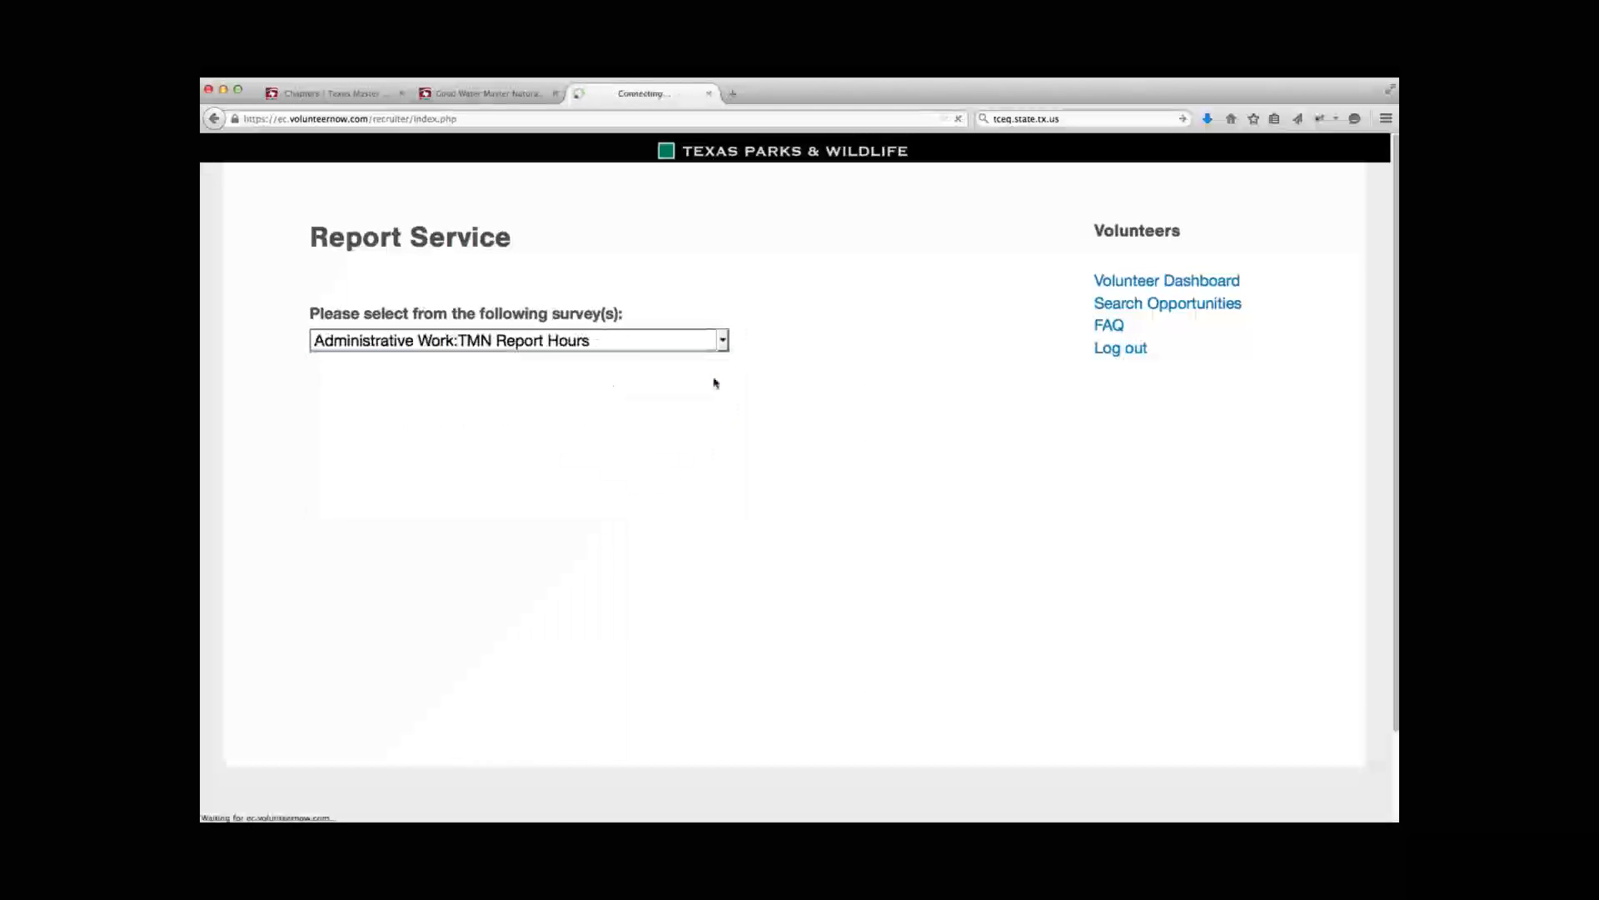
pyautogui.click(518, 340)
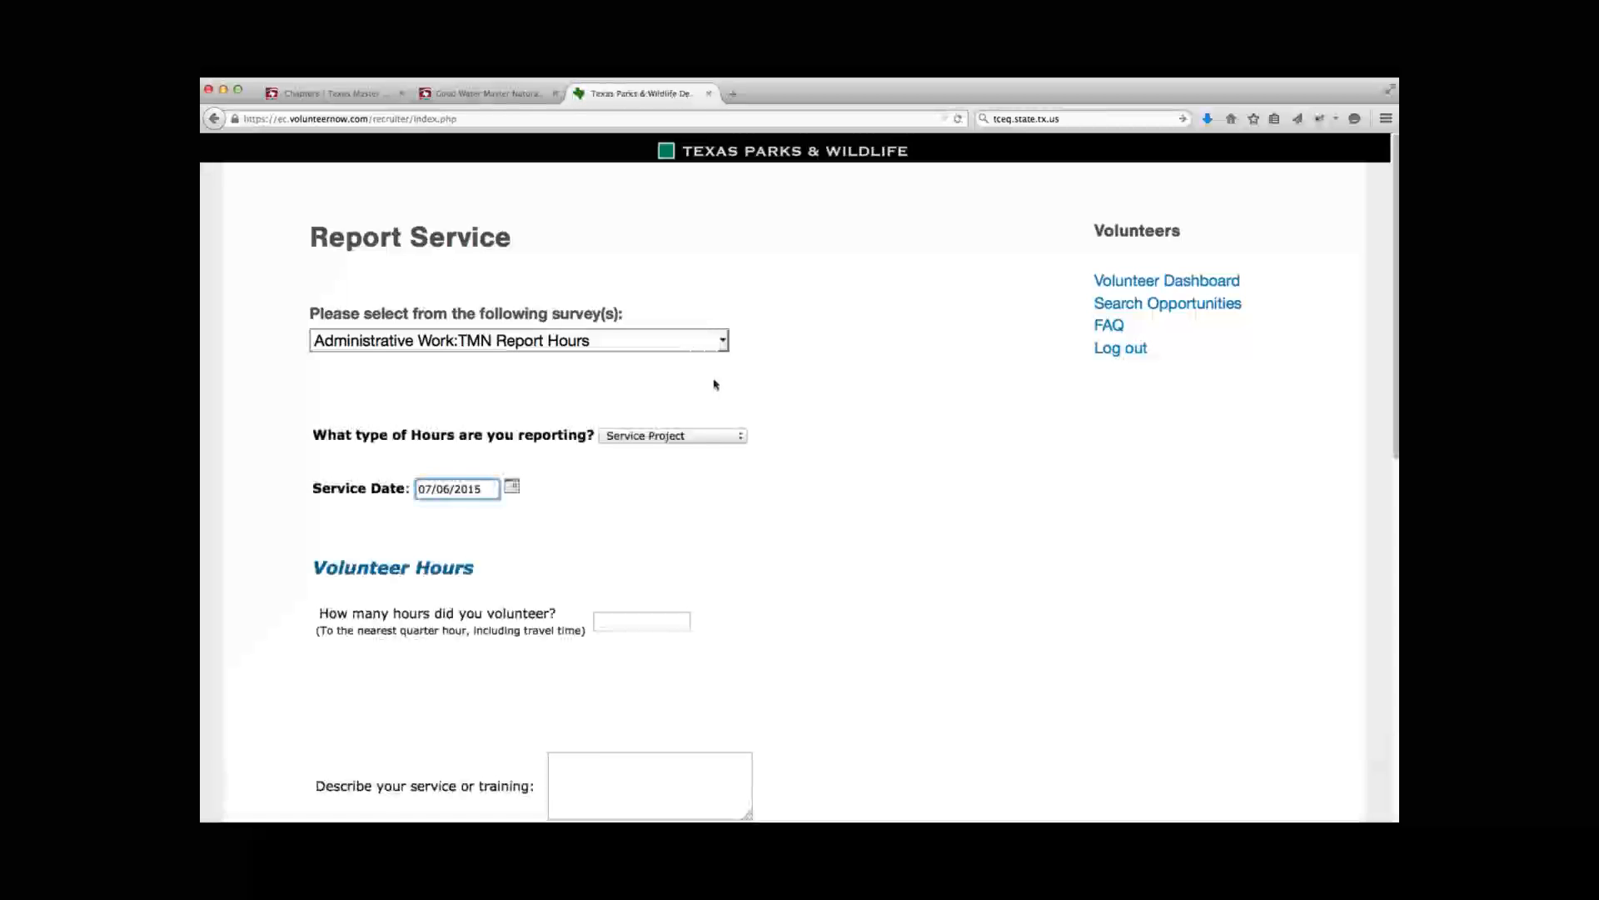
# Set the hours type to Chapter Administration and choose 05/28/2015 as the service date
pyautogui.click(671, 435)
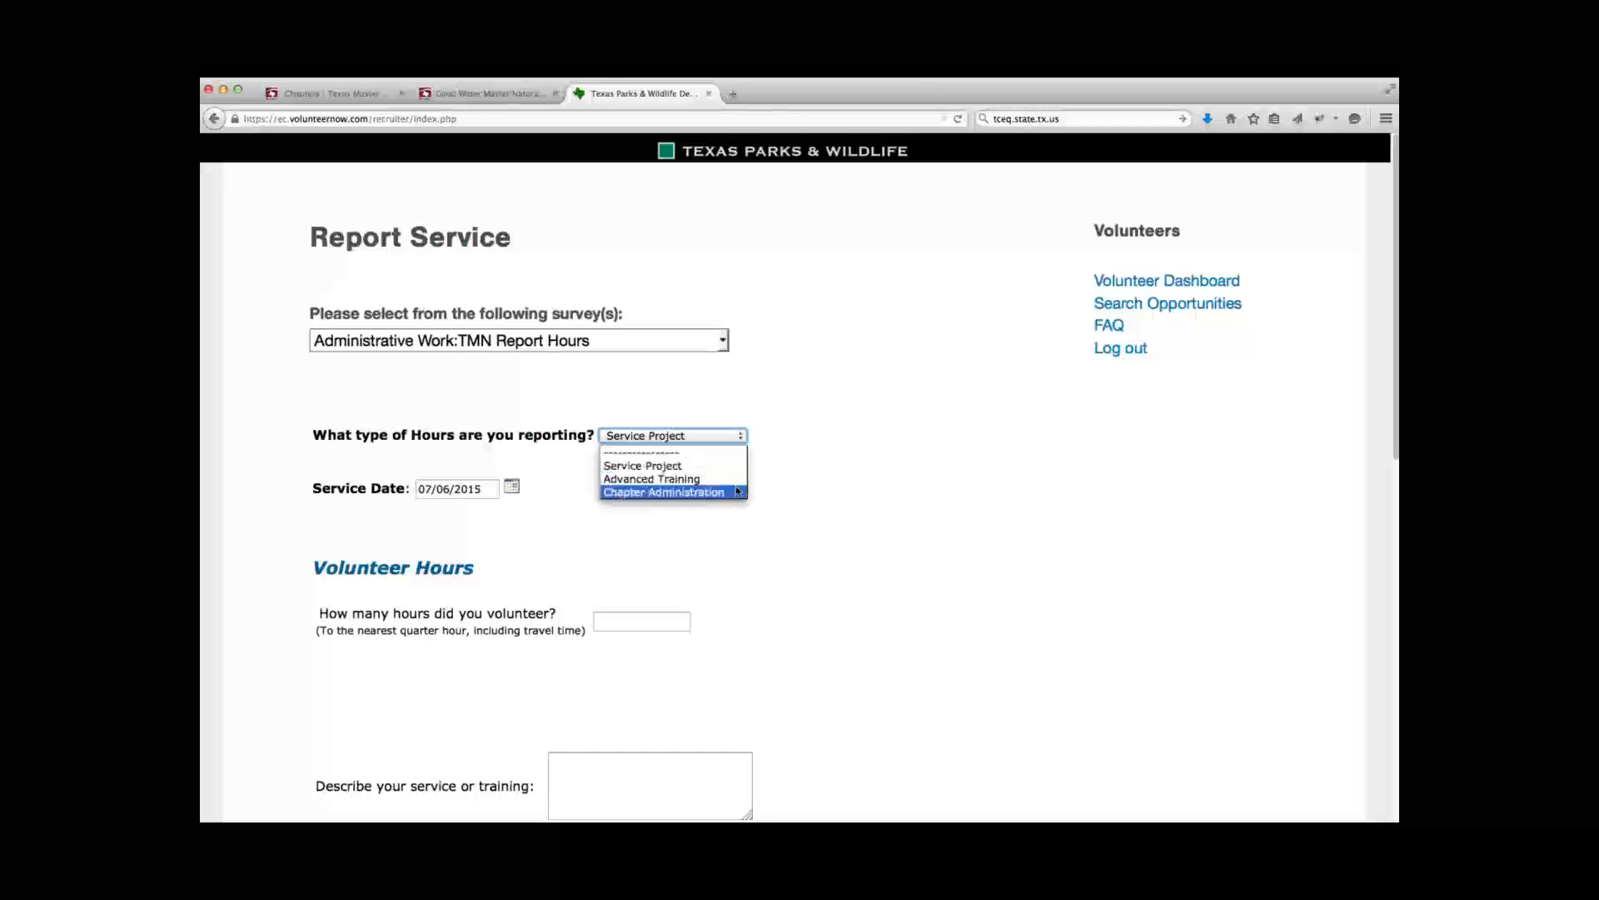
pyautogui.click(665, 491)
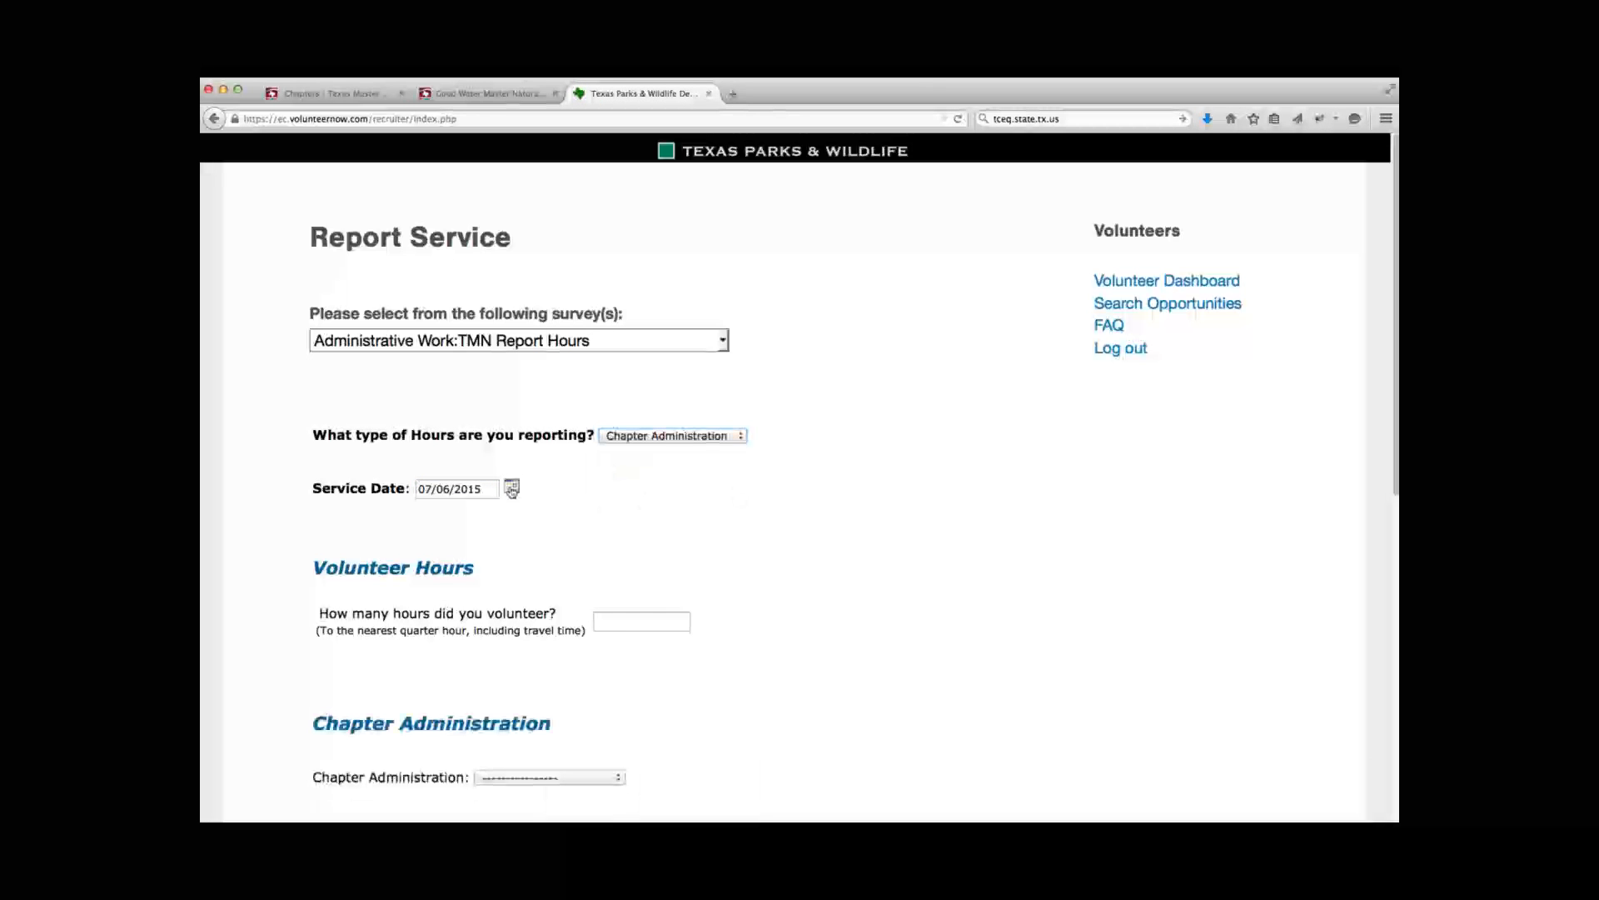
pyautogui.click(511, 489)
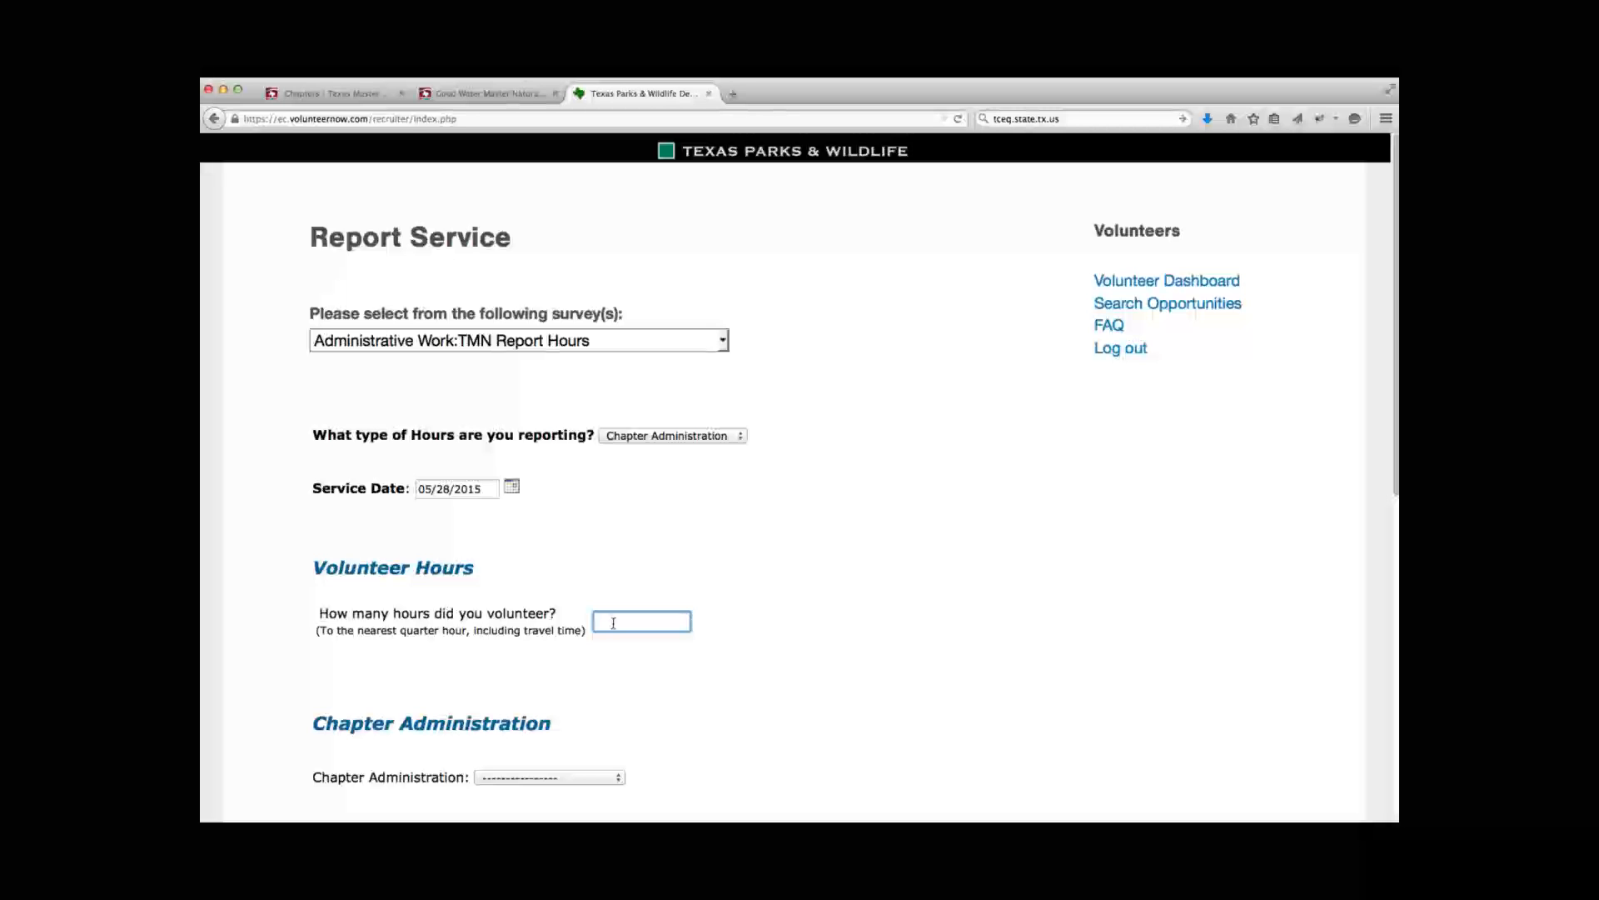
pyautogui.moveTo(567, 647)
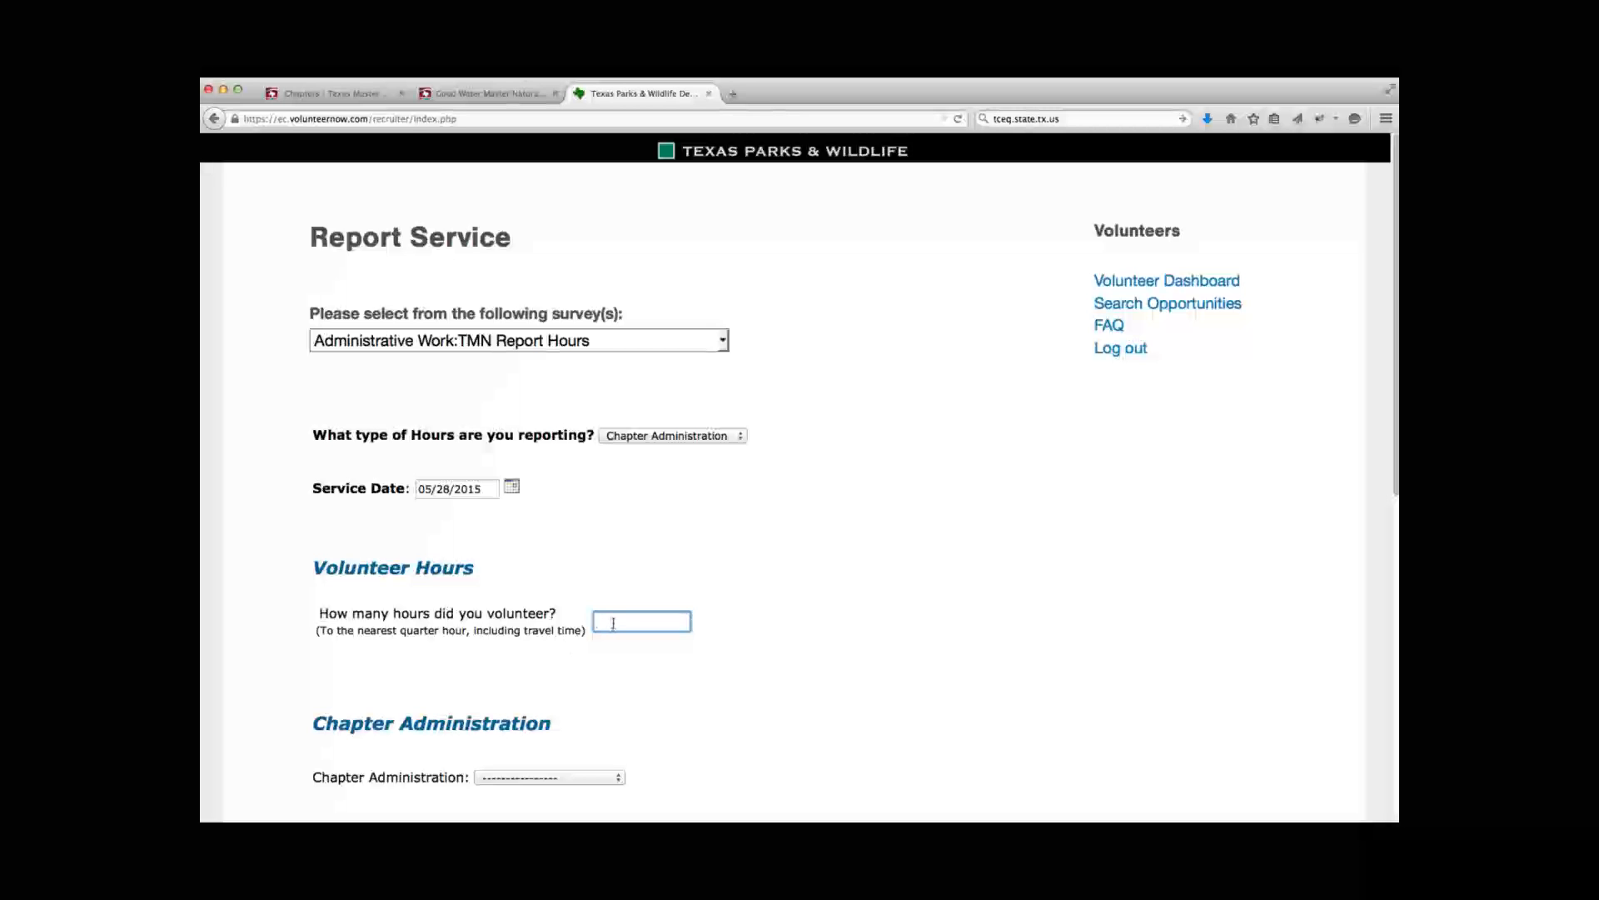
# Enter 1.25 hours and choose Chapter Meeting as the chapter administration activity
pyautogui.click(641, 622)
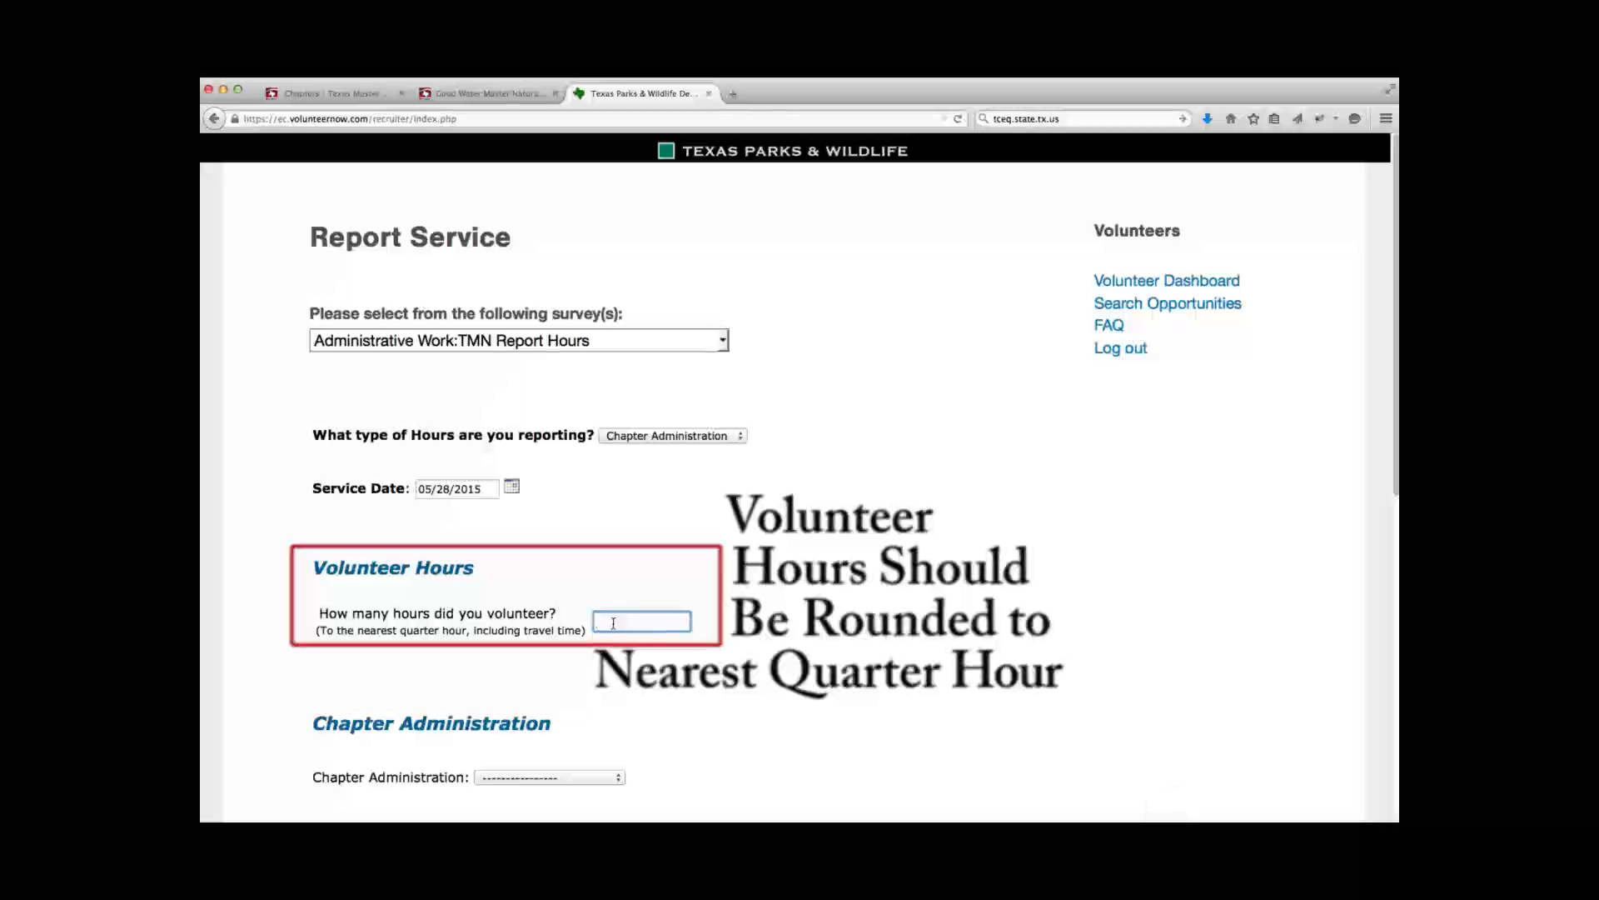
pyautogui.write('1.25')
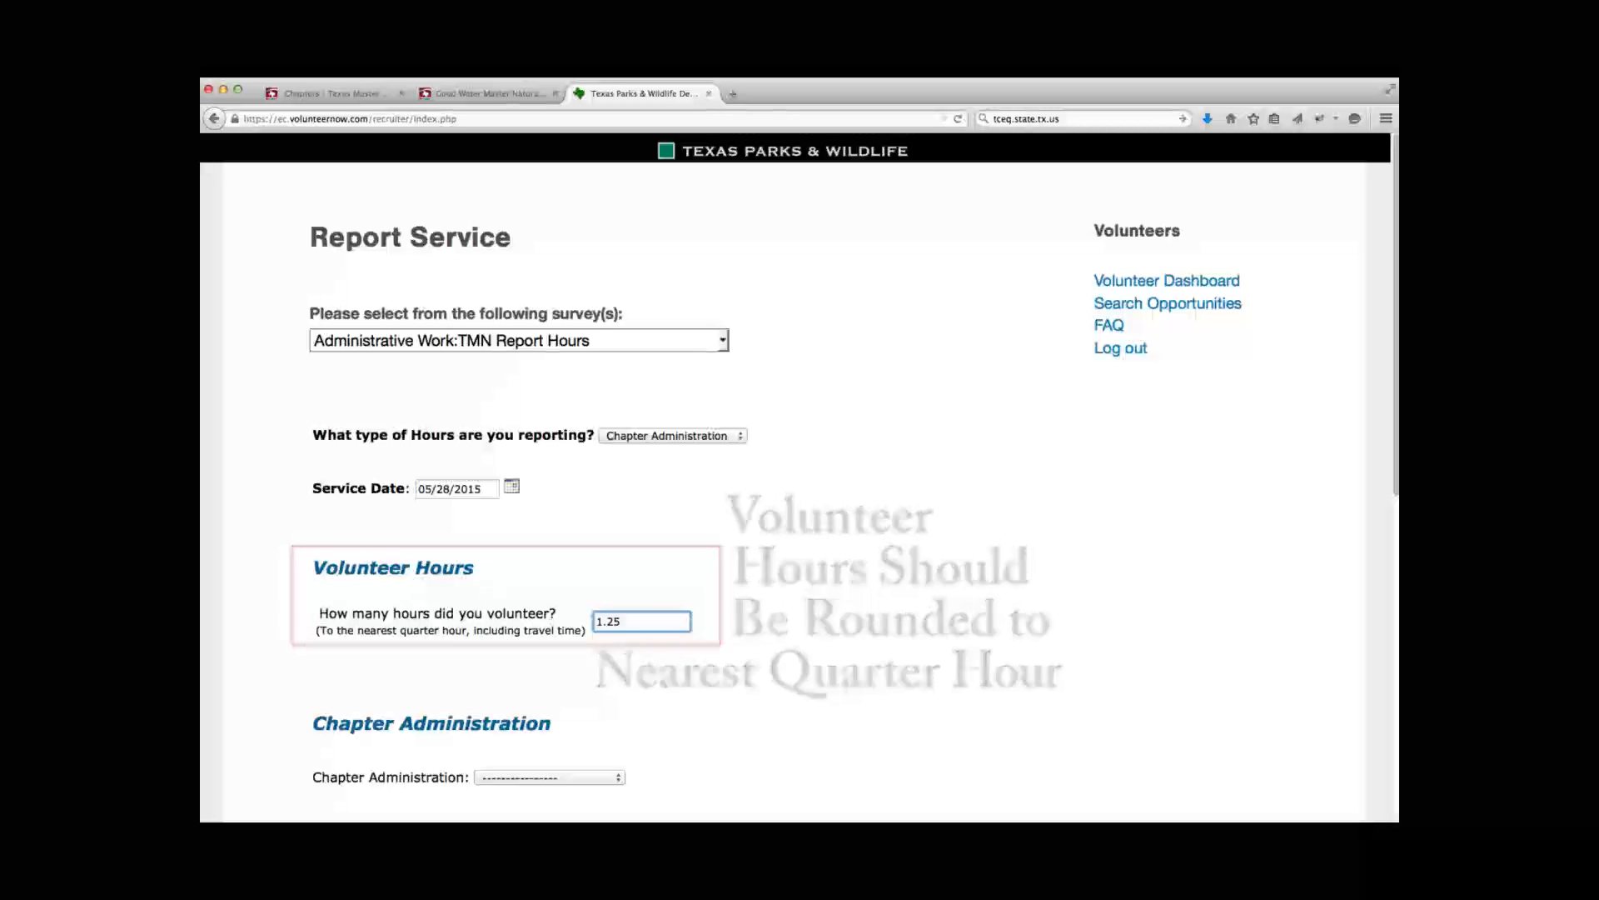
pyautogui.click(548, 360)
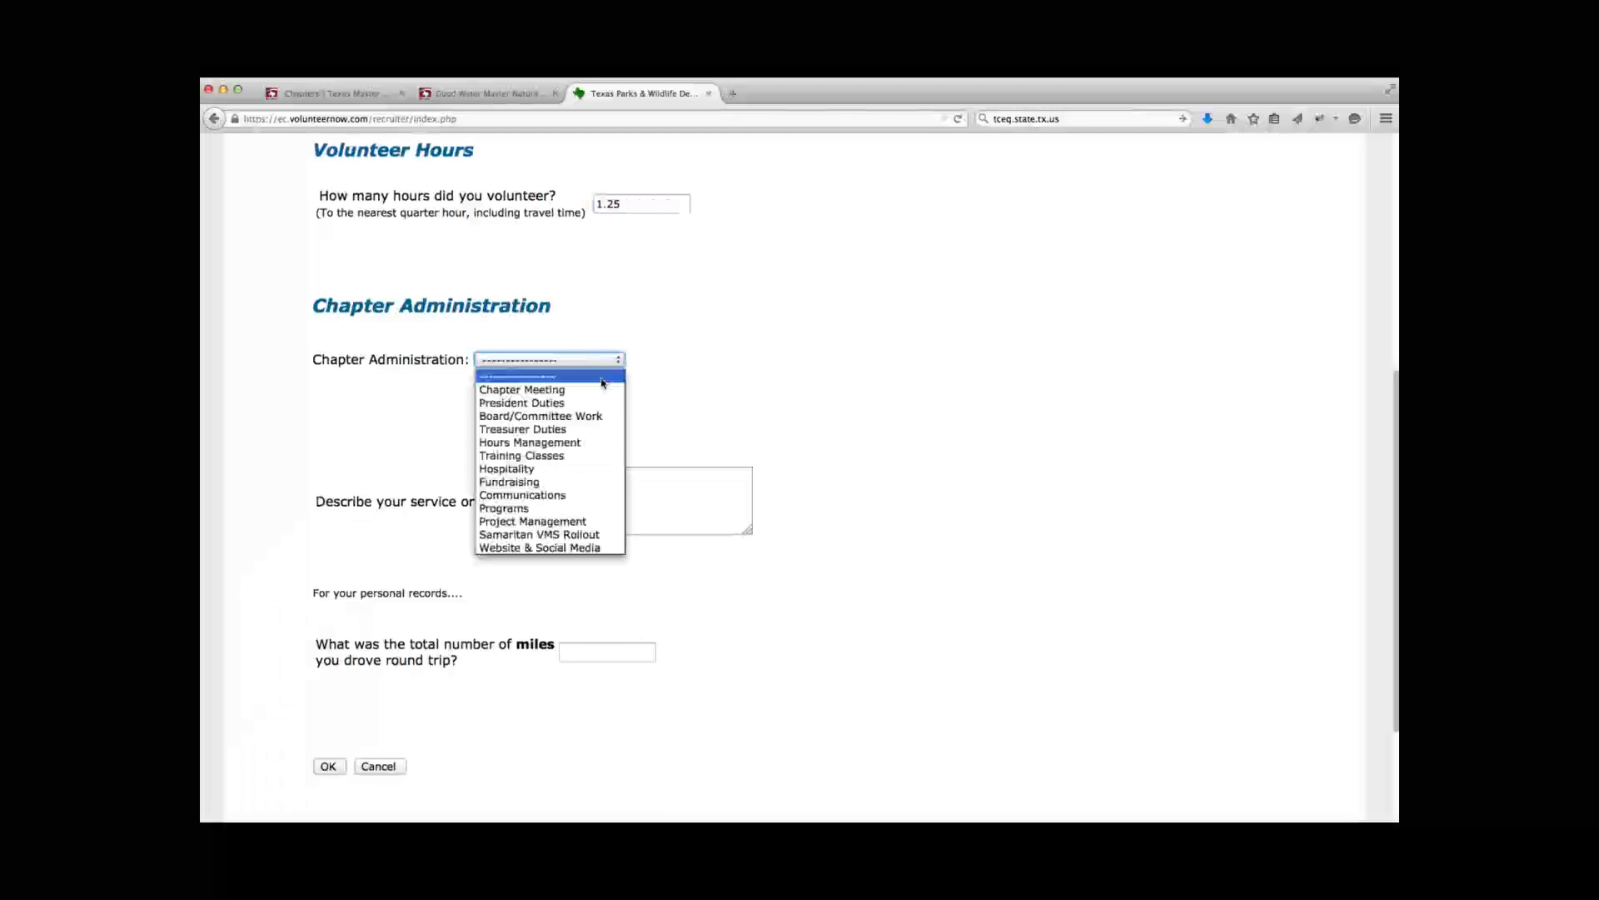
pyautogui.click(522, 388)
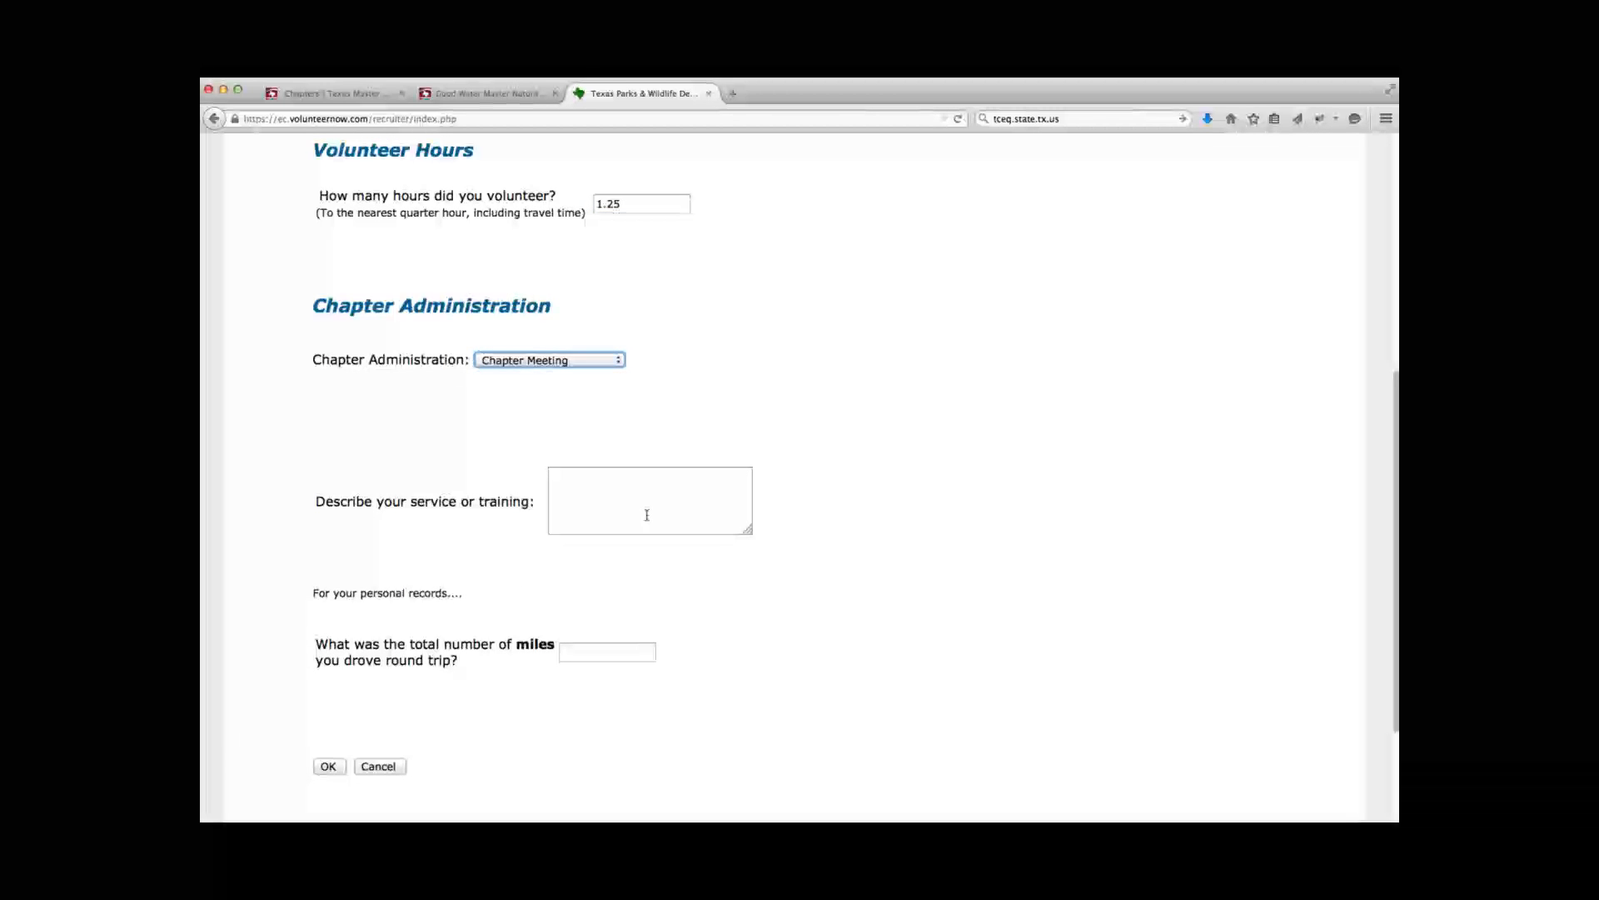
# Describe the service as 'discussing events and trainings', enter 16 miles driven, and submit the report
pyautogui.click(650, 502)
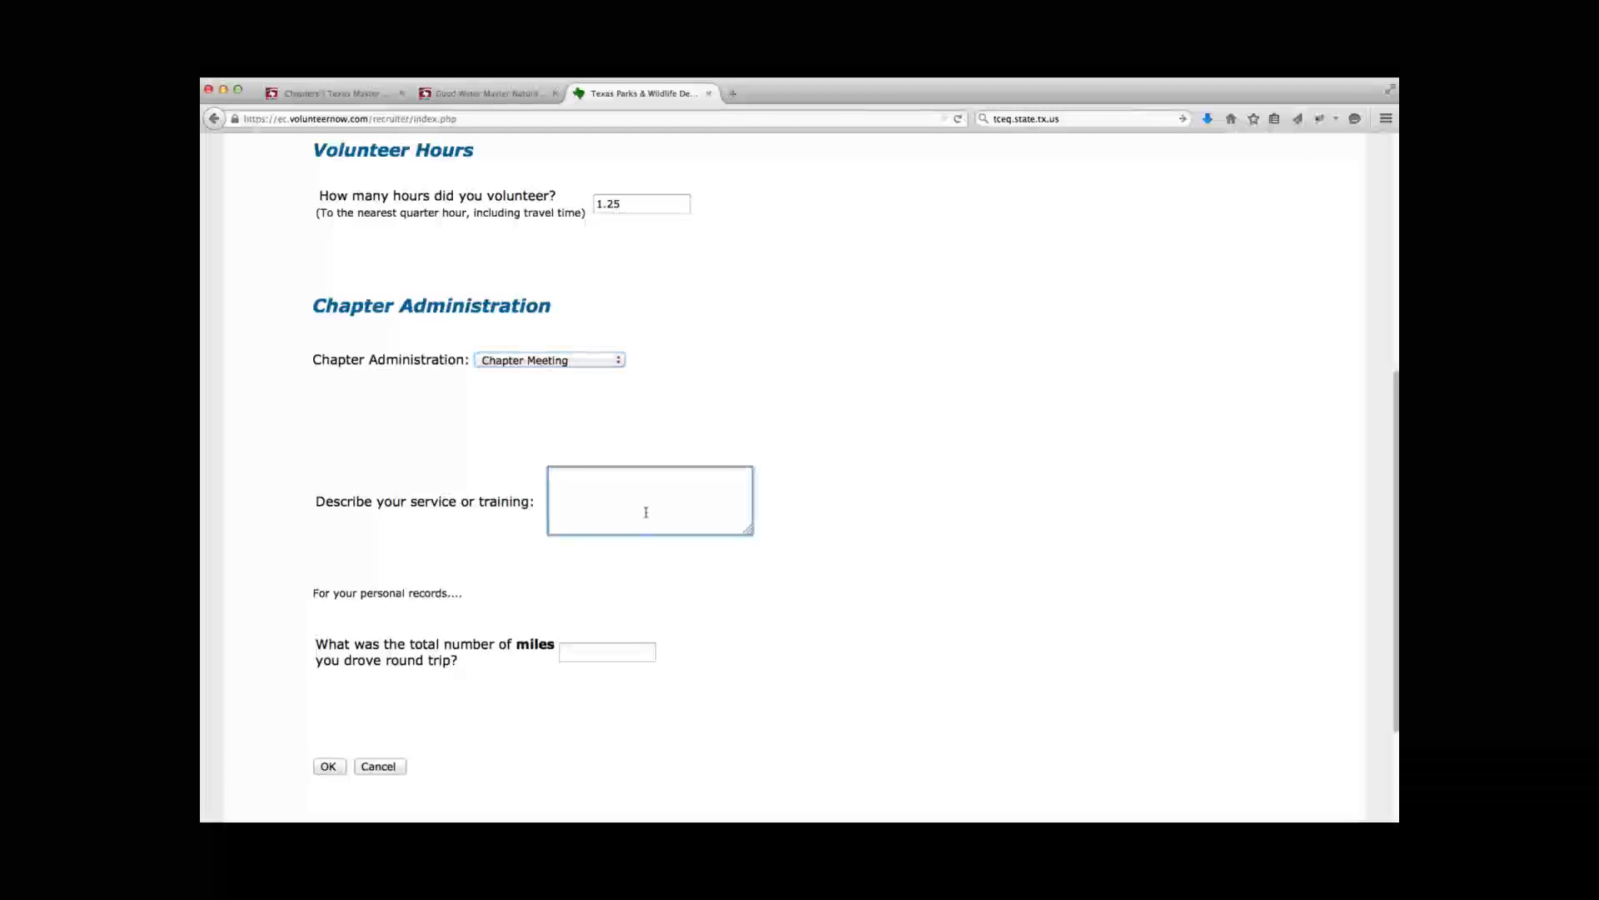
pyautogui.click(650, 500)
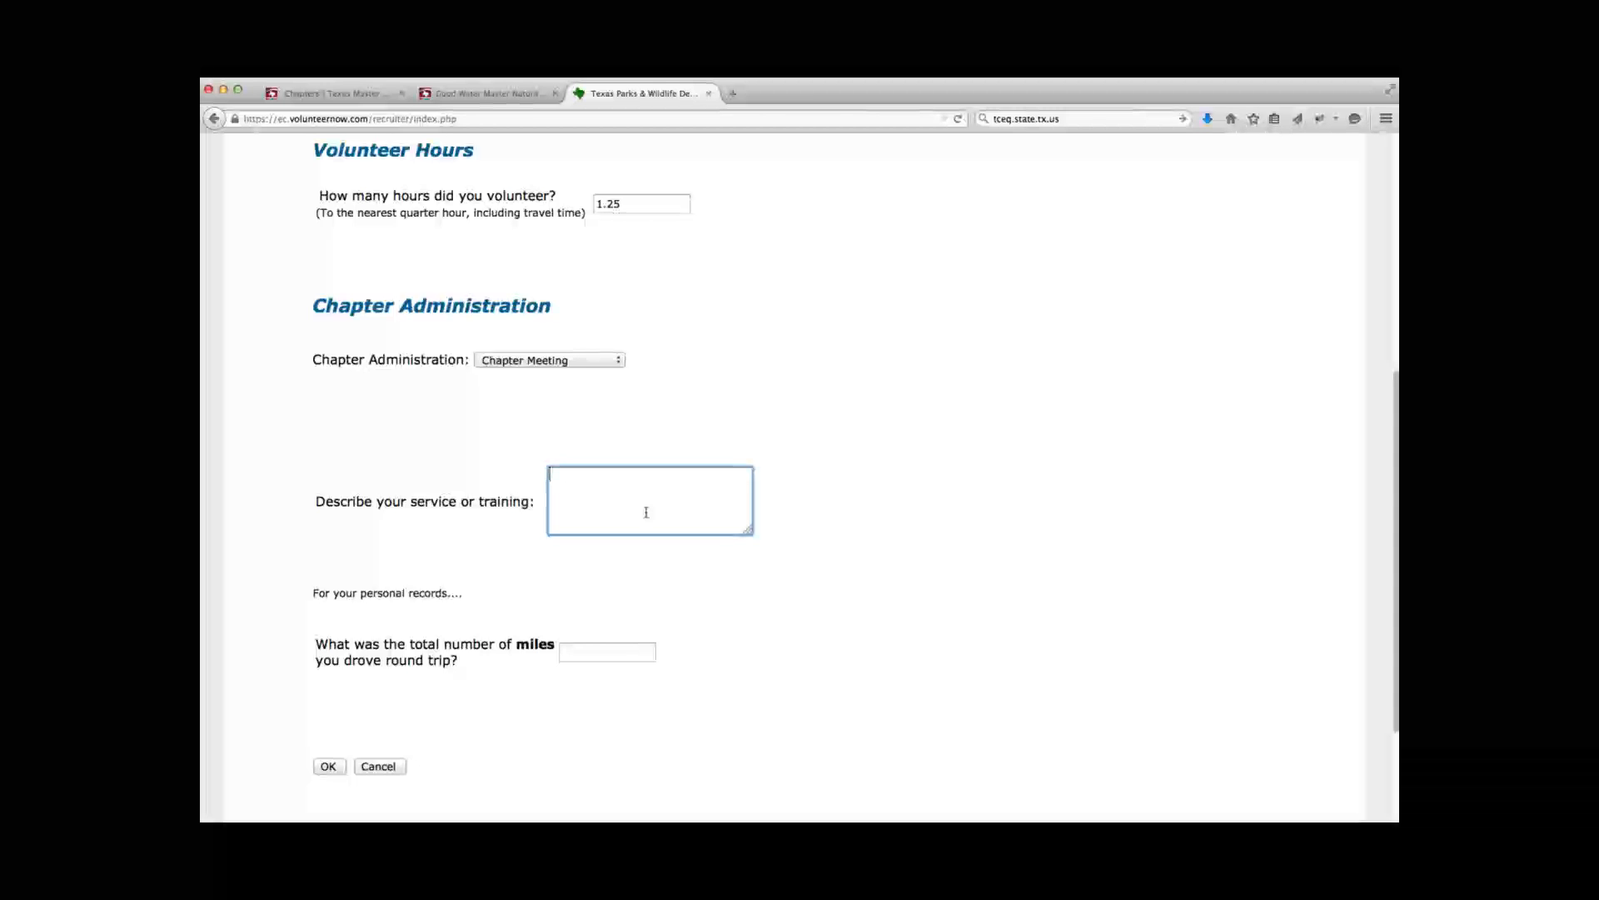
pyautogui.write('discussing')
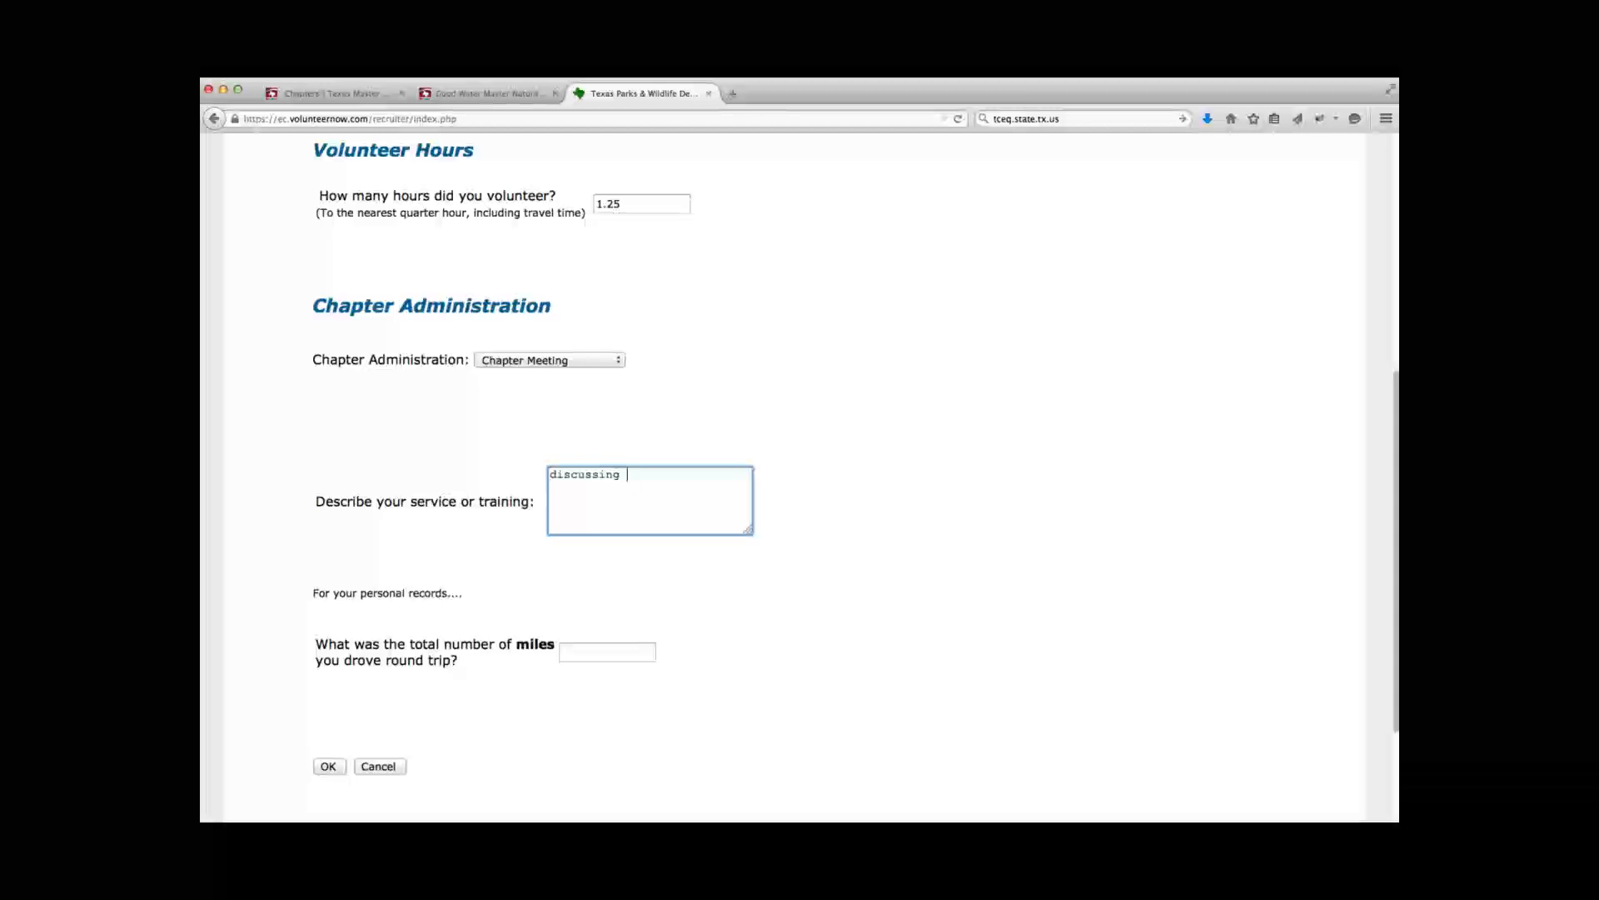
pyautogui.write('events')
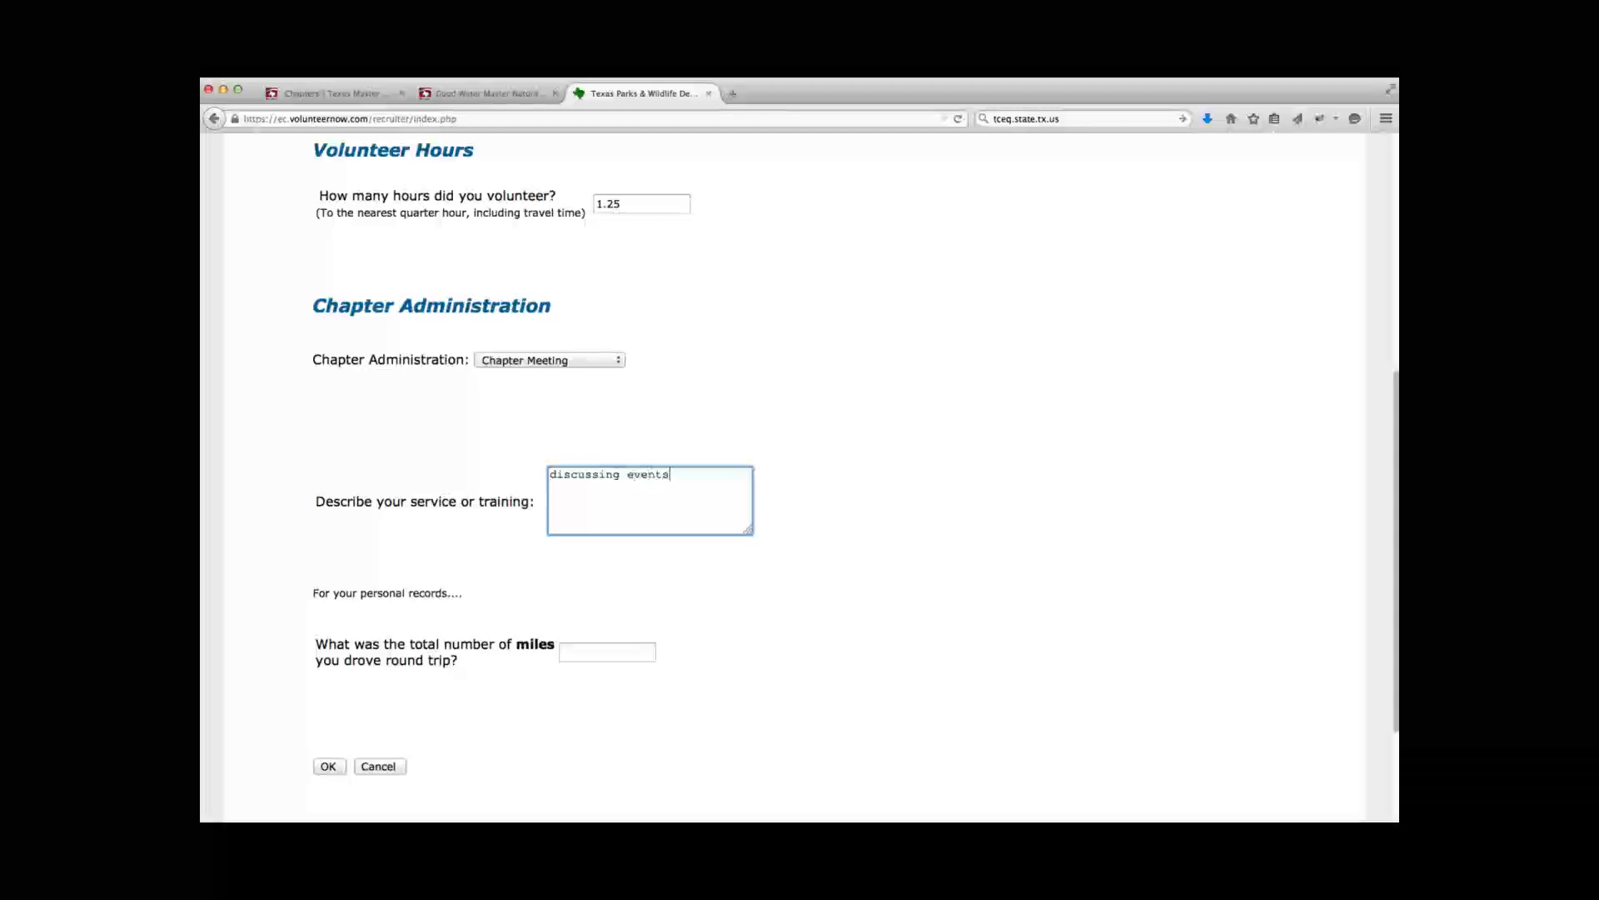
pyautogui.write('and tra')
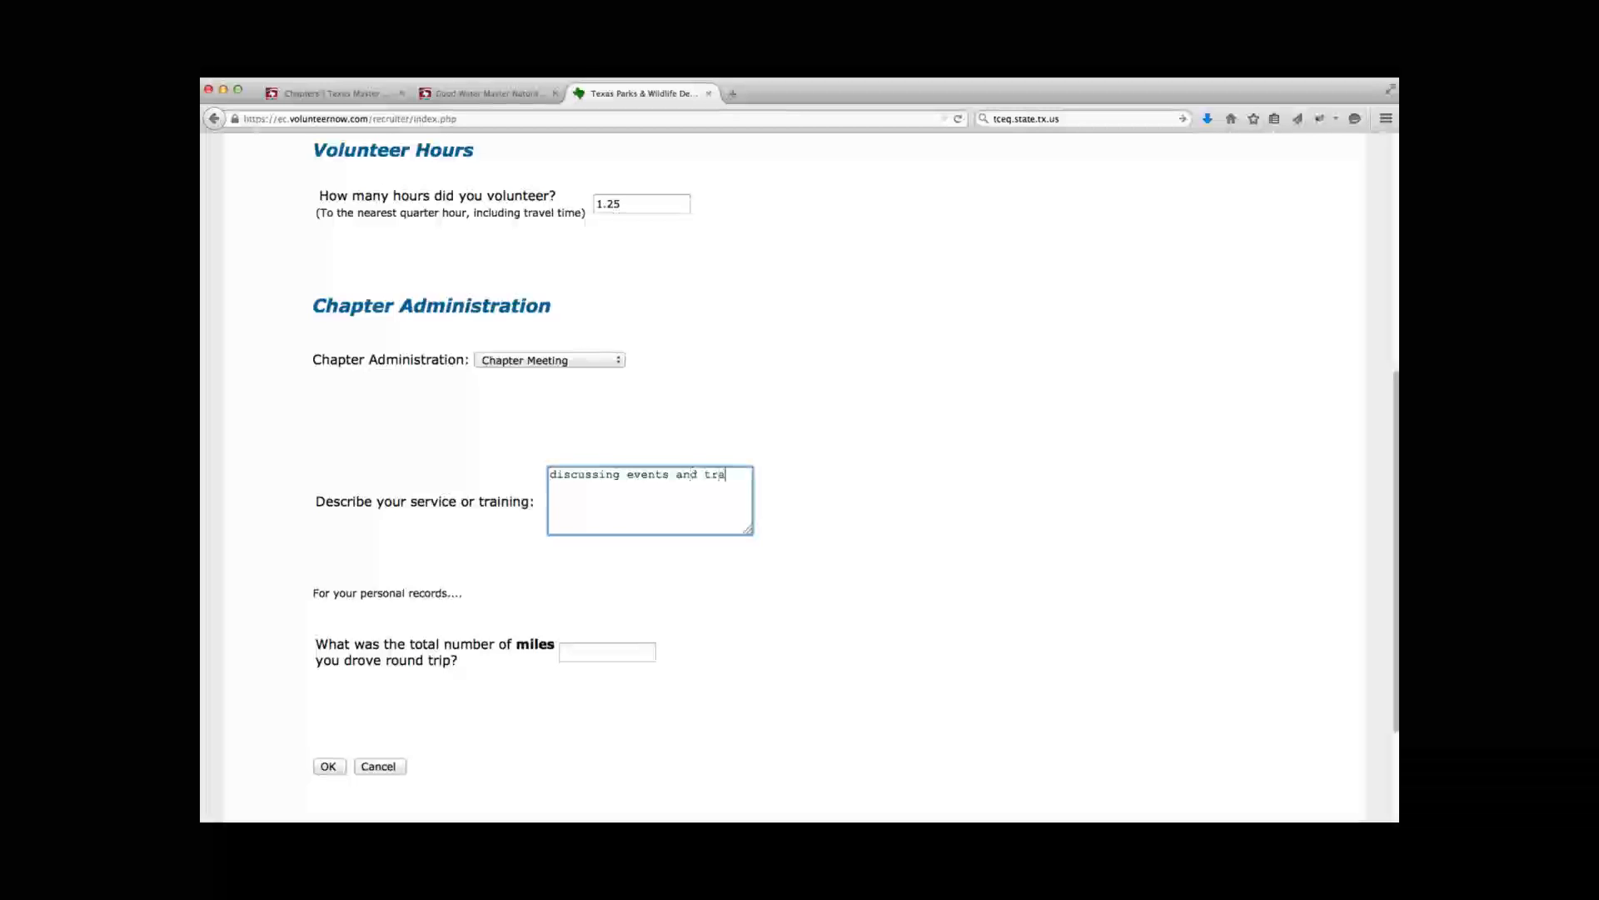
pyautogui.write('inings')
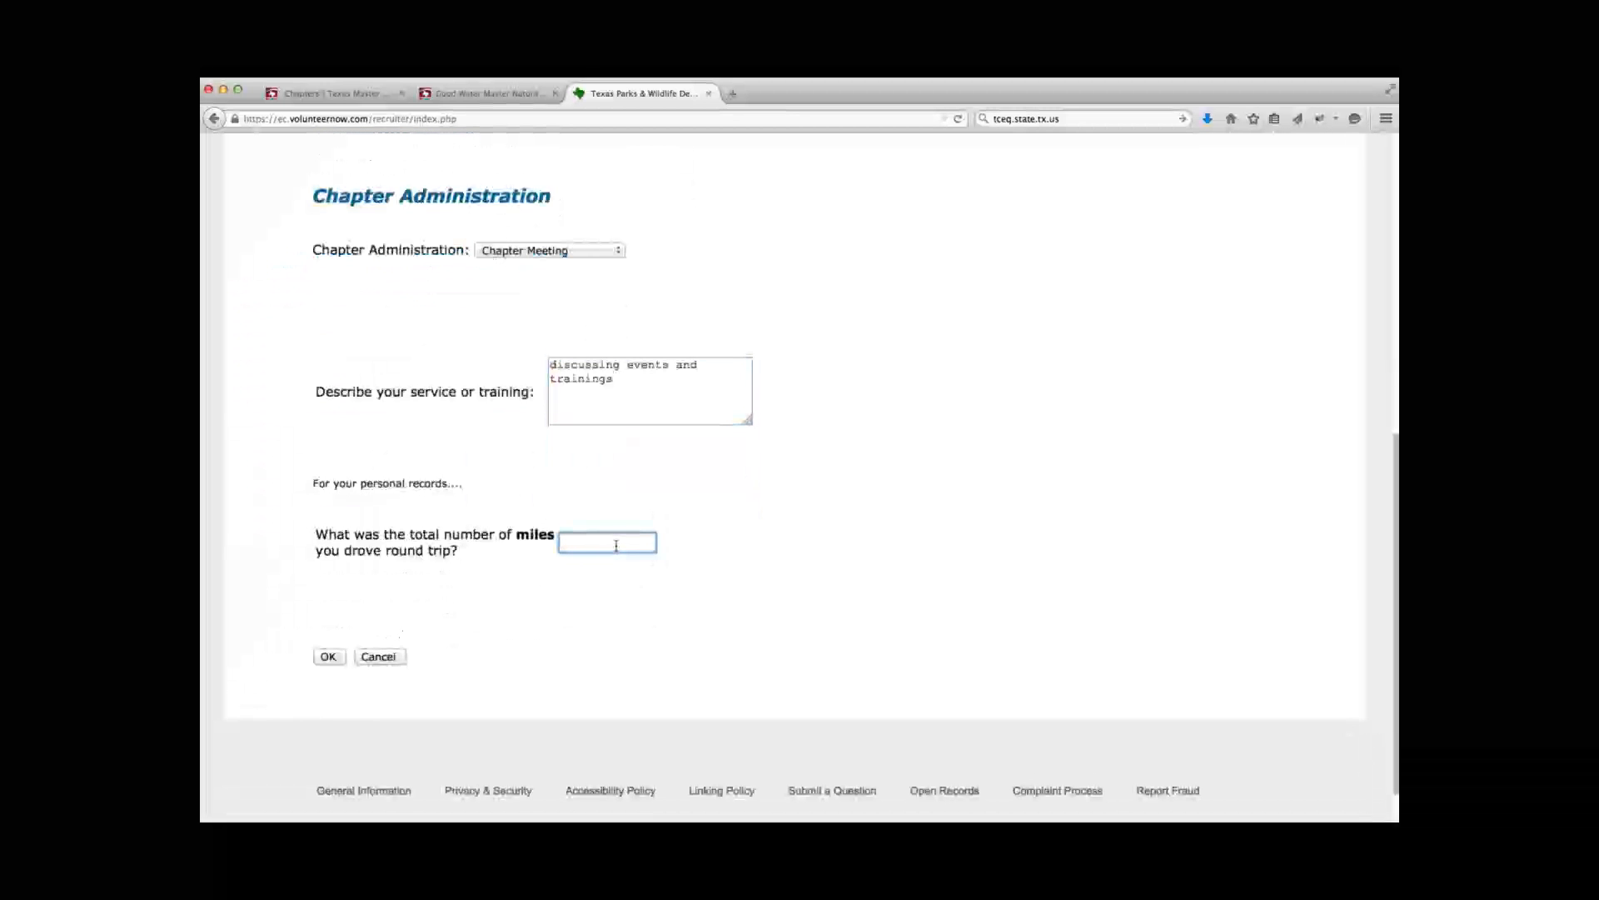
pyautogui.write('1')
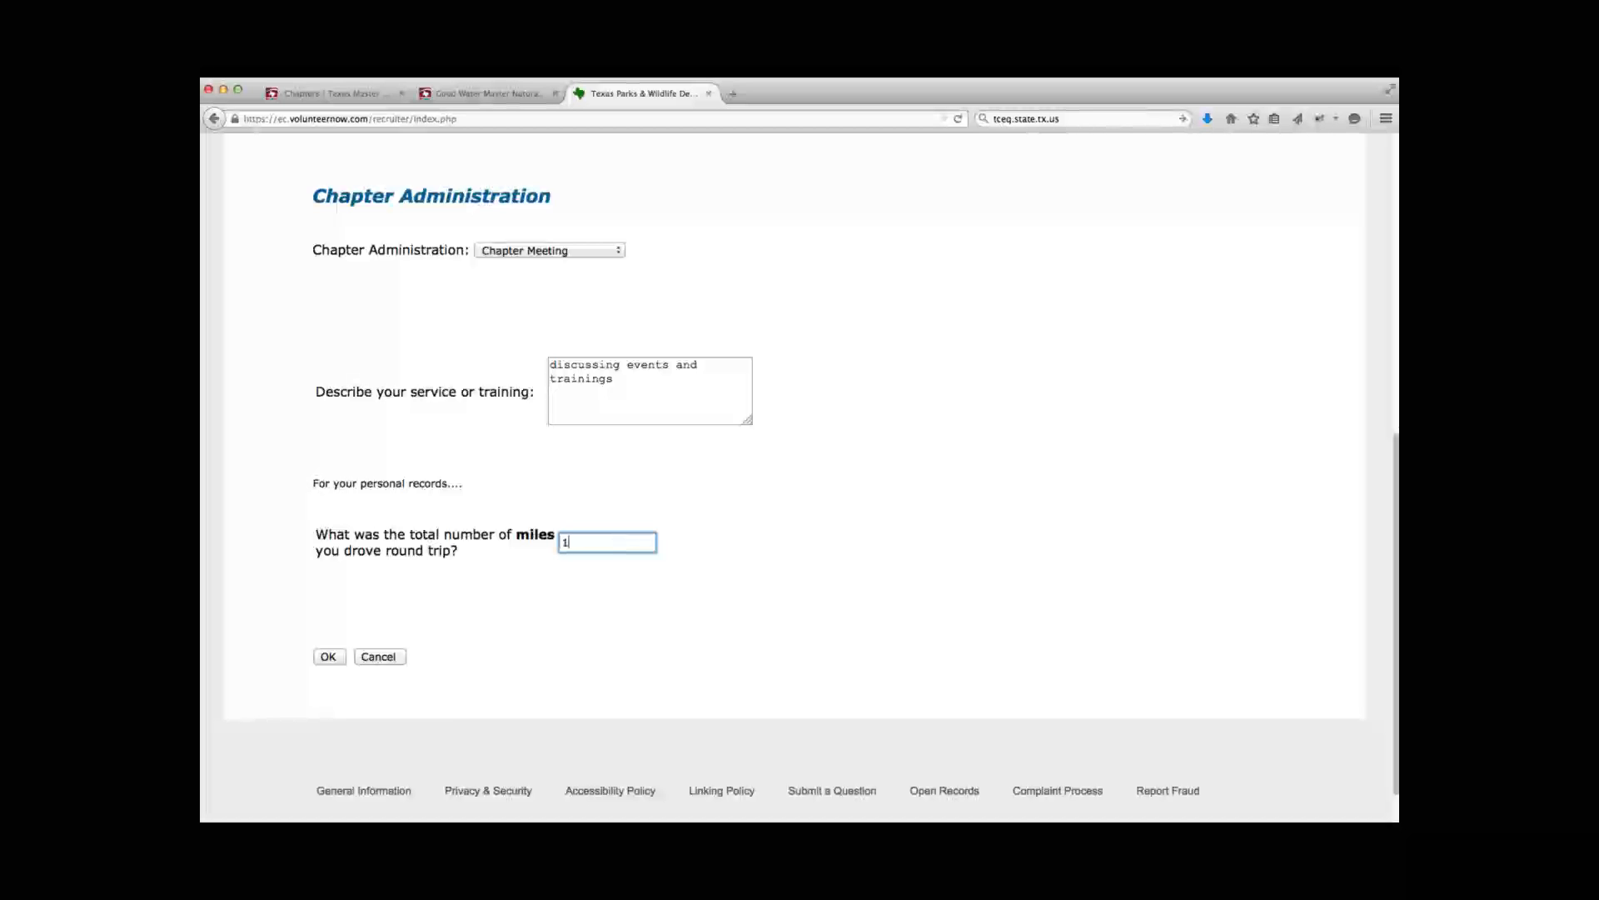
pyautogui.write('6')
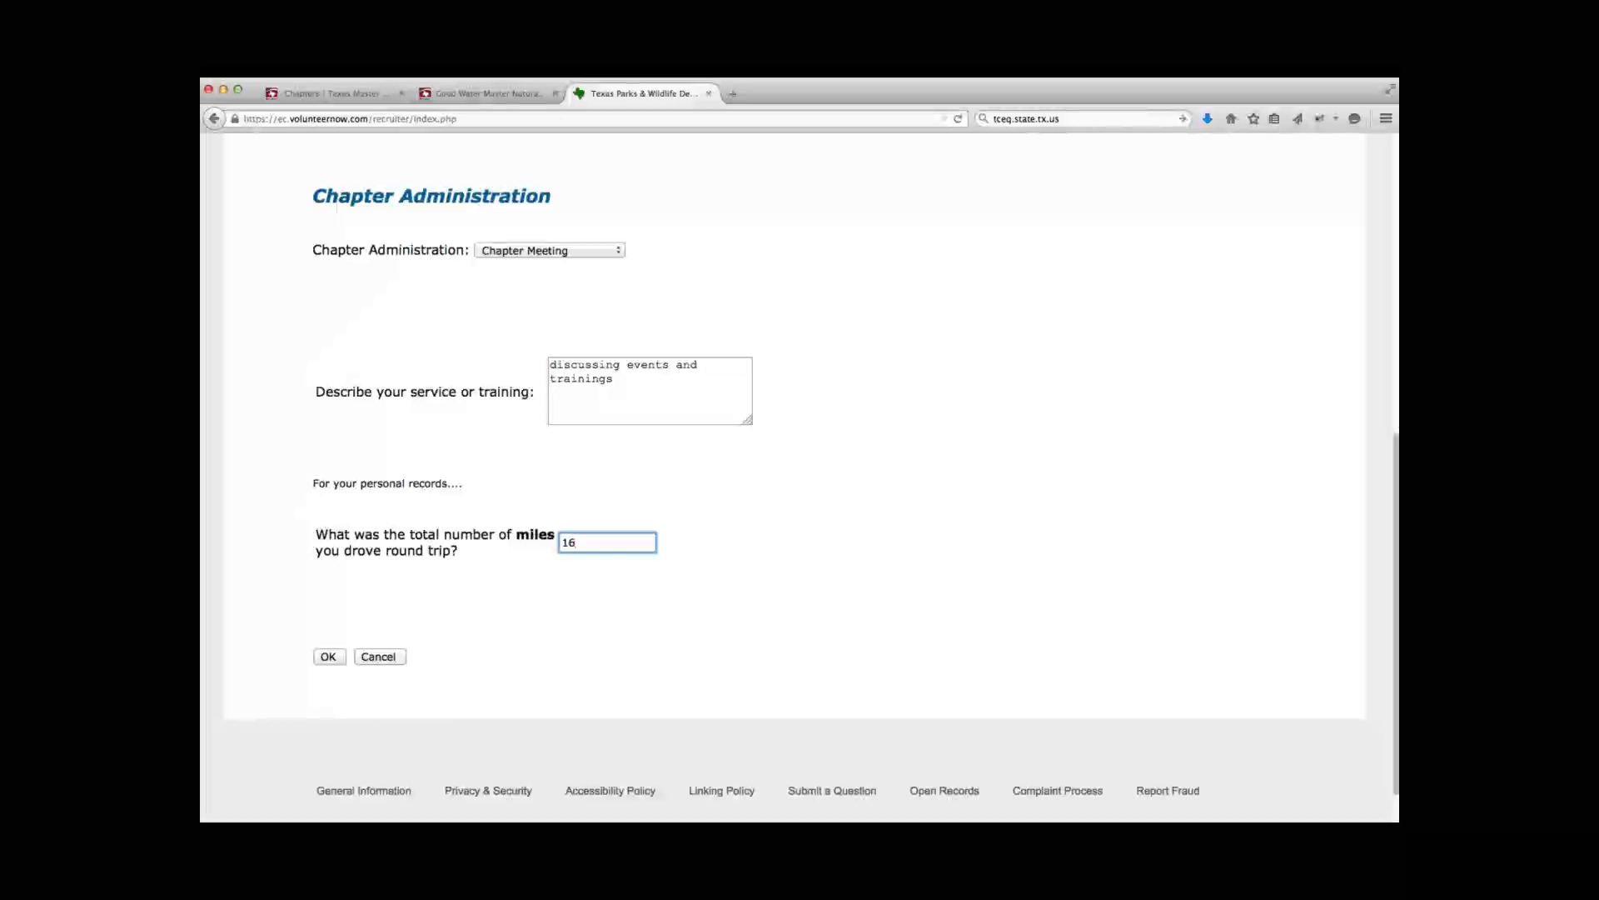
pyautogui.scroll(-3)
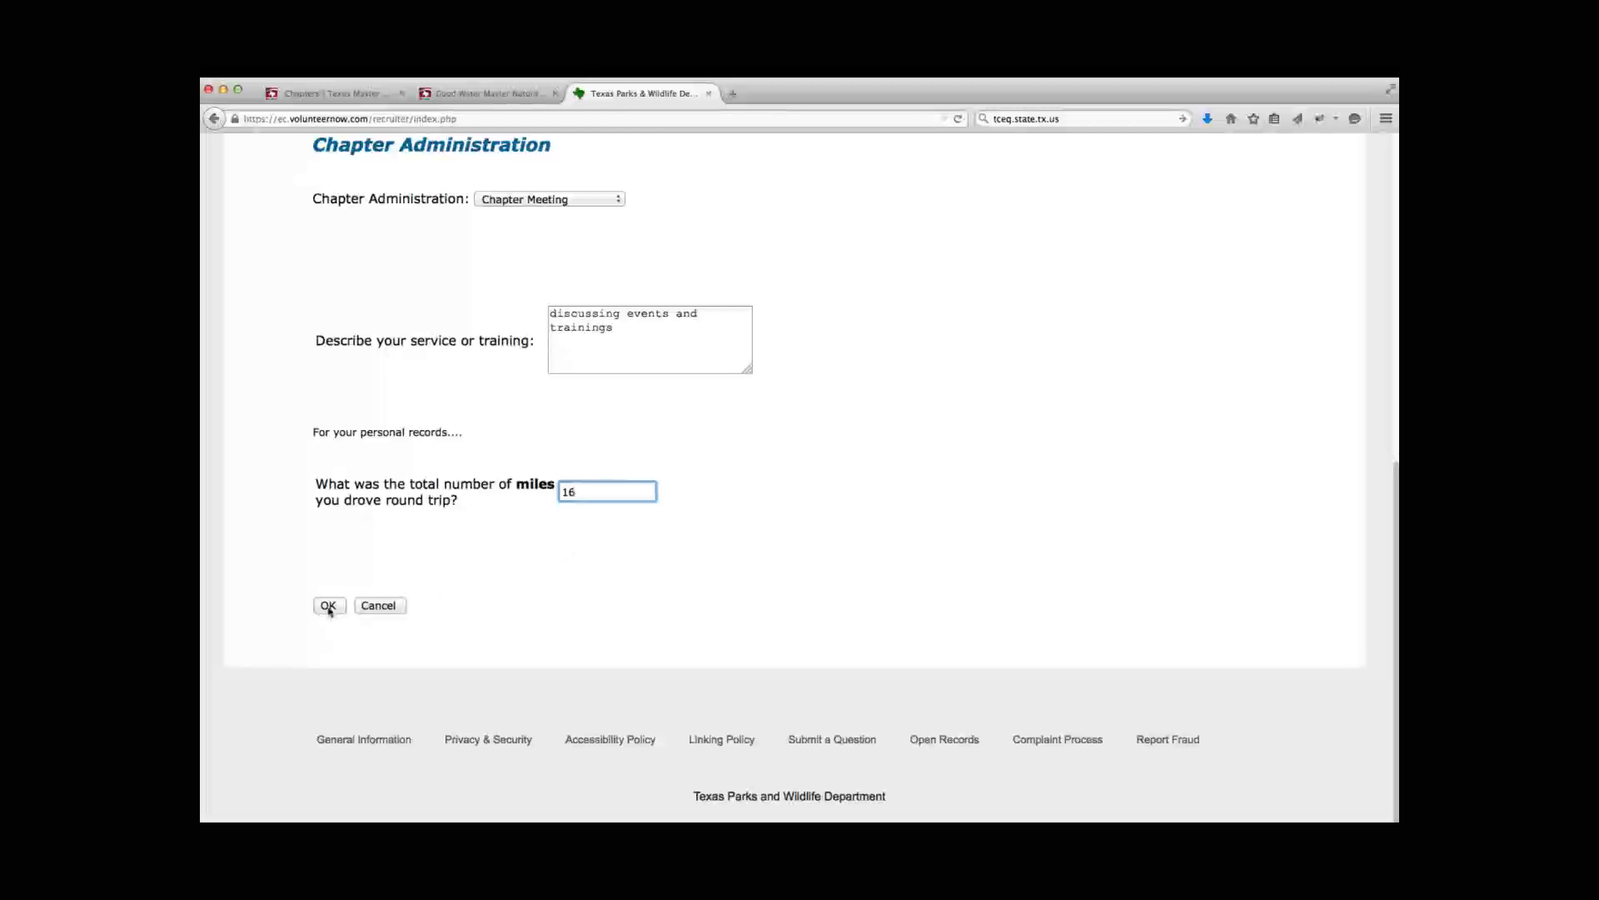
pyautogui.click(328, 605)
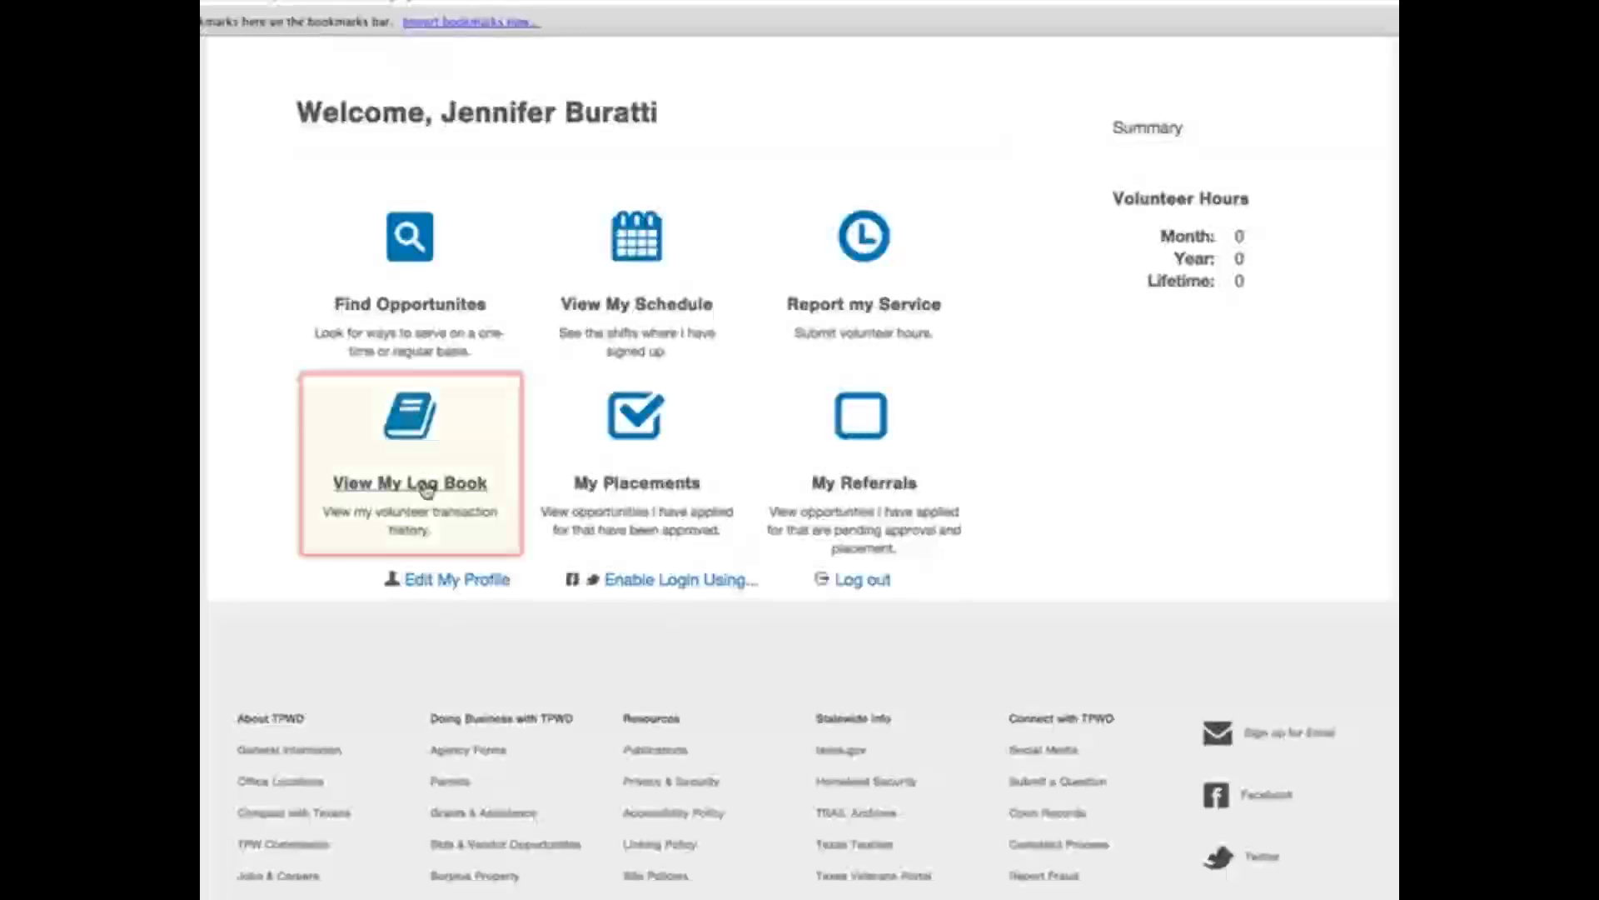
pyautogui.moveTo(409, 483)
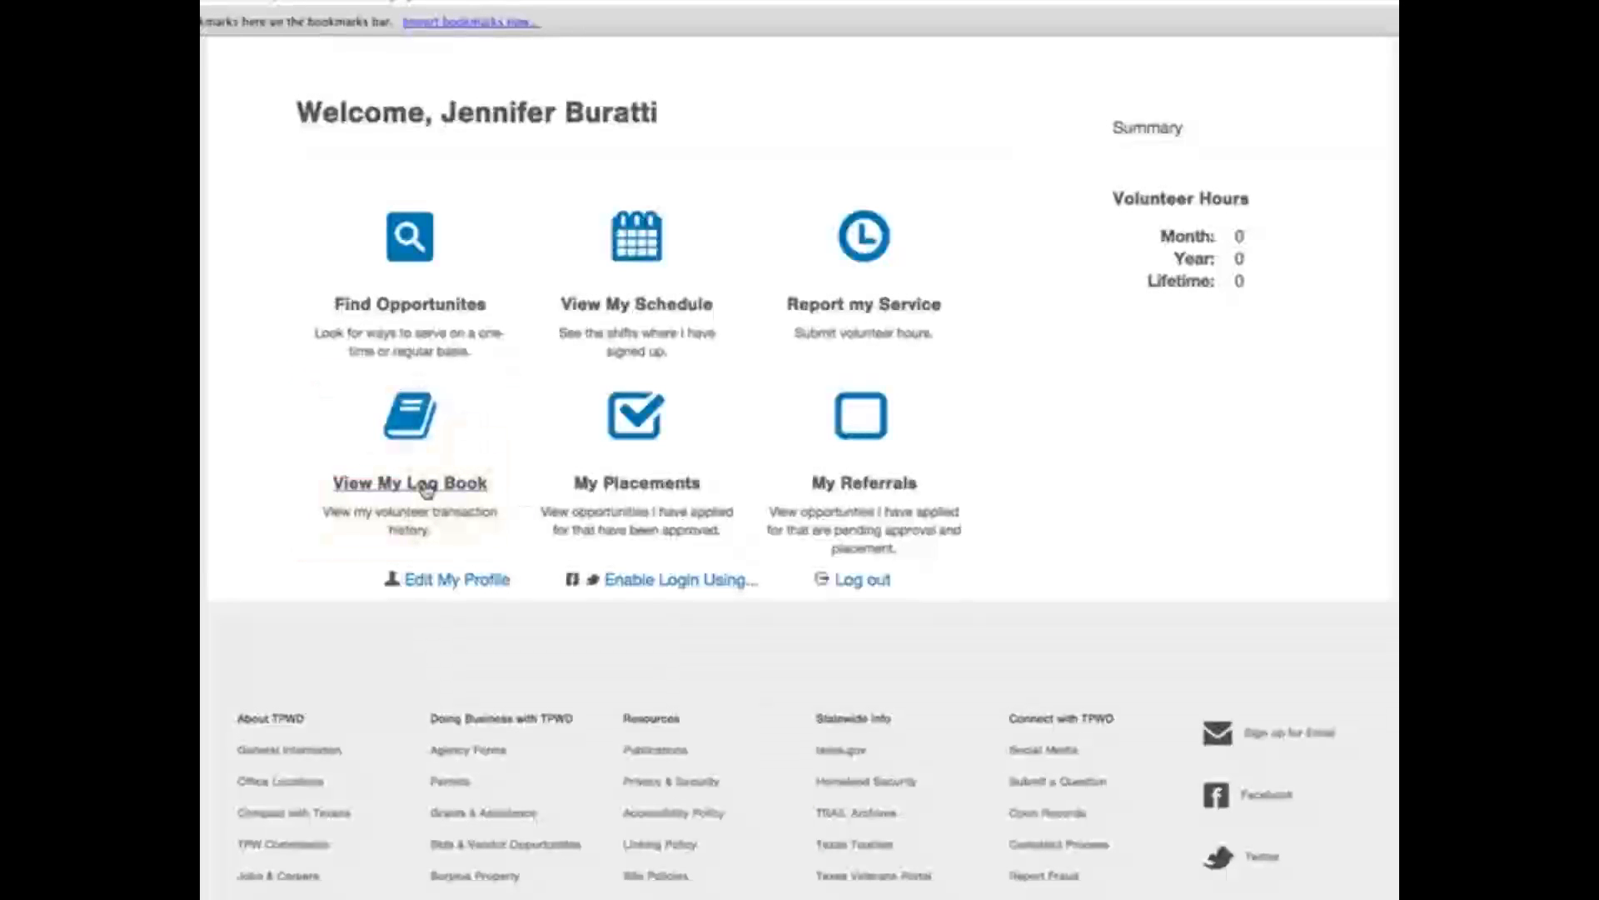
# Show the volunteer's log book with the start date month set to January
pyautogui.click(409, 483)
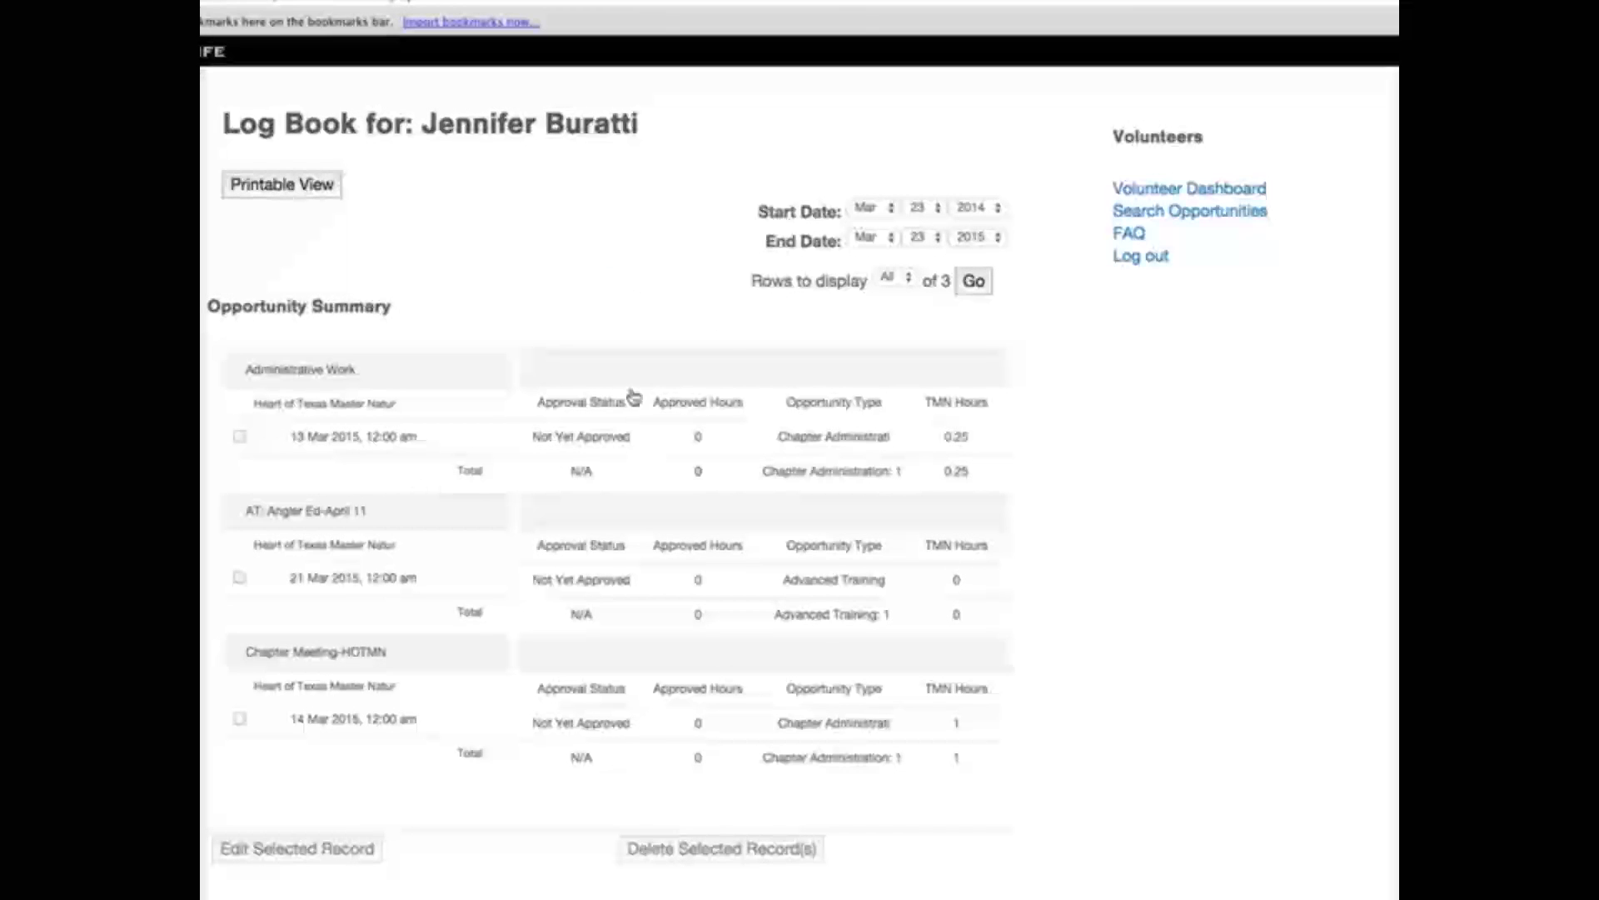
pyautogui.click(865, 208)
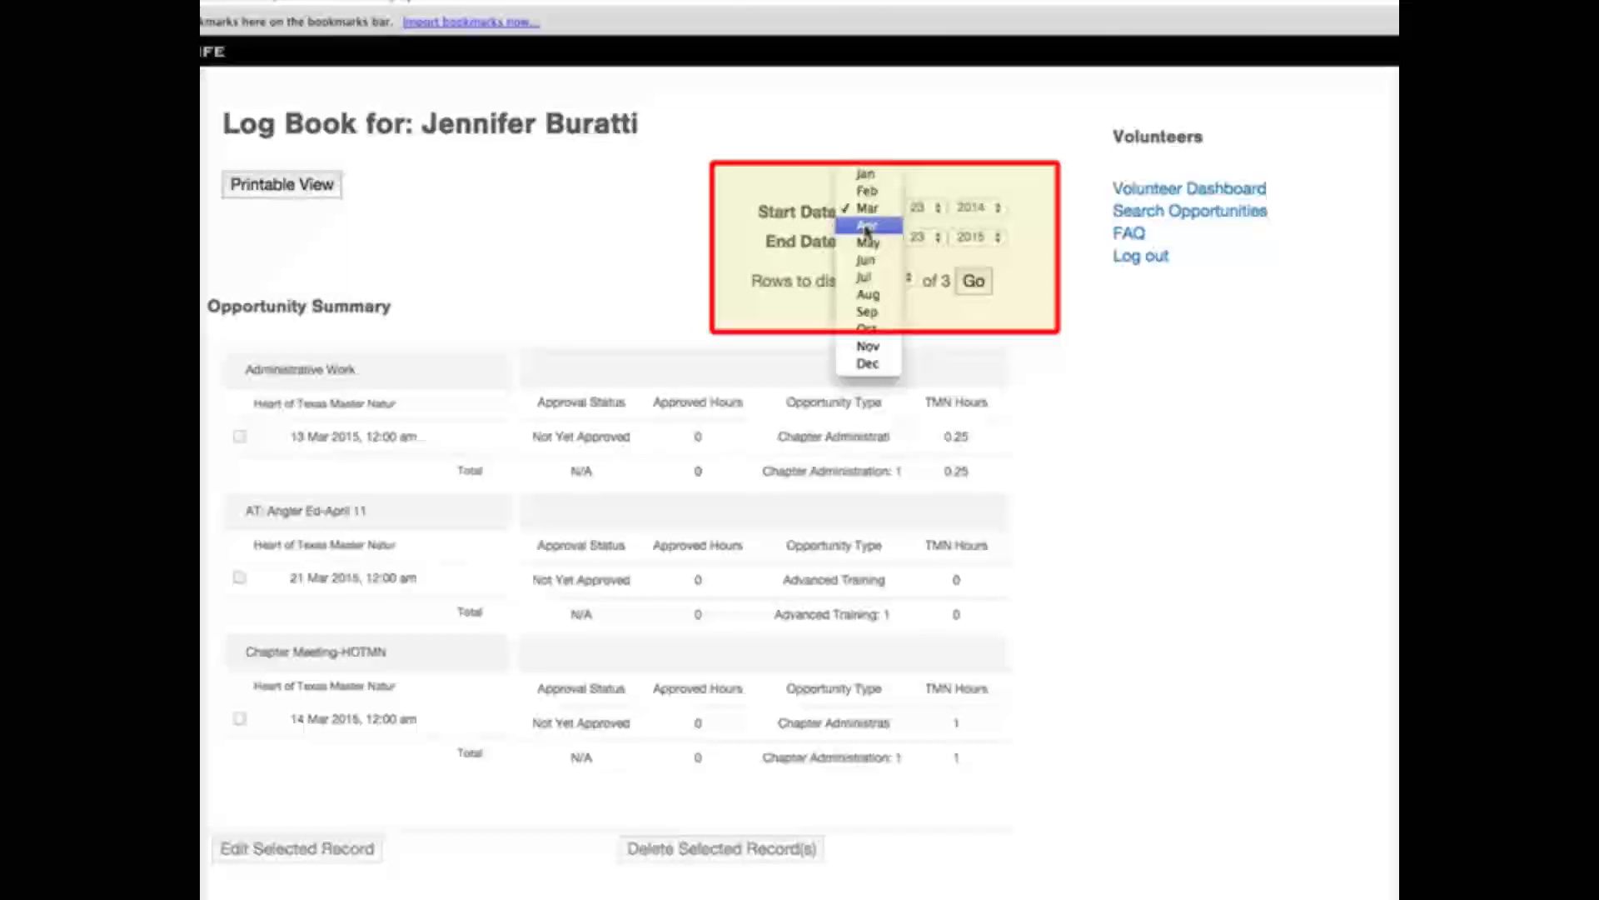
pyautogui.click(868, 208)
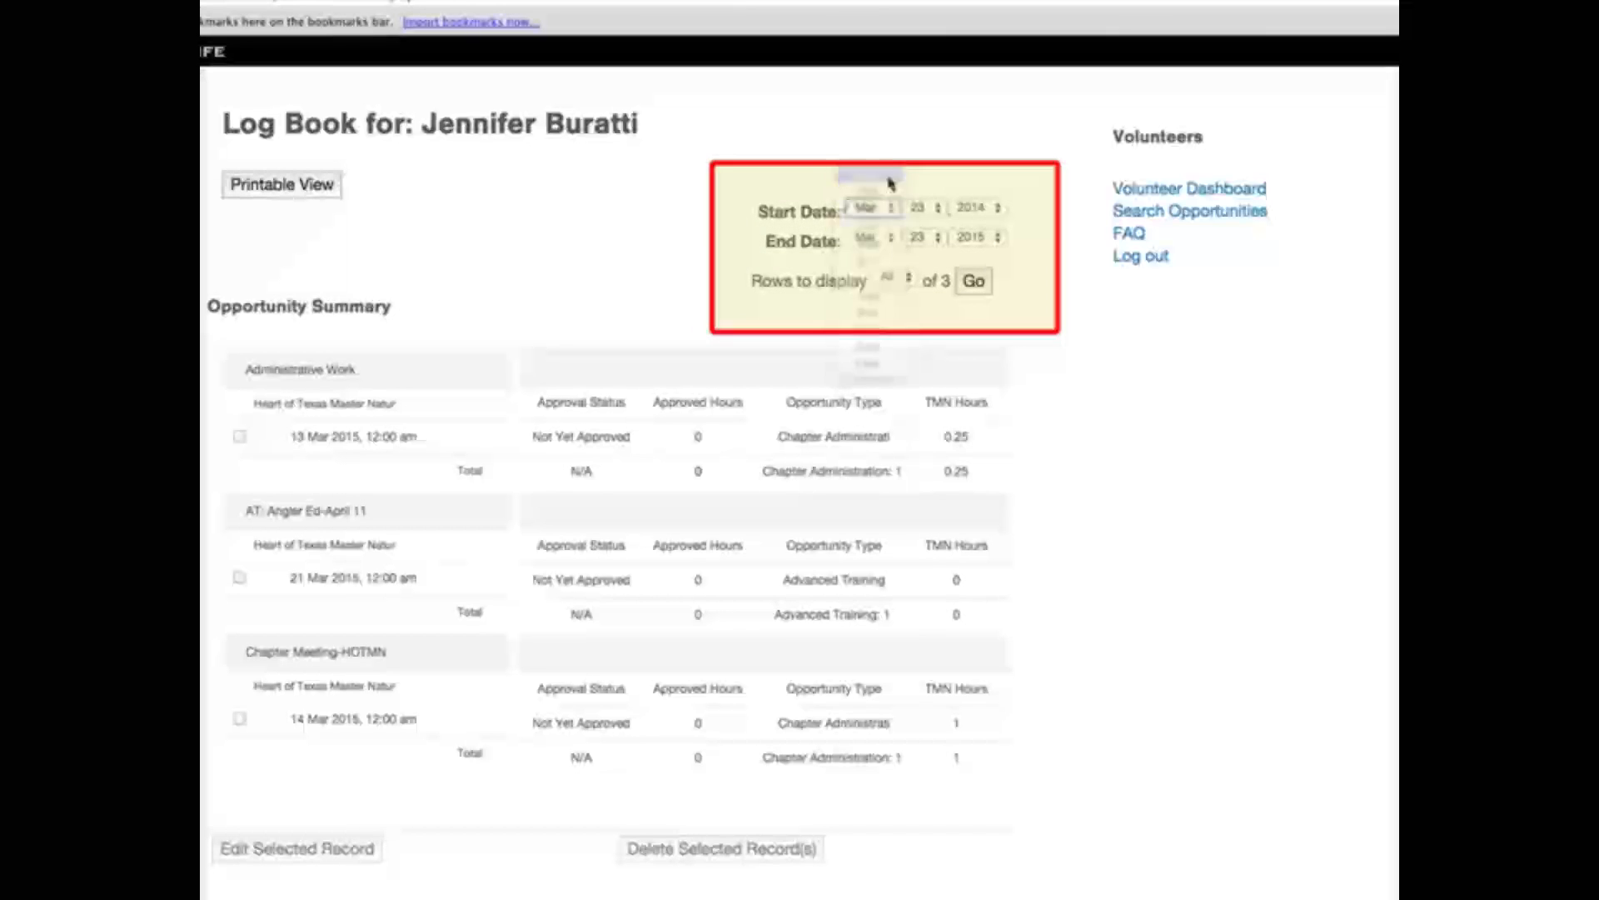
pyautogui.click(866, 209)
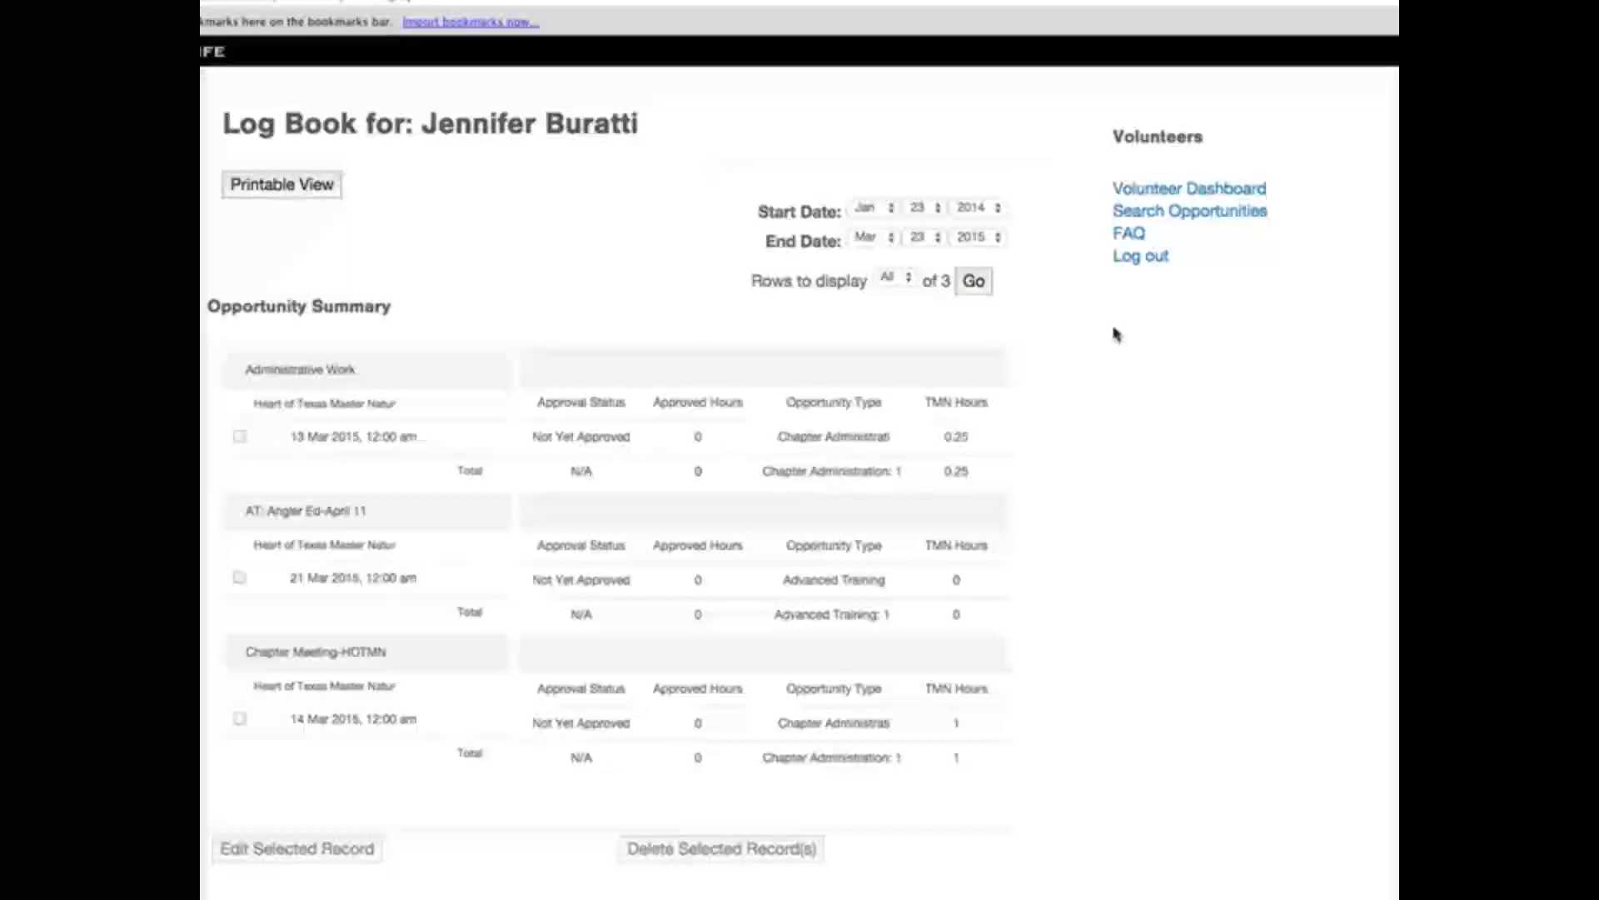
# Tick the Angler Ed training record and review the Opportunity Summary of unapproved entries
pyautogui.scroll(-3)
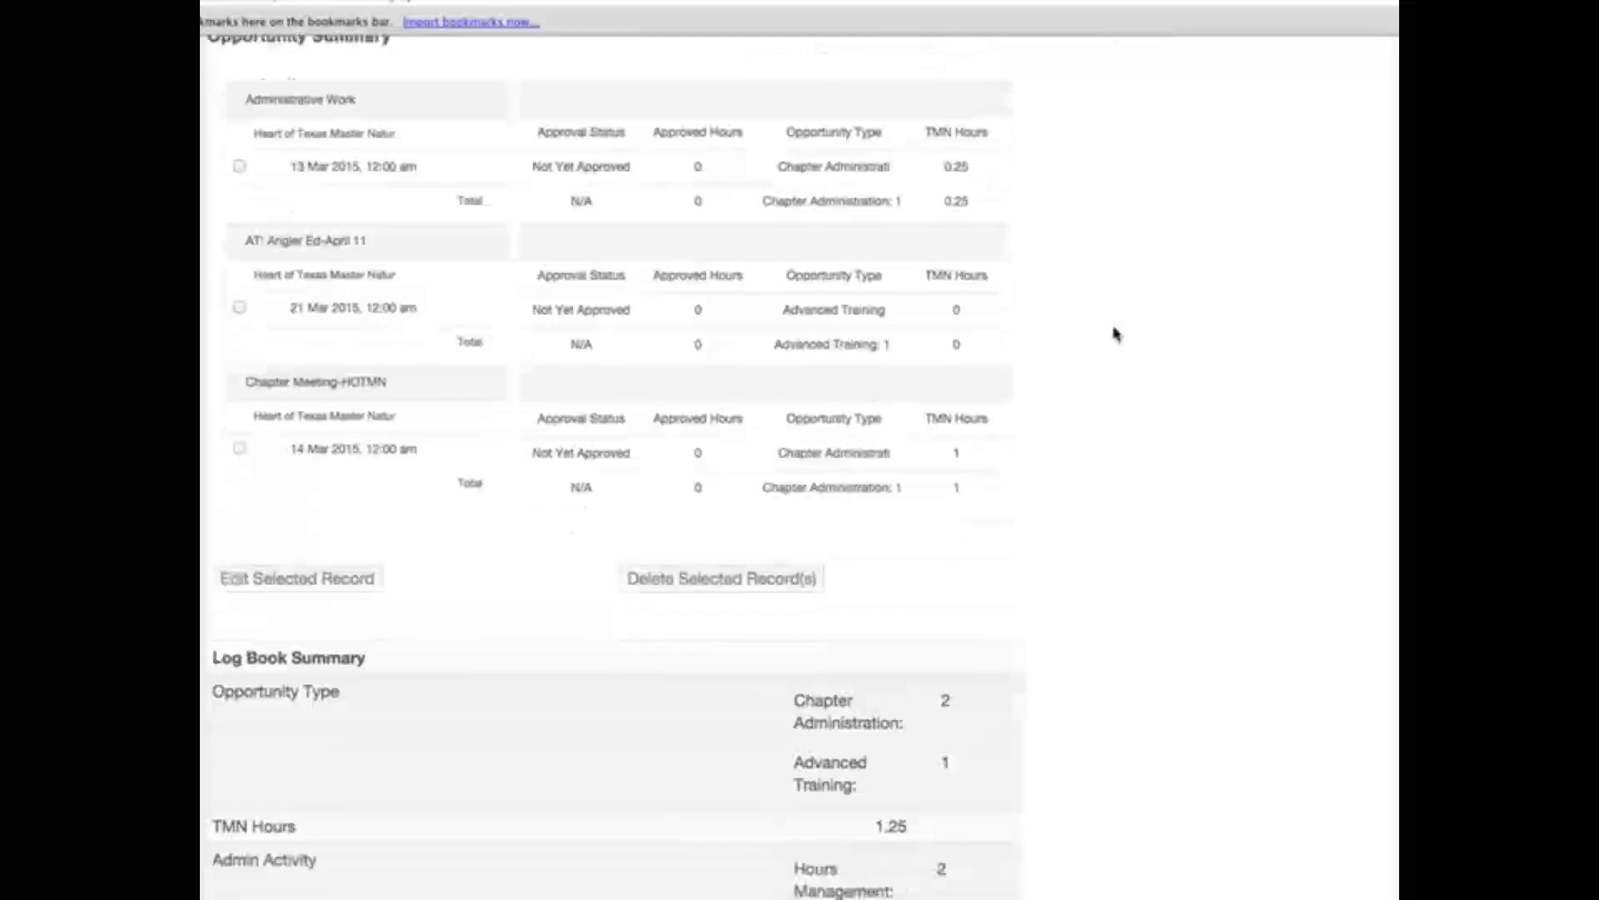
pyautogui.moveTo(333, 335)
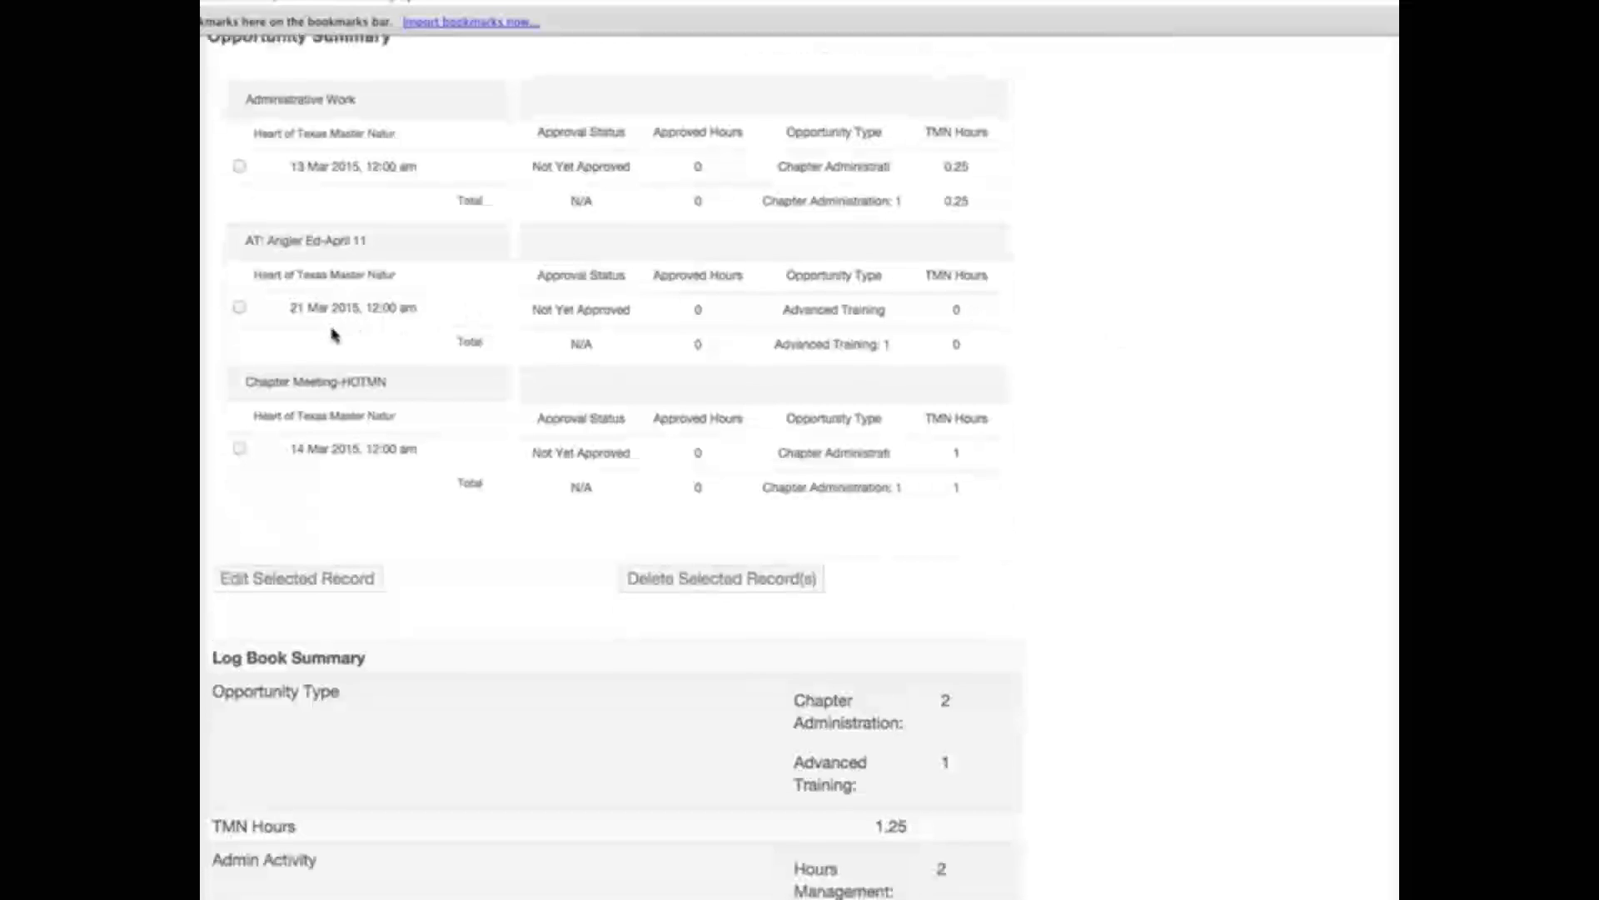
pyautogui.click(238, 306)
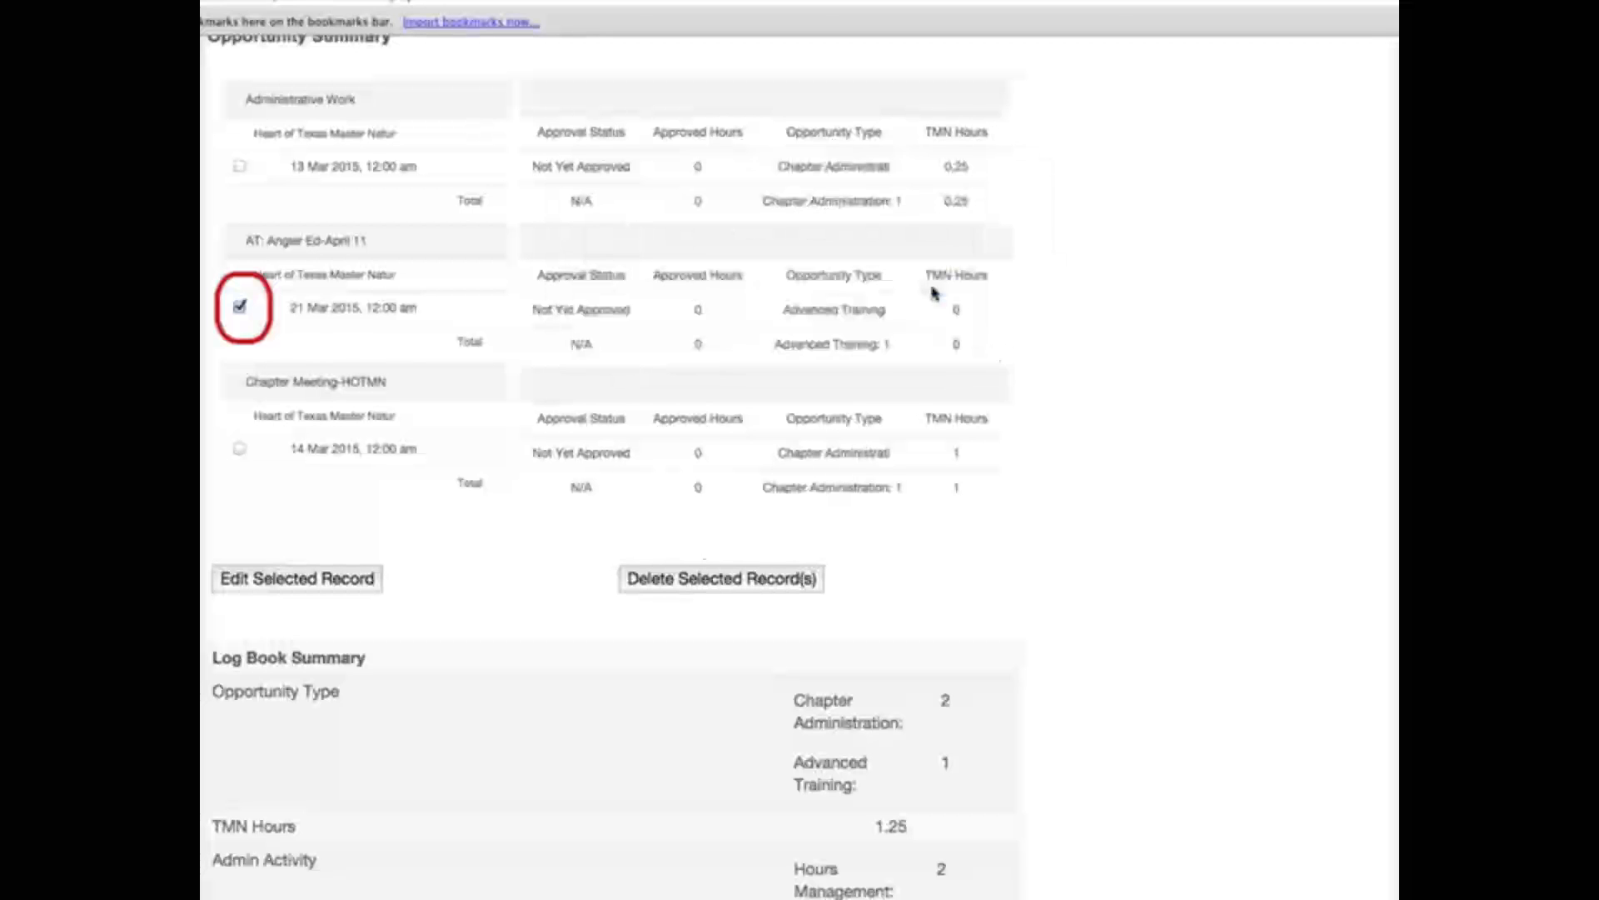
pyautogui.scroll(-3)
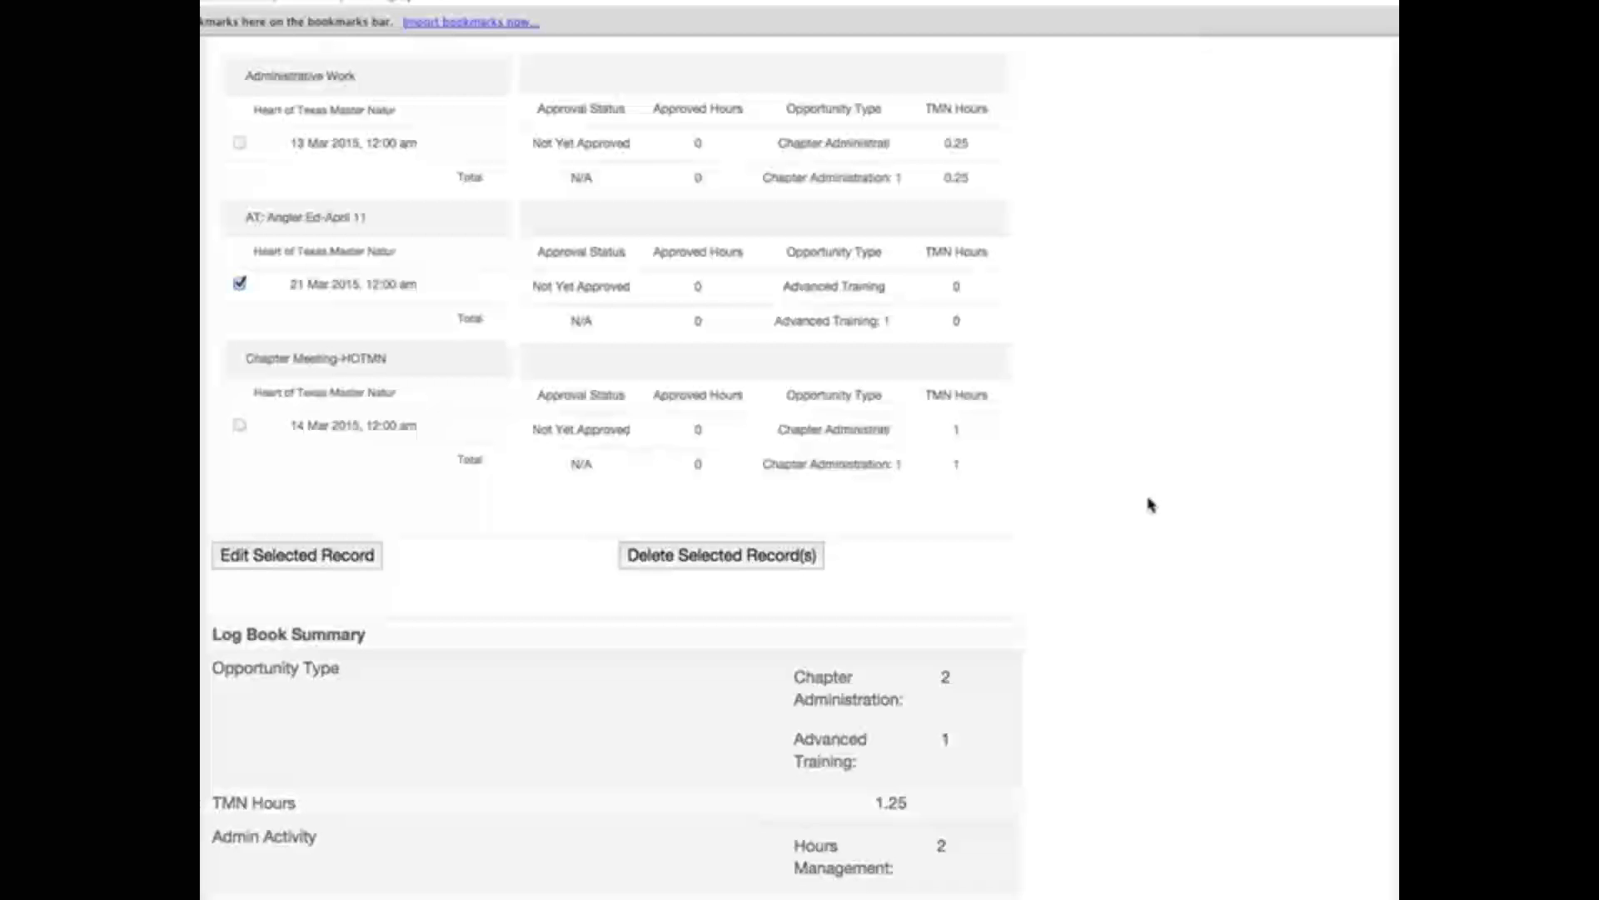
pyautogui.click(719, 555)
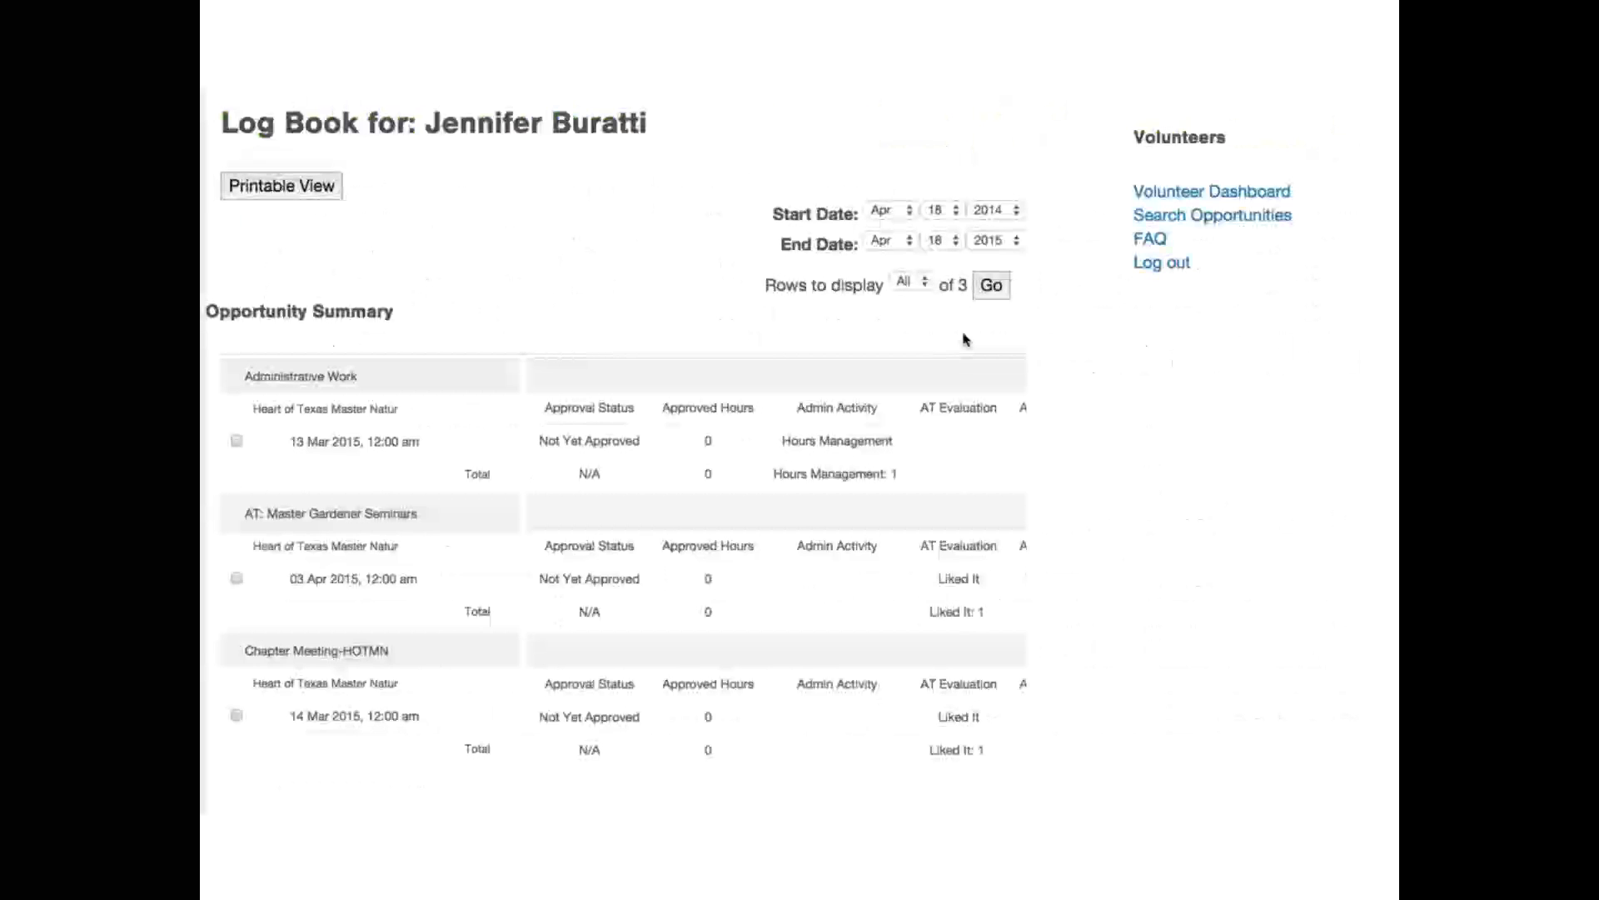
# Refresh the log book for a date range starting 1 January 2015
pyautogui.click(890, 210)
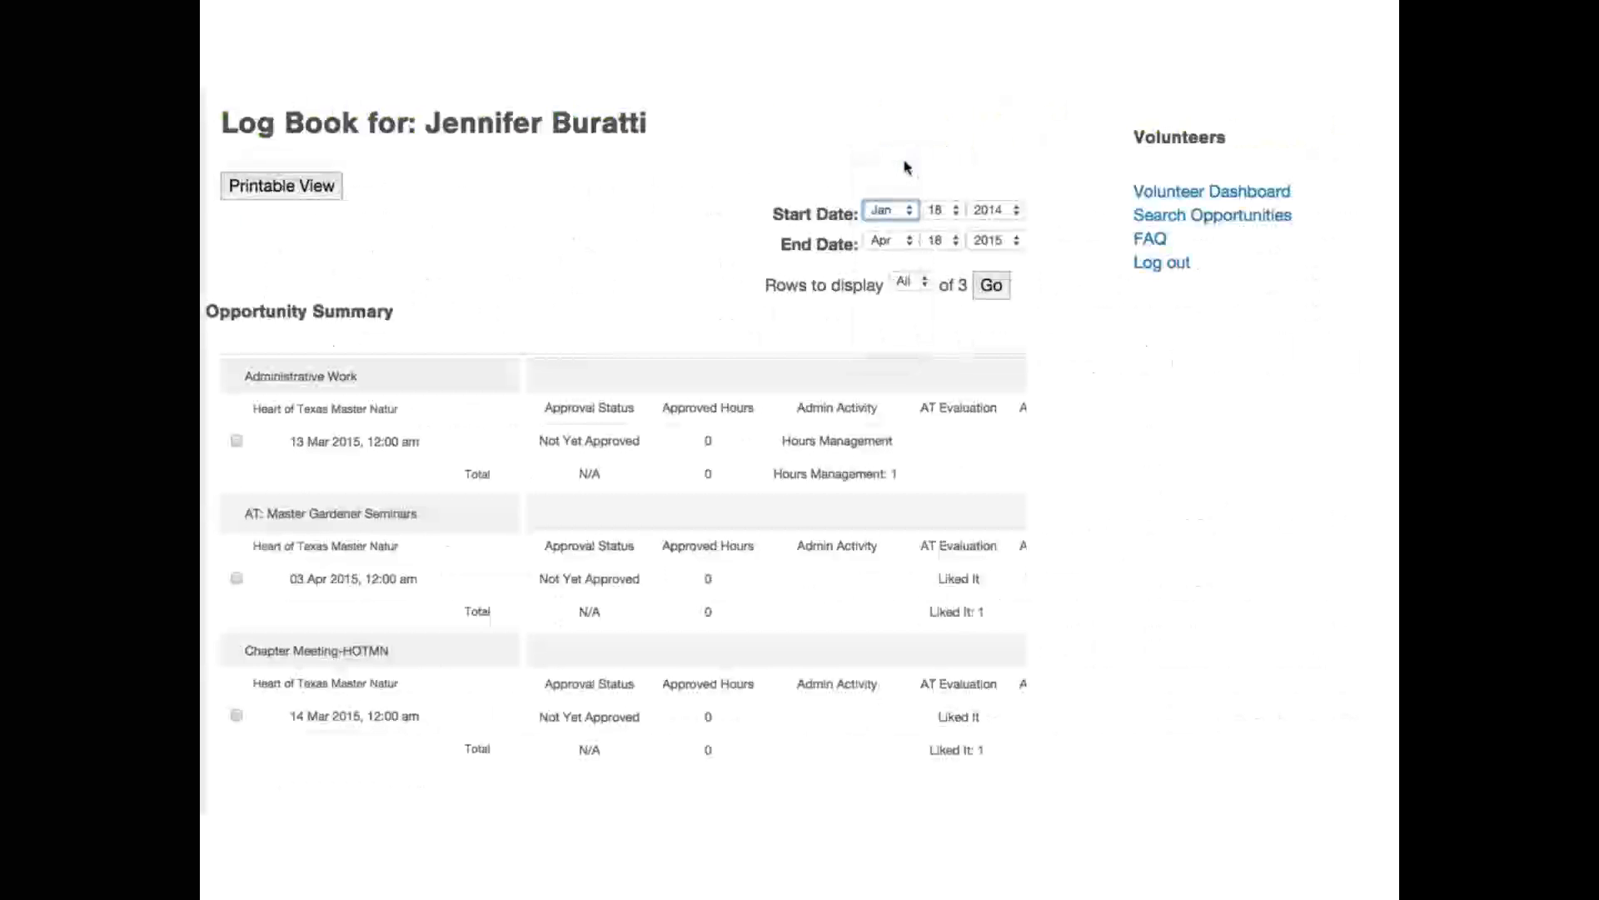
pyautogui.click(923, 209)
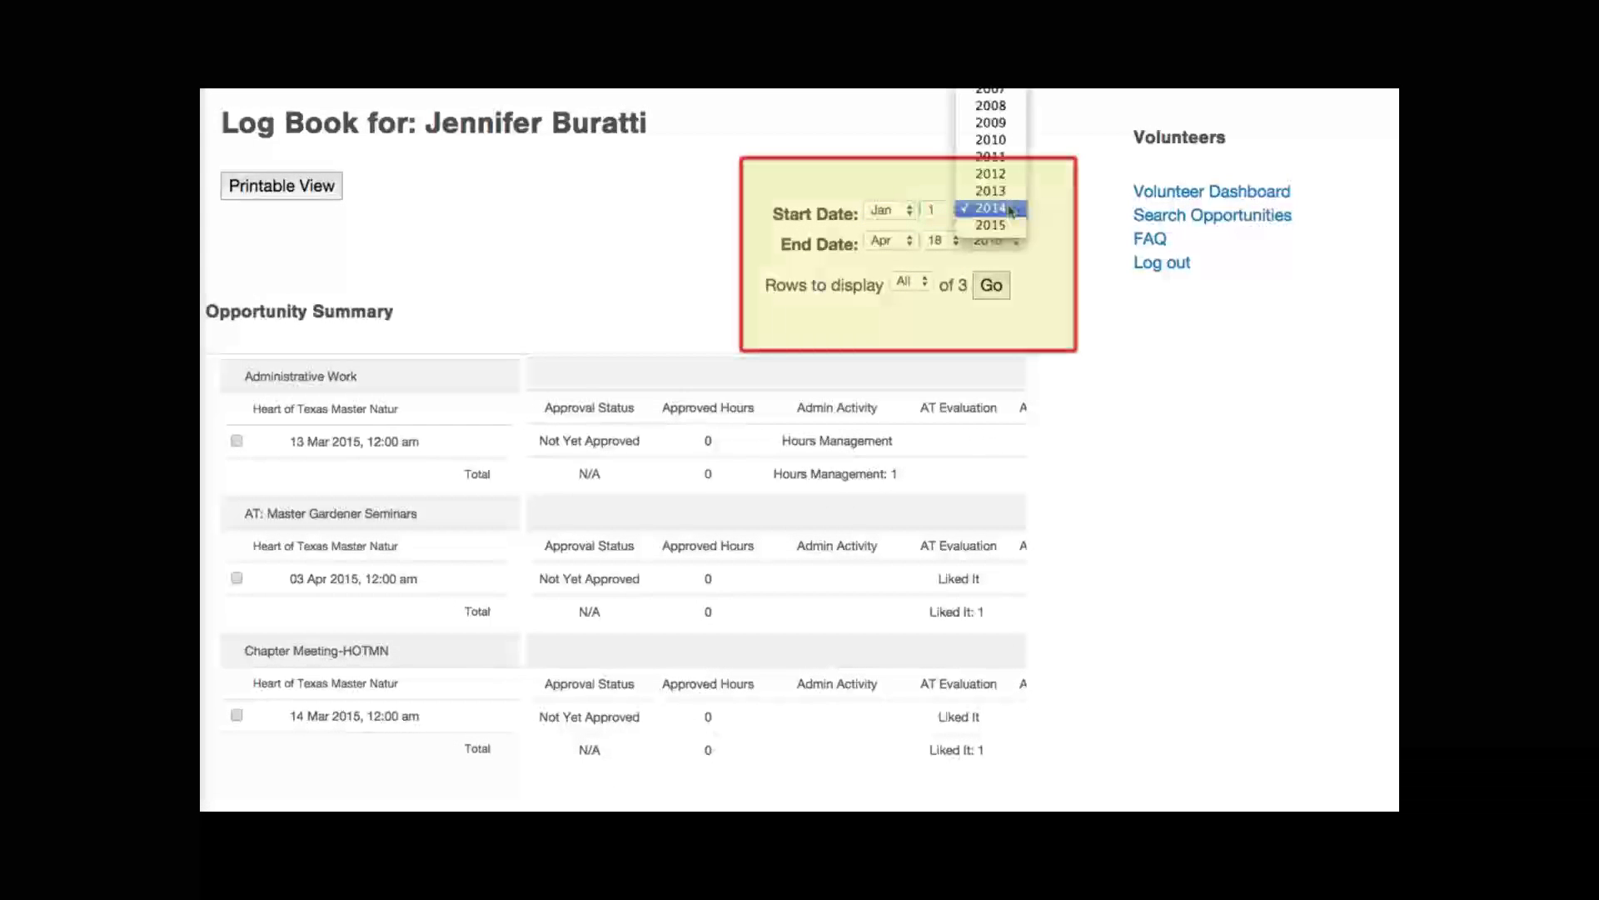
pyautogui.click(988, 224)
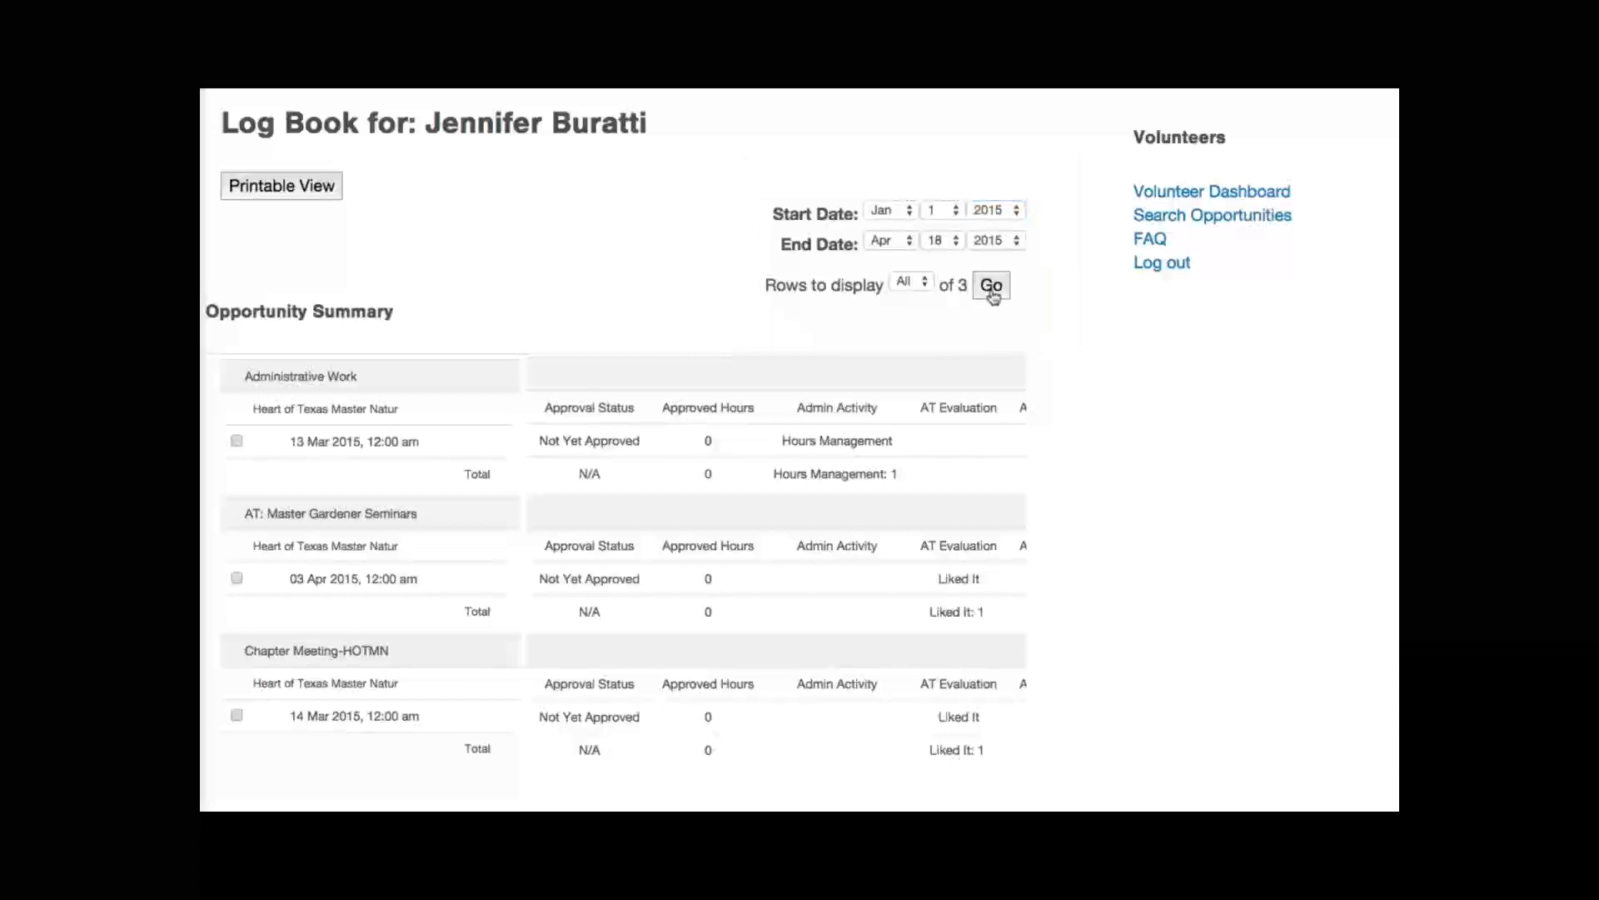
pyautogui.click(989, 284)
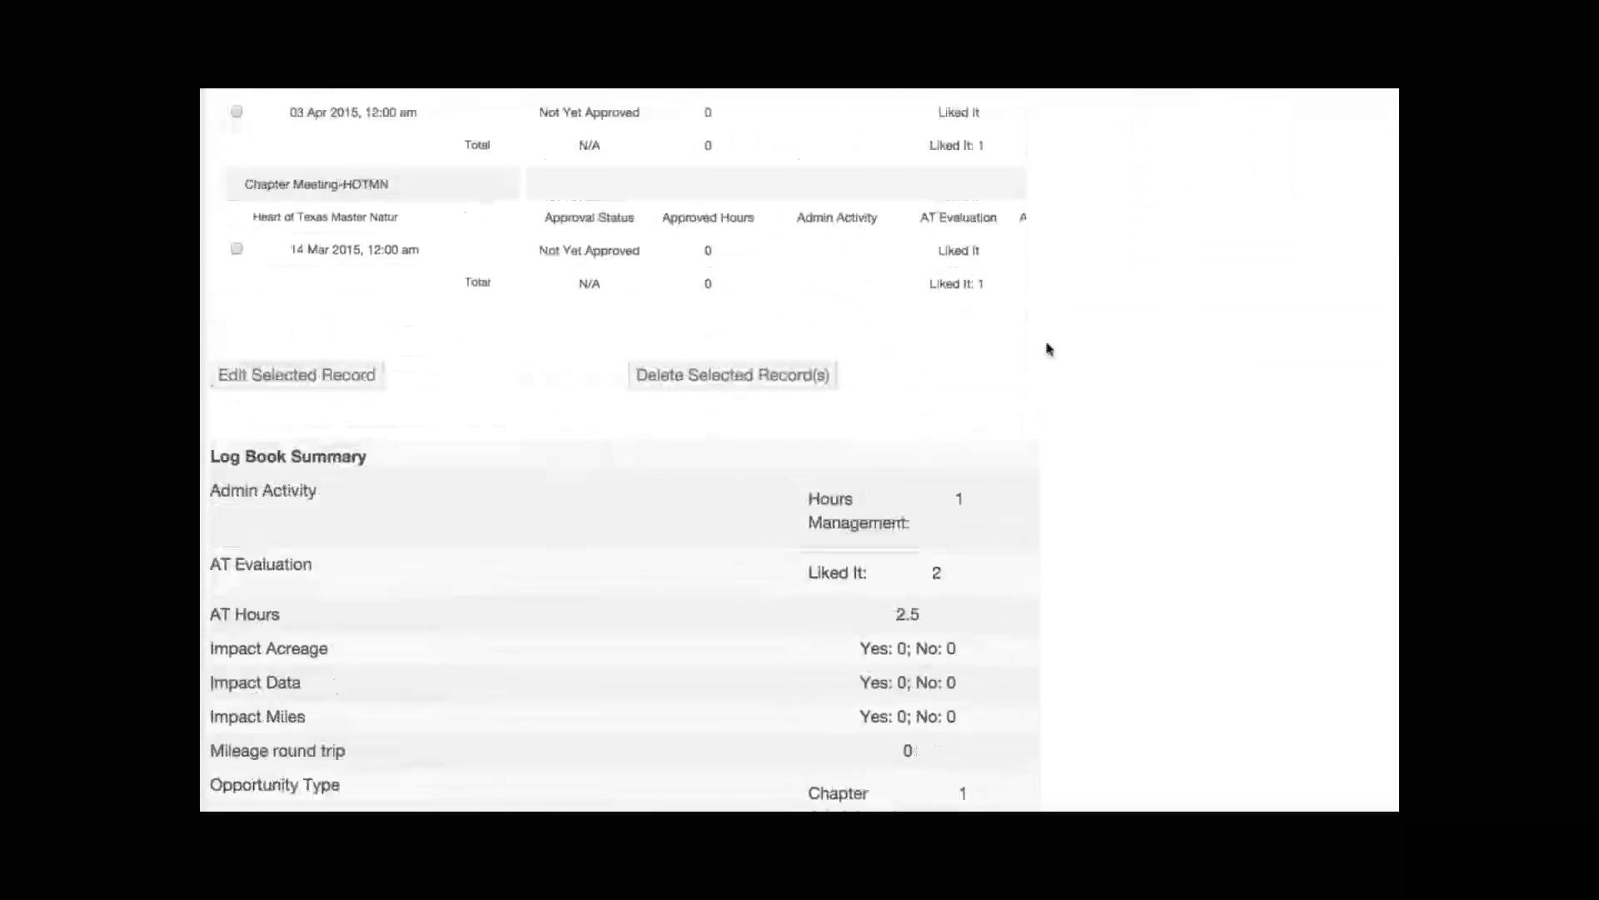
# Review the Opportunity Summary and Log Book Summary showing 2.5 AT hours
pyautogui.scroll(-3)
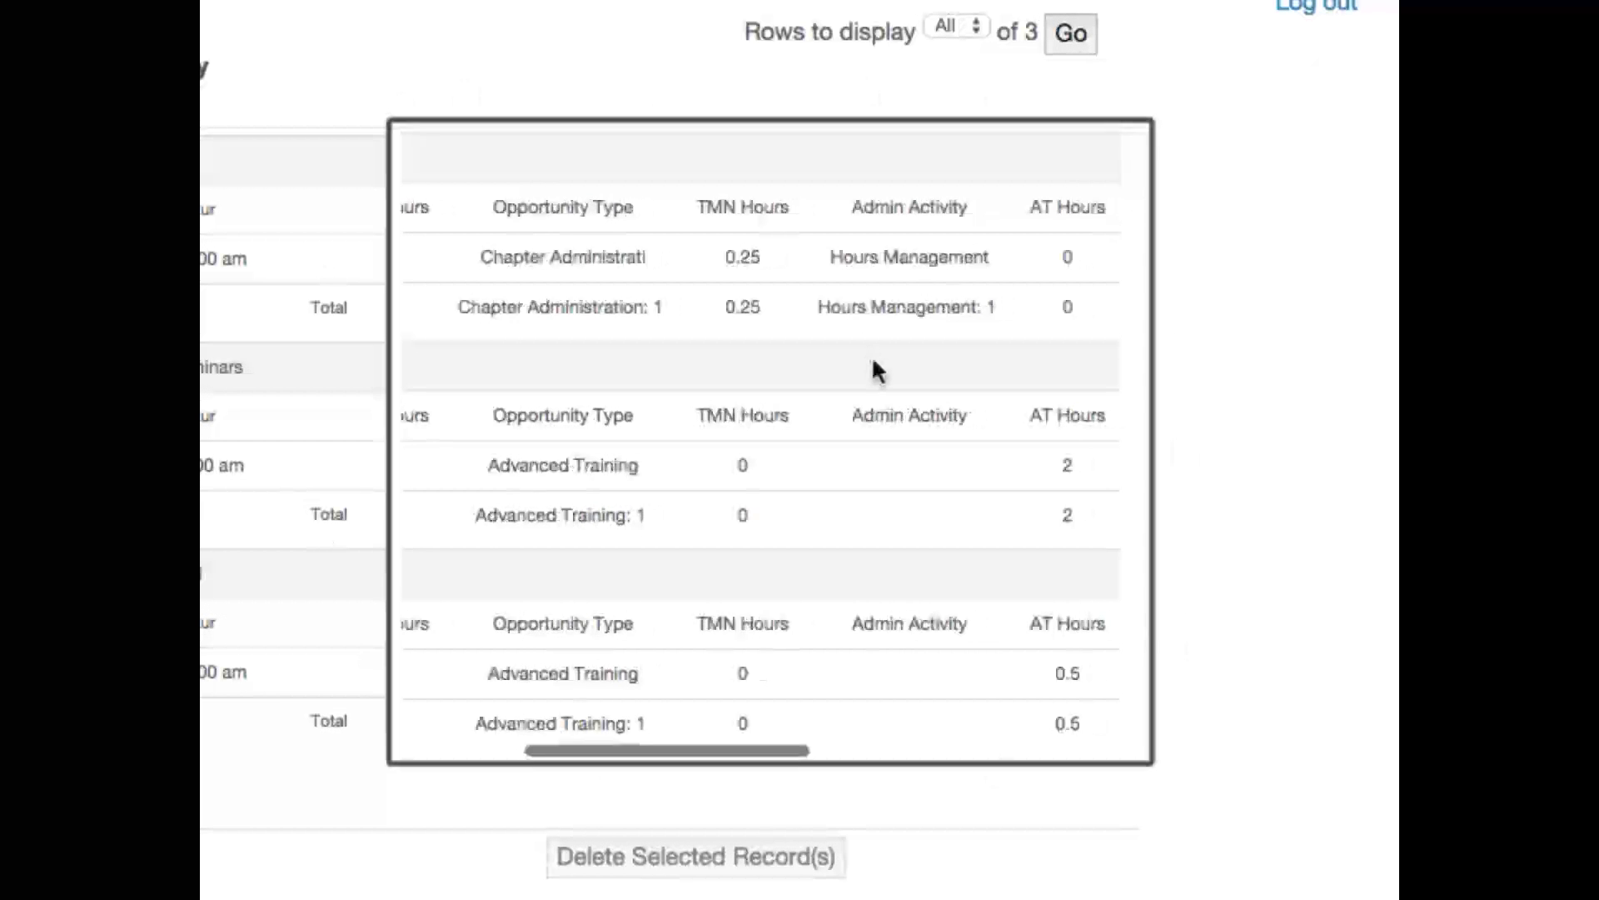
pyautogui.hscroll(3)
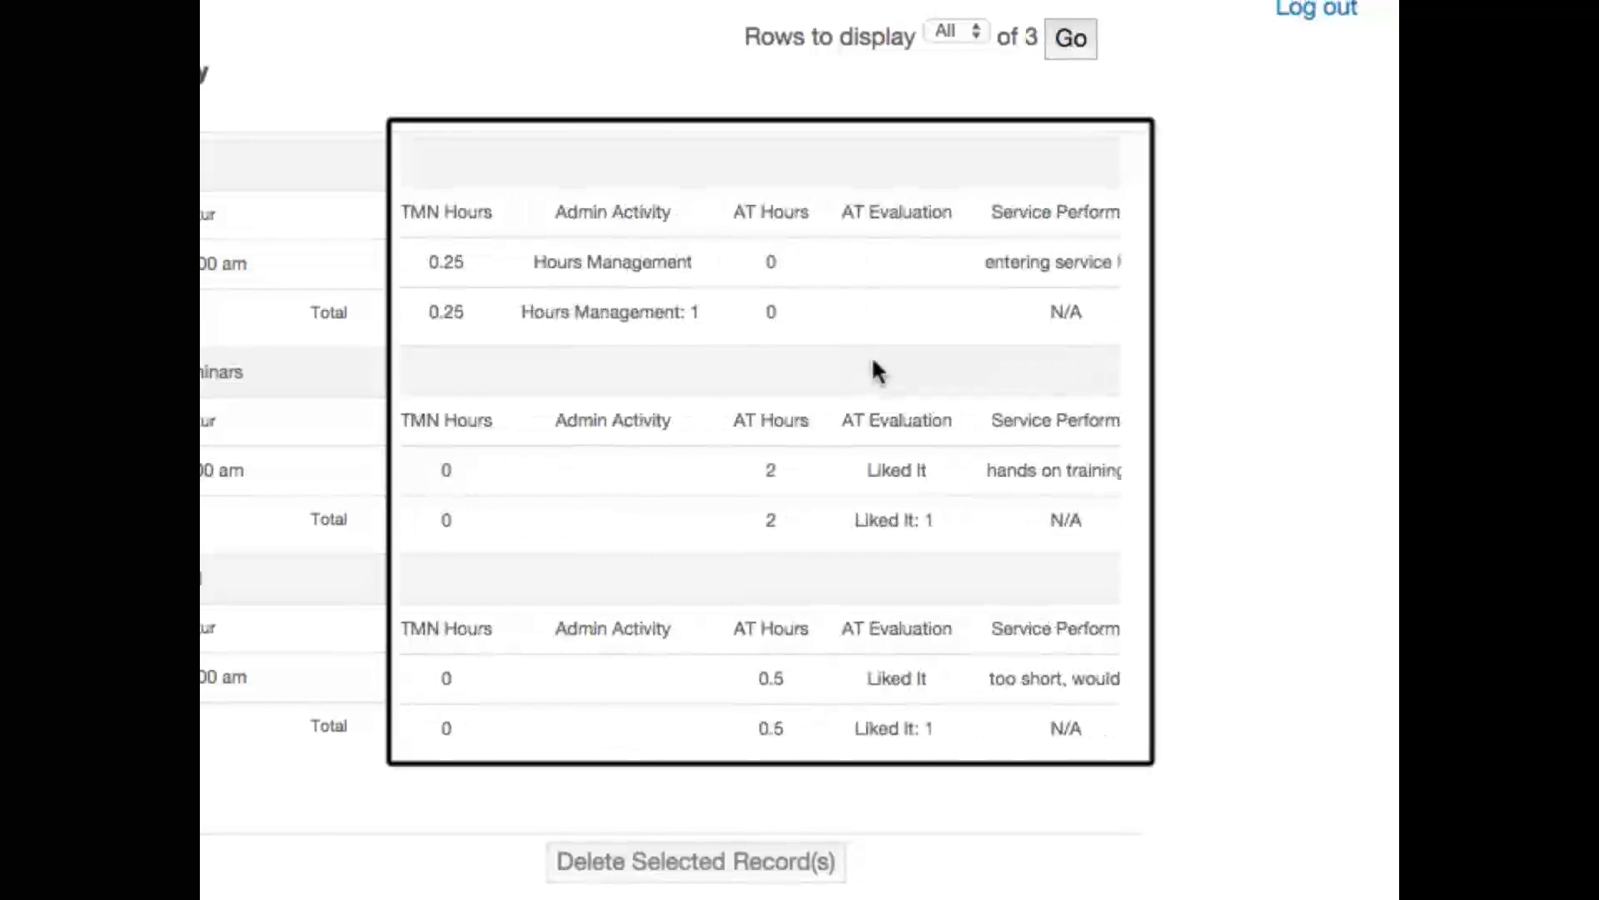
pyautogui.hscroll(3)
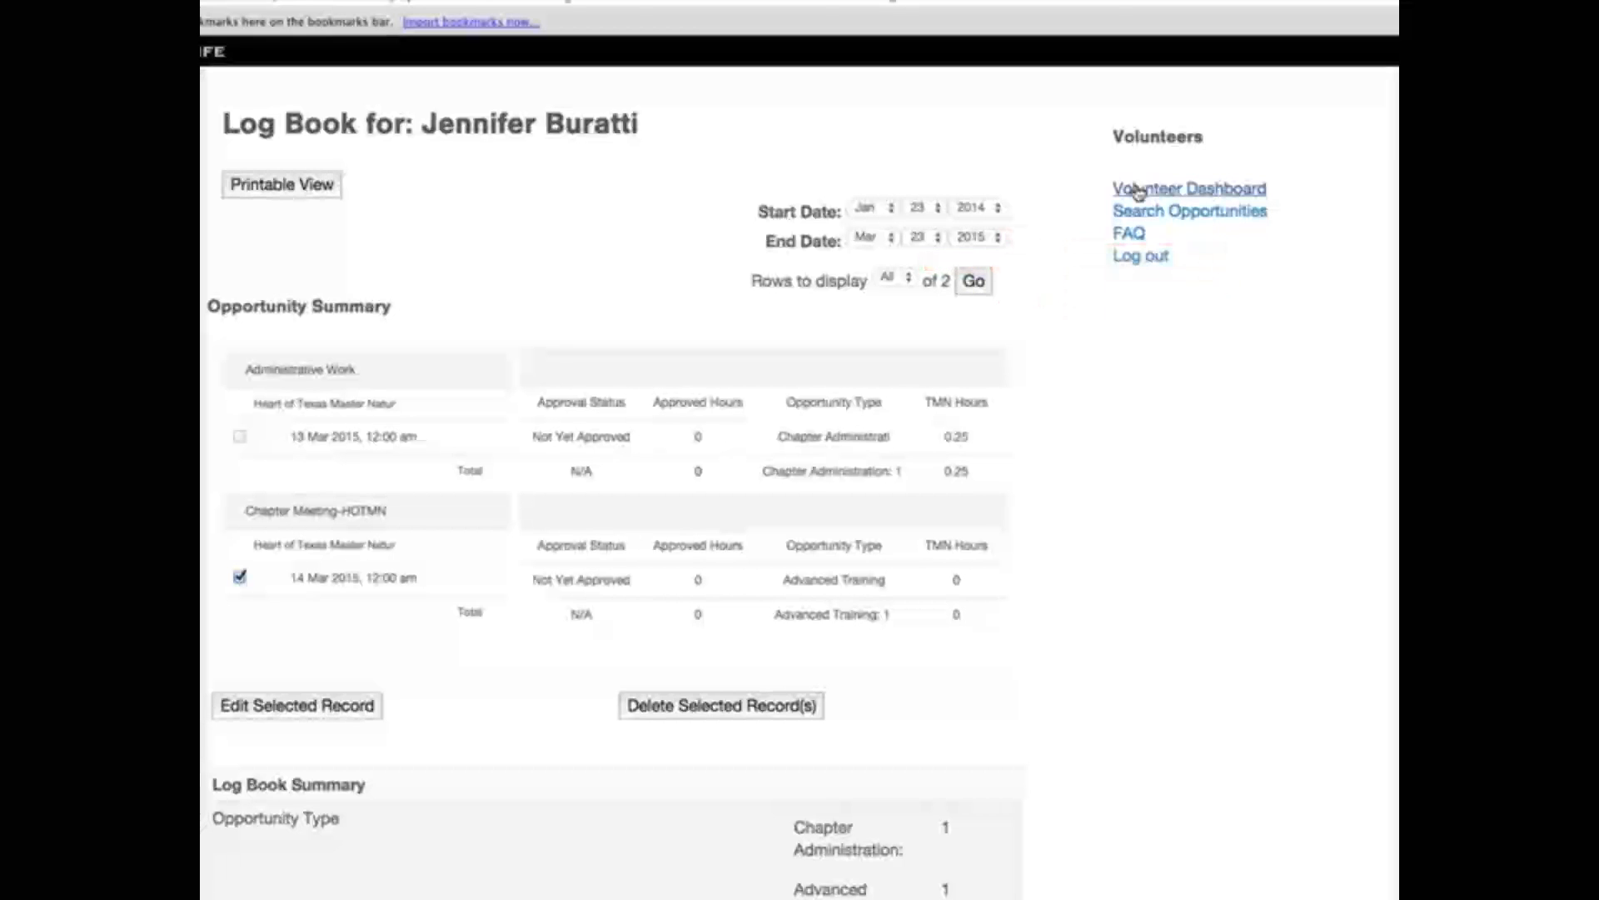
# Return to the volunteer dashboard and log out of the account
pyautogui.click(1188, 188)
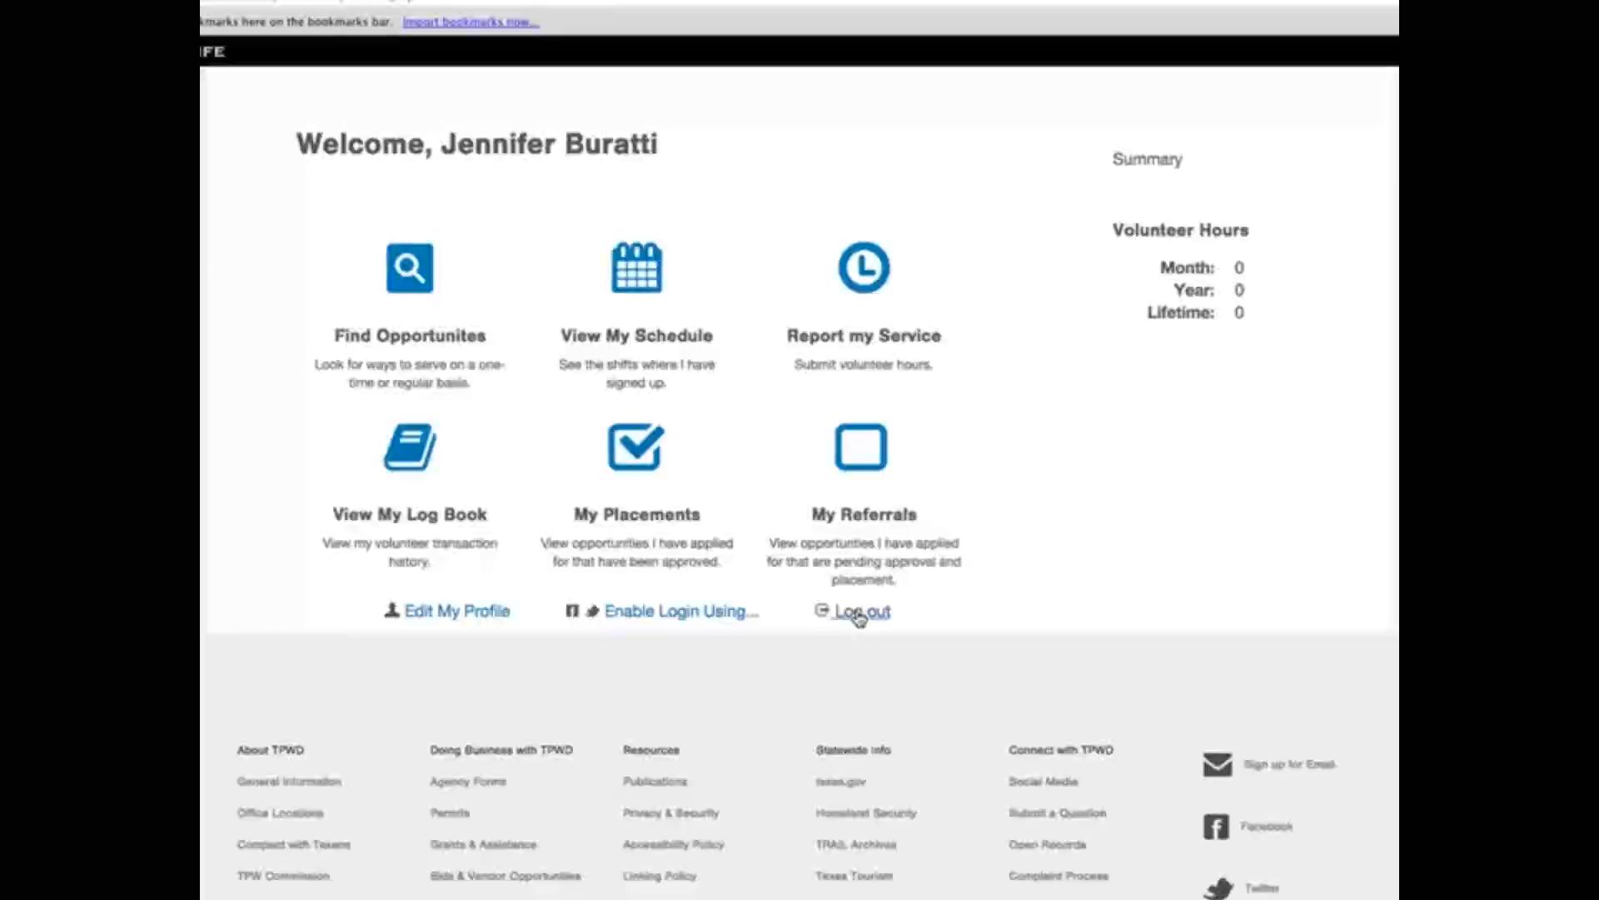
pyautogui.click(861, 611)
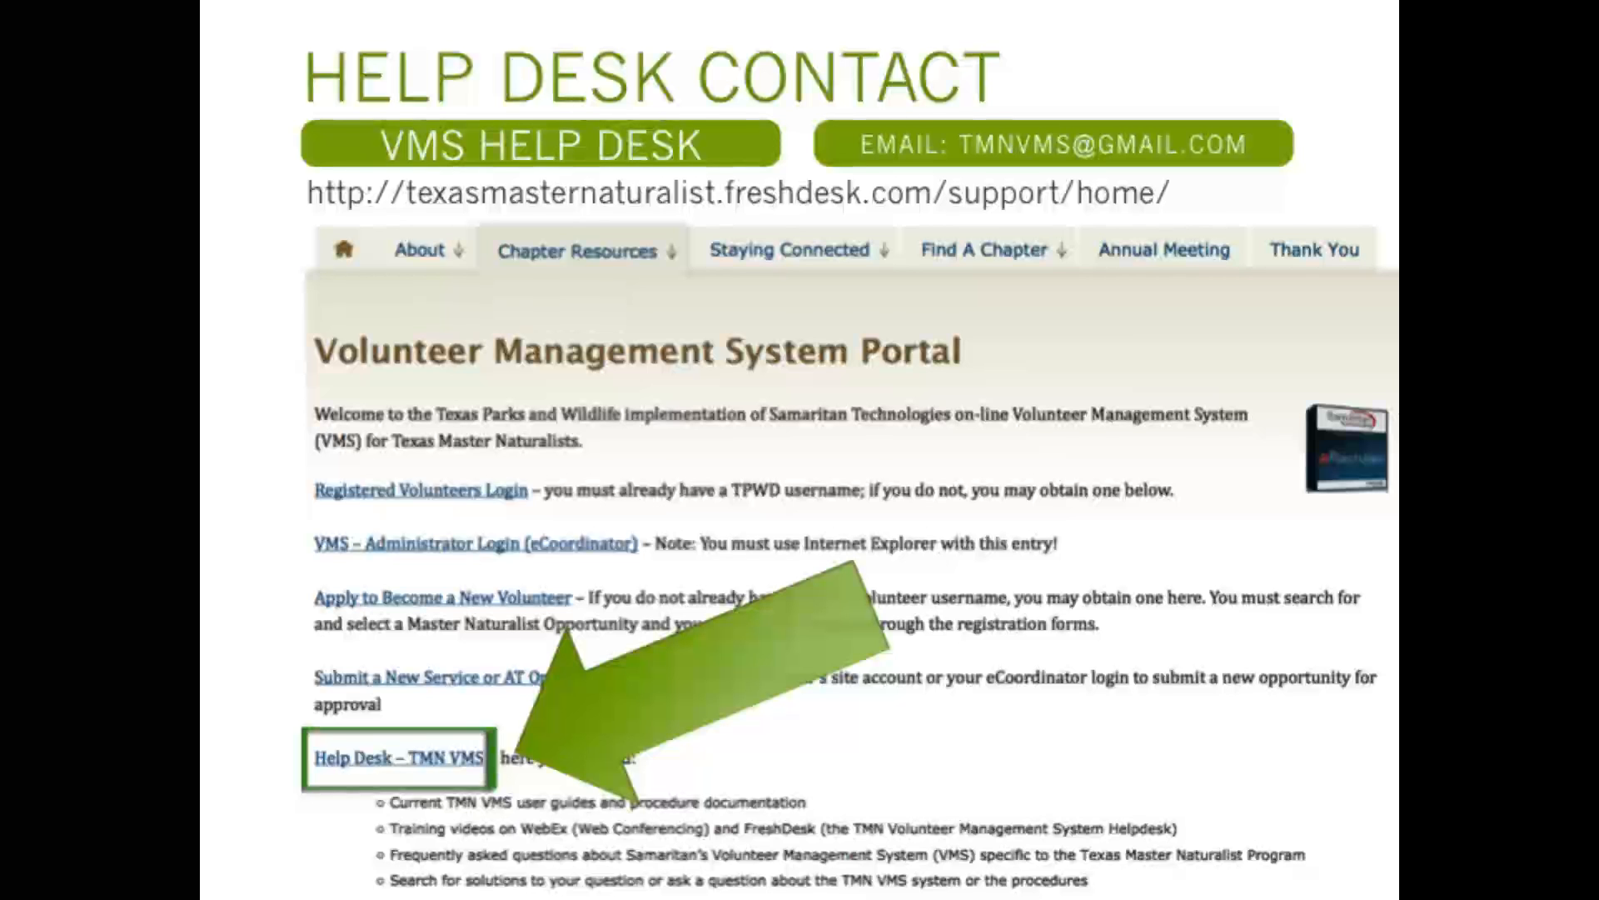
# Show the TMN VMS Volunteer Guide article on the TMN VMS help desk site
pyautogui.click(397, 756)
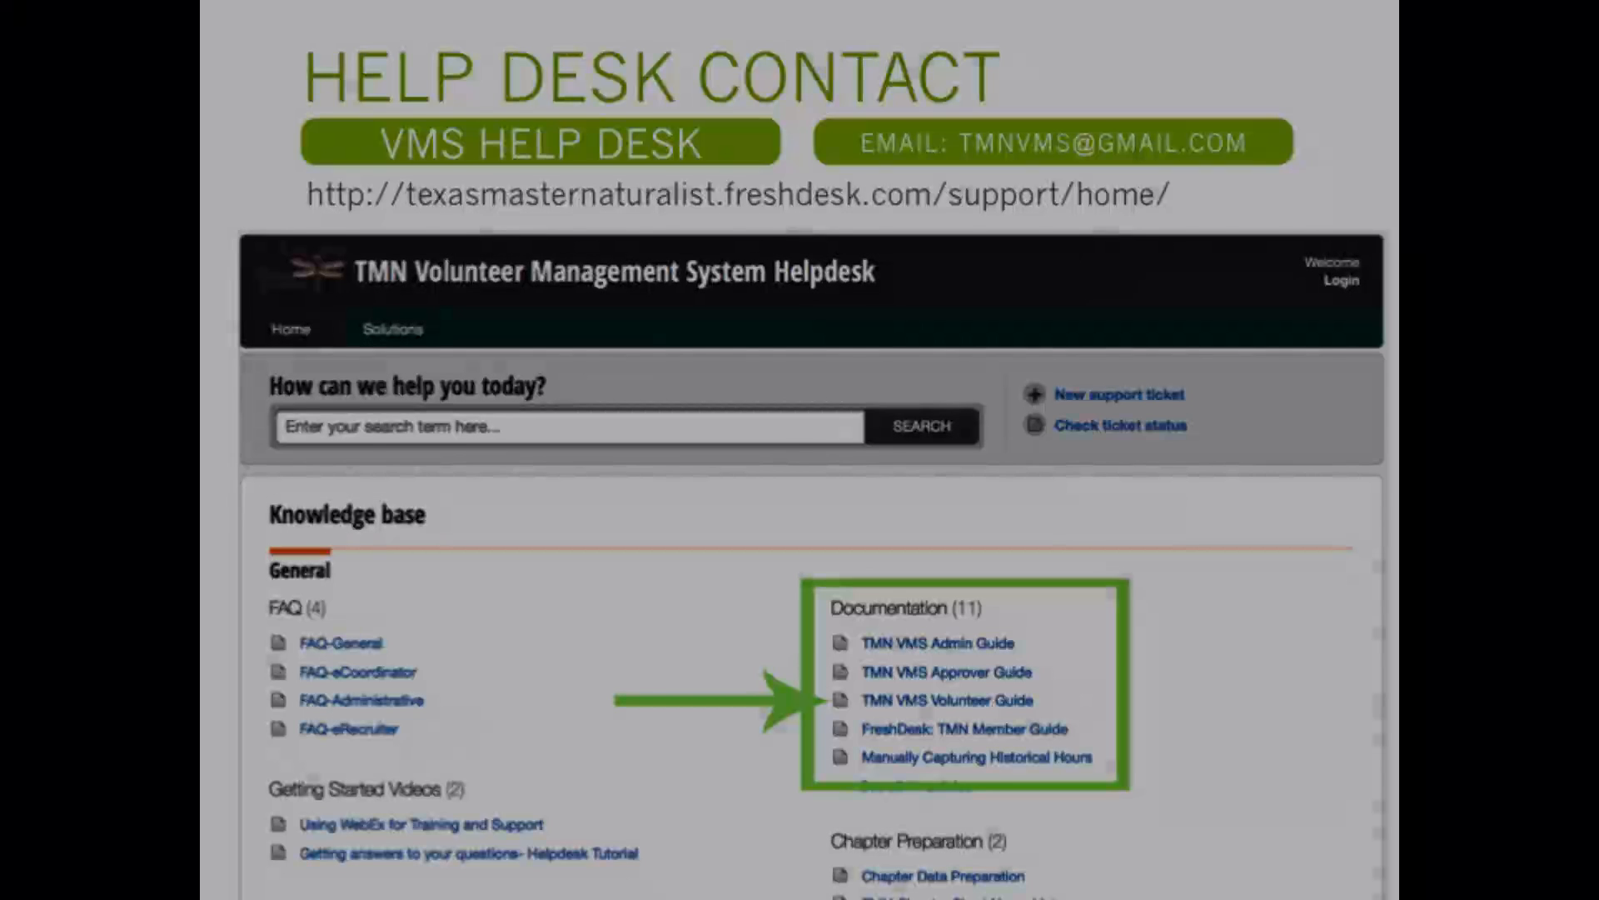
pyautogui.click(944, 700)
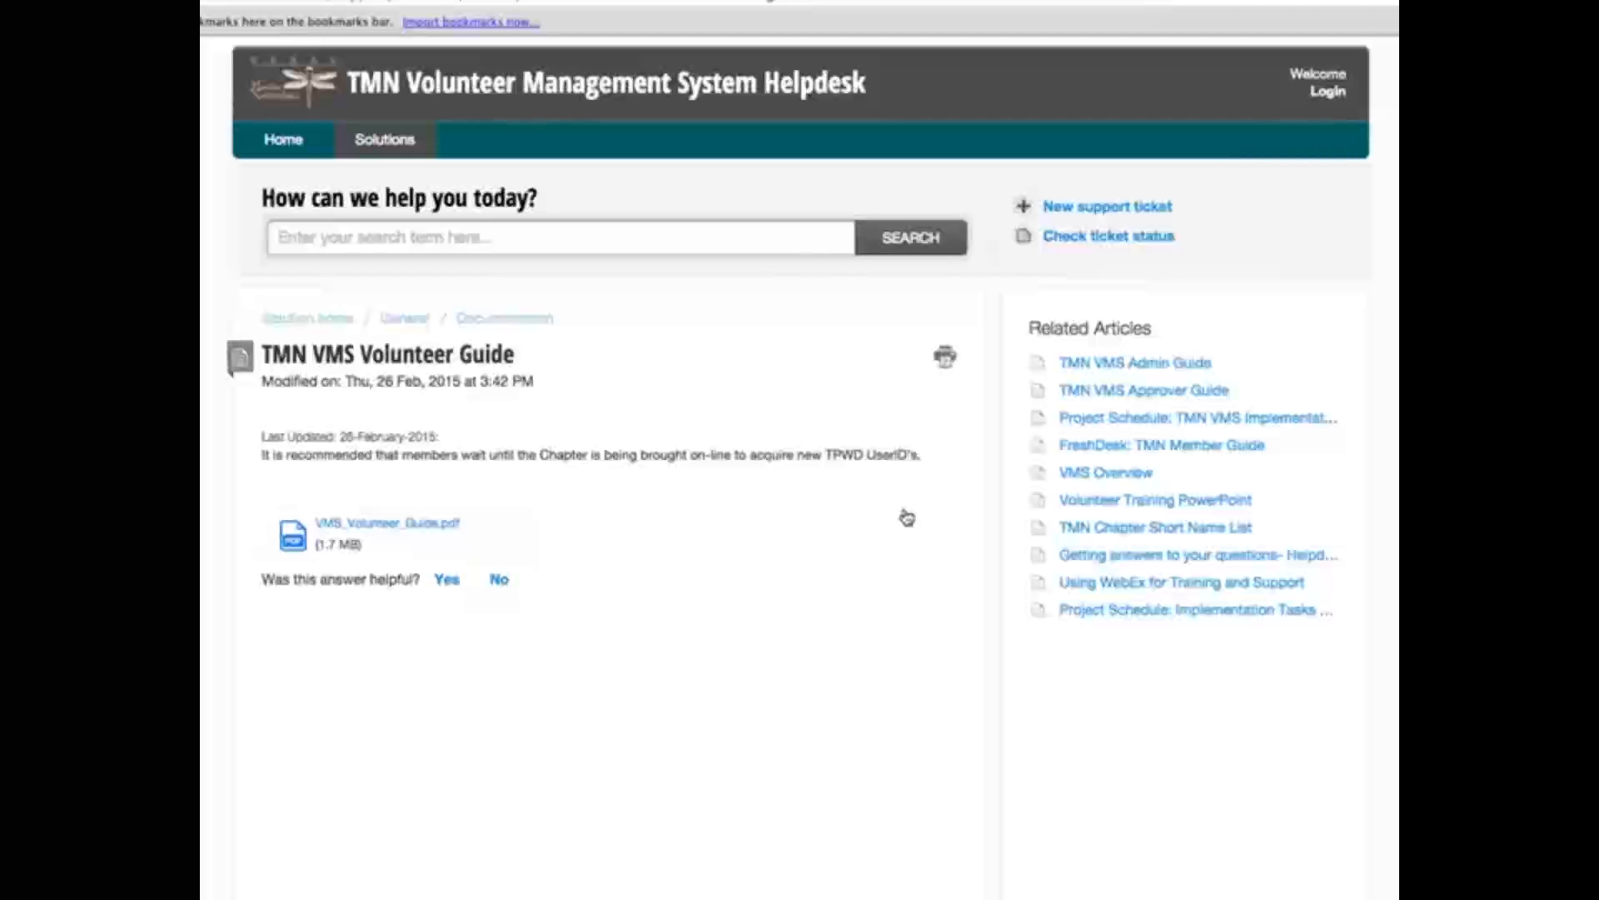